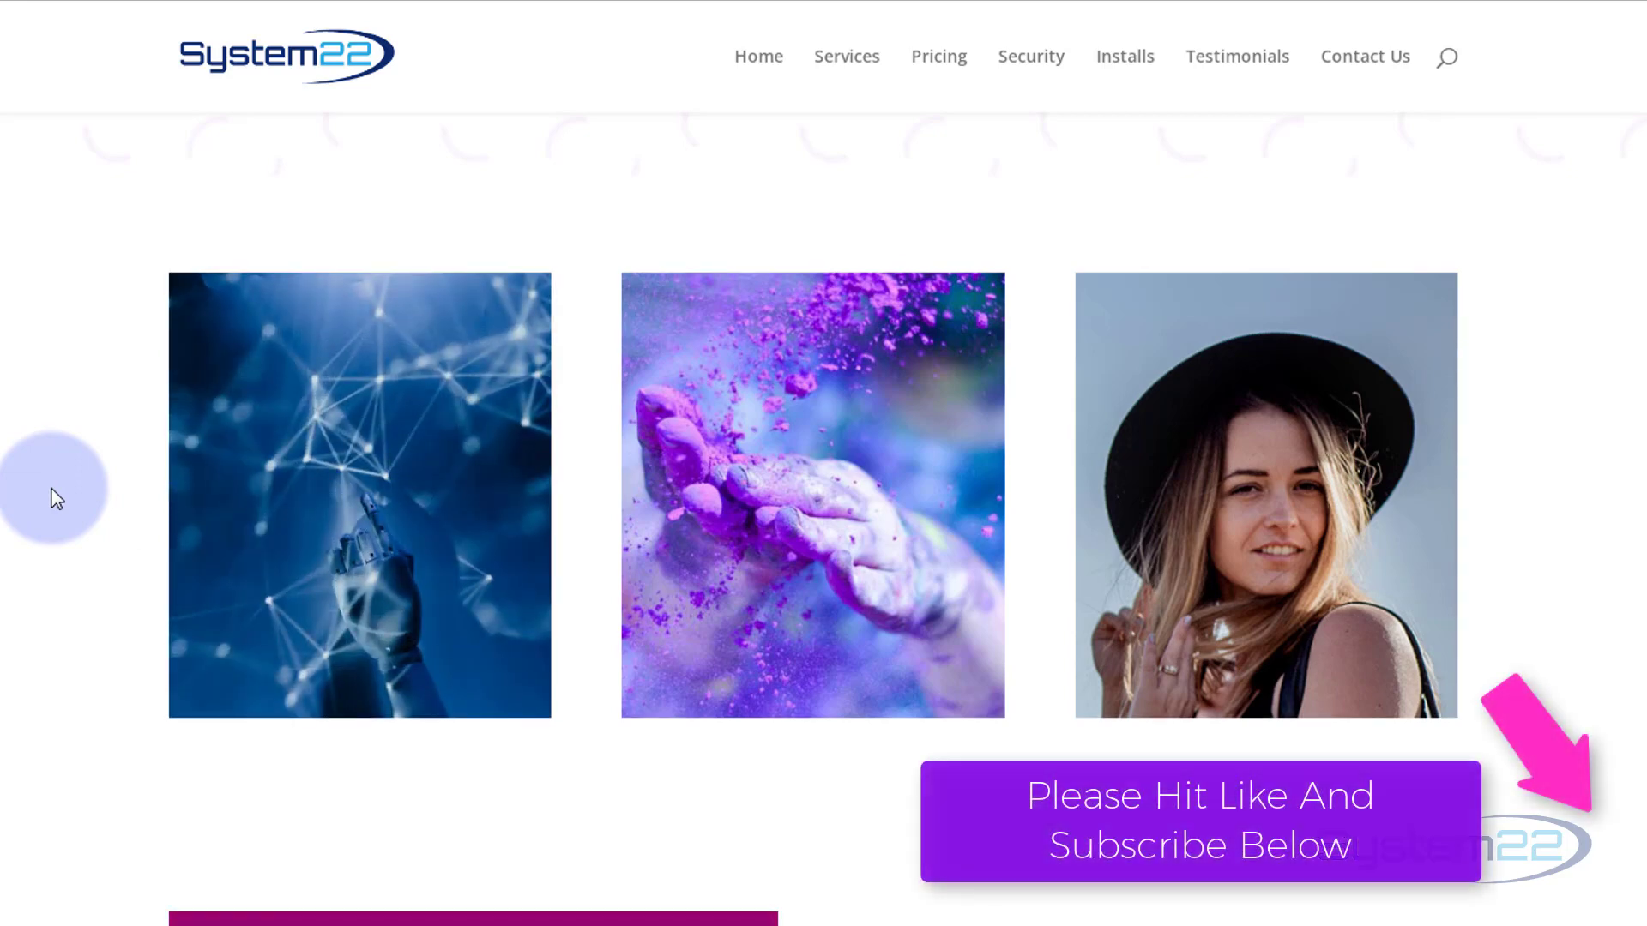
mouse_move(9, 504)
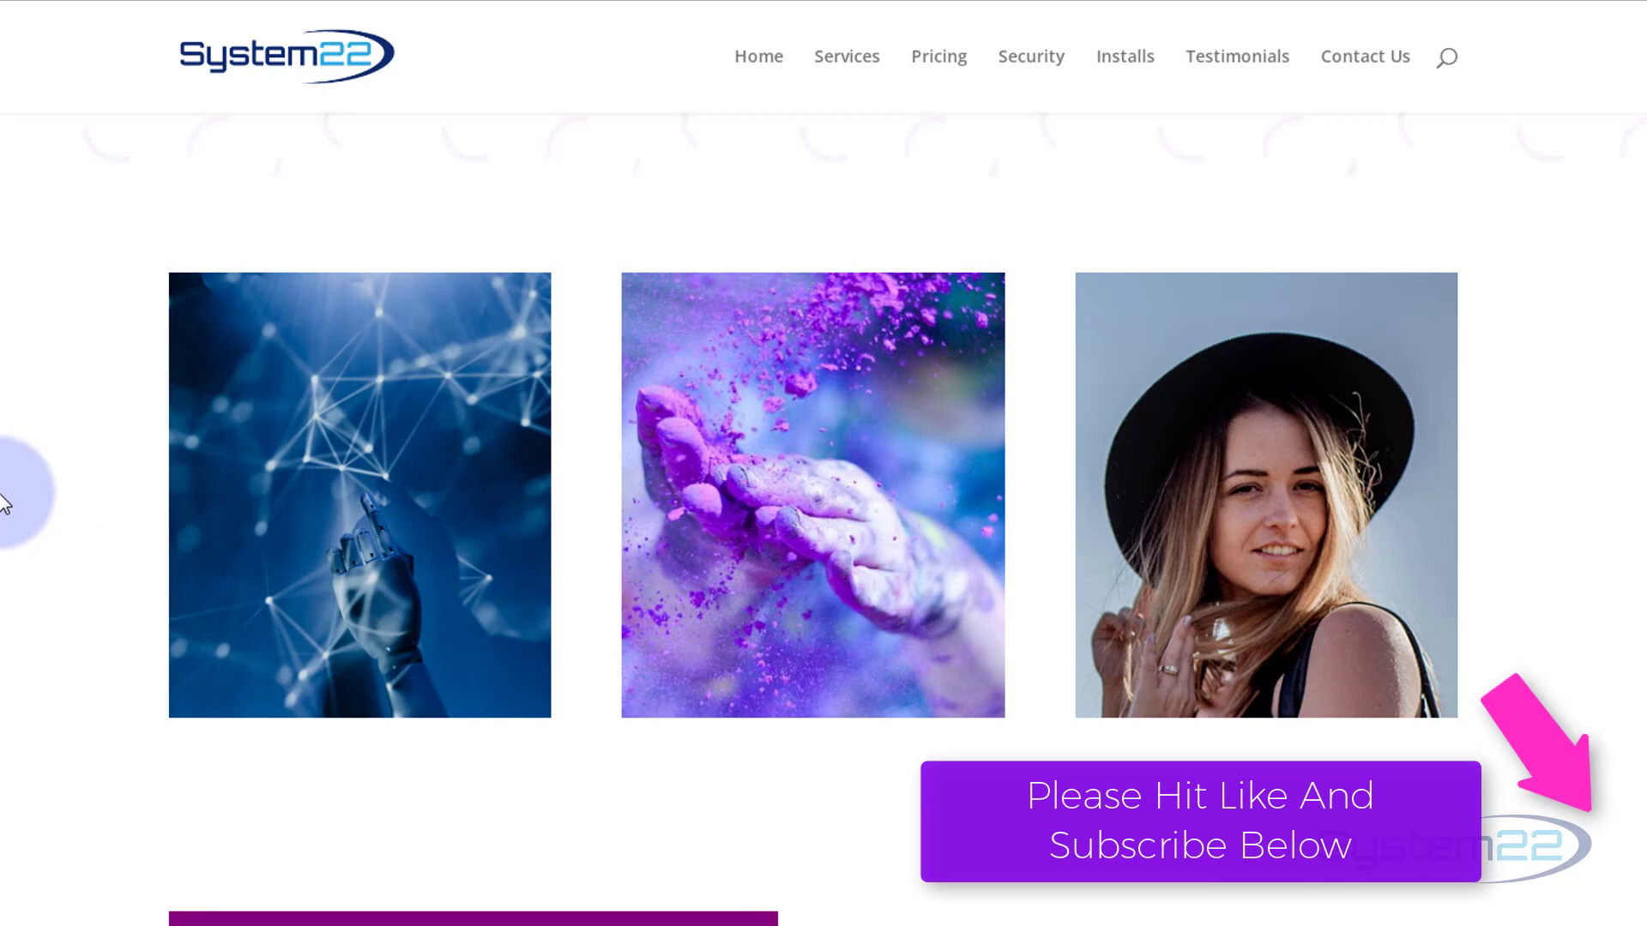
mouse_move(730, 513)
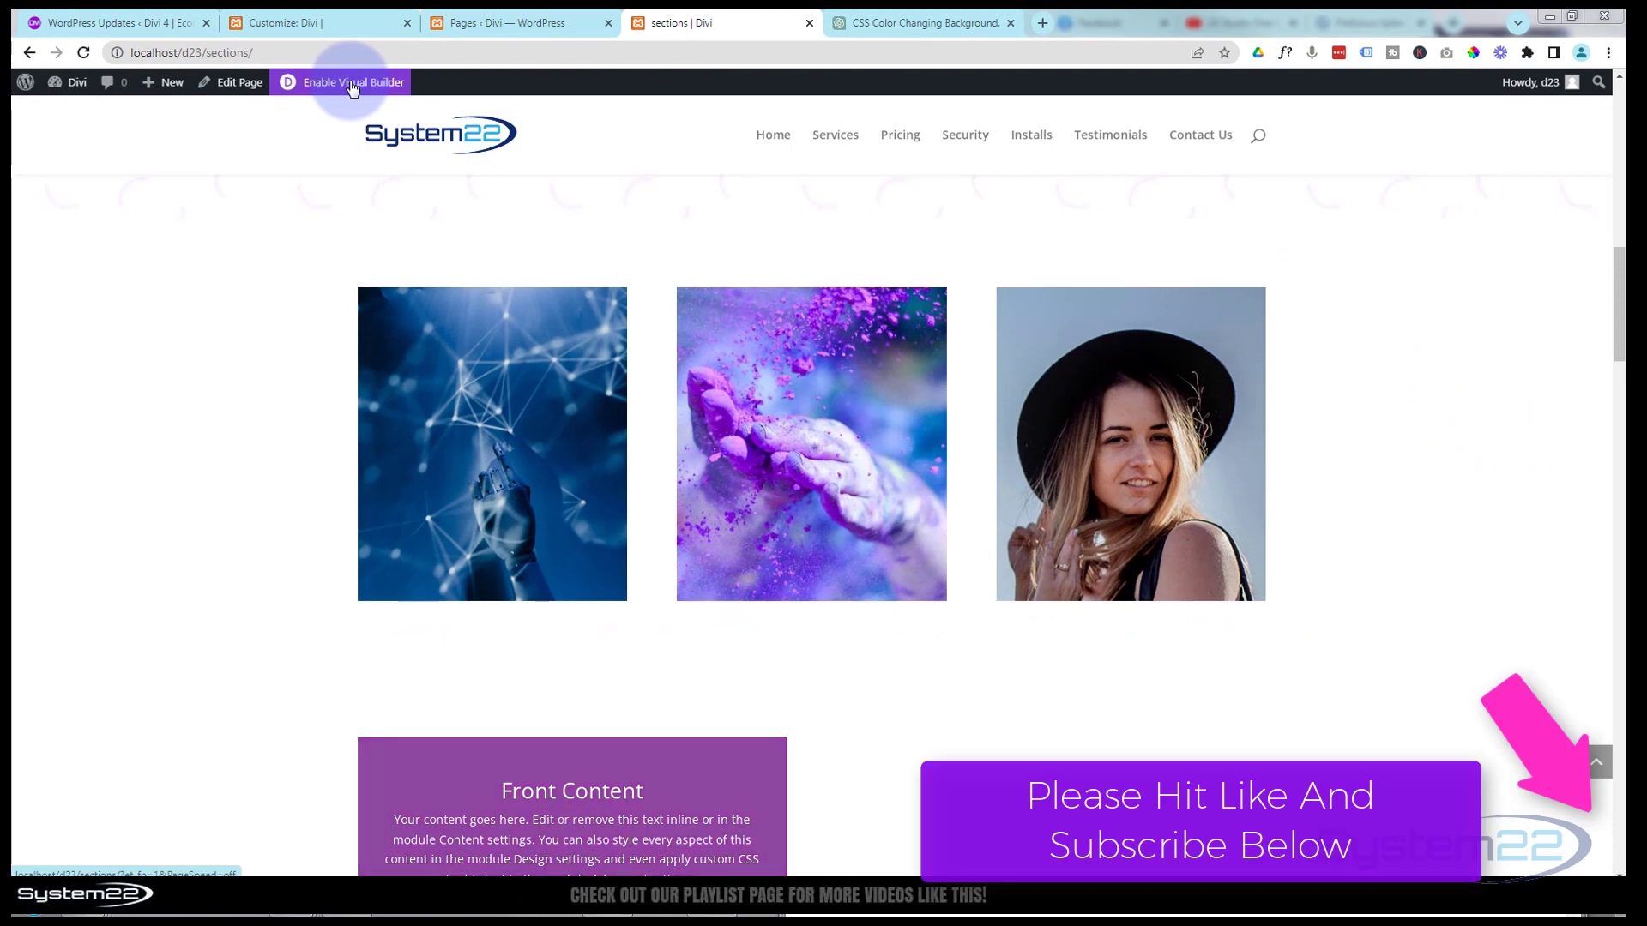
- Enable the Visual Builder on the page and move down below the slider
click(350, 83)
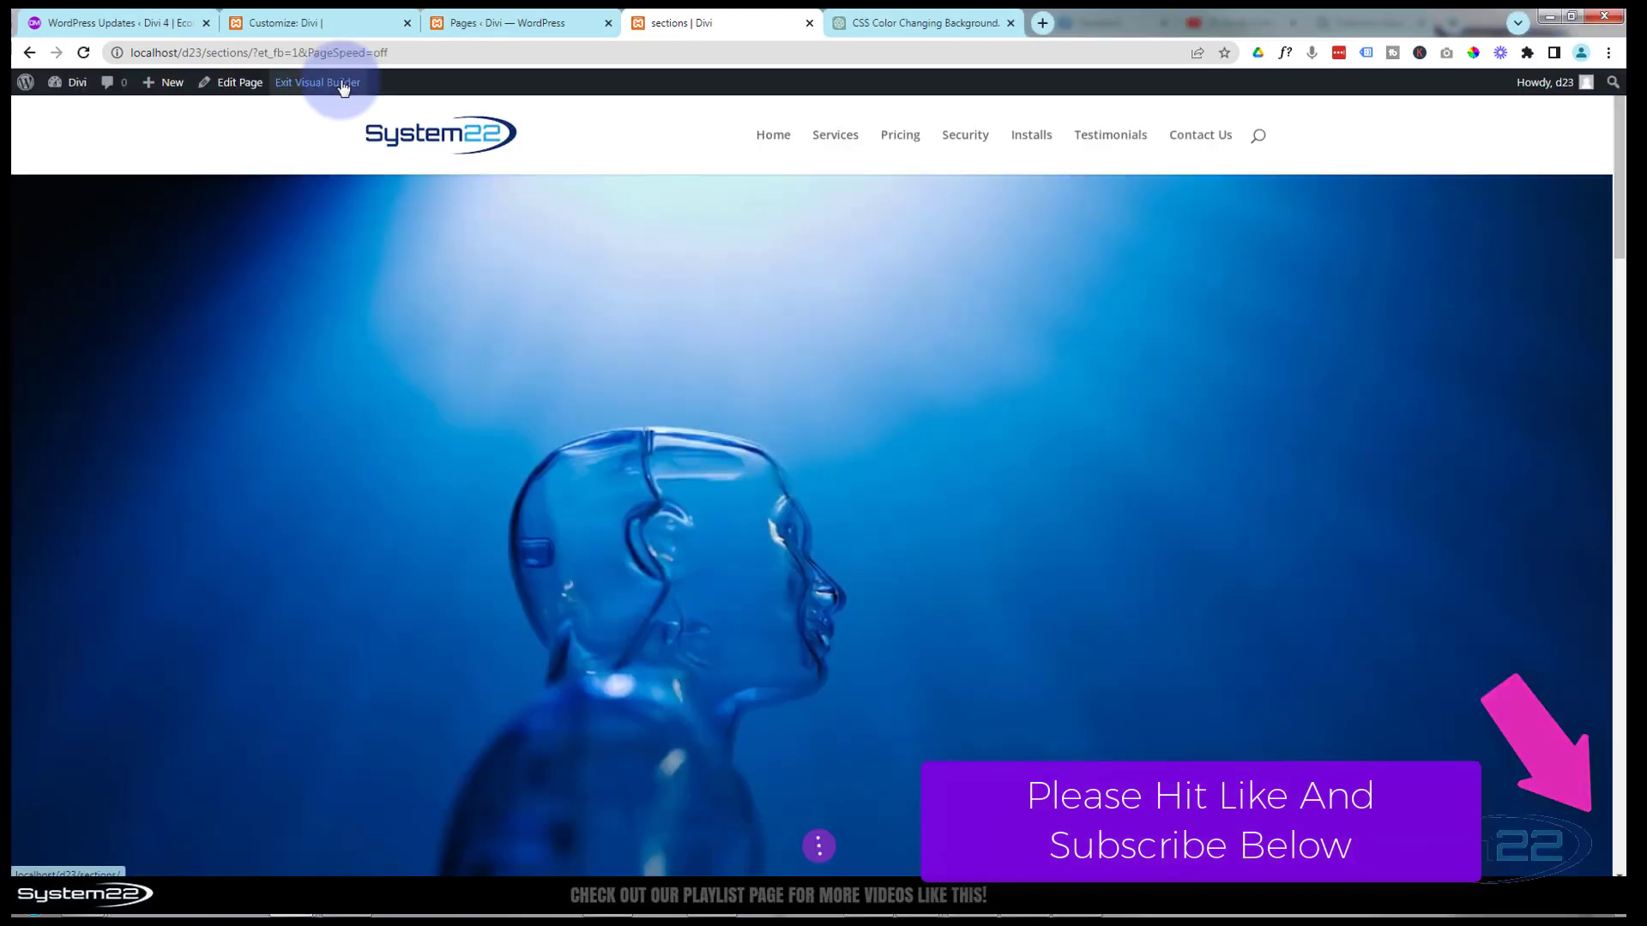
click(317, 82)
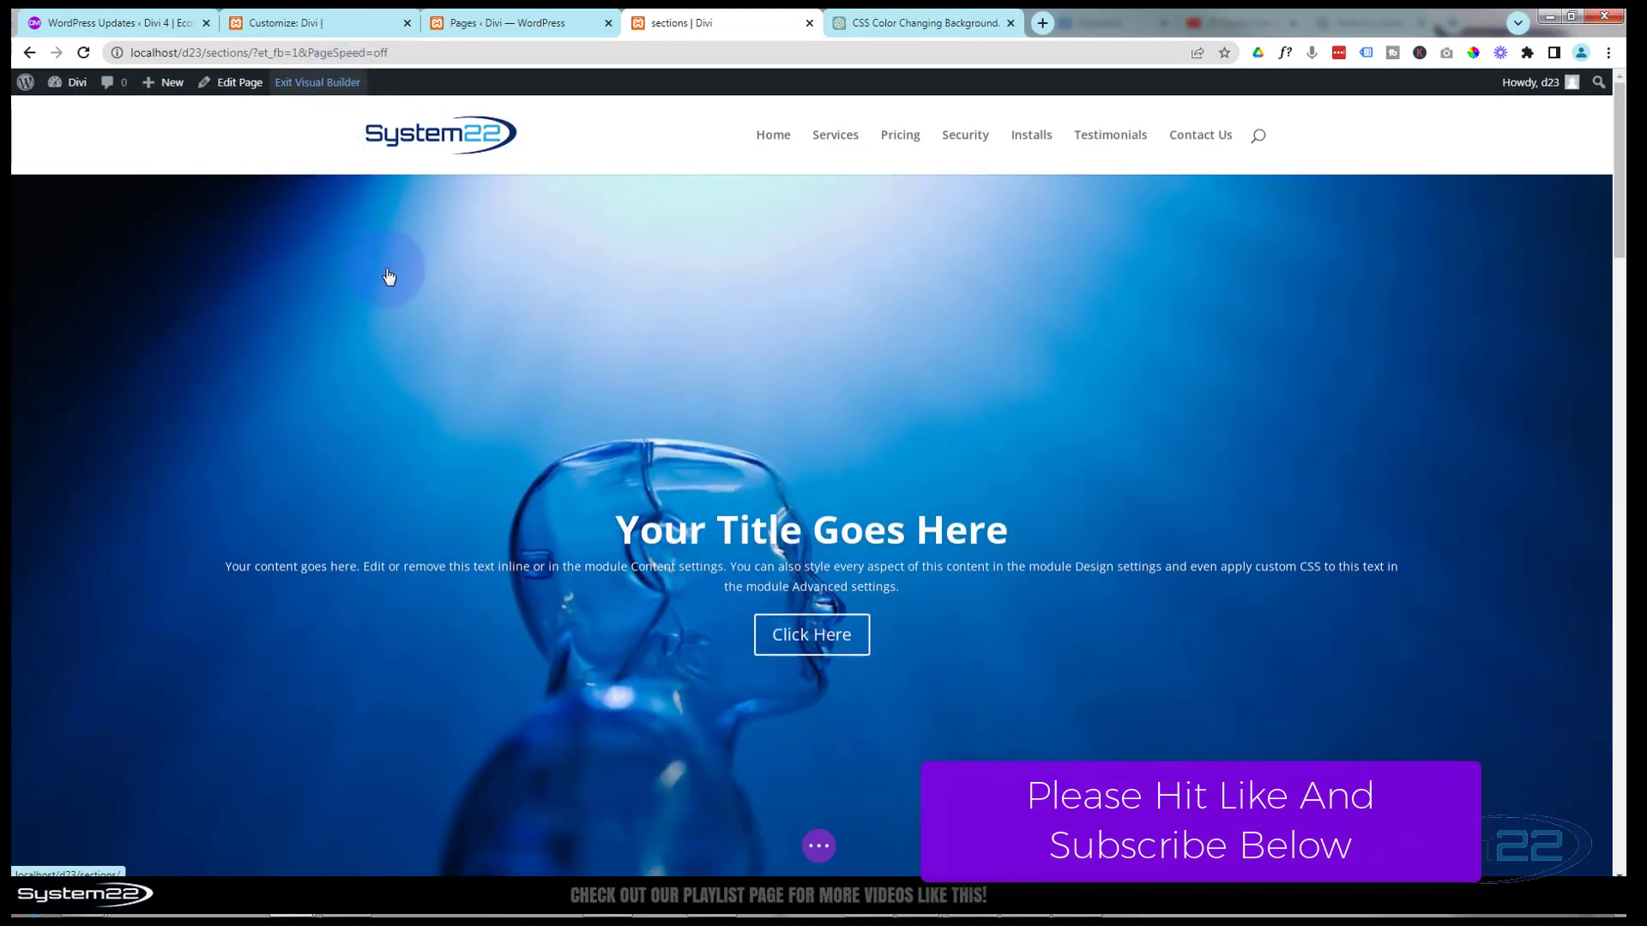
scroll(down, 3)
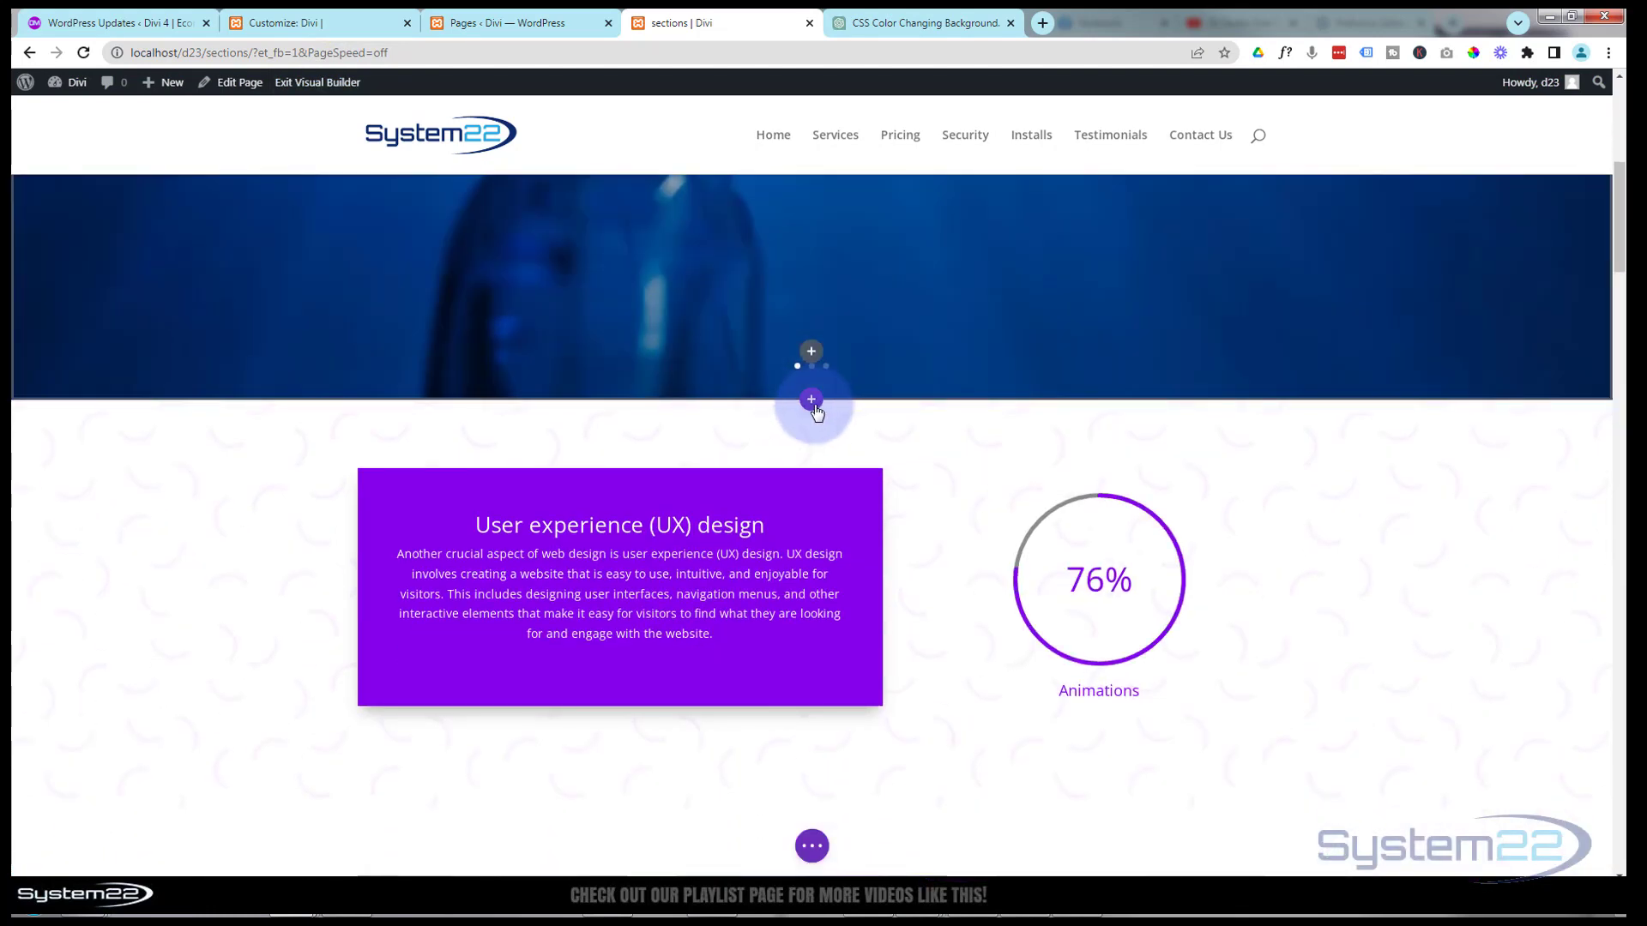
- Add a Regular section with a two-column row below the slider
click(811, 400)
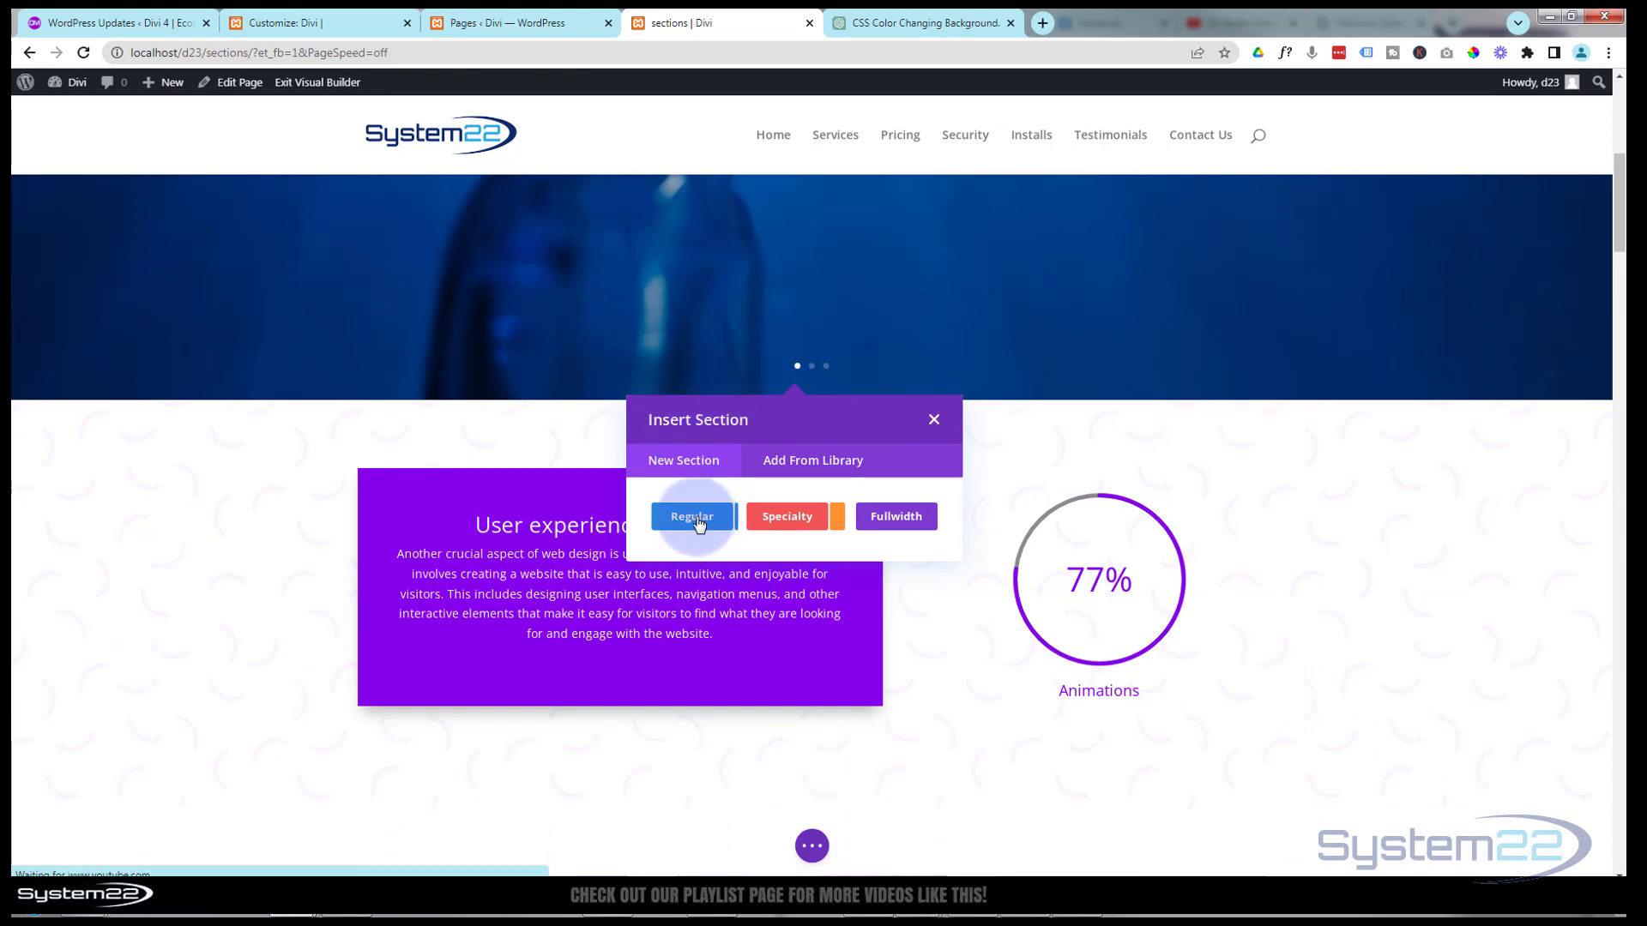
click(691, 517)
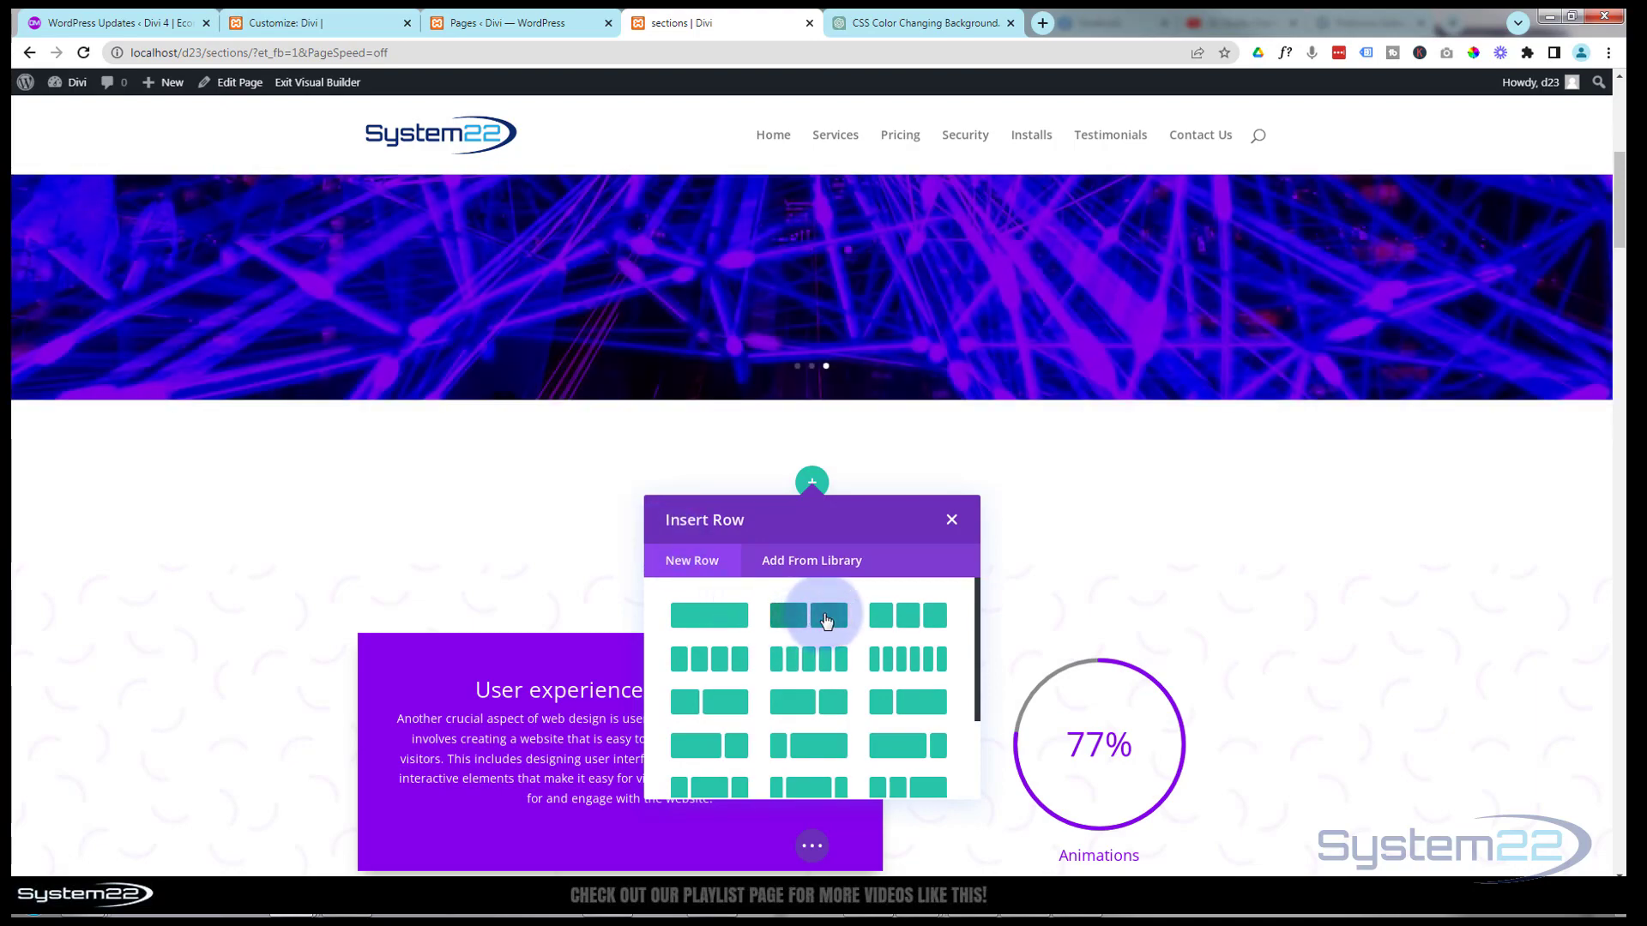
click(827, 614)
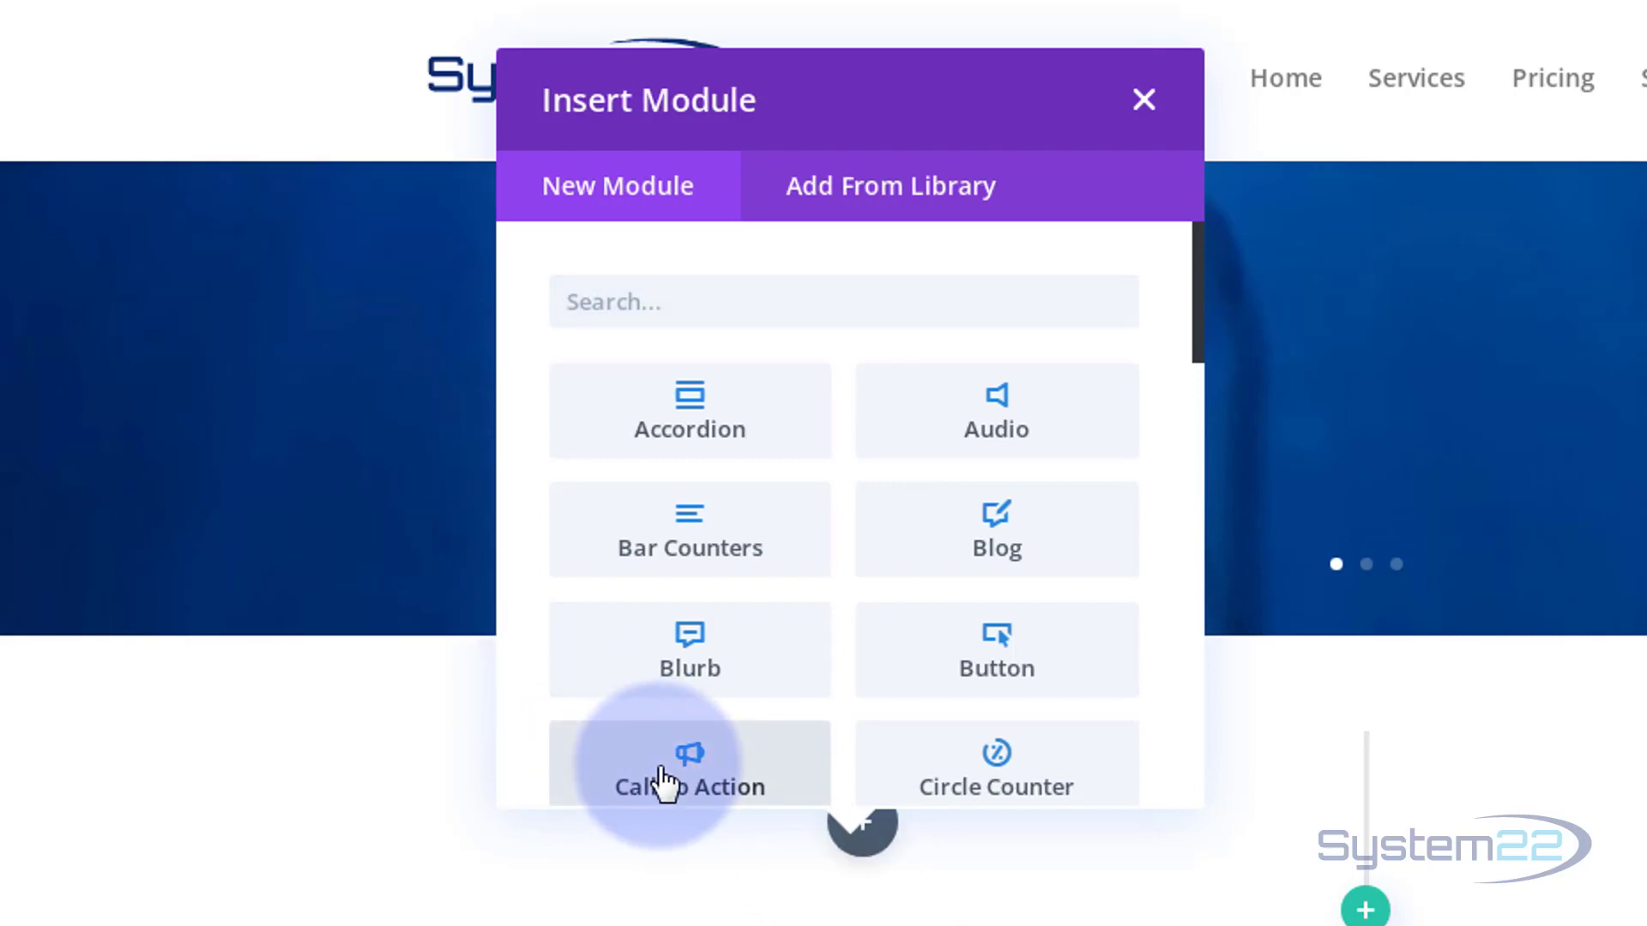
- Insert a Call To Action module into the left column and review its Title and Button fields
click(690, 767)
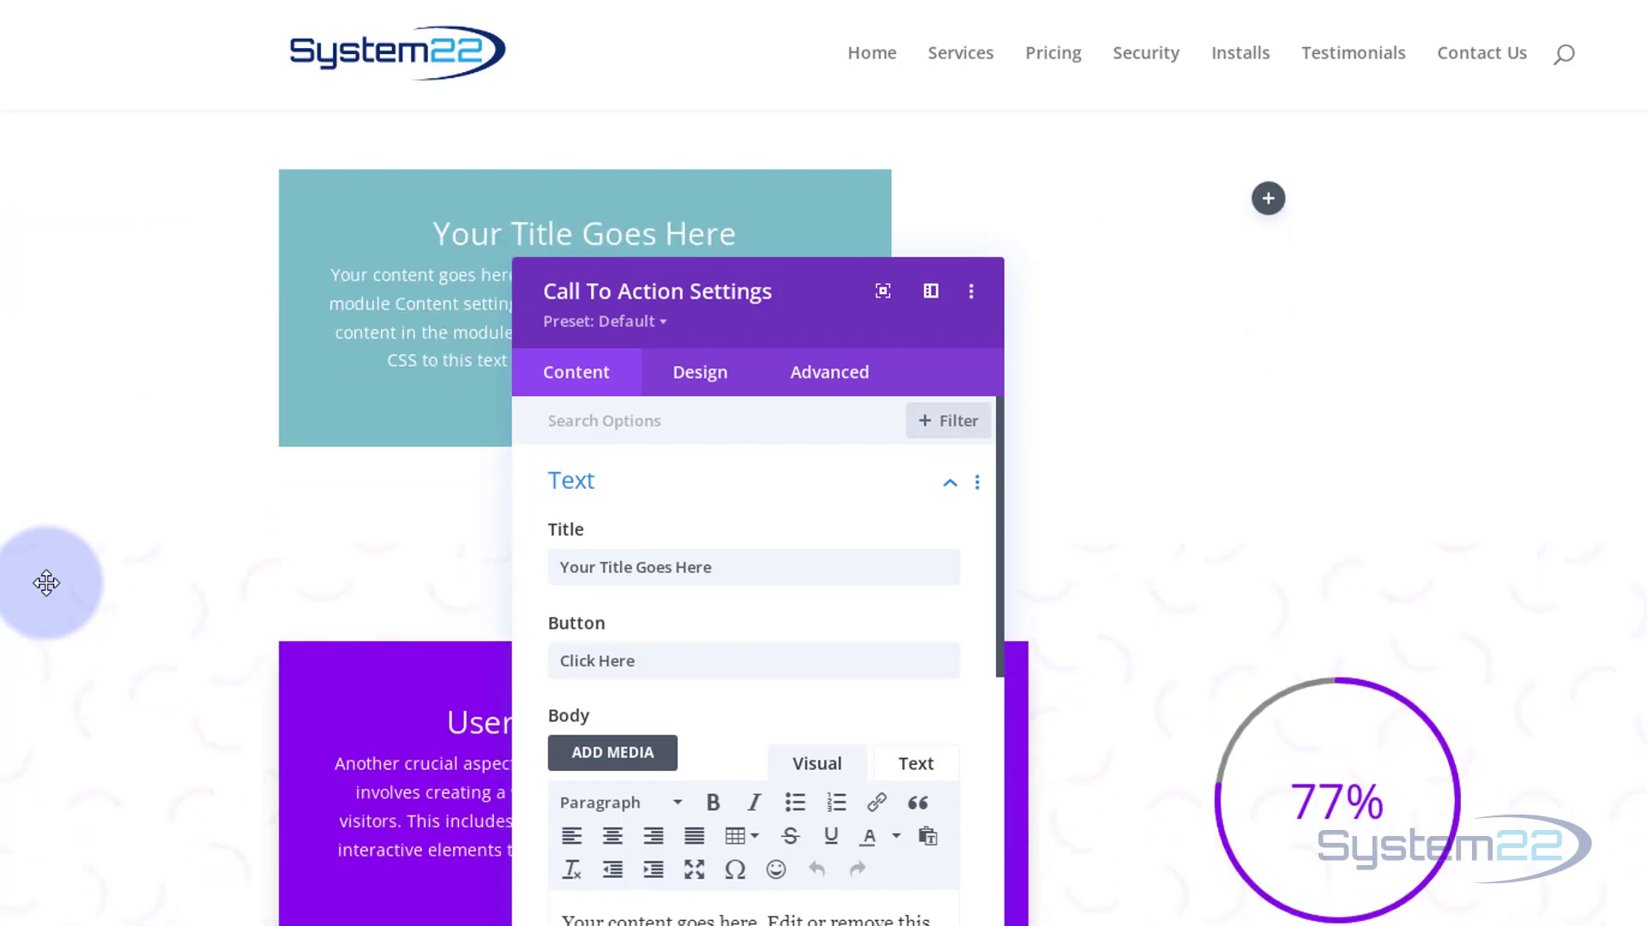
mouse_move(785, 325)
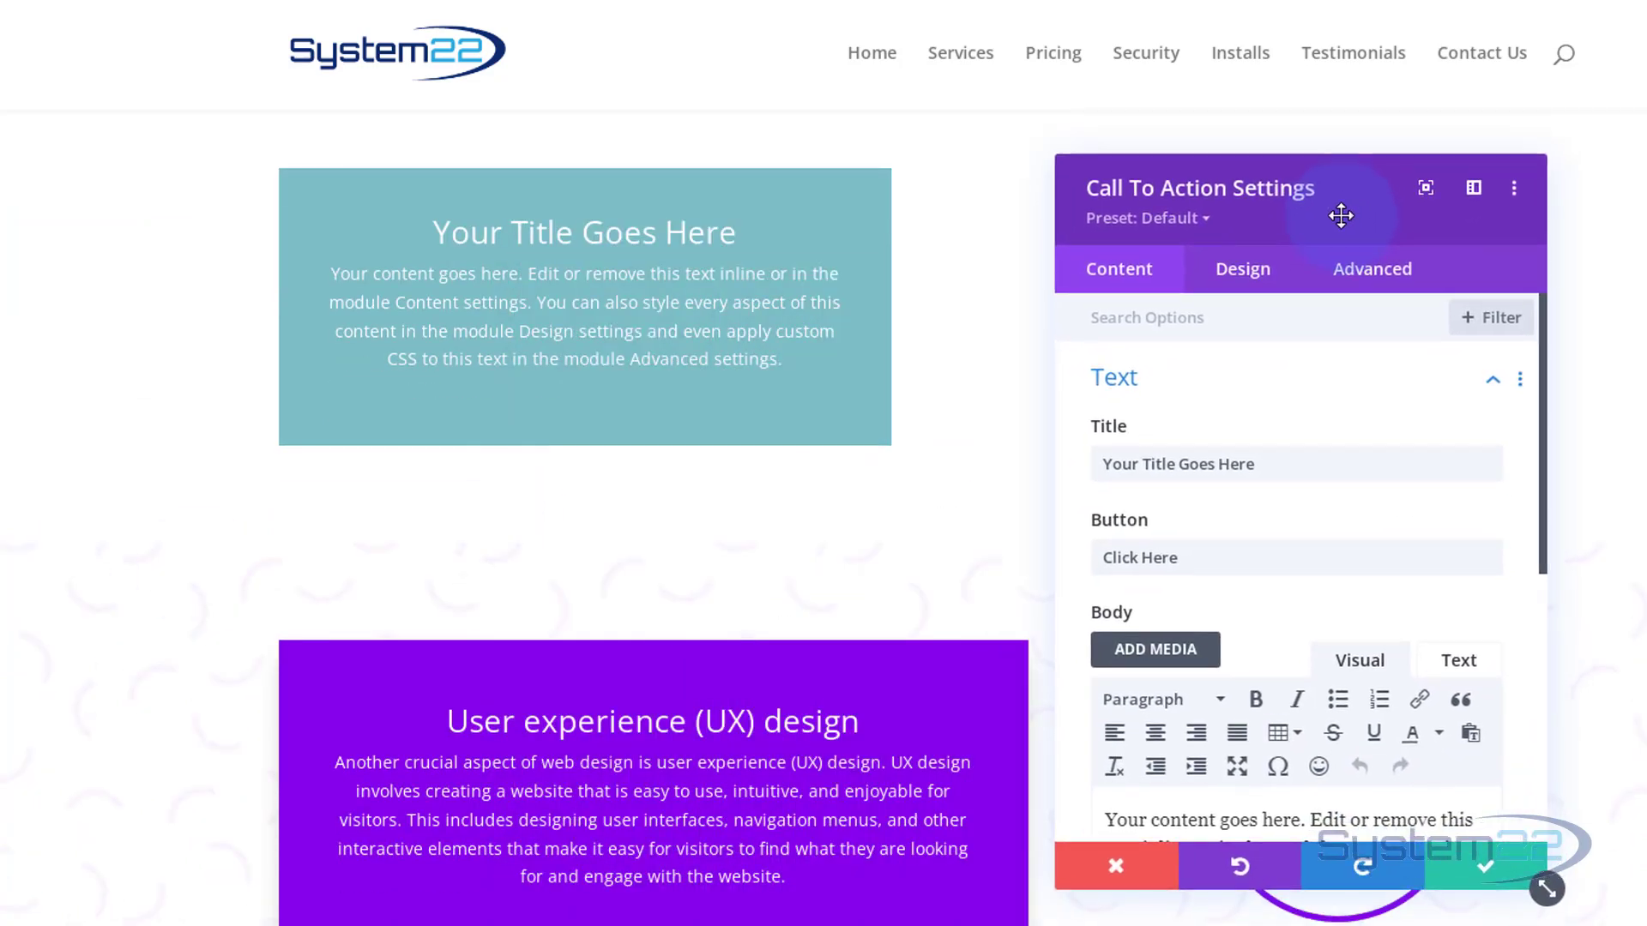
scroll(down, 3)
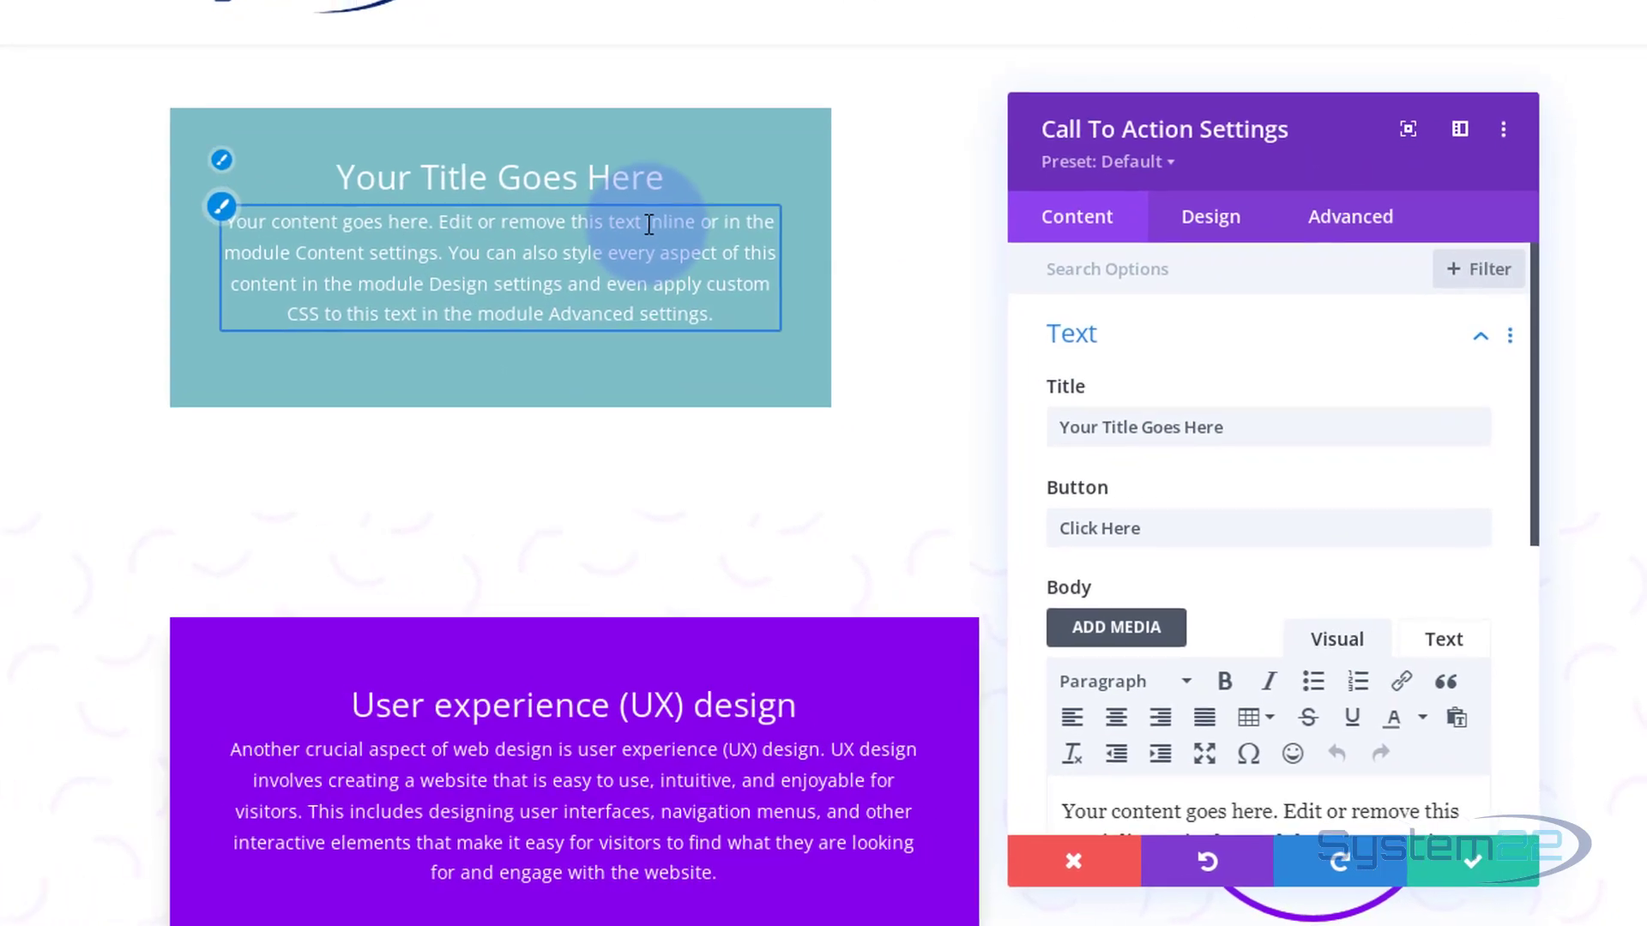
scroll(up, 3)
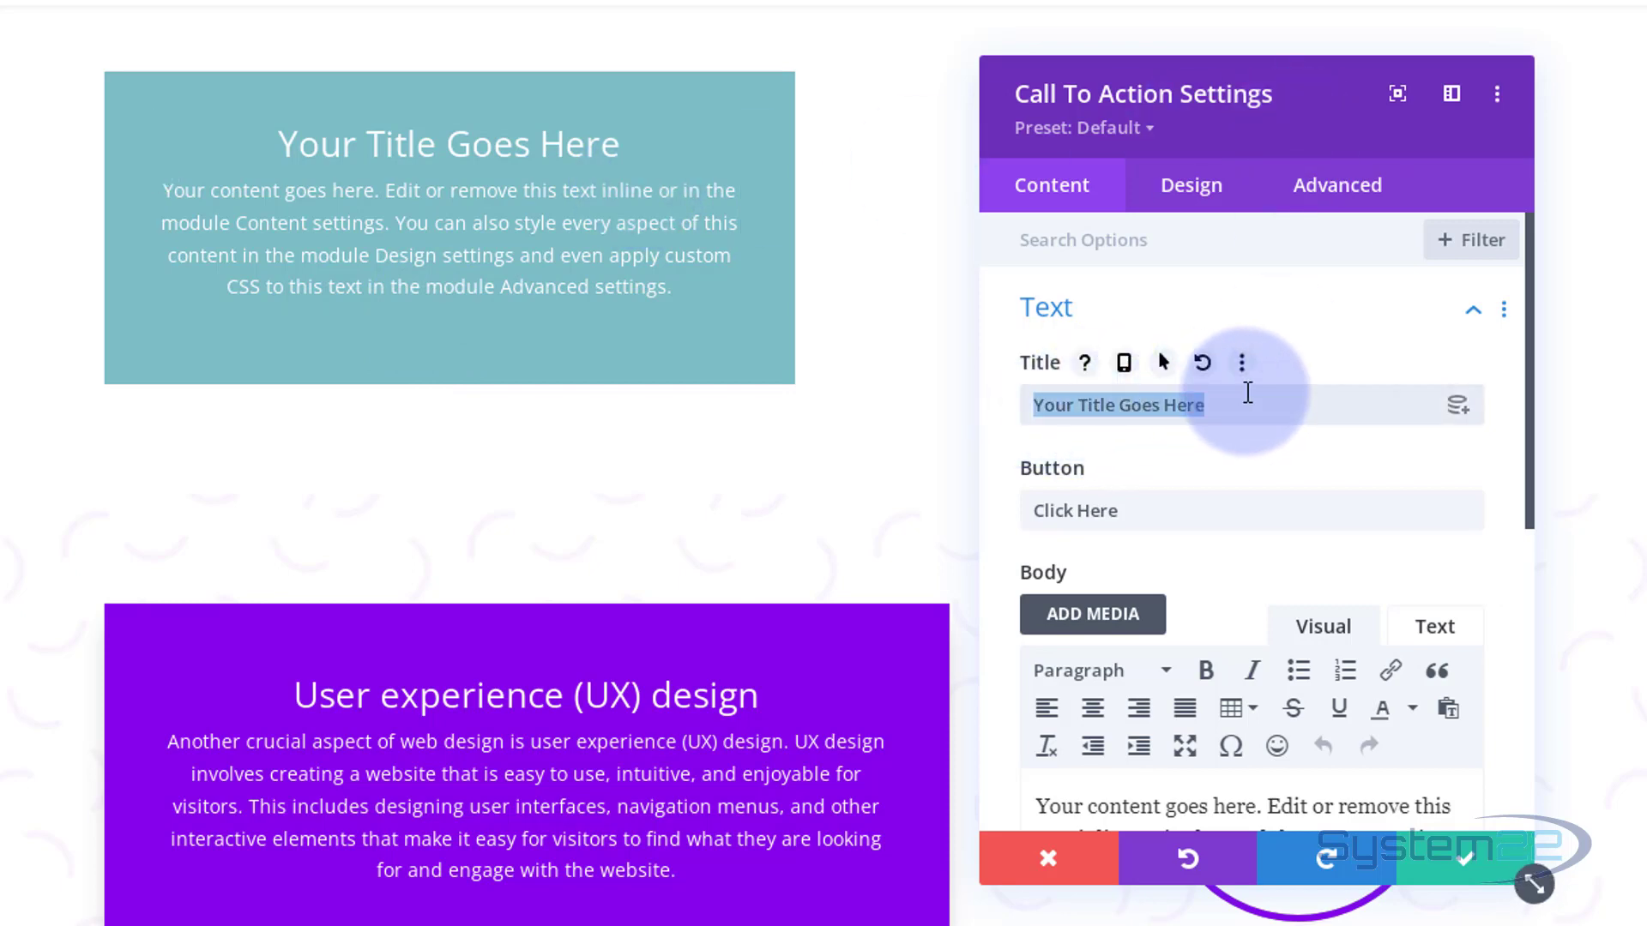
click(1074, 511)
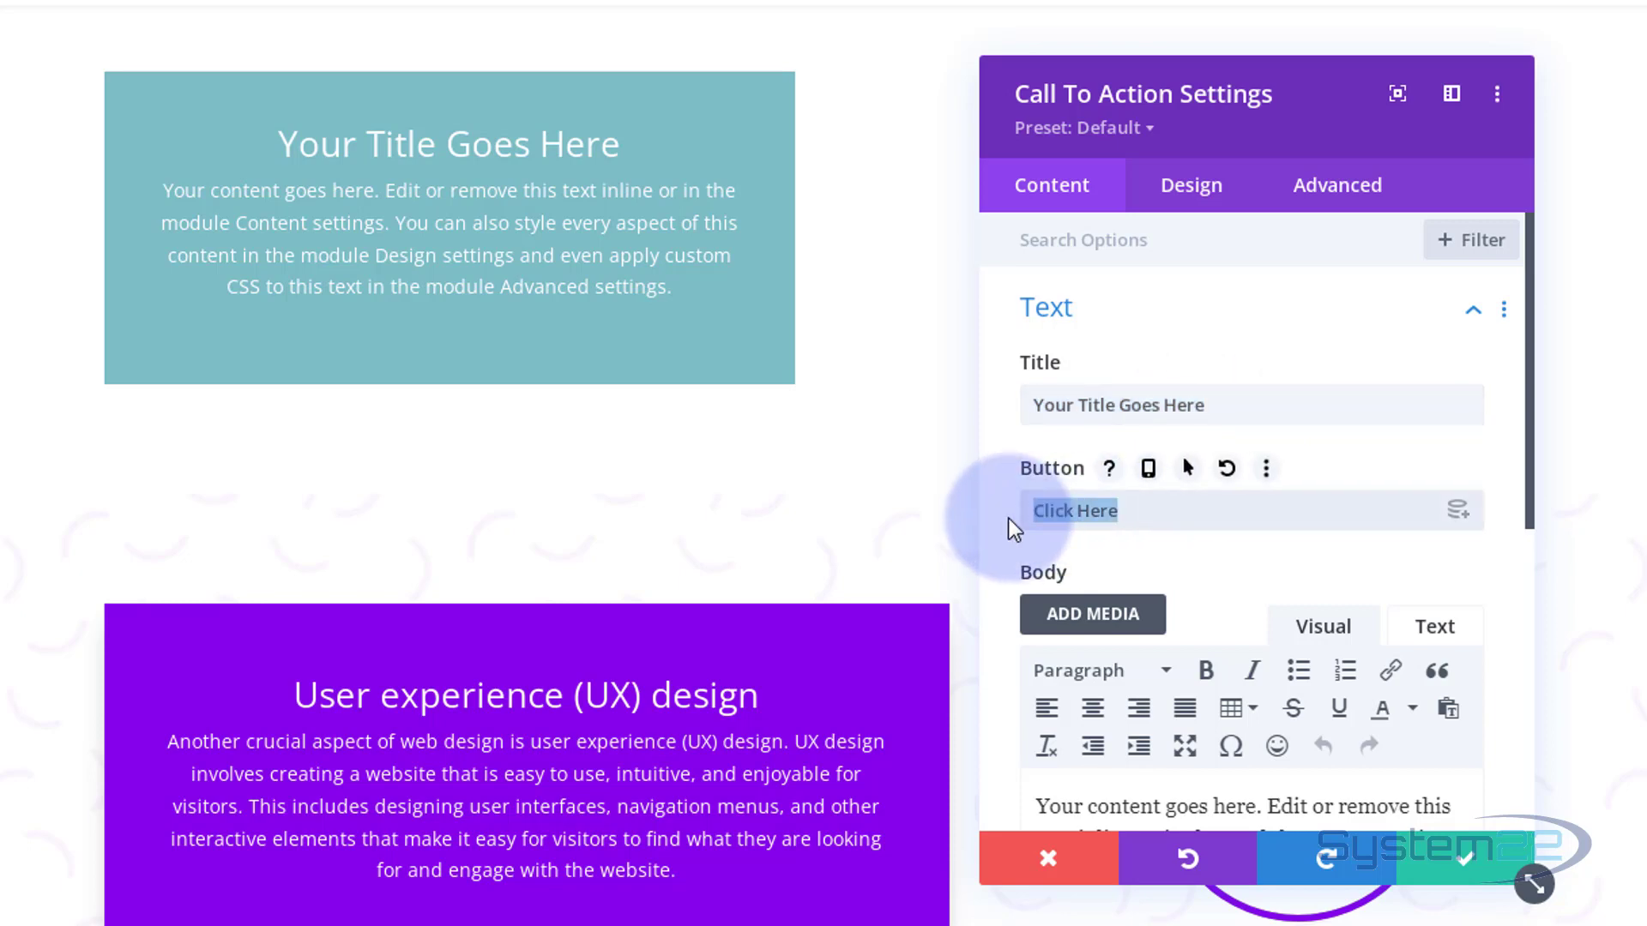
mouse_move(493, 337)
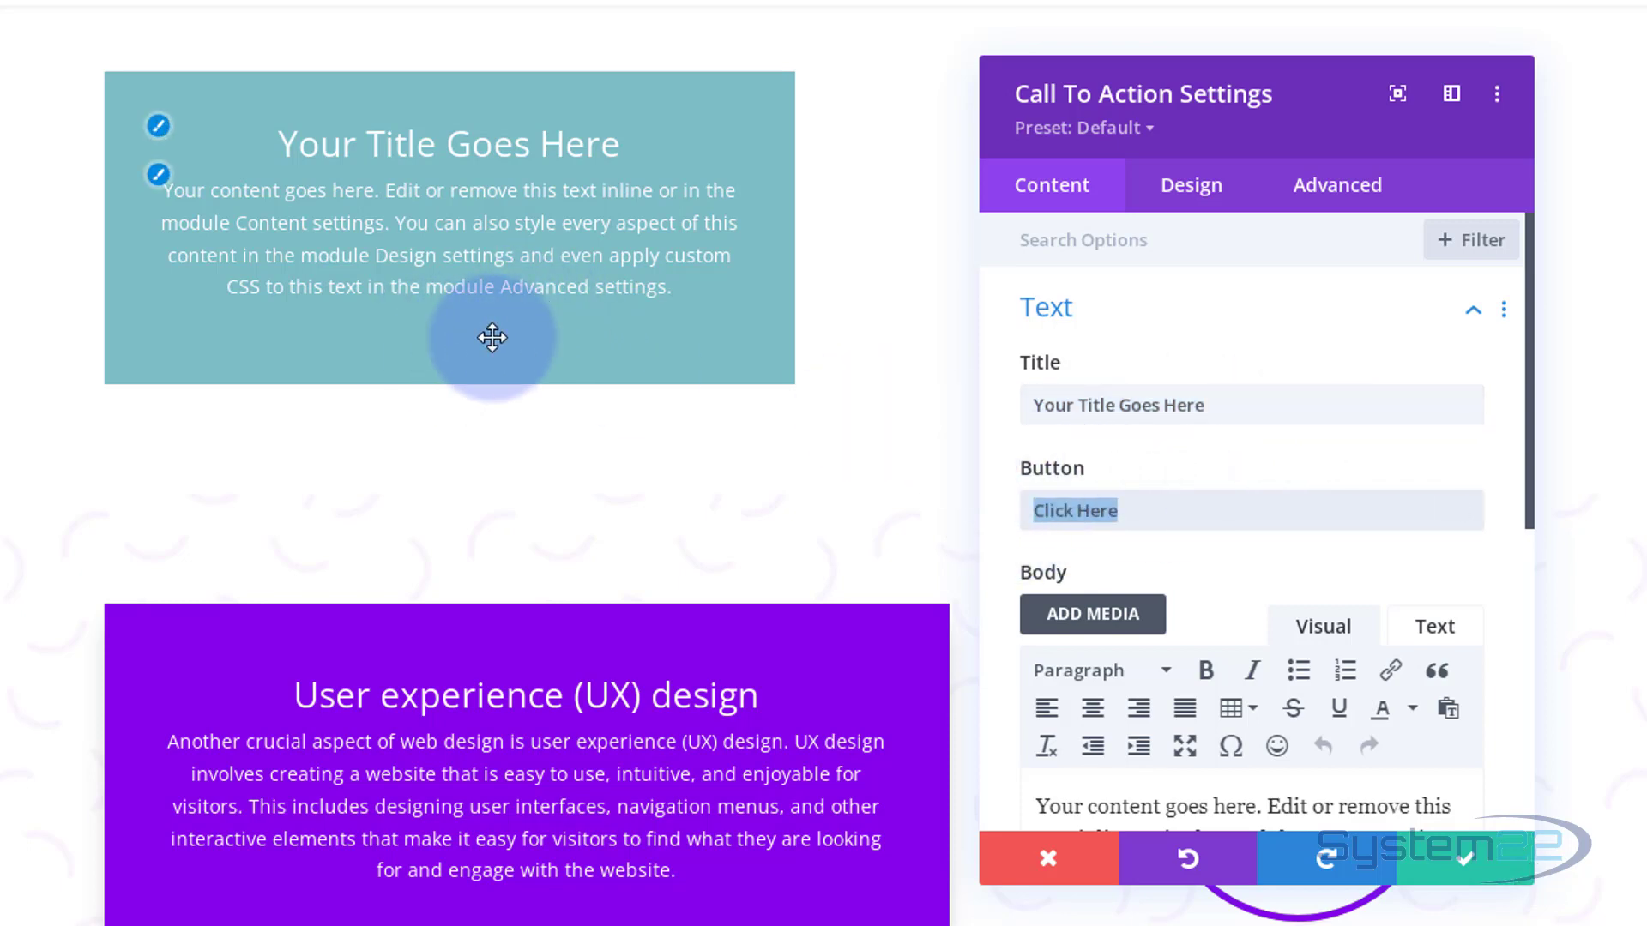
mouse_move(1211, 353)
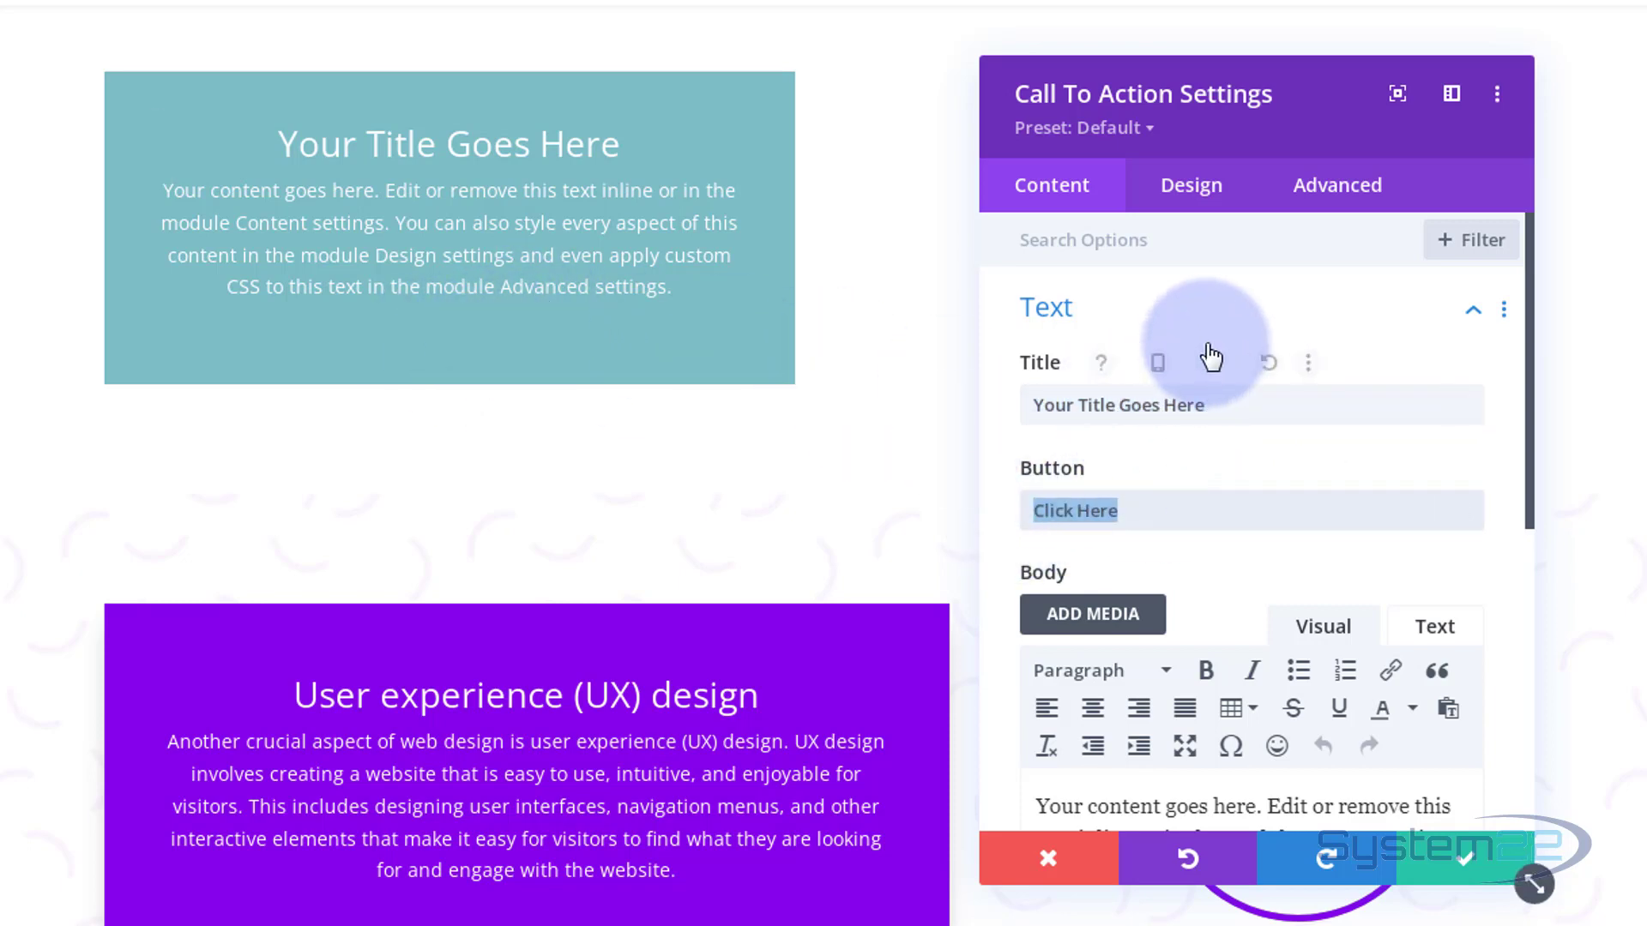
mouse_move(1276, 326)
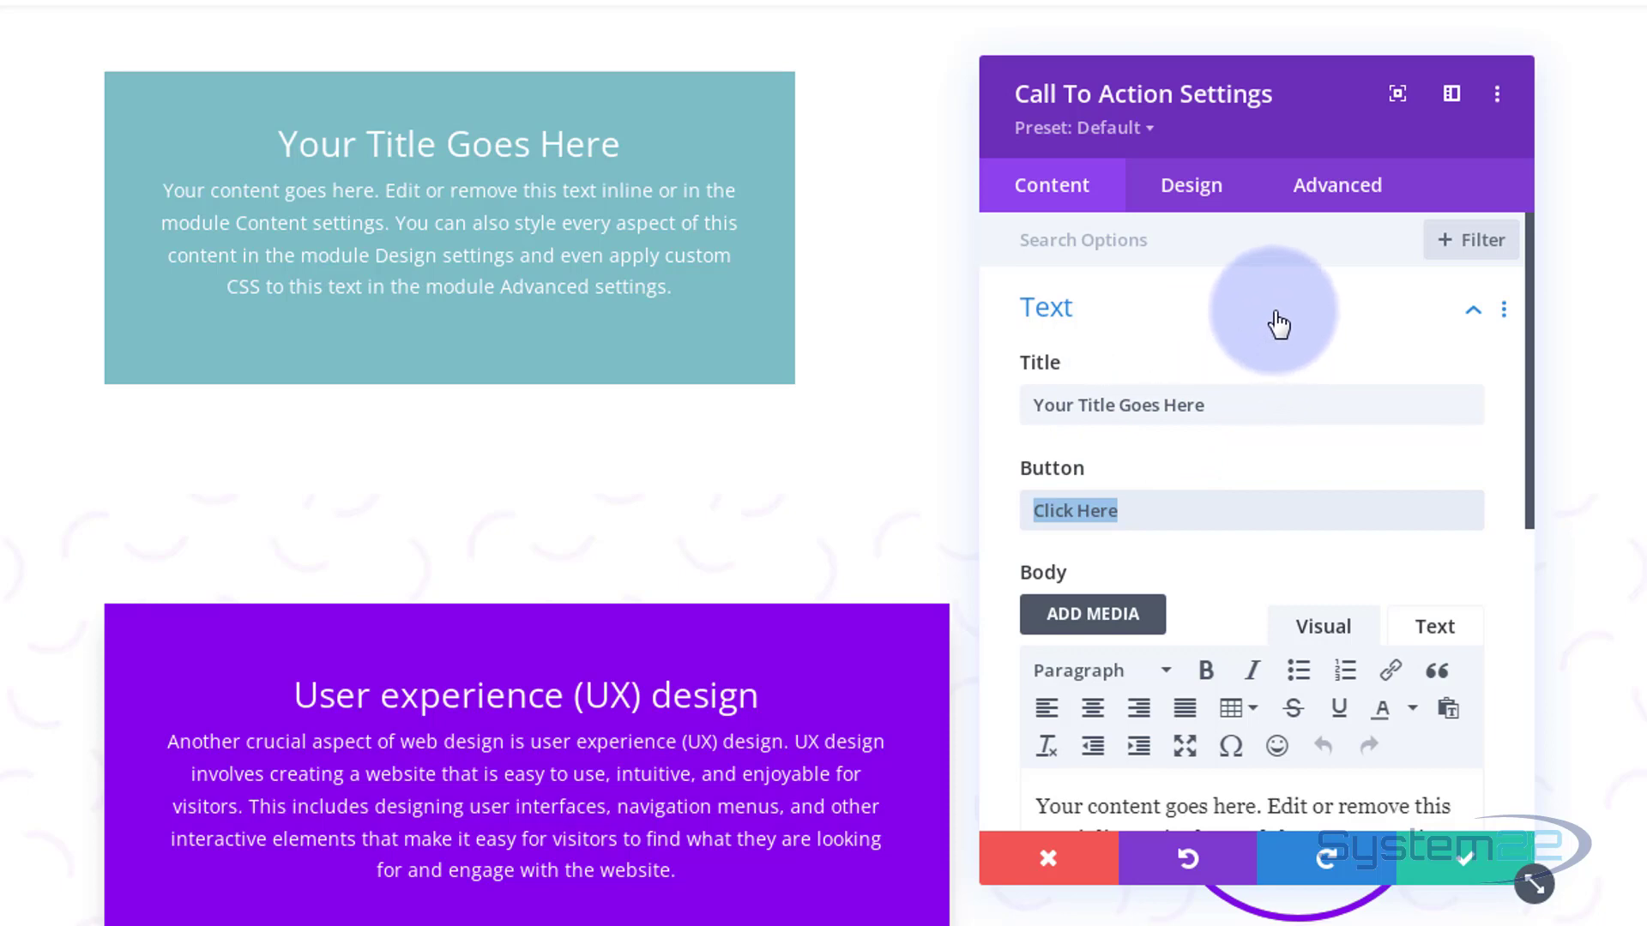
- Leave the placeholder Body text as is and move down toward the Link options
scroll(down, 3)
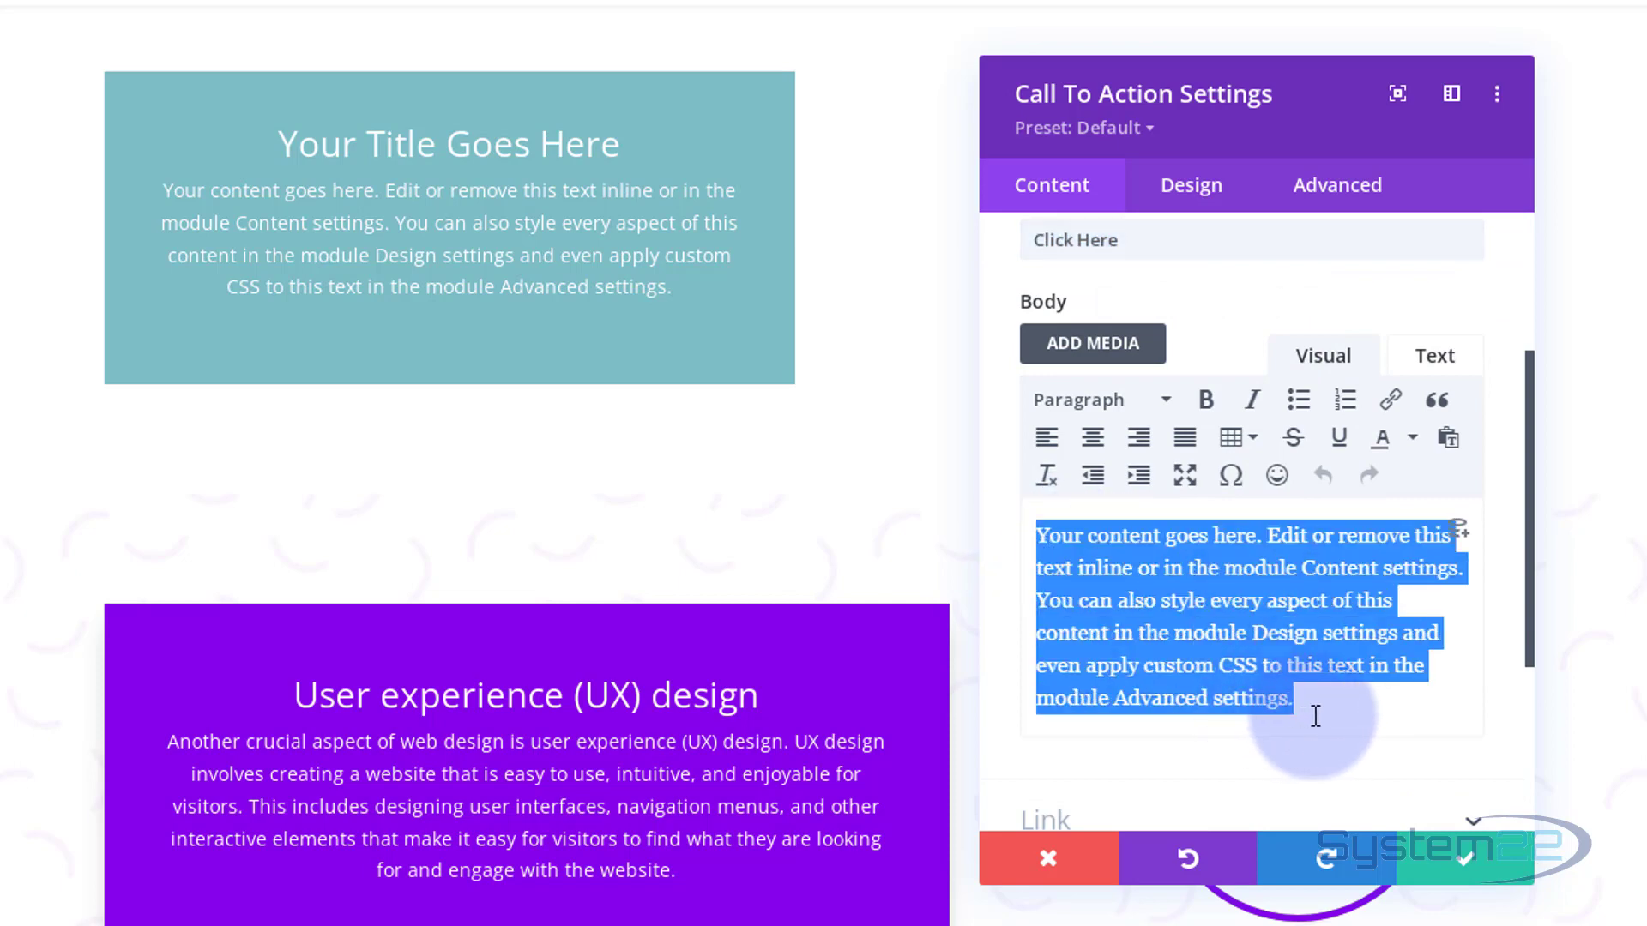
mouse_move(1251, 399)
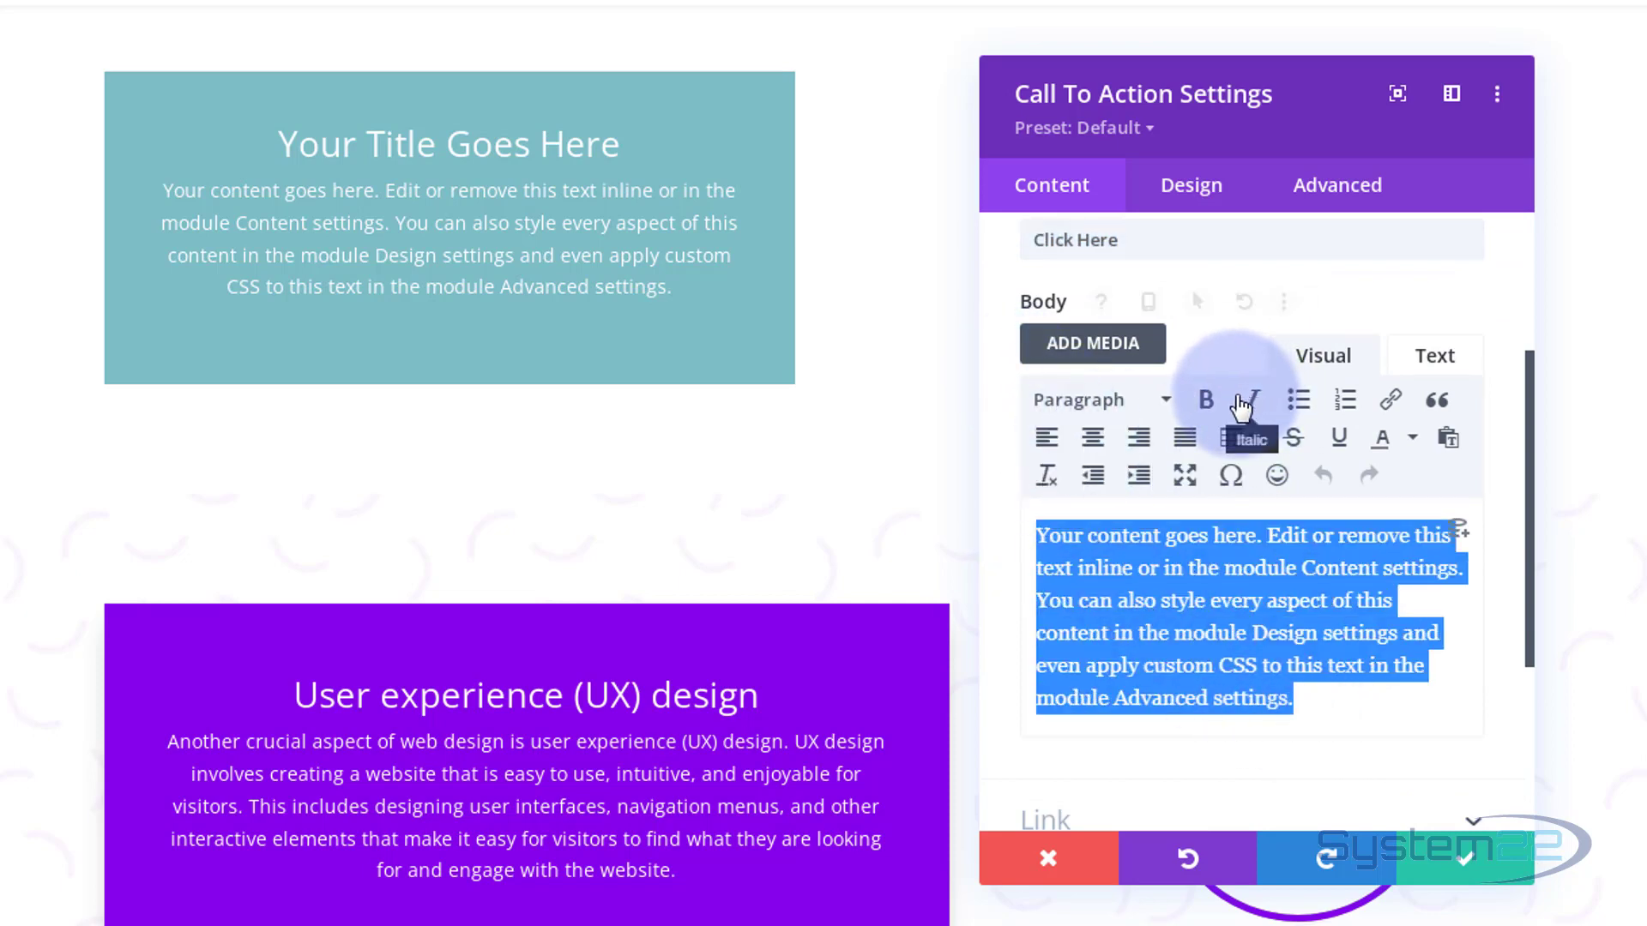
mouse_move(1113, 346)
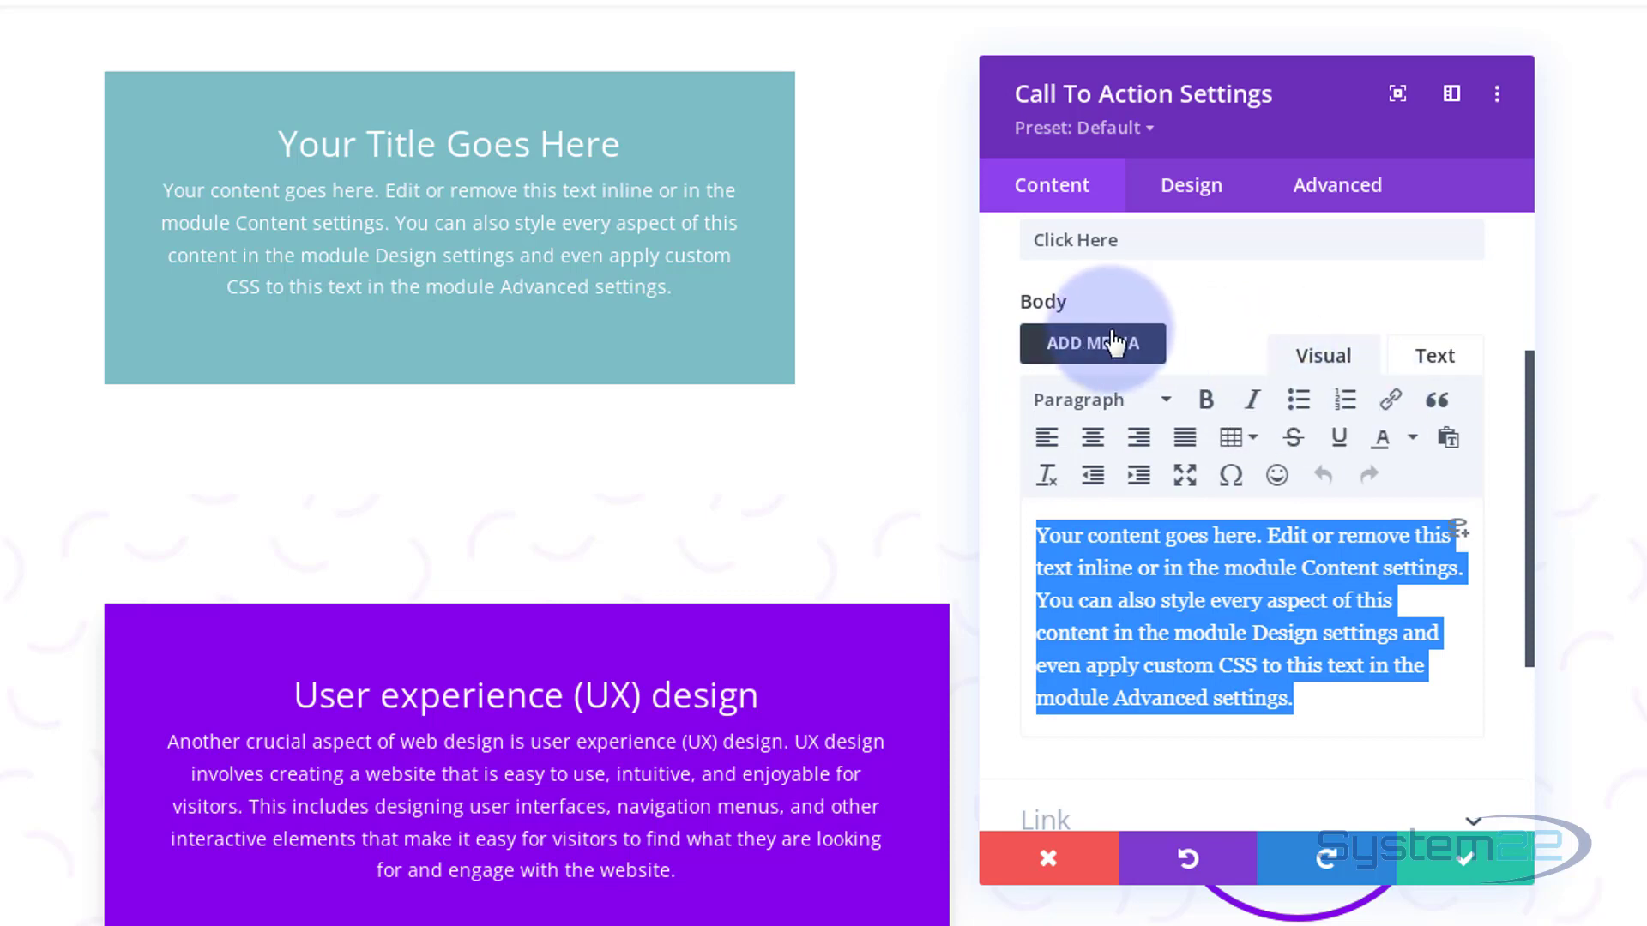
click(1090, 400)
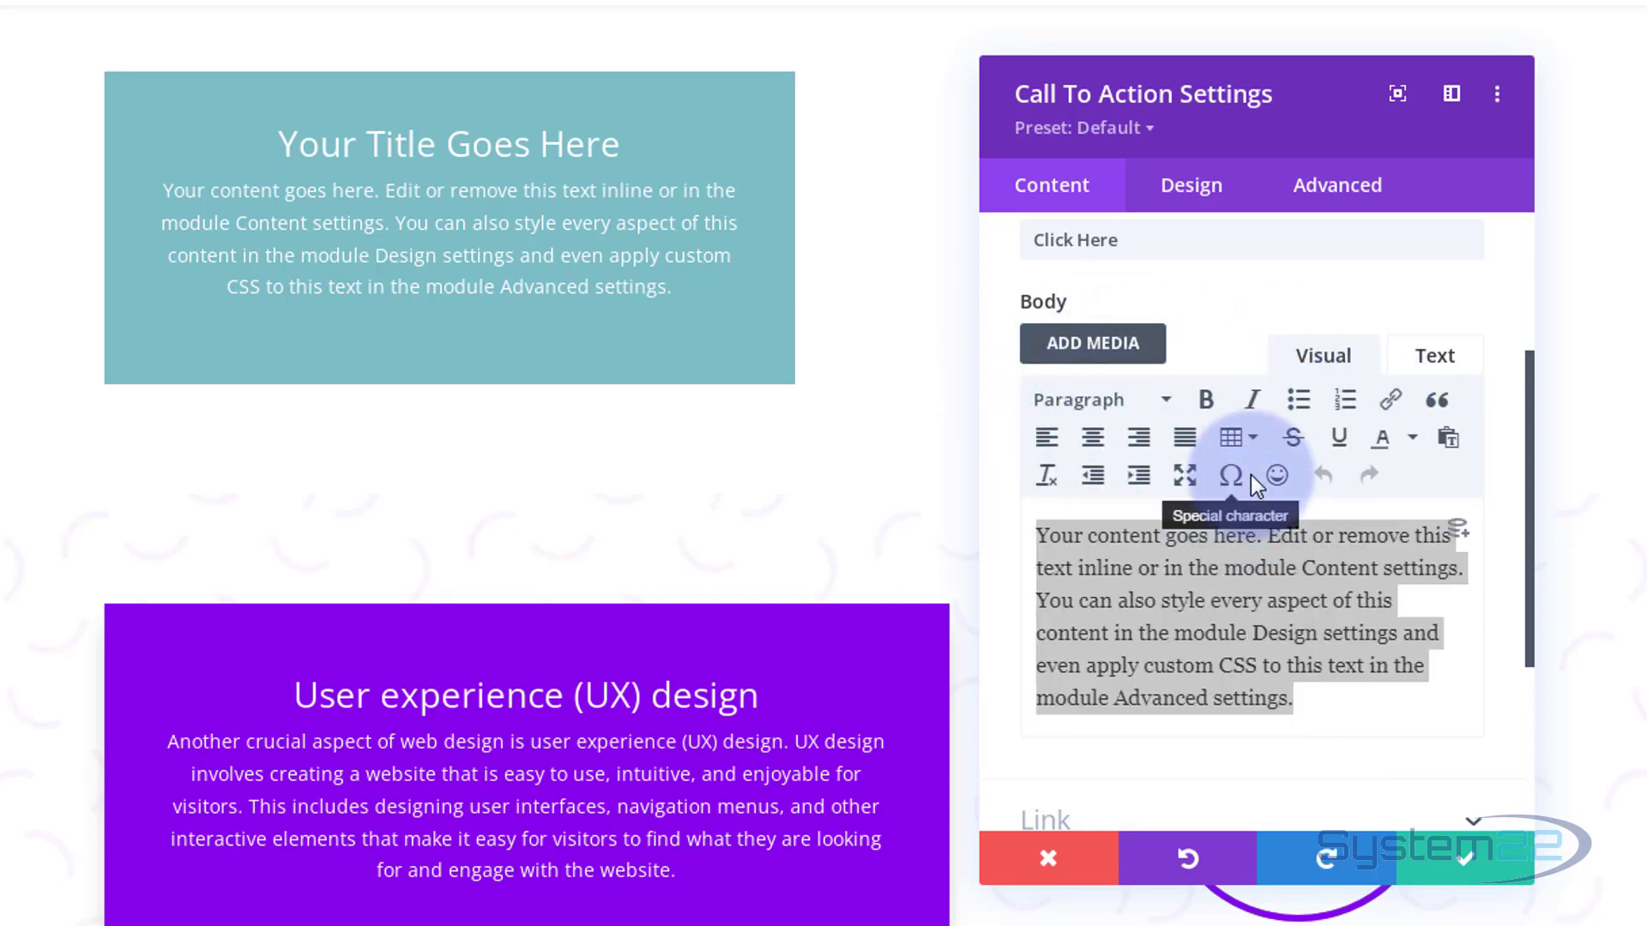
scroll(down, 3)
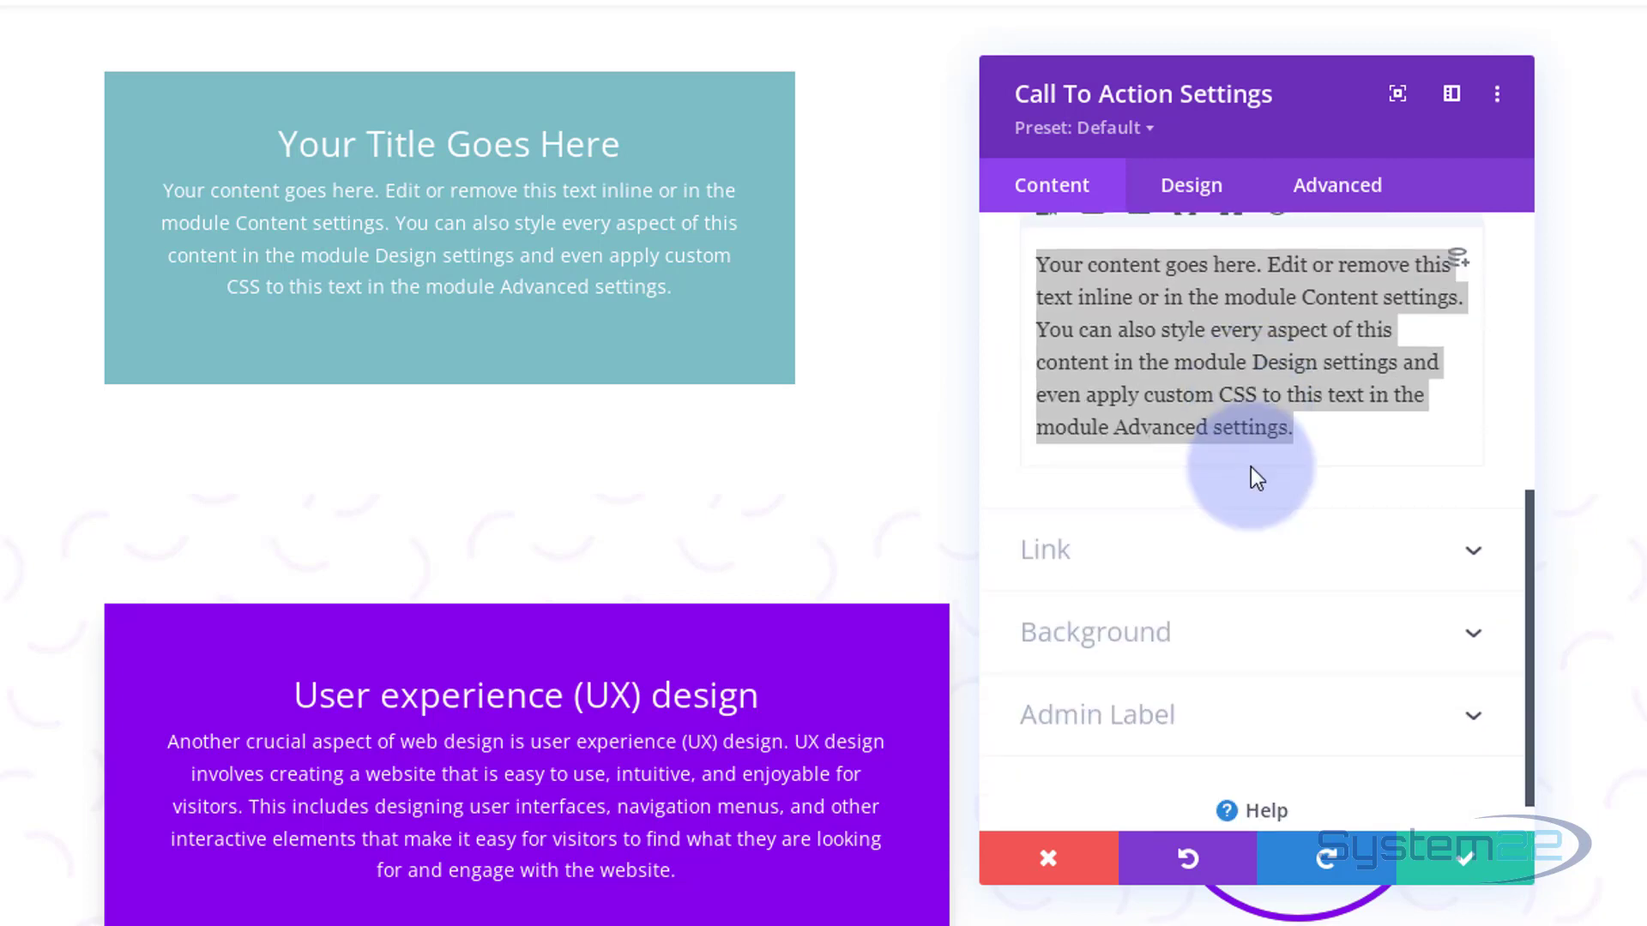
mouse_move(1031, 569)
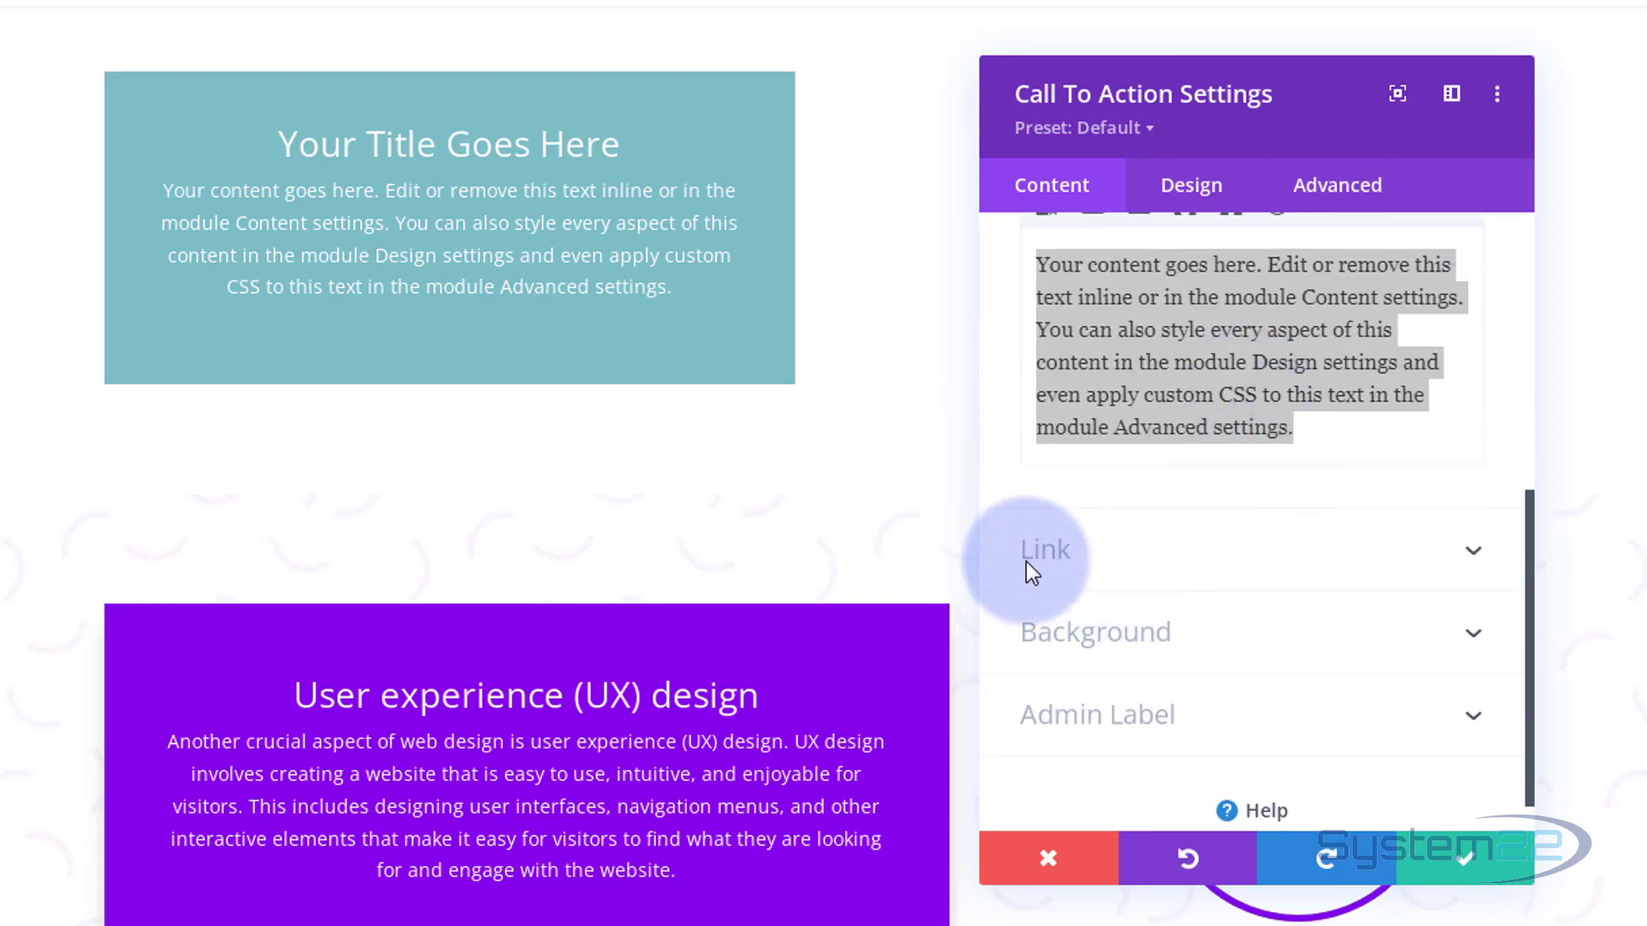
- Expand Link, enter # as the button URL and leave Module Link URL and targets at defaults
click(1044, 549)
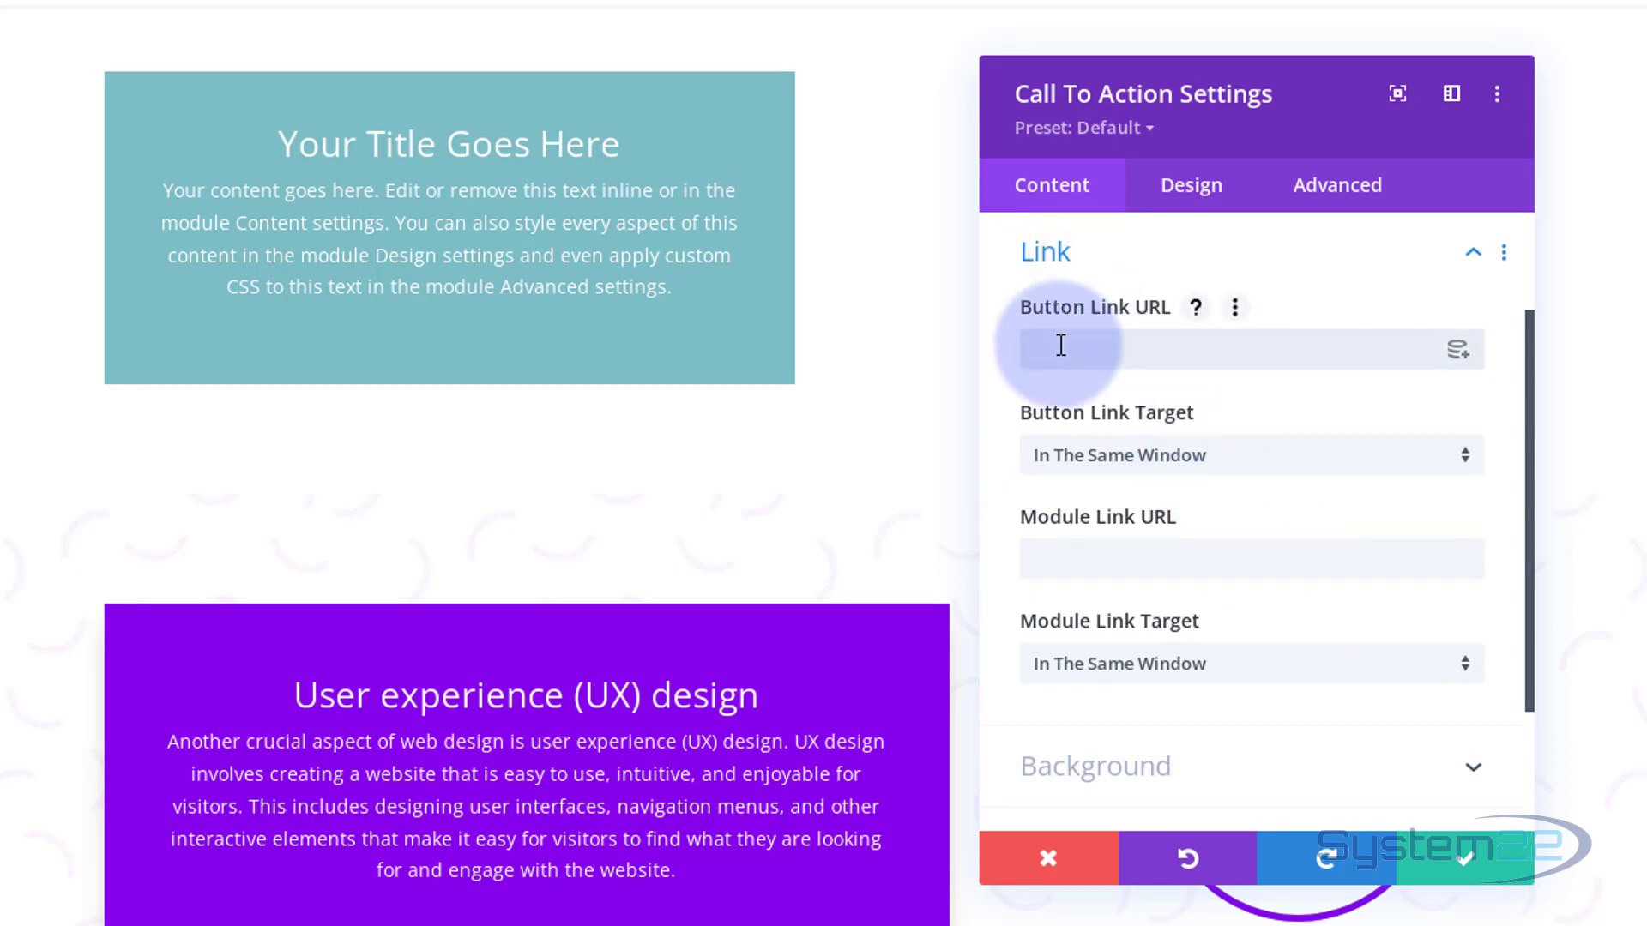
text(#)
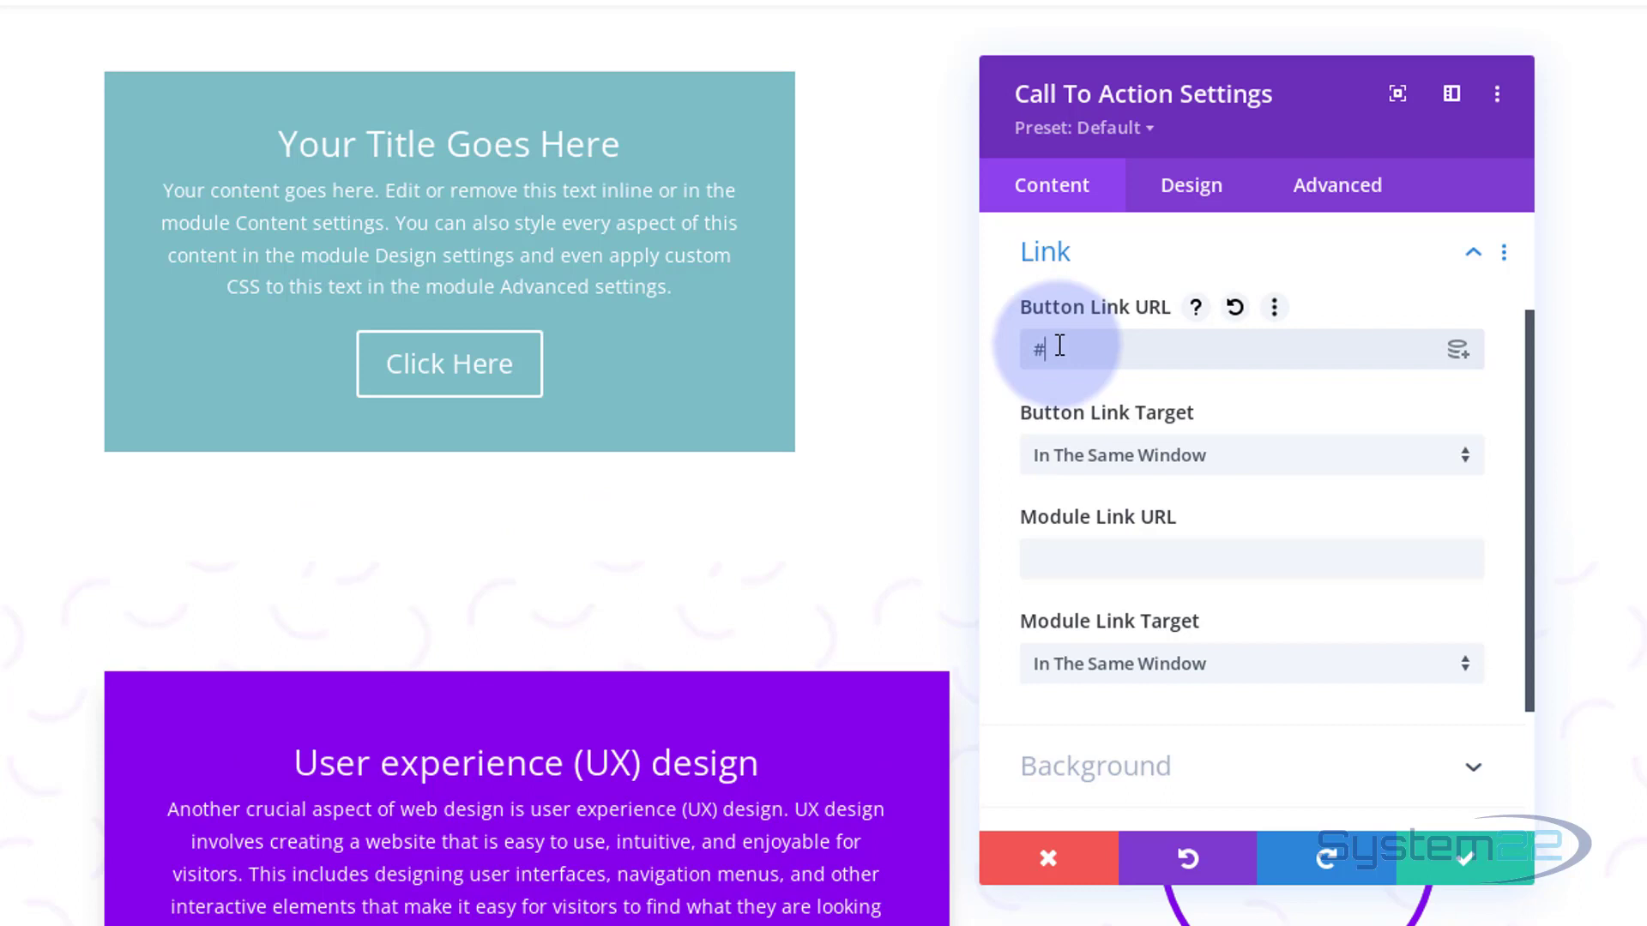
mouse_move(1192, 381)
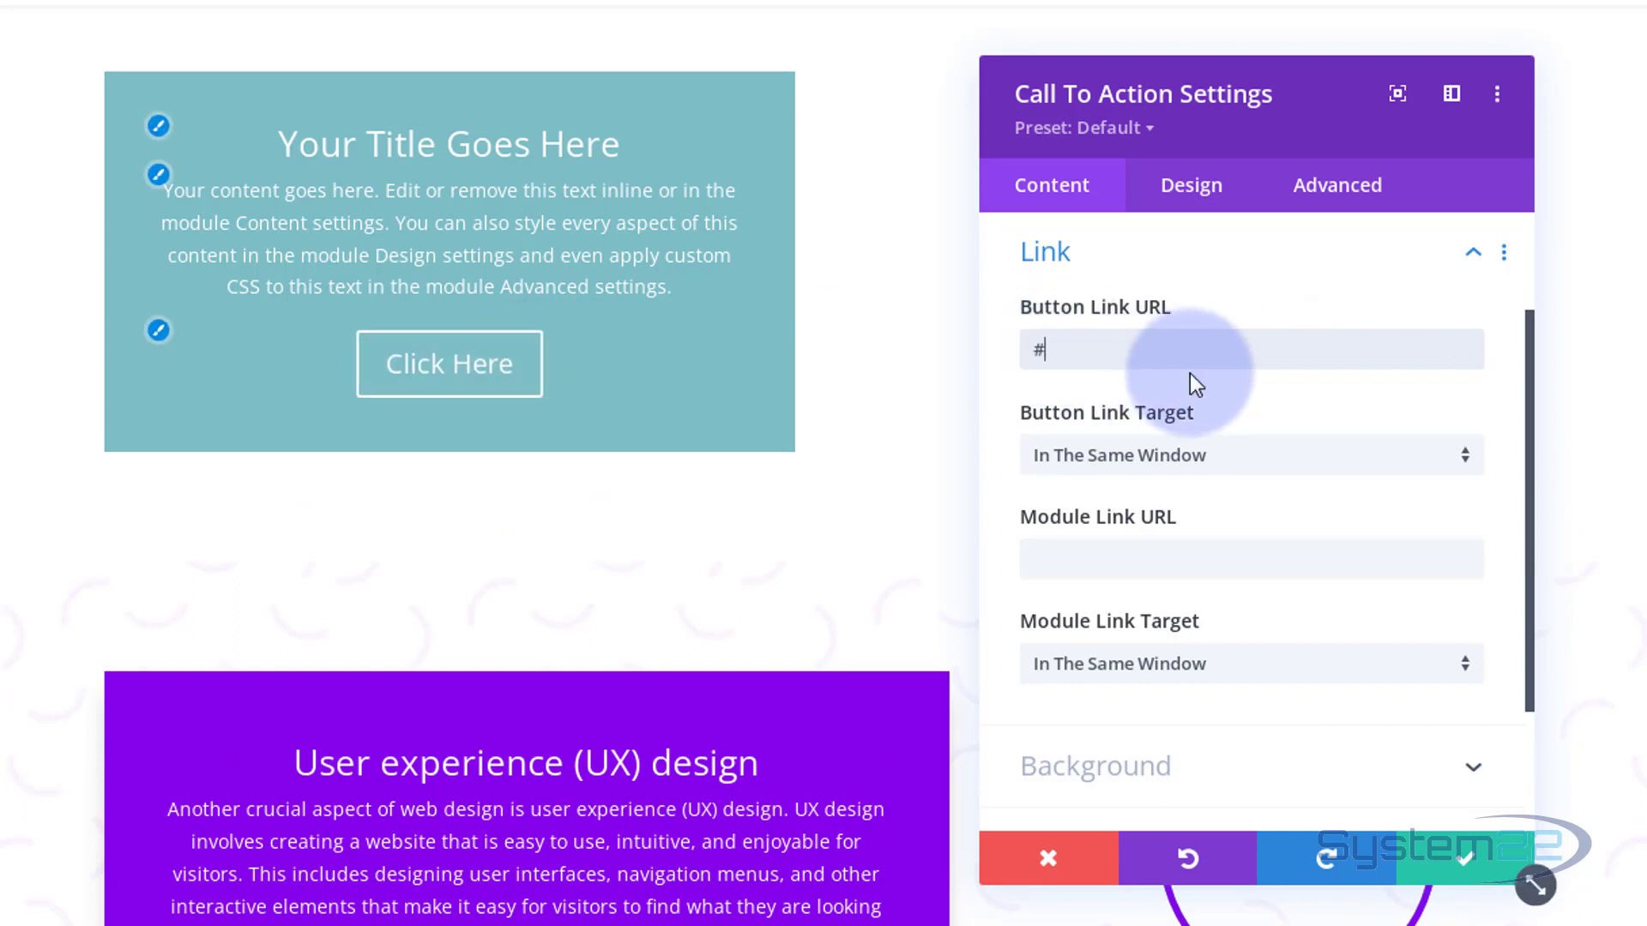
mouse_move(1036, 470)
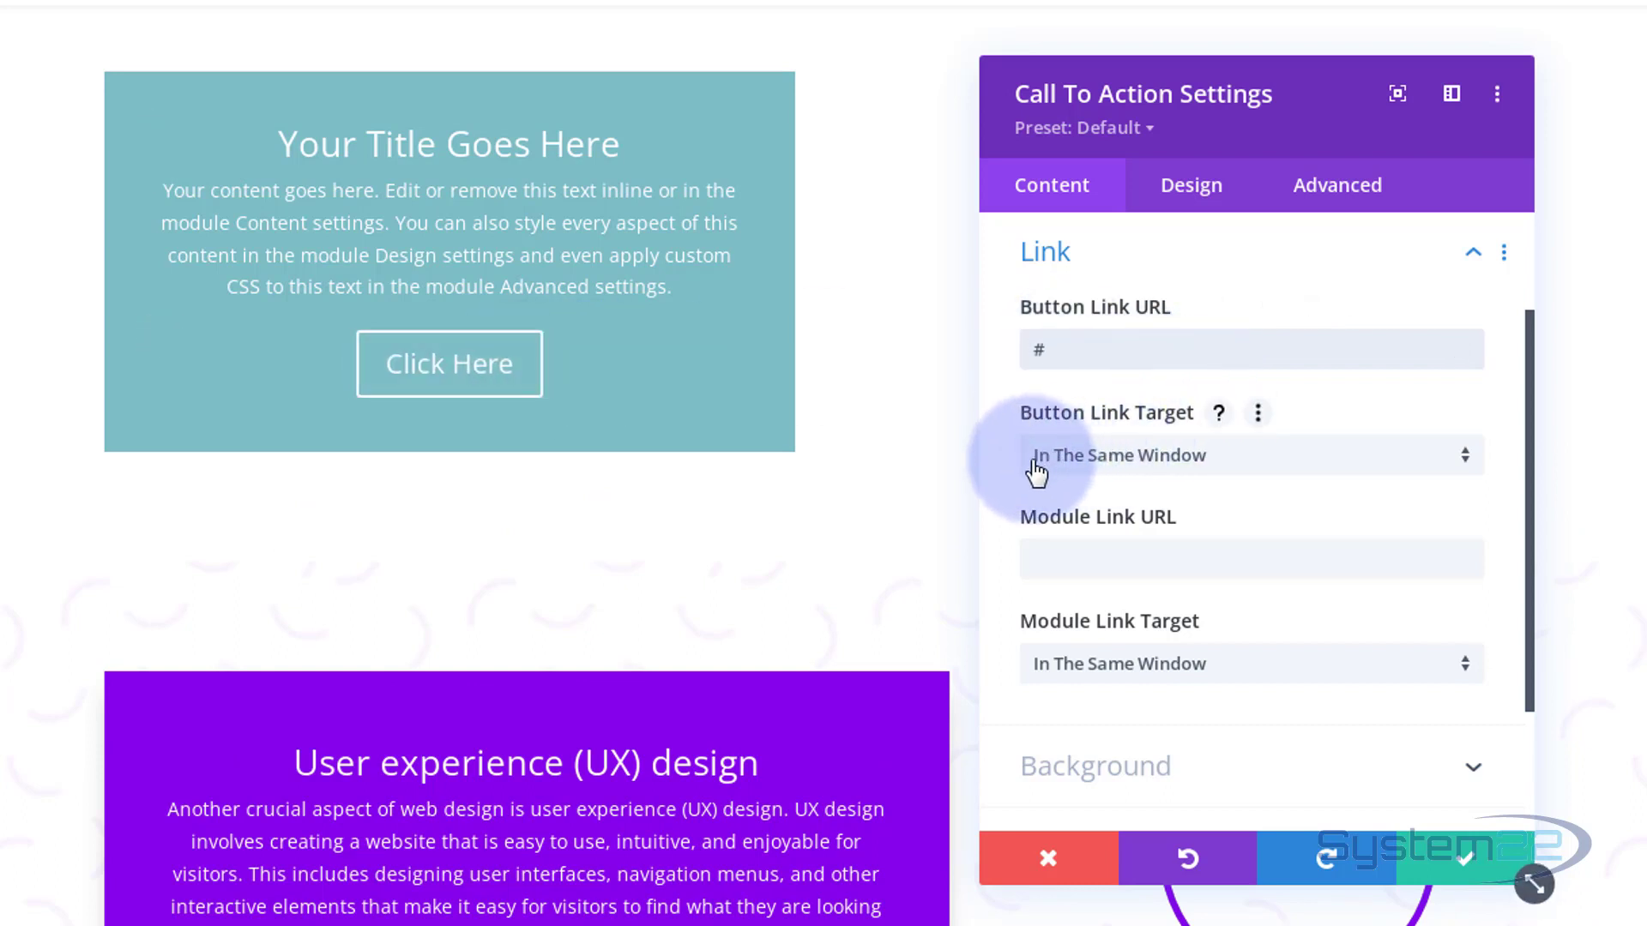
mouse_move(1242, 464)
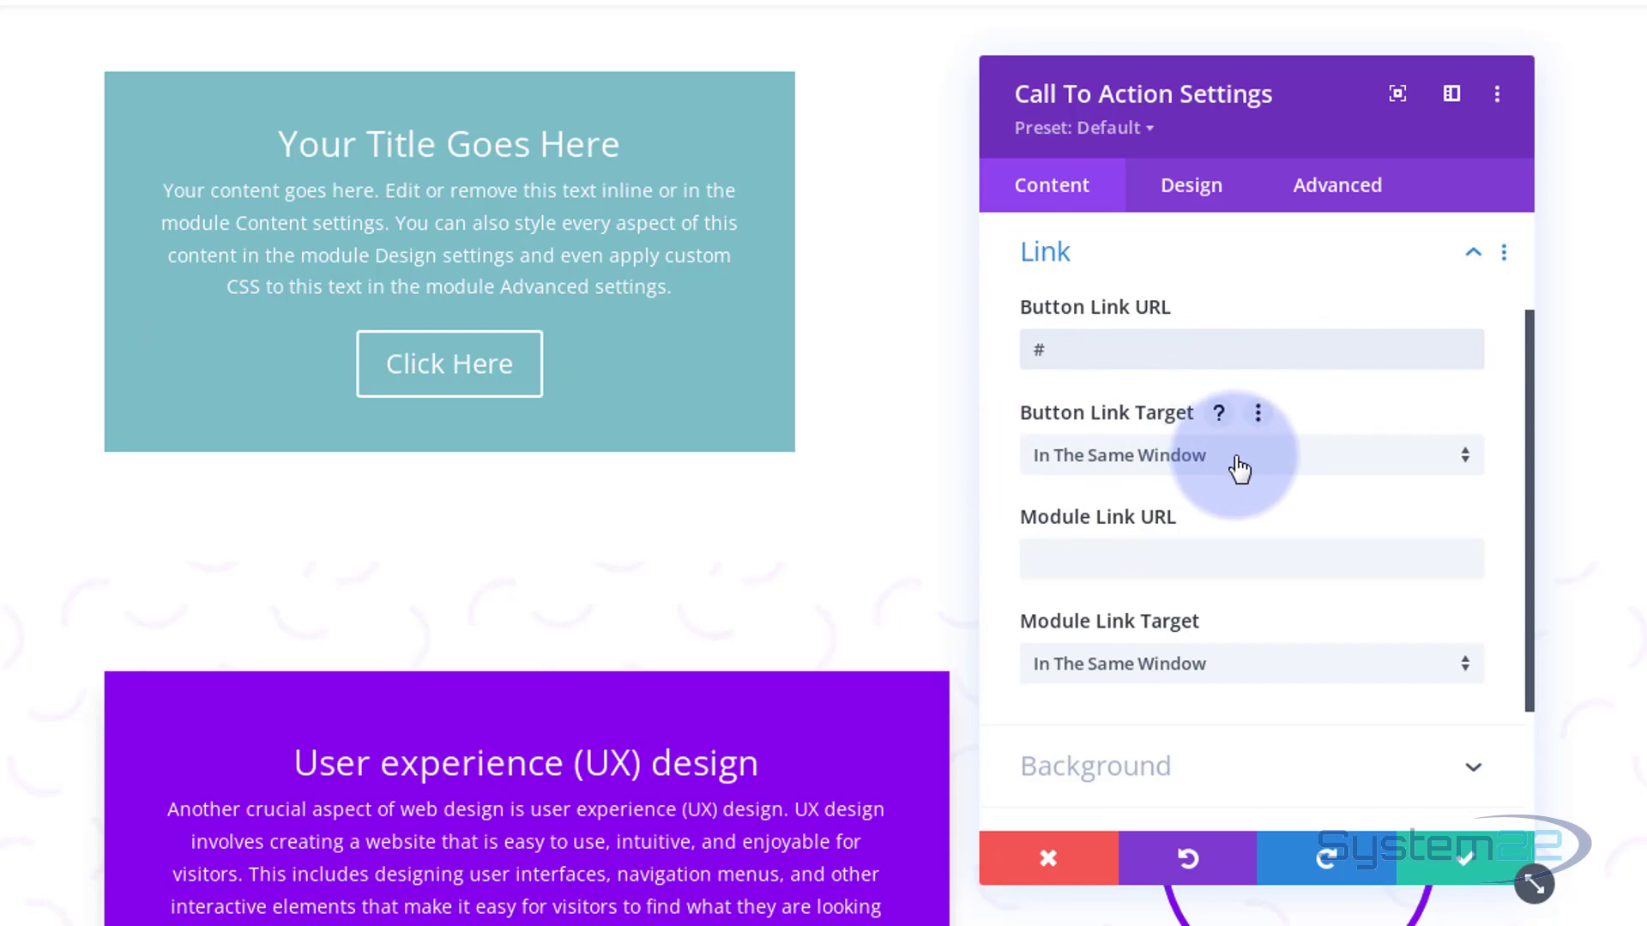
mouse_move(1255, 468)
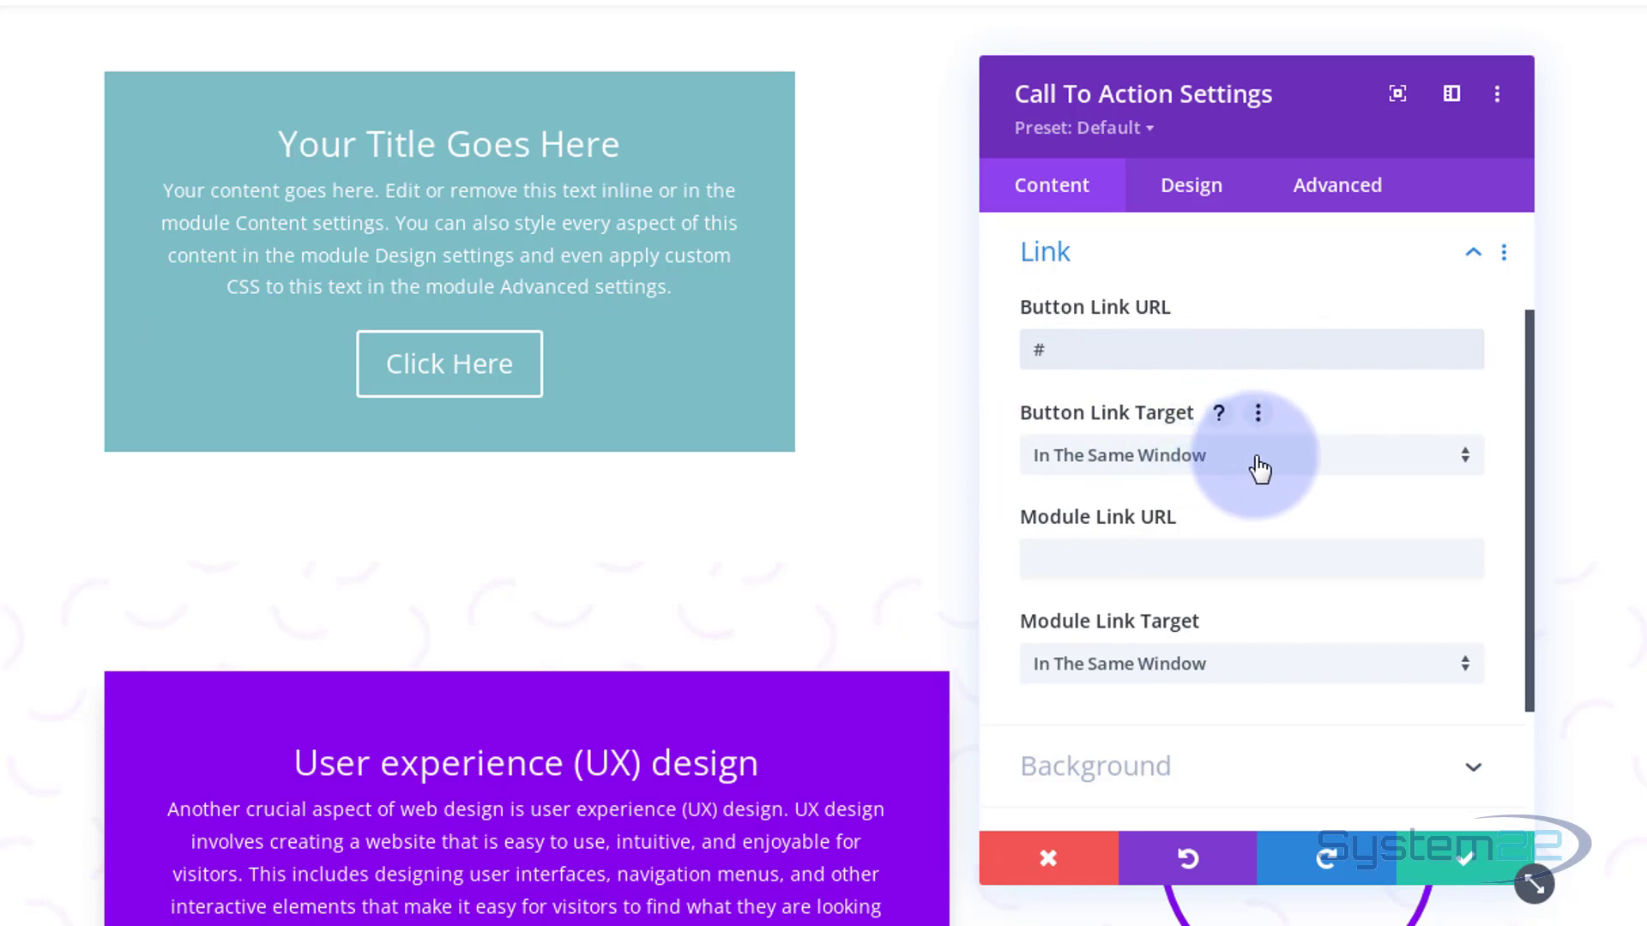
click(1250, 454)
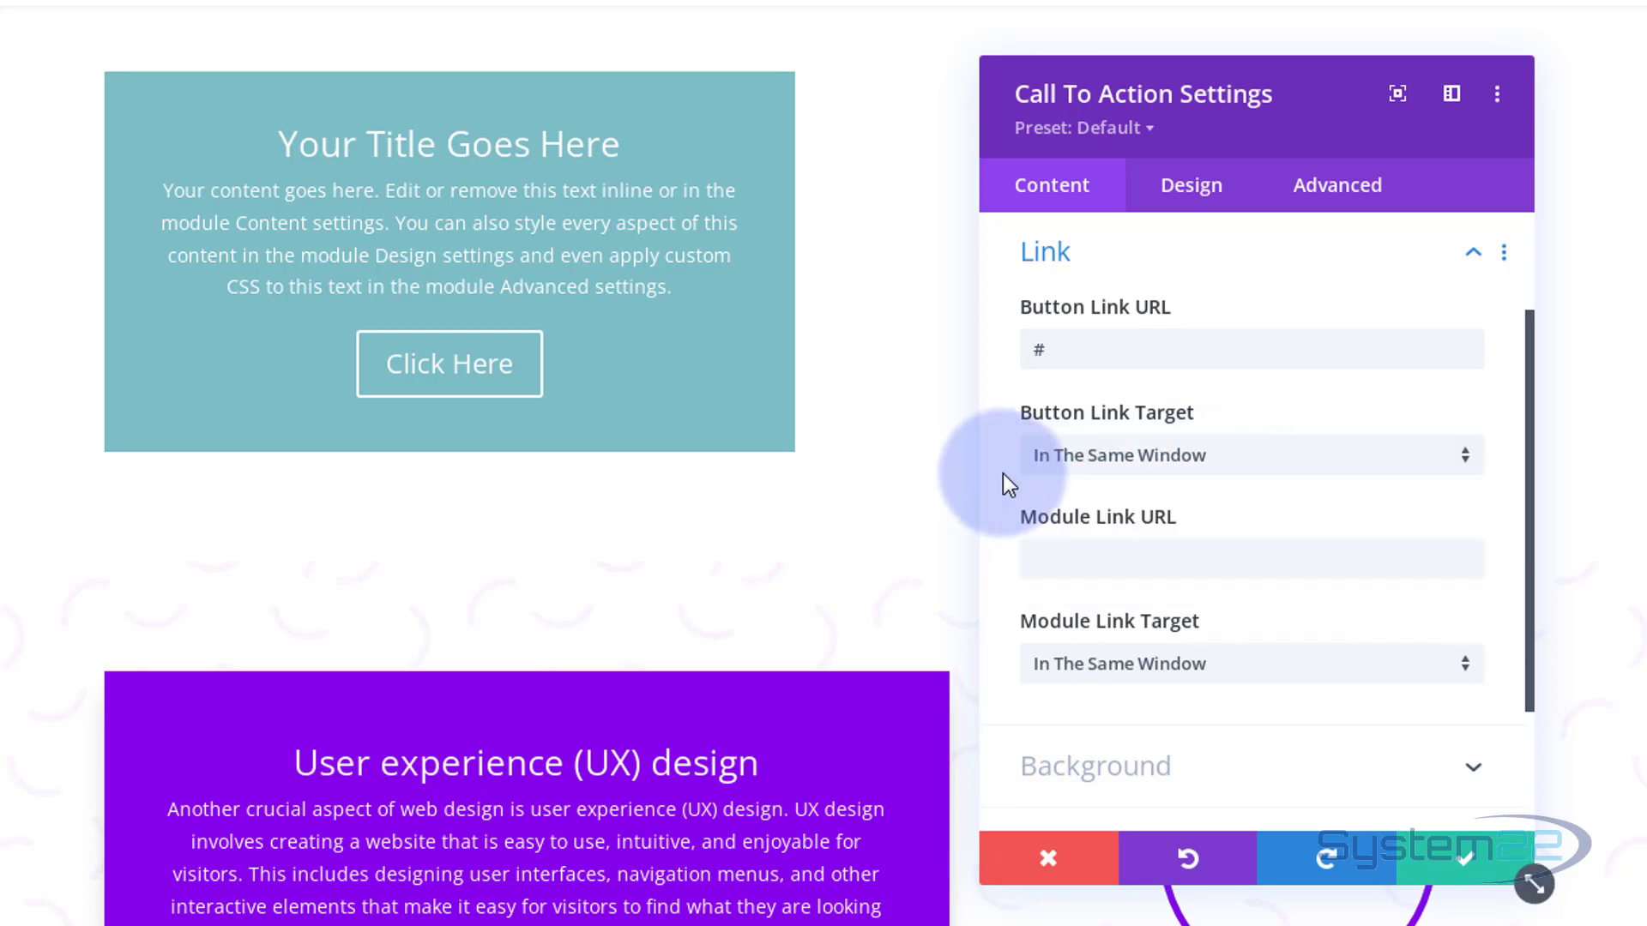
mouse_move(1455, 554)
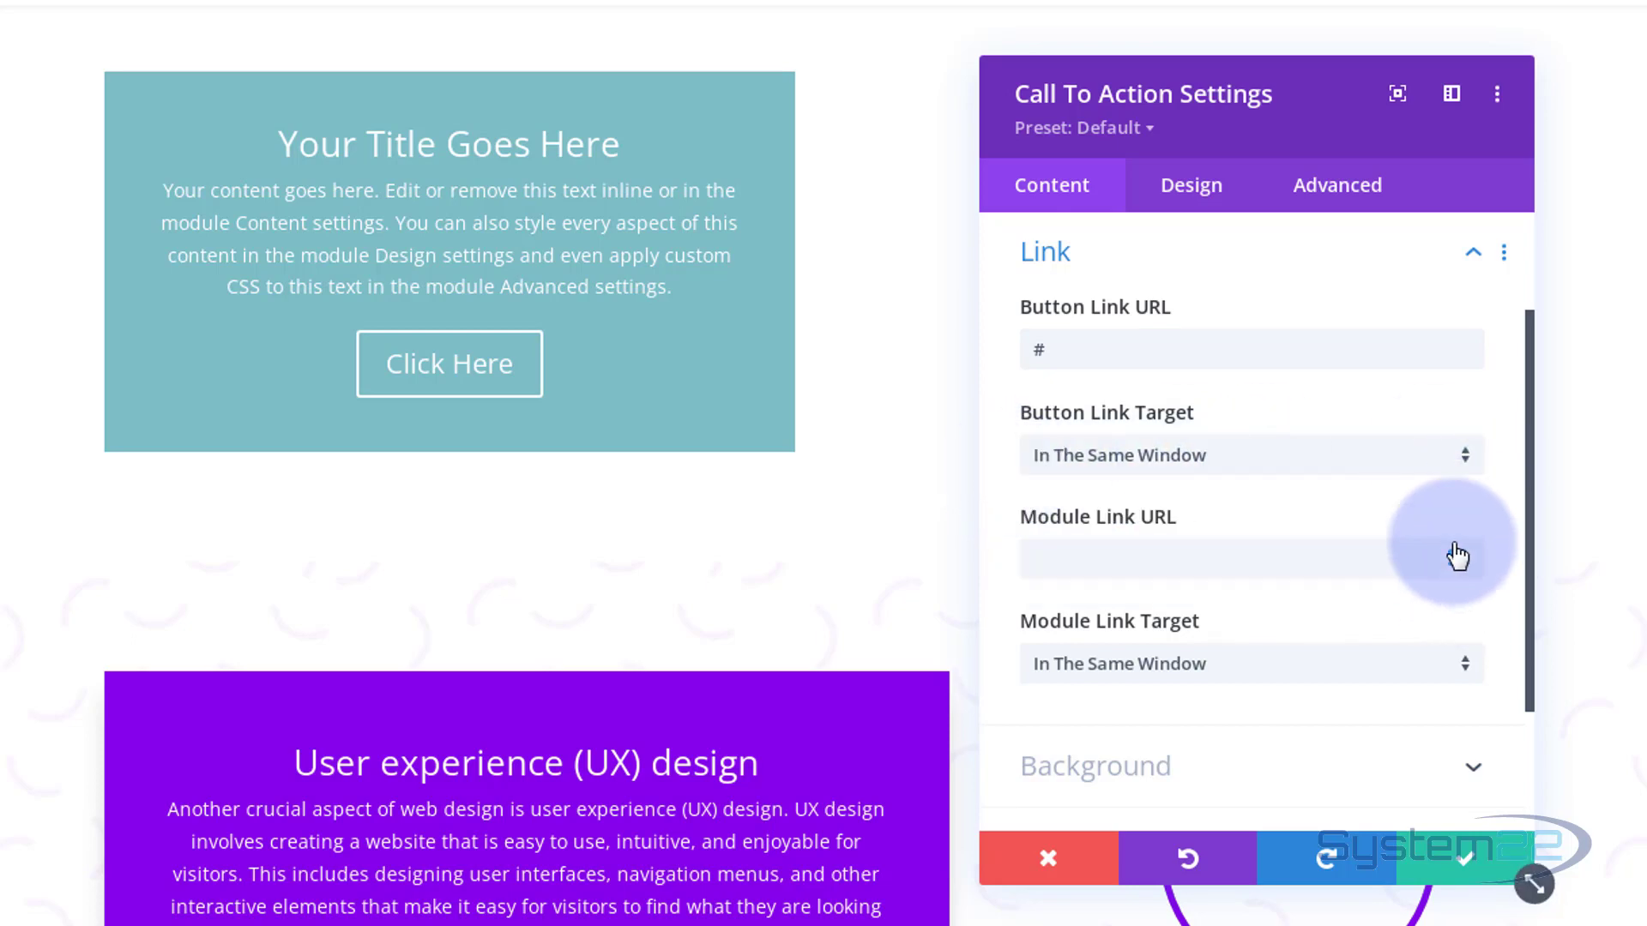
mouse_move(661, 331)
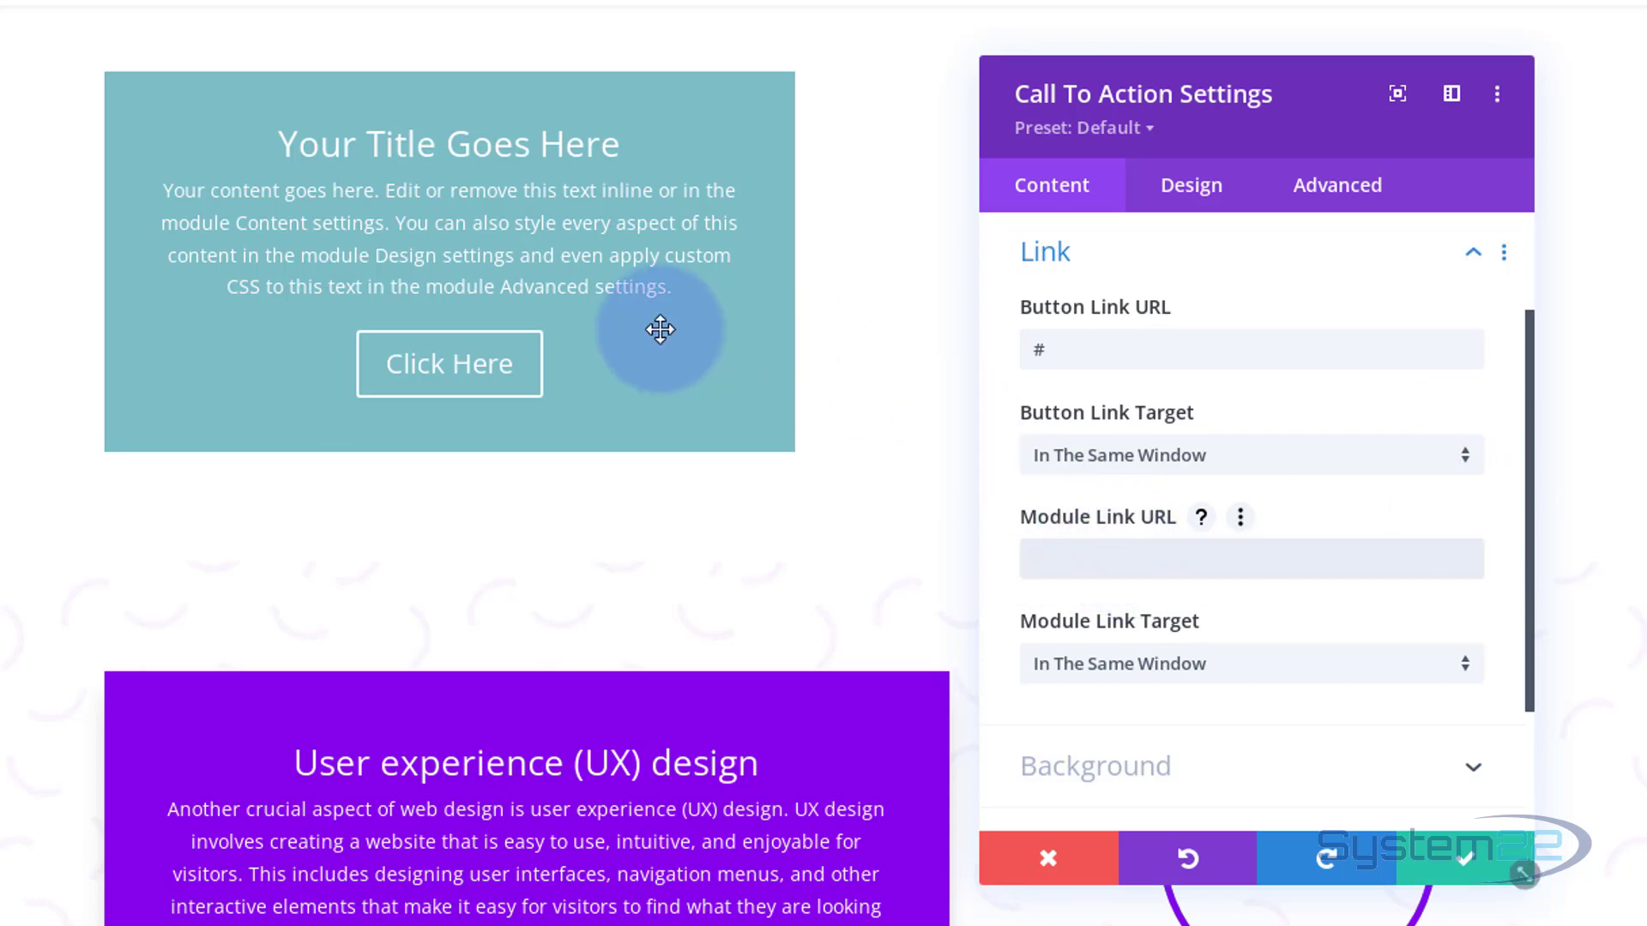
click(1250, 557)
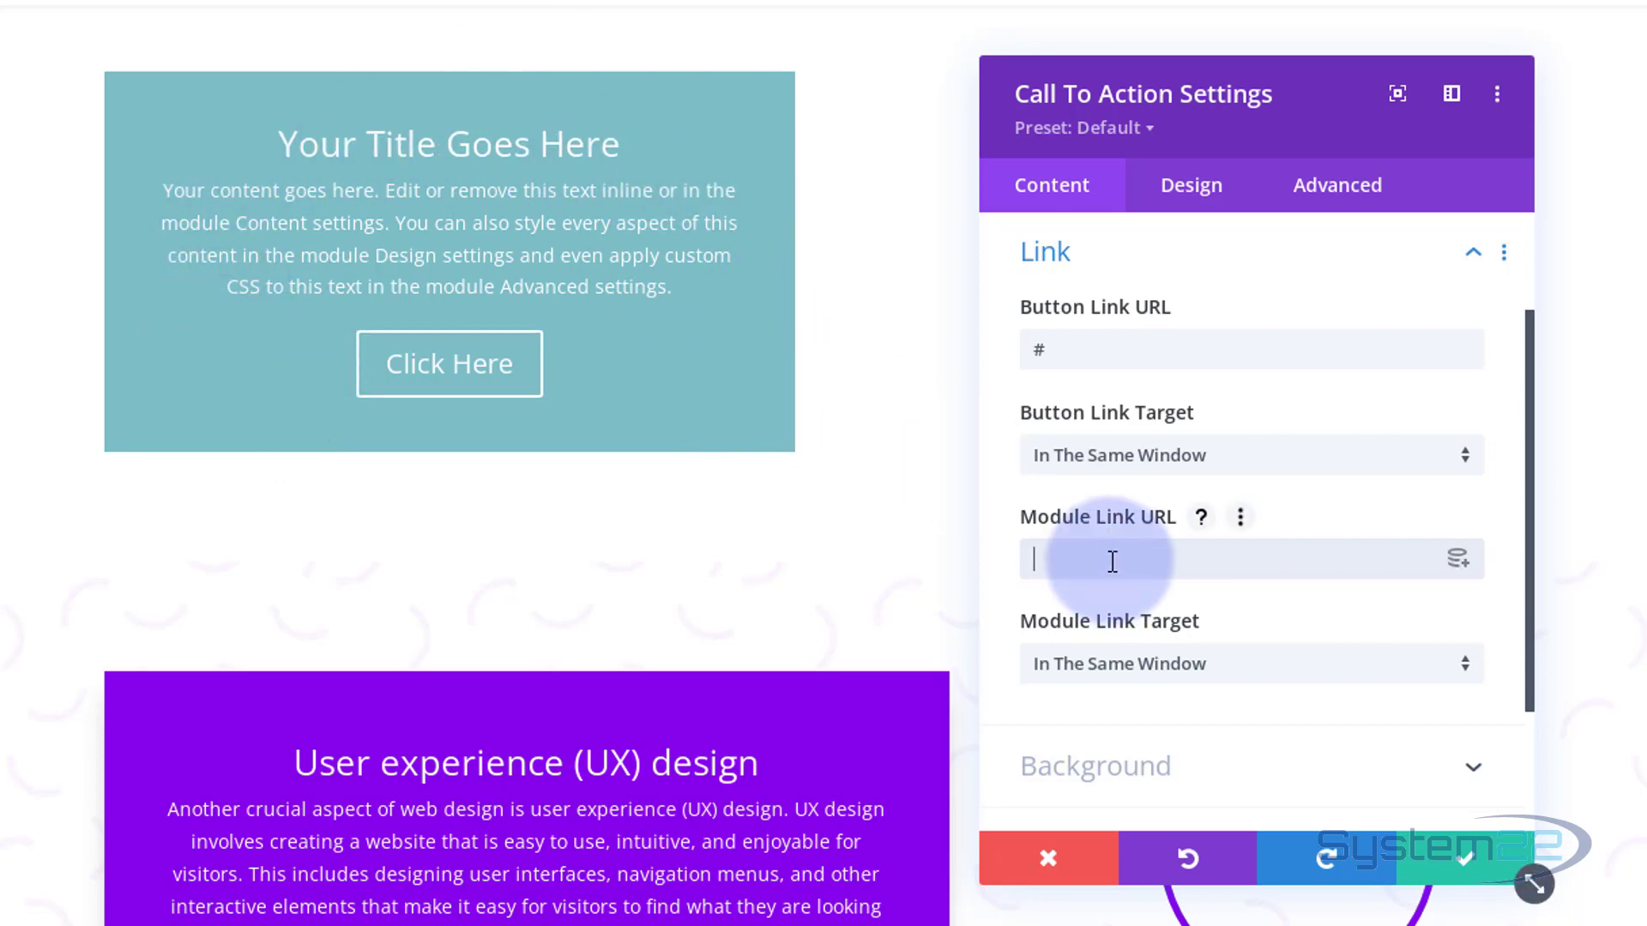
mouse_move(1247, 672)
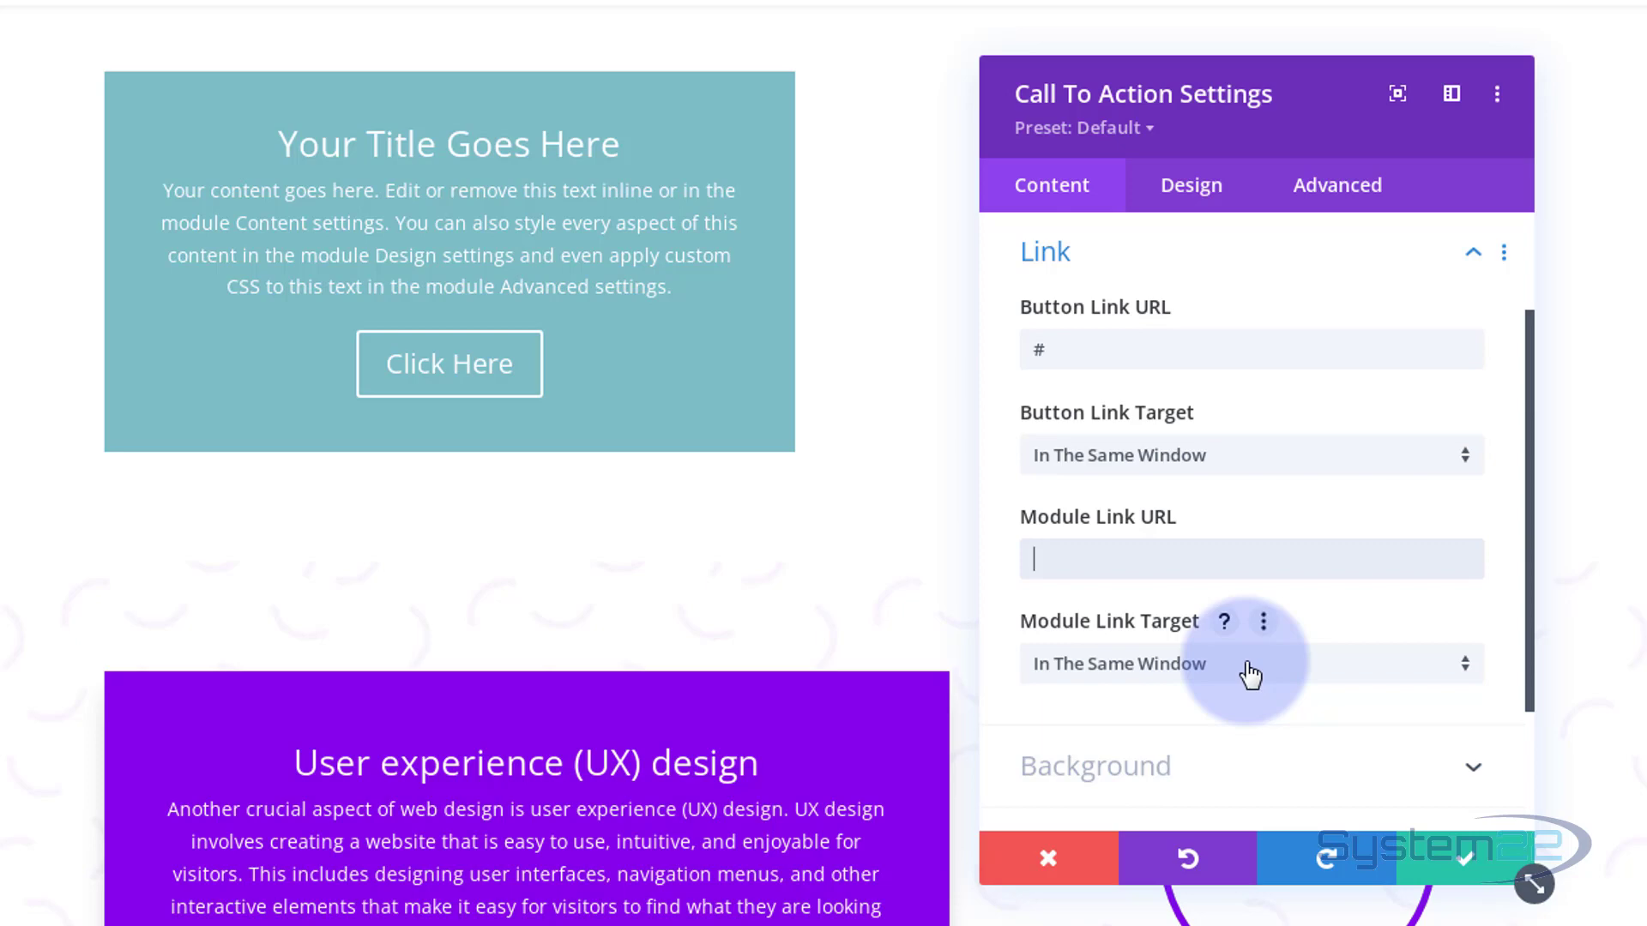
scroll(down, 3)
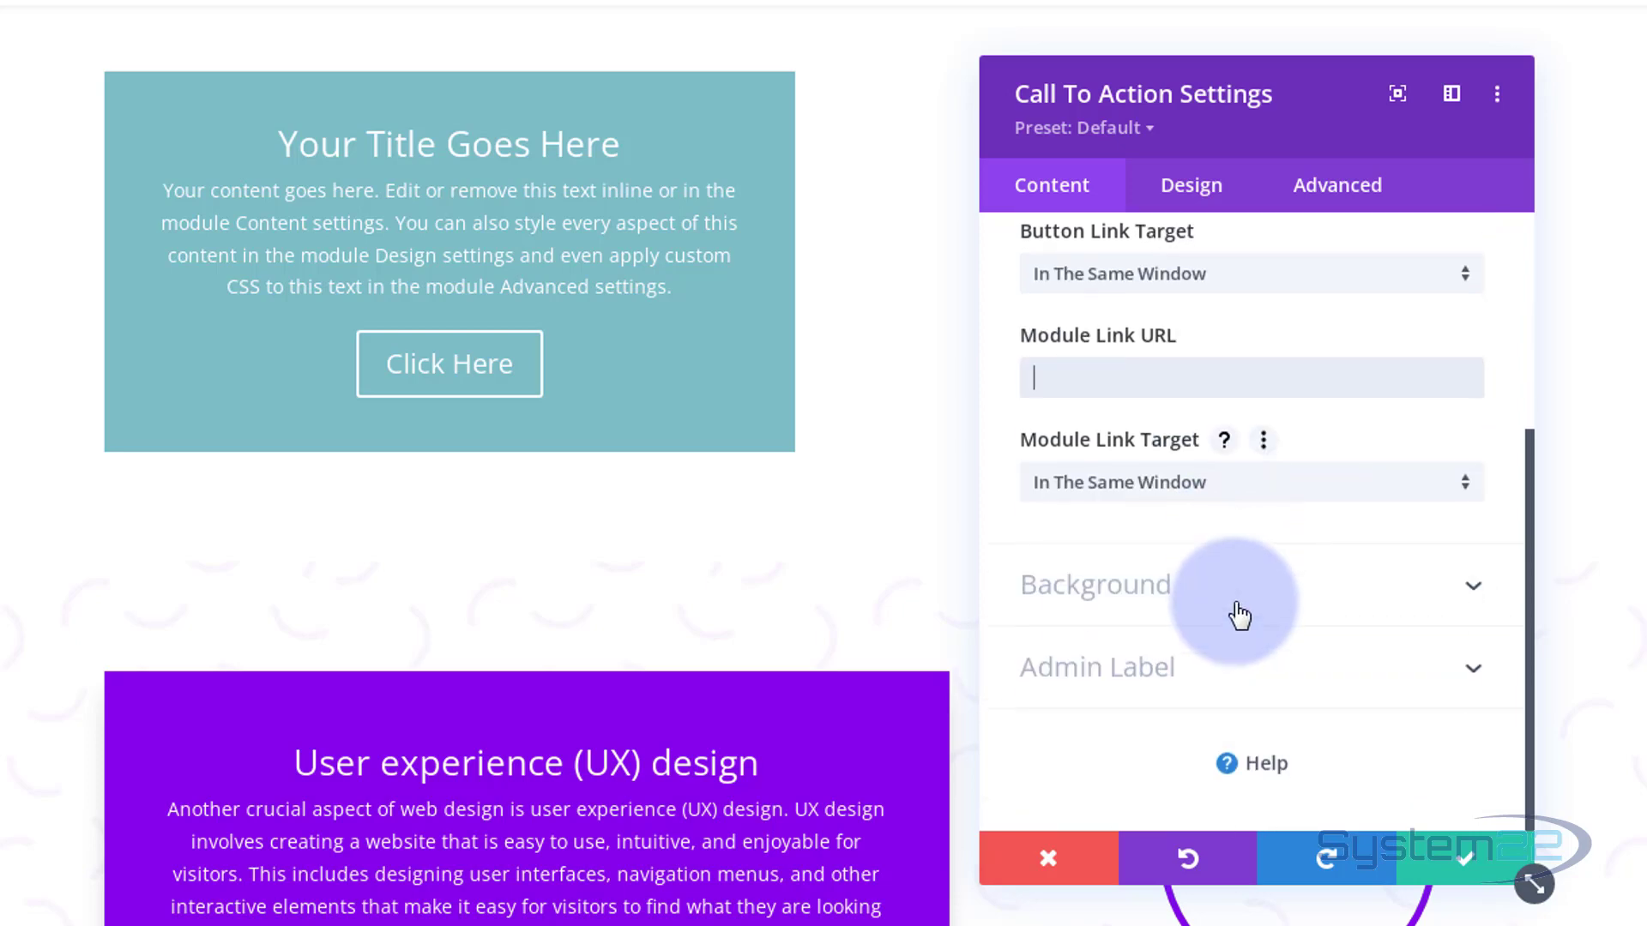
- Set the call-to-action Background to the saved blue swatch #0c71c3 and save the module
click(1093, 585)
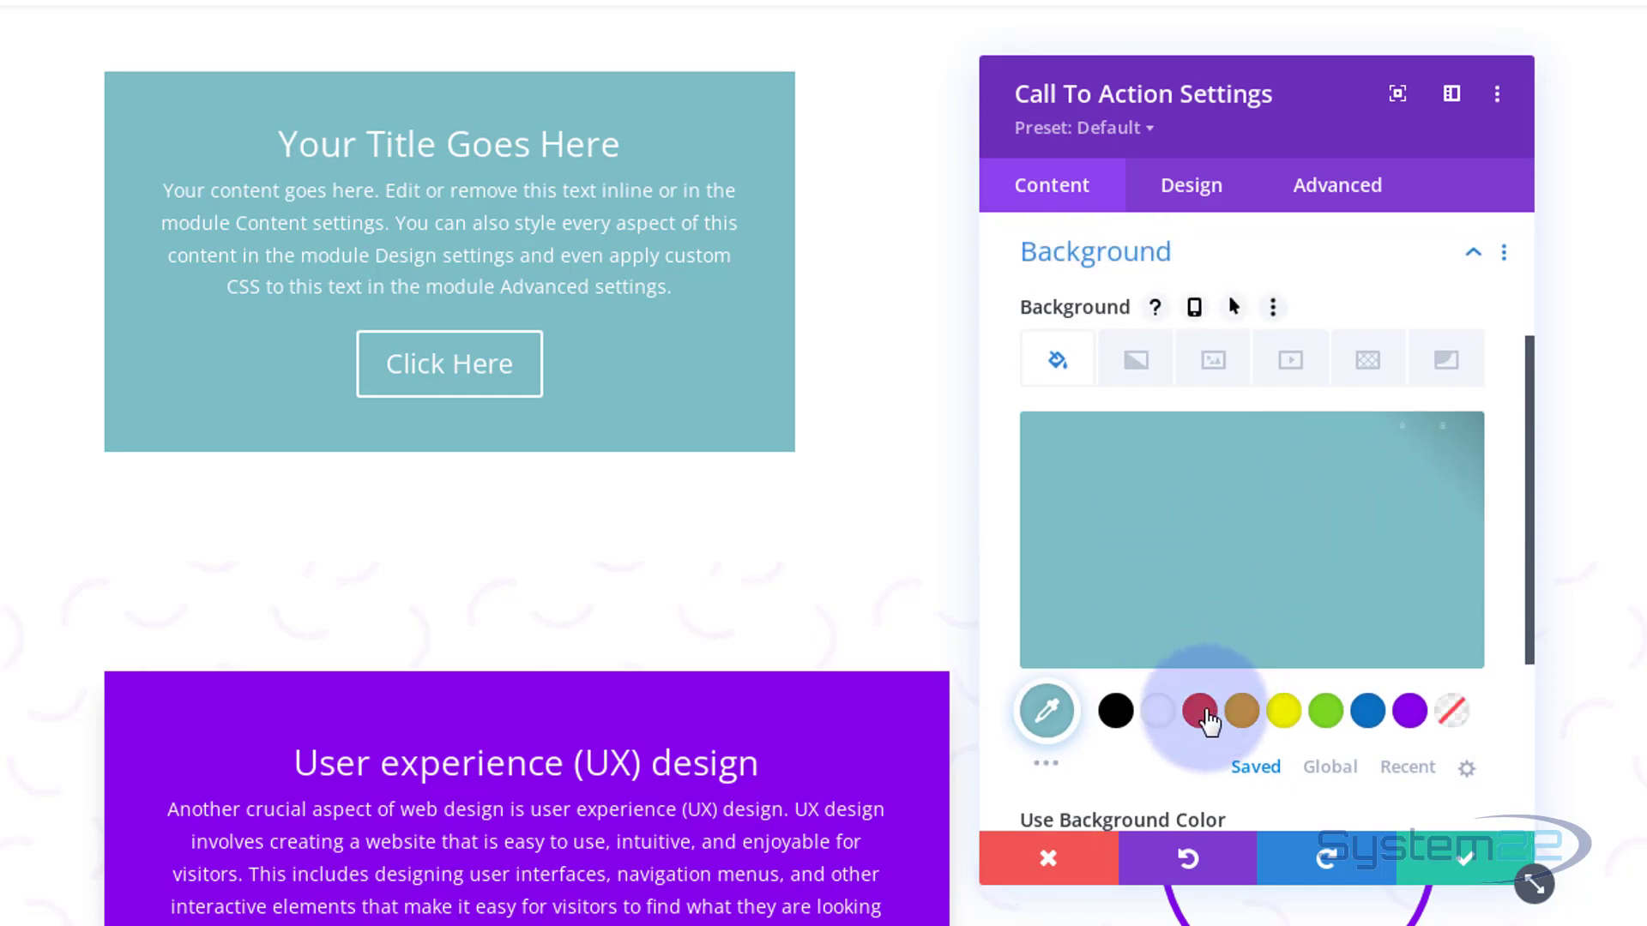
mouse_move(1366, 711)
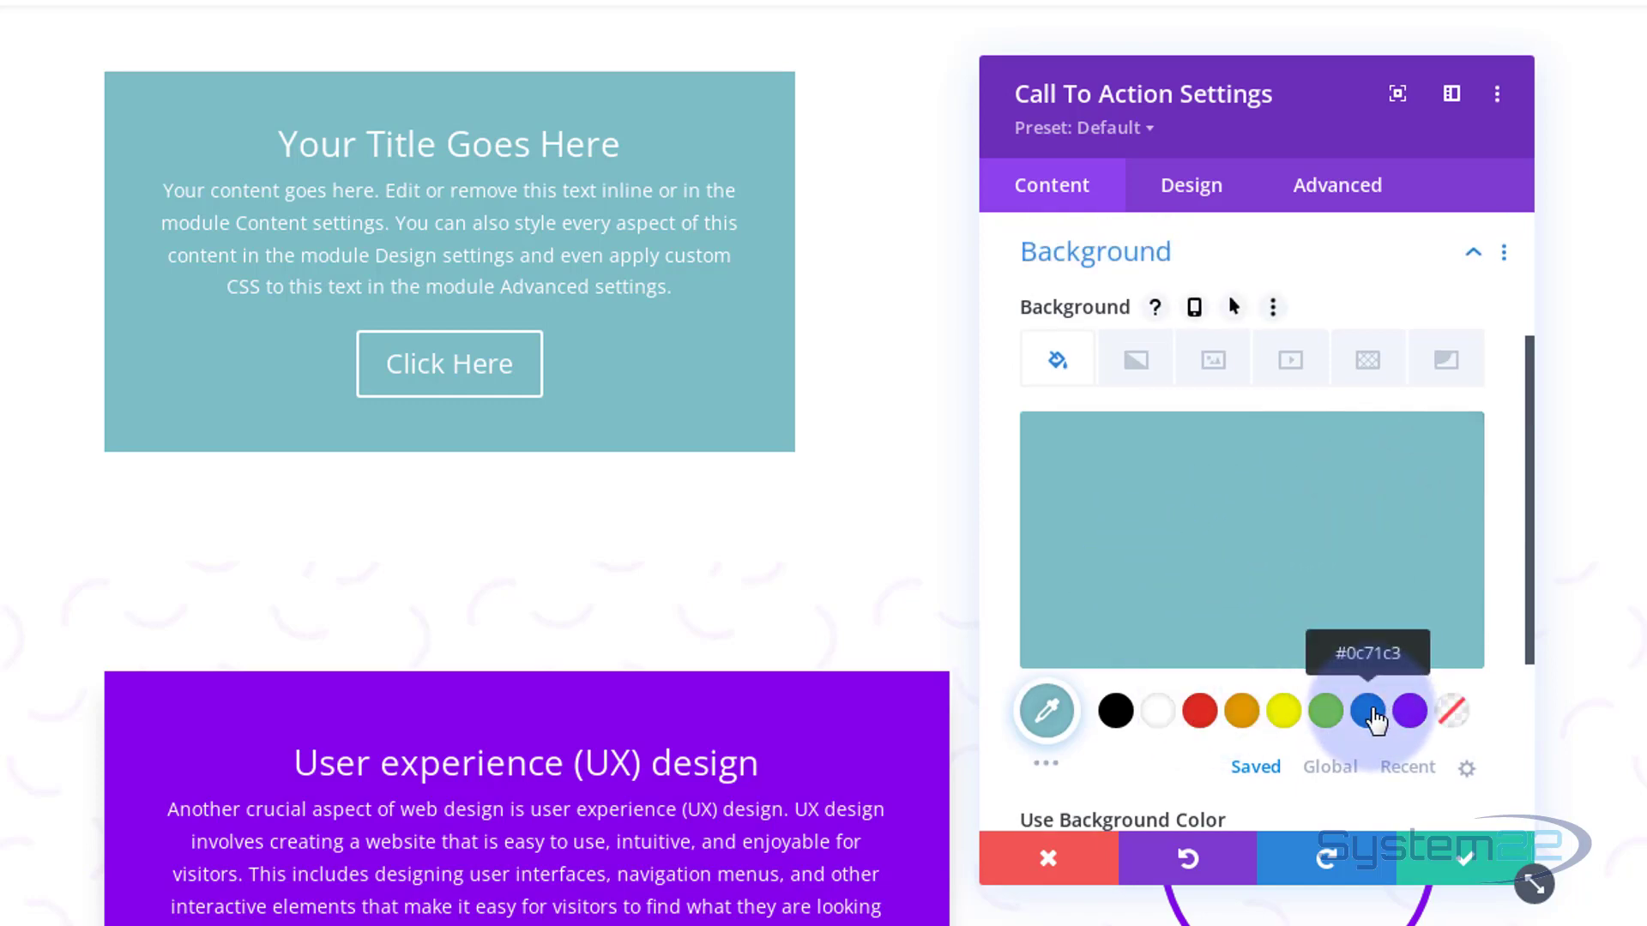
click(1367, 711)
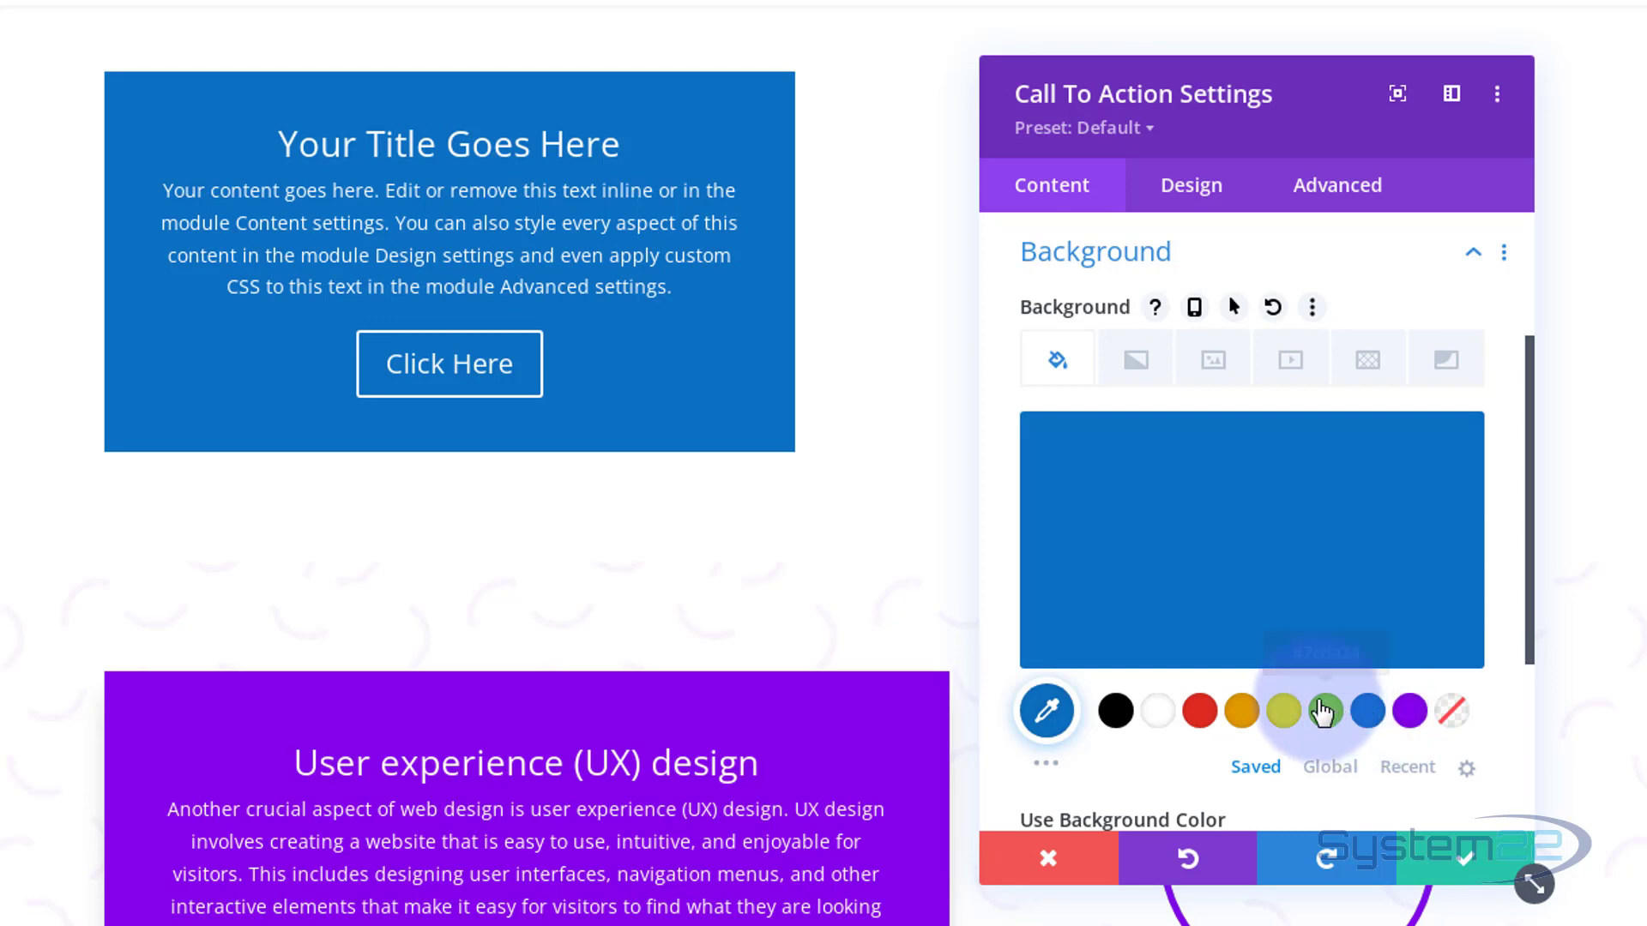
scroll(up, 3)
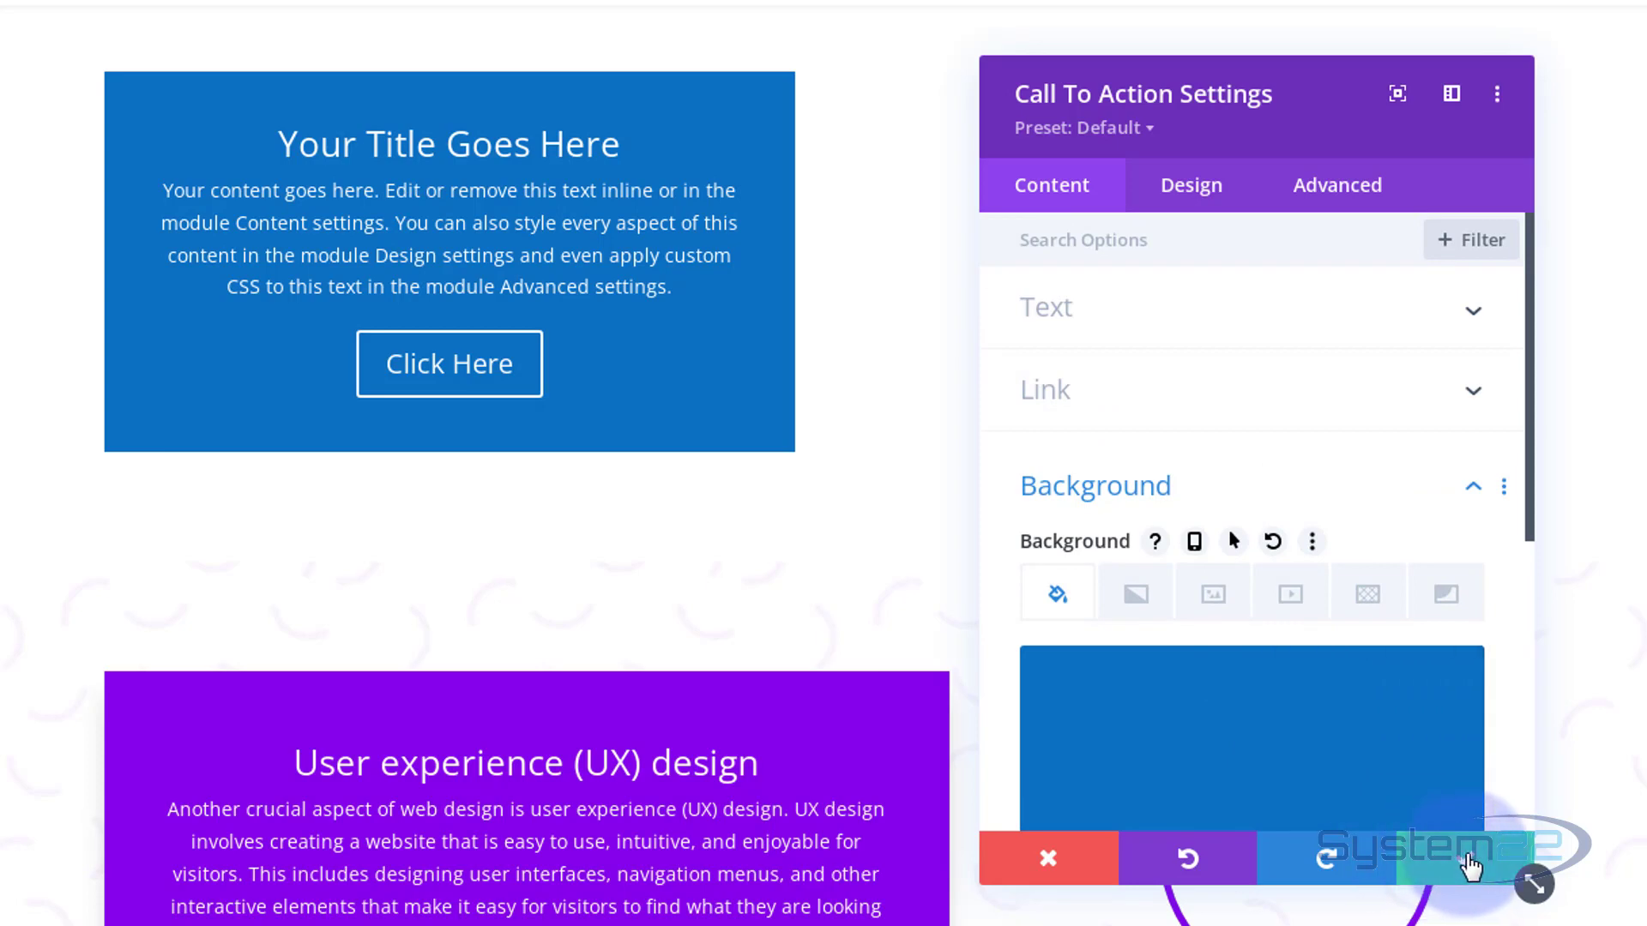
click(1046, 860)
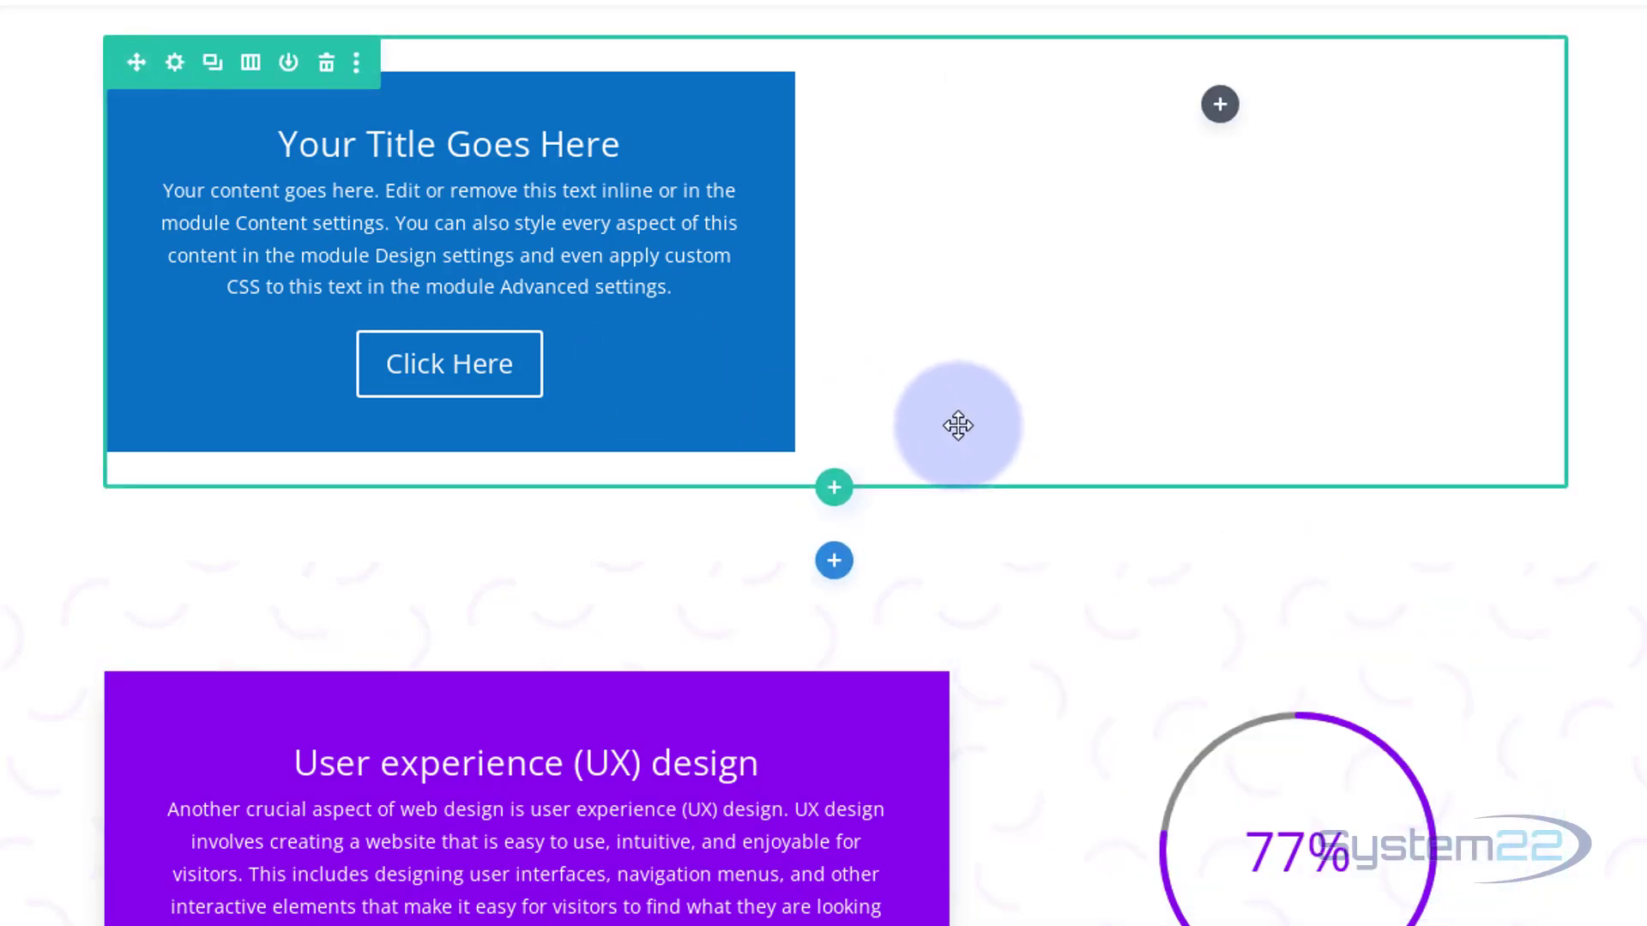
mouse_move(962, 405)
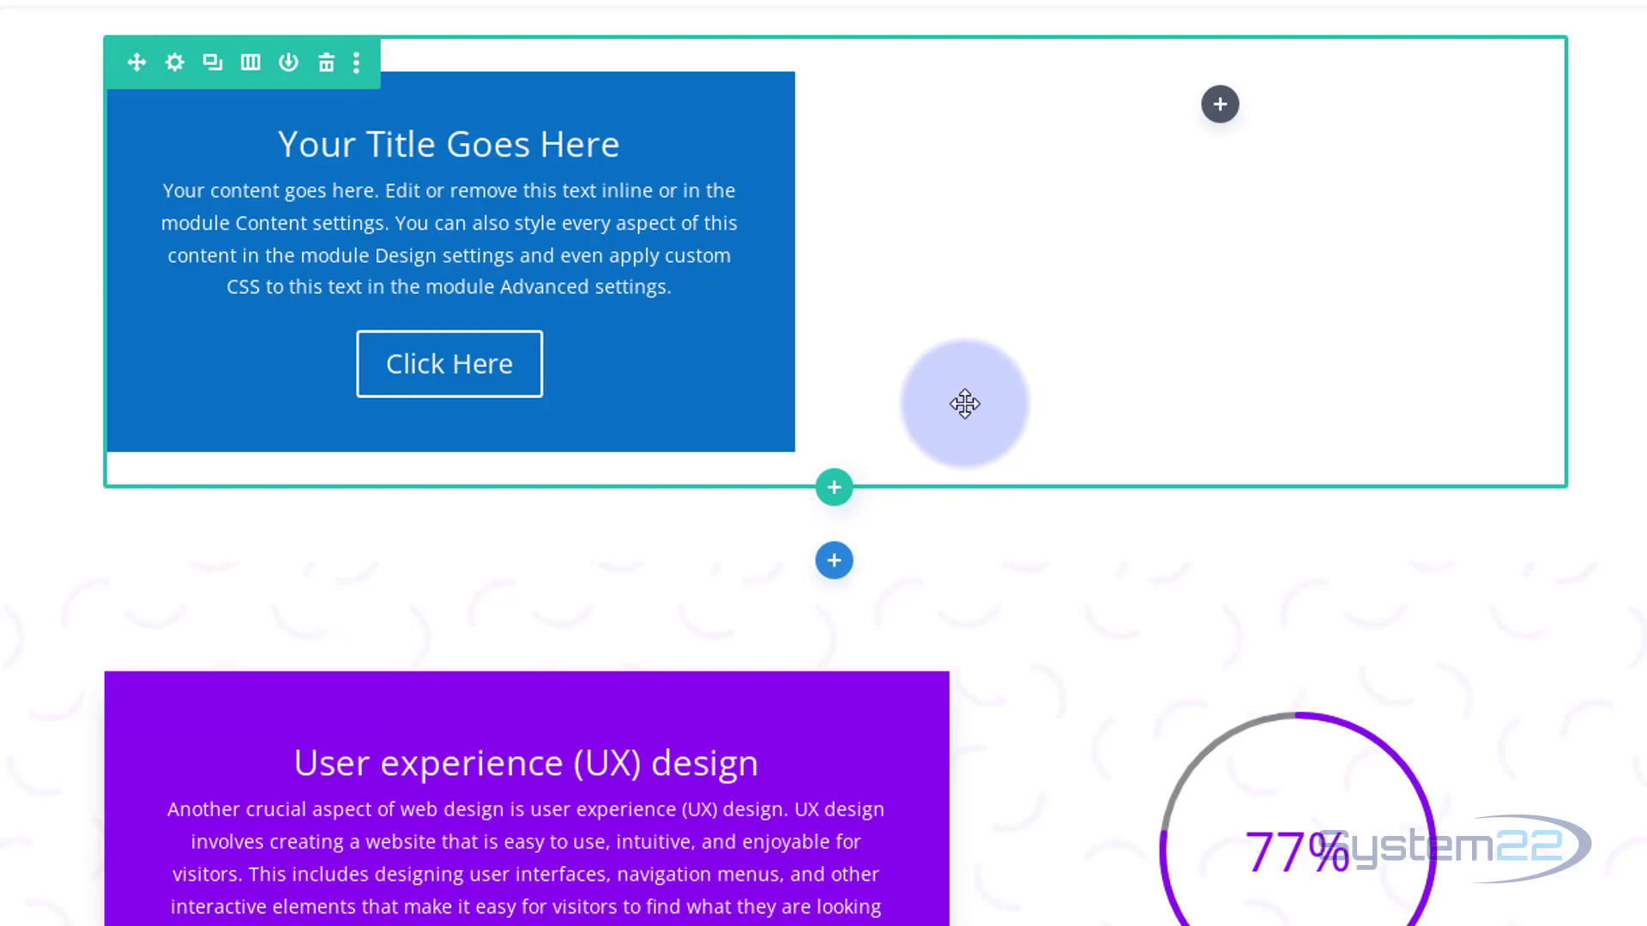
mouse_move(1129, 369)
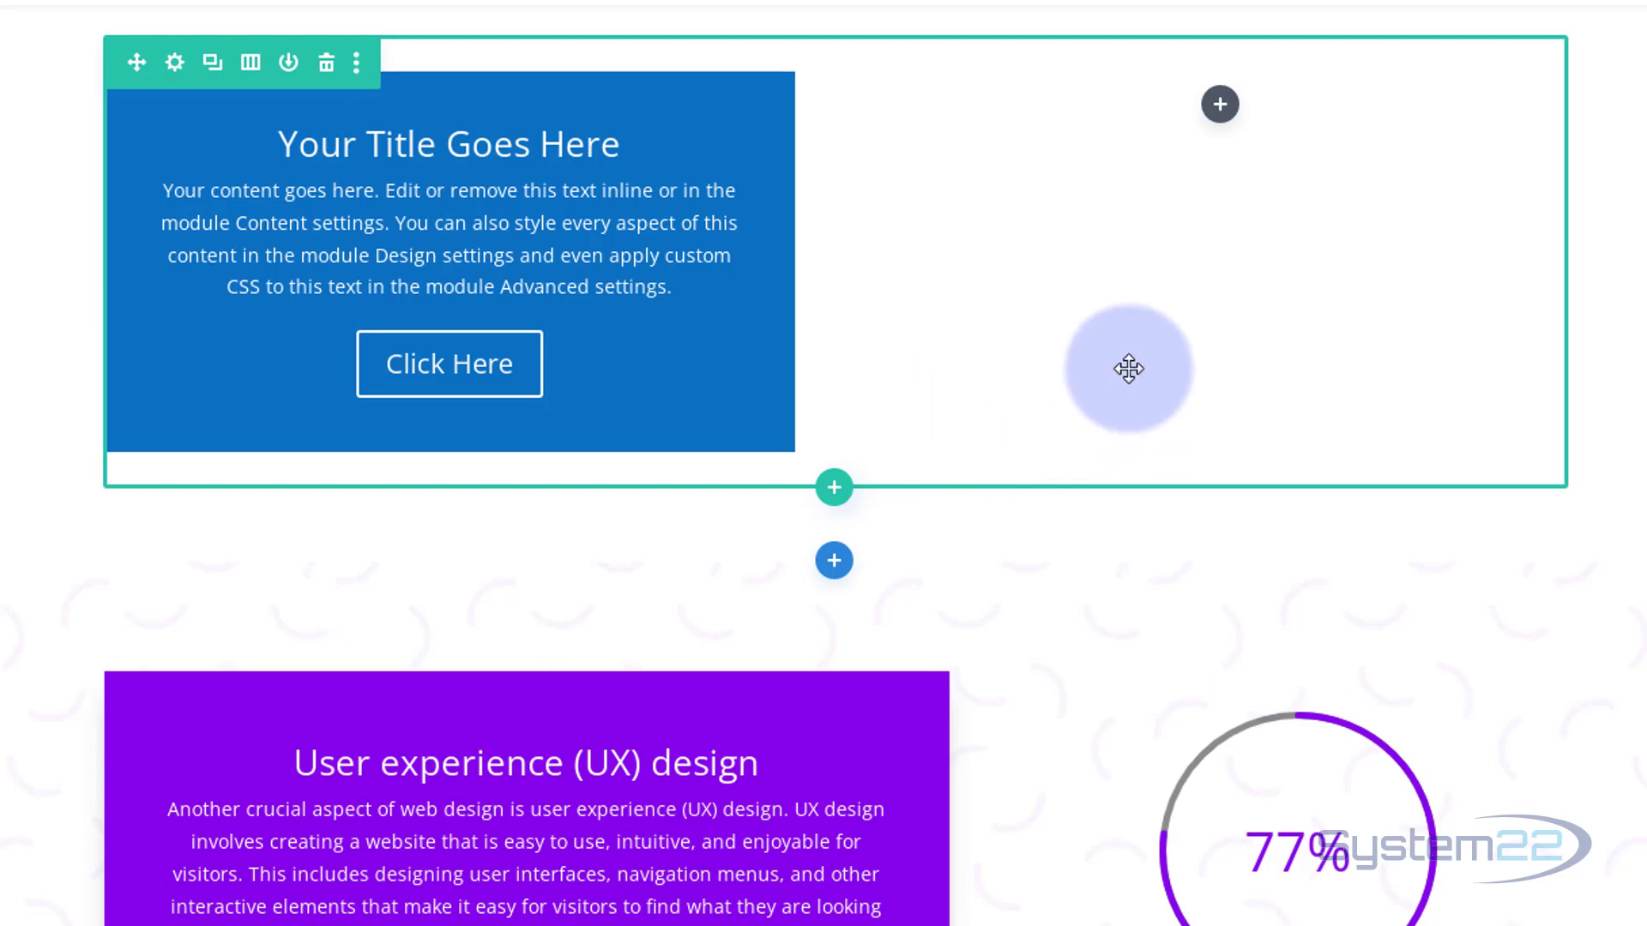
mouse_move(724, 306)
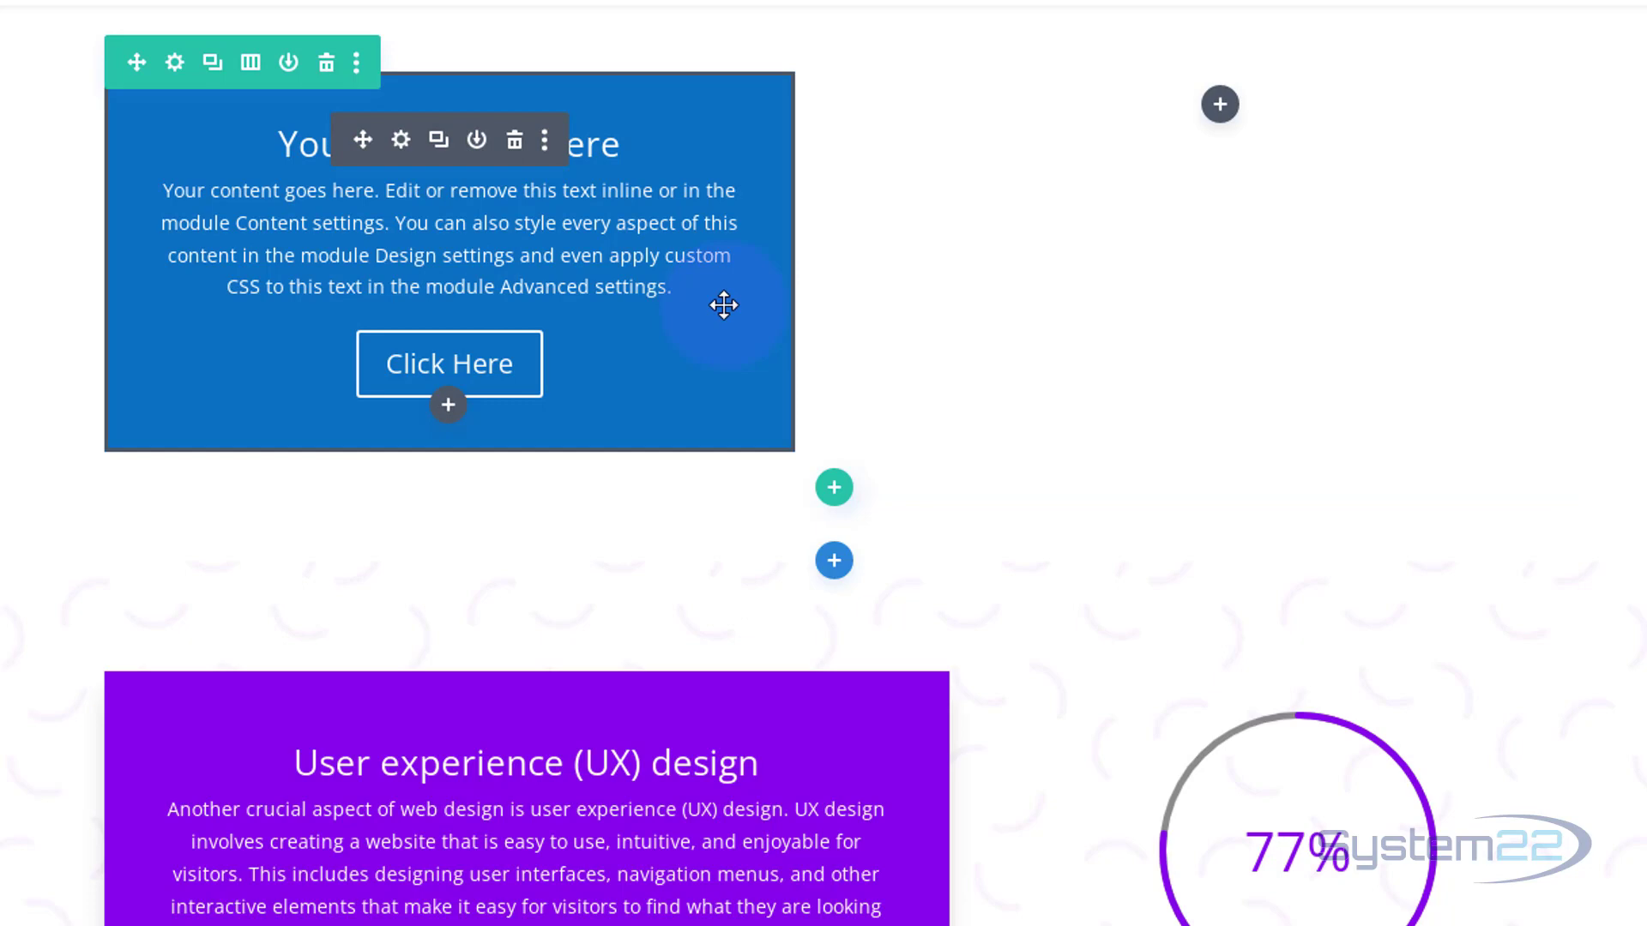
mouse_move(84, 331)
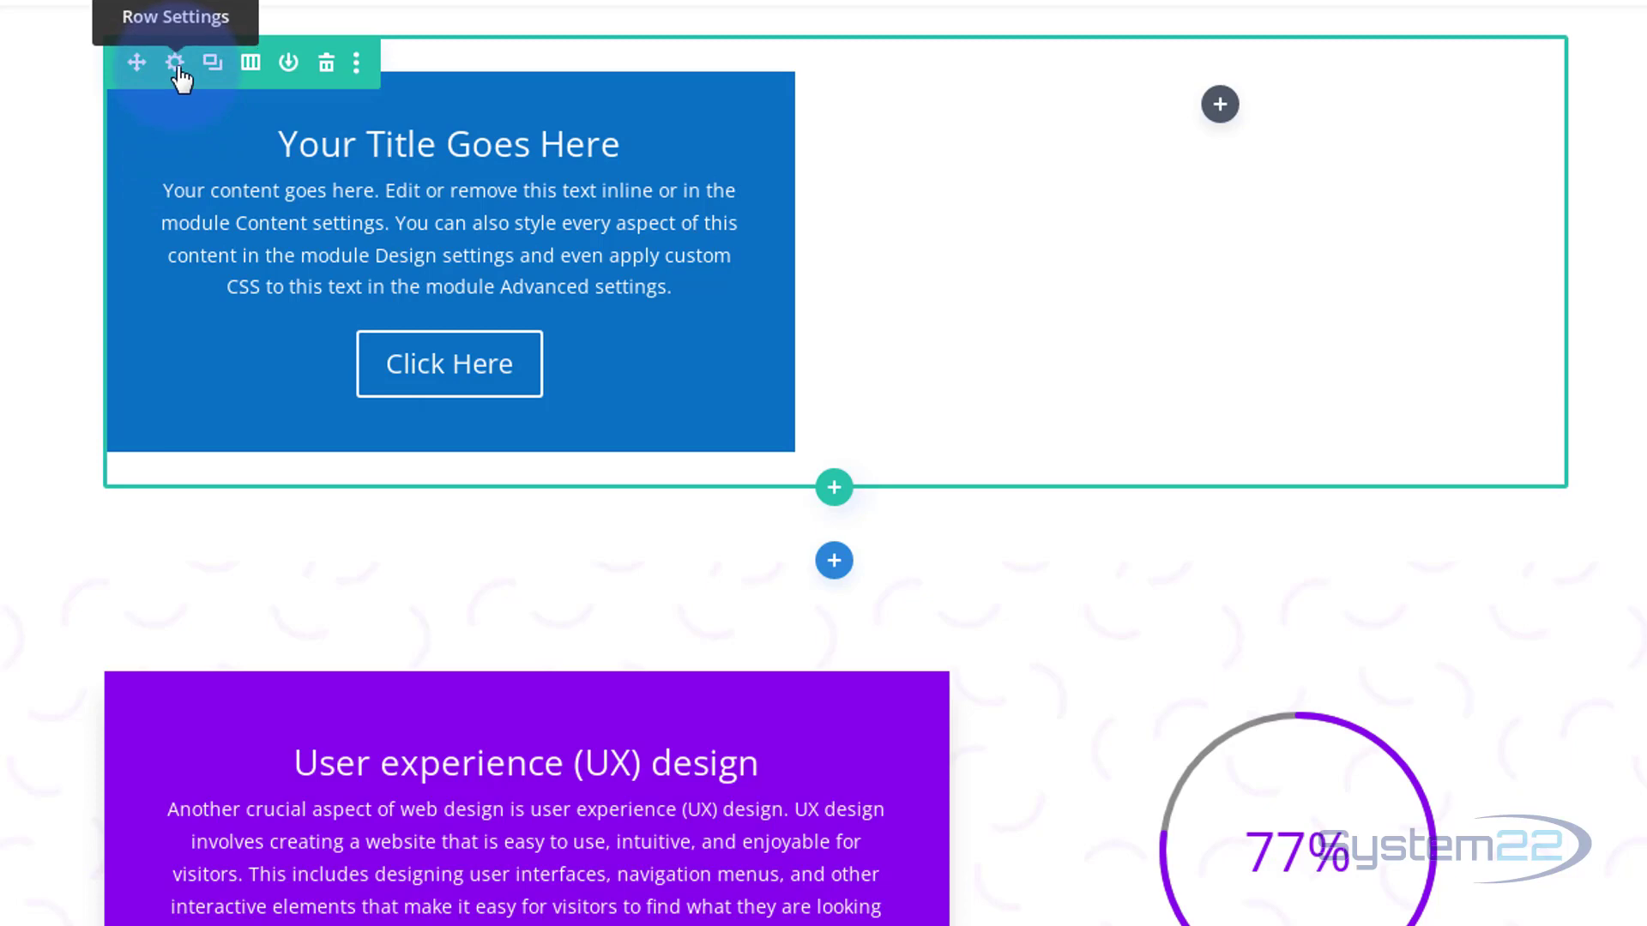
- Go into Row Settings, then the first Column's settings and its Design options
click(175, 63)
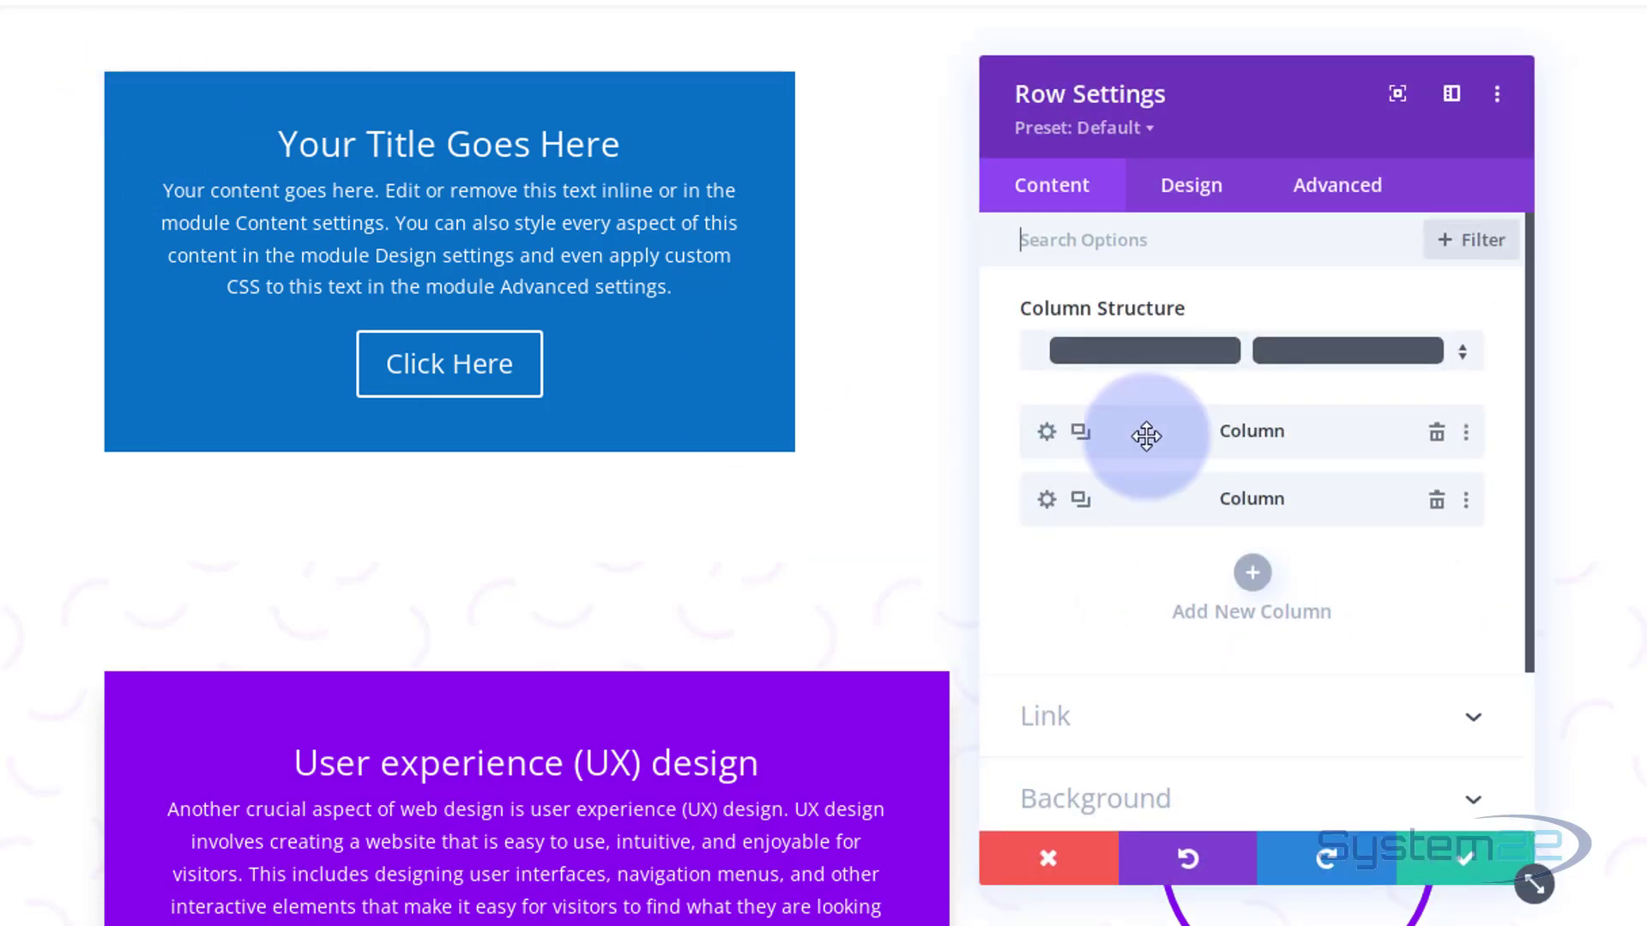
click(1046, 433)
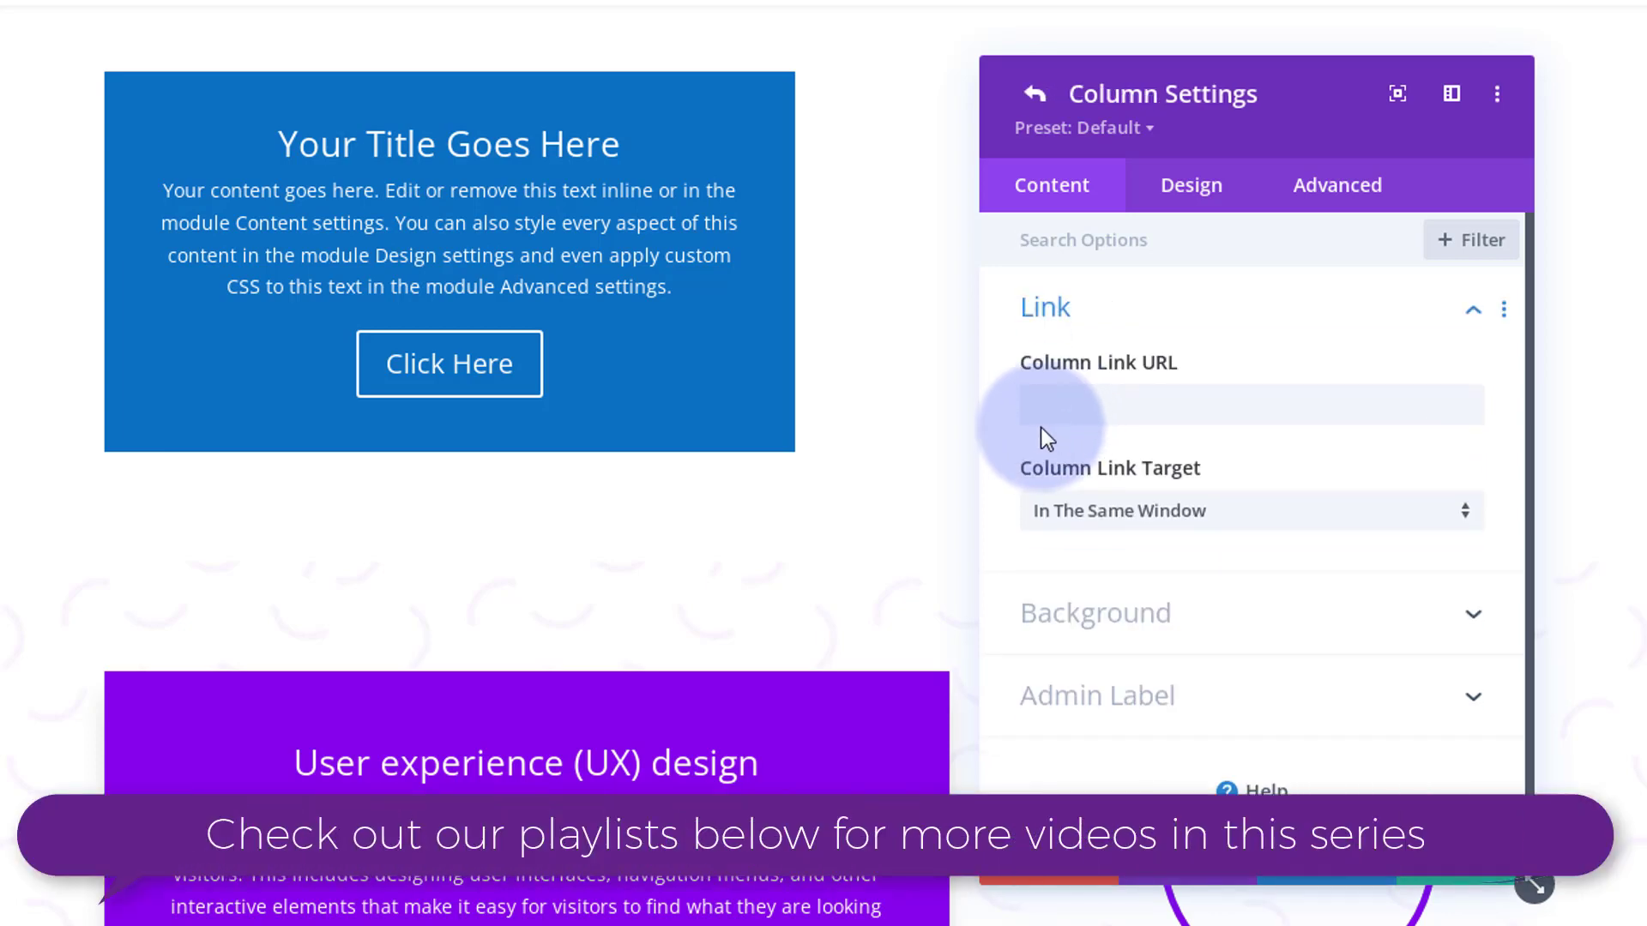
click(1190, 186)
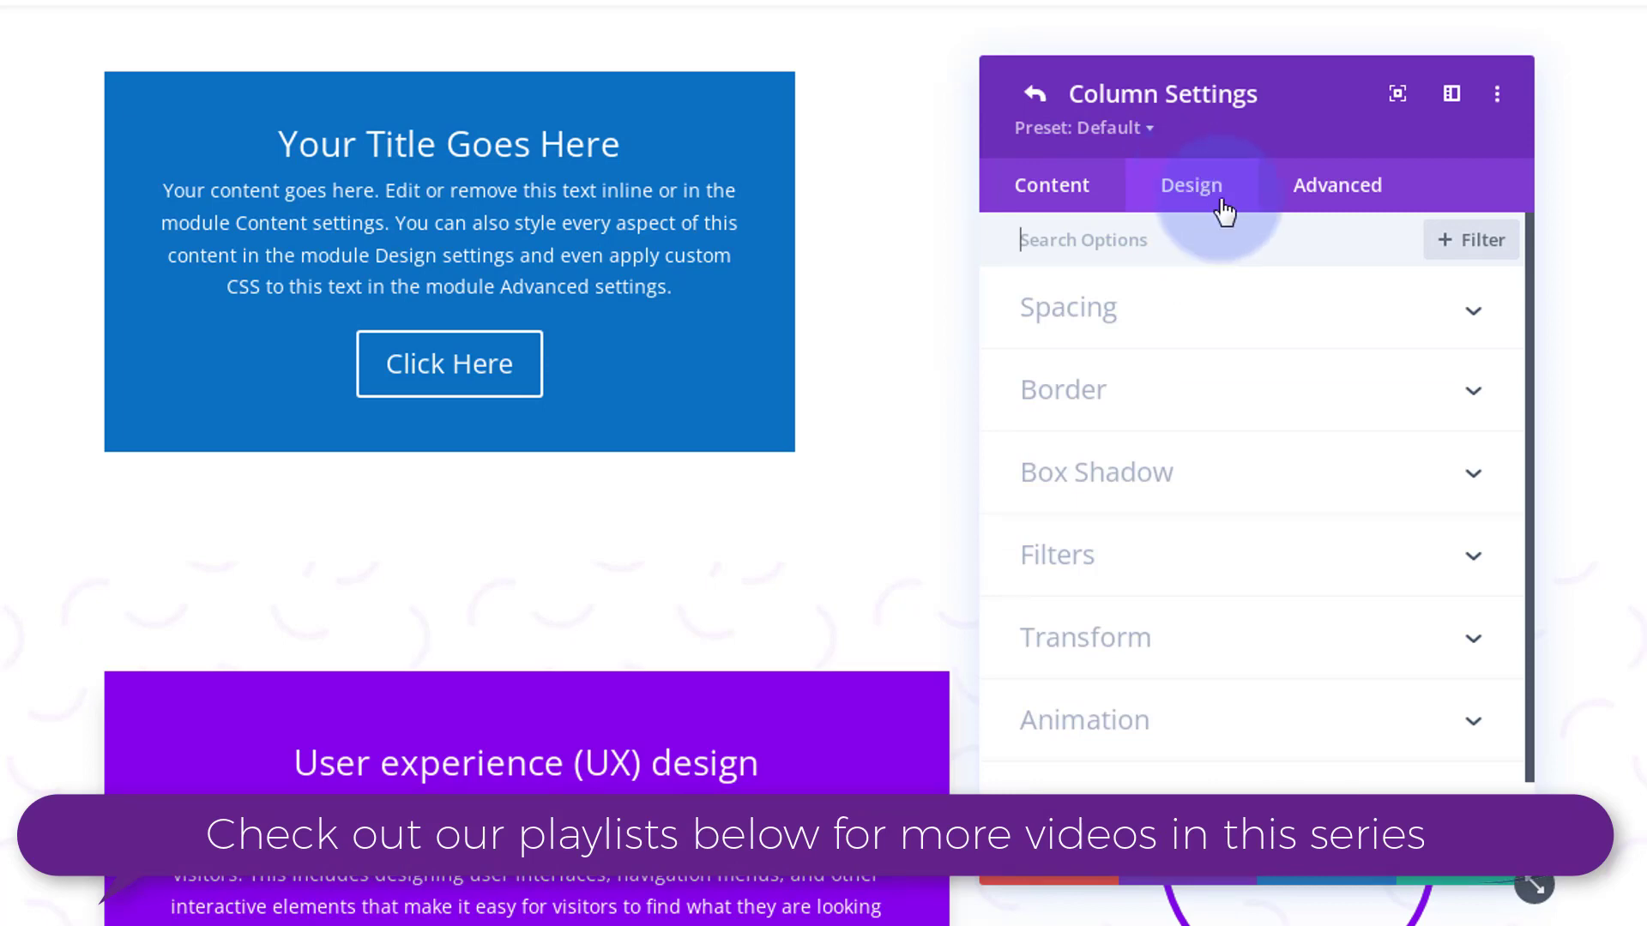
mouse_move(1221, 264)
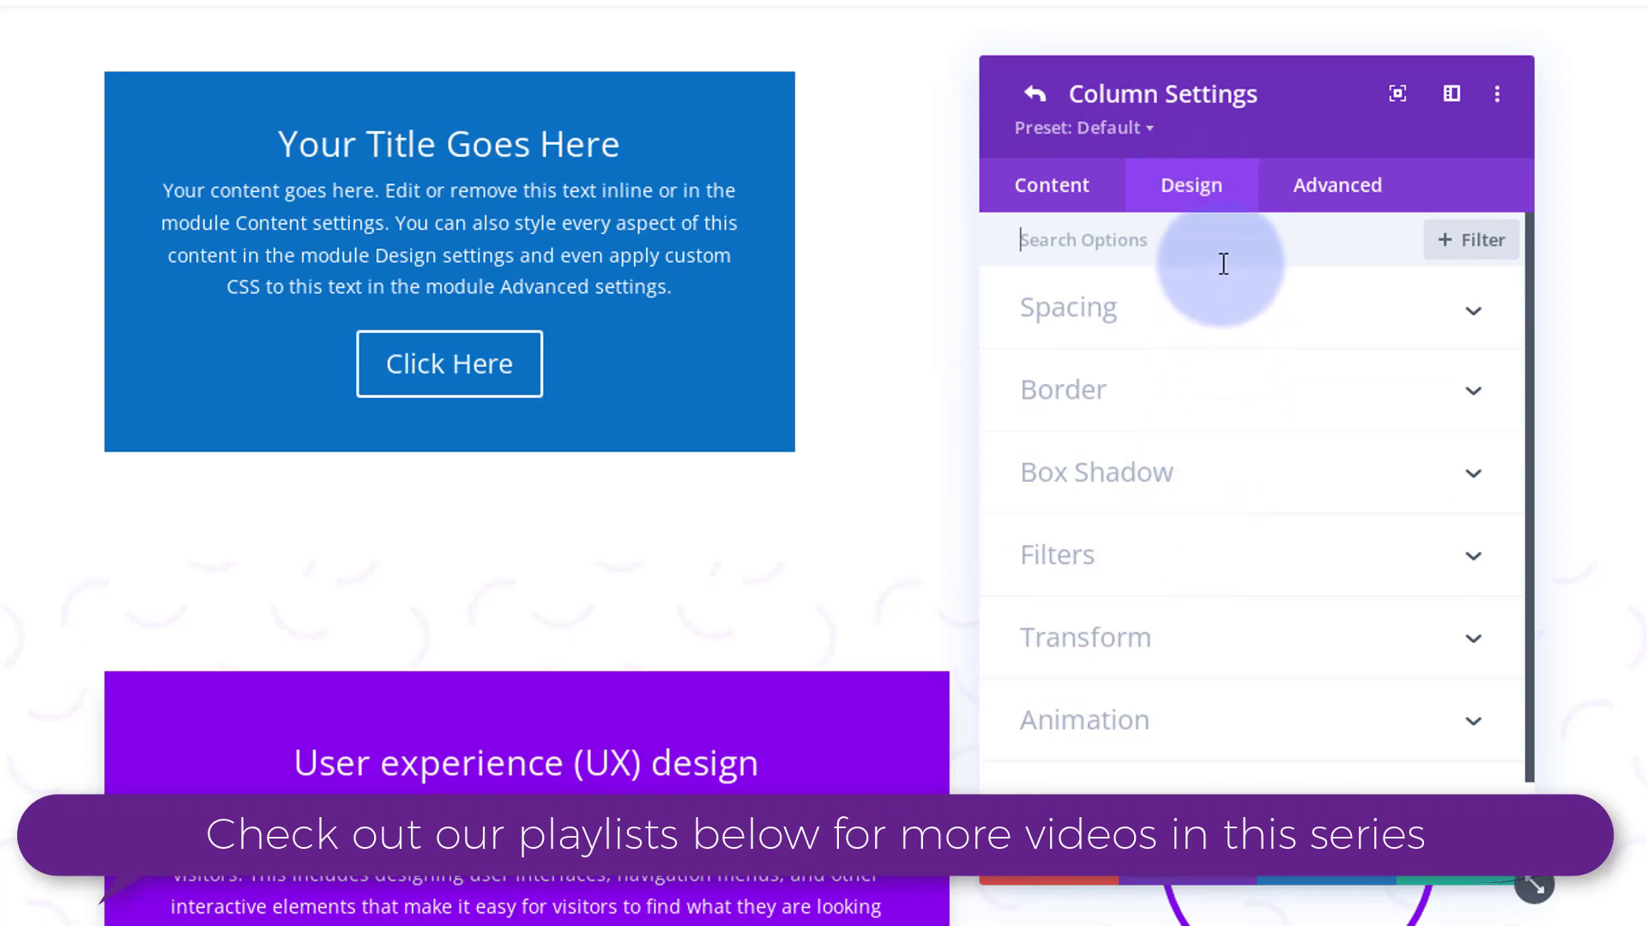
scroll(down, 3)
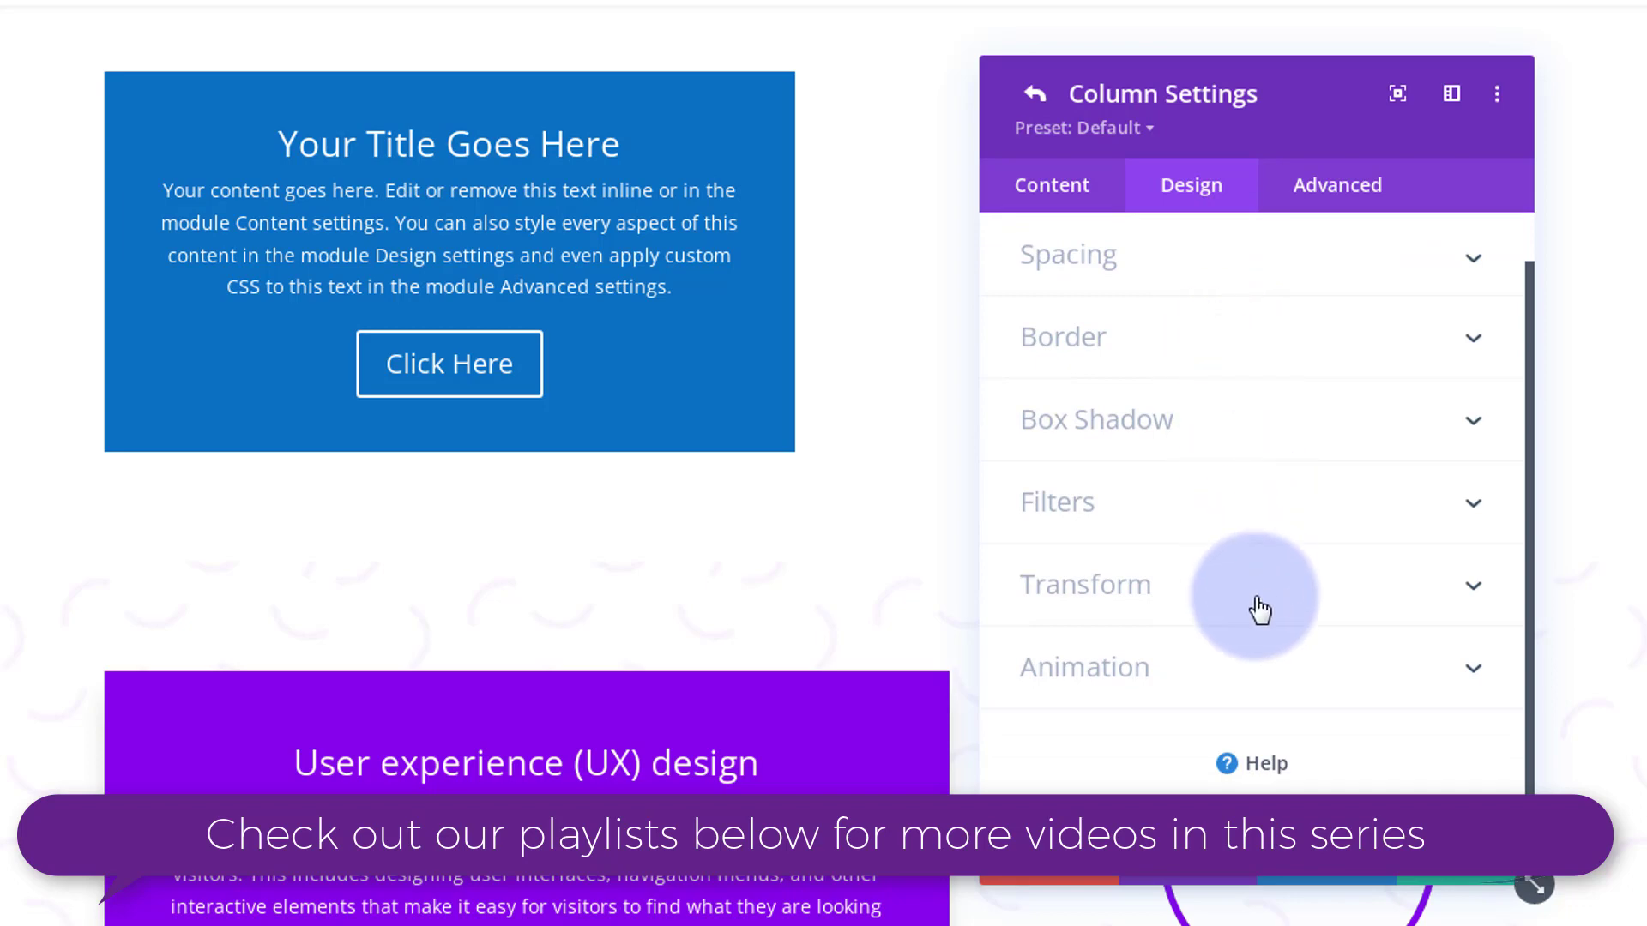
- Expand the column's Transform options and show the Transform Rotate controls
click(1084, 583)
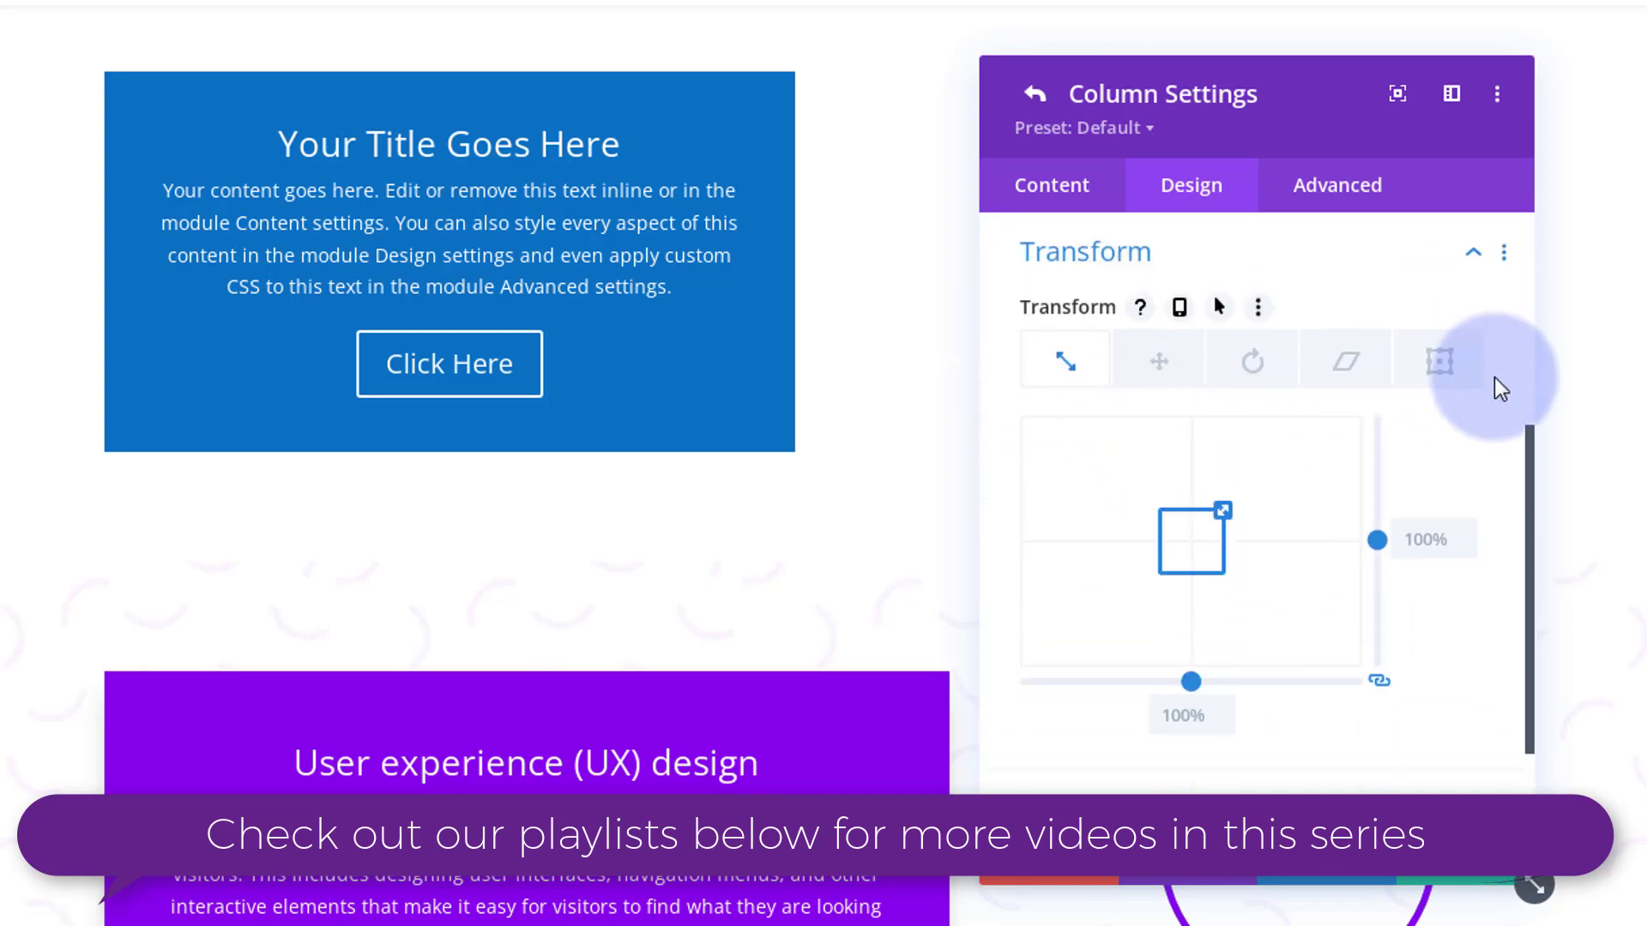
mouse_move(1065, 360)
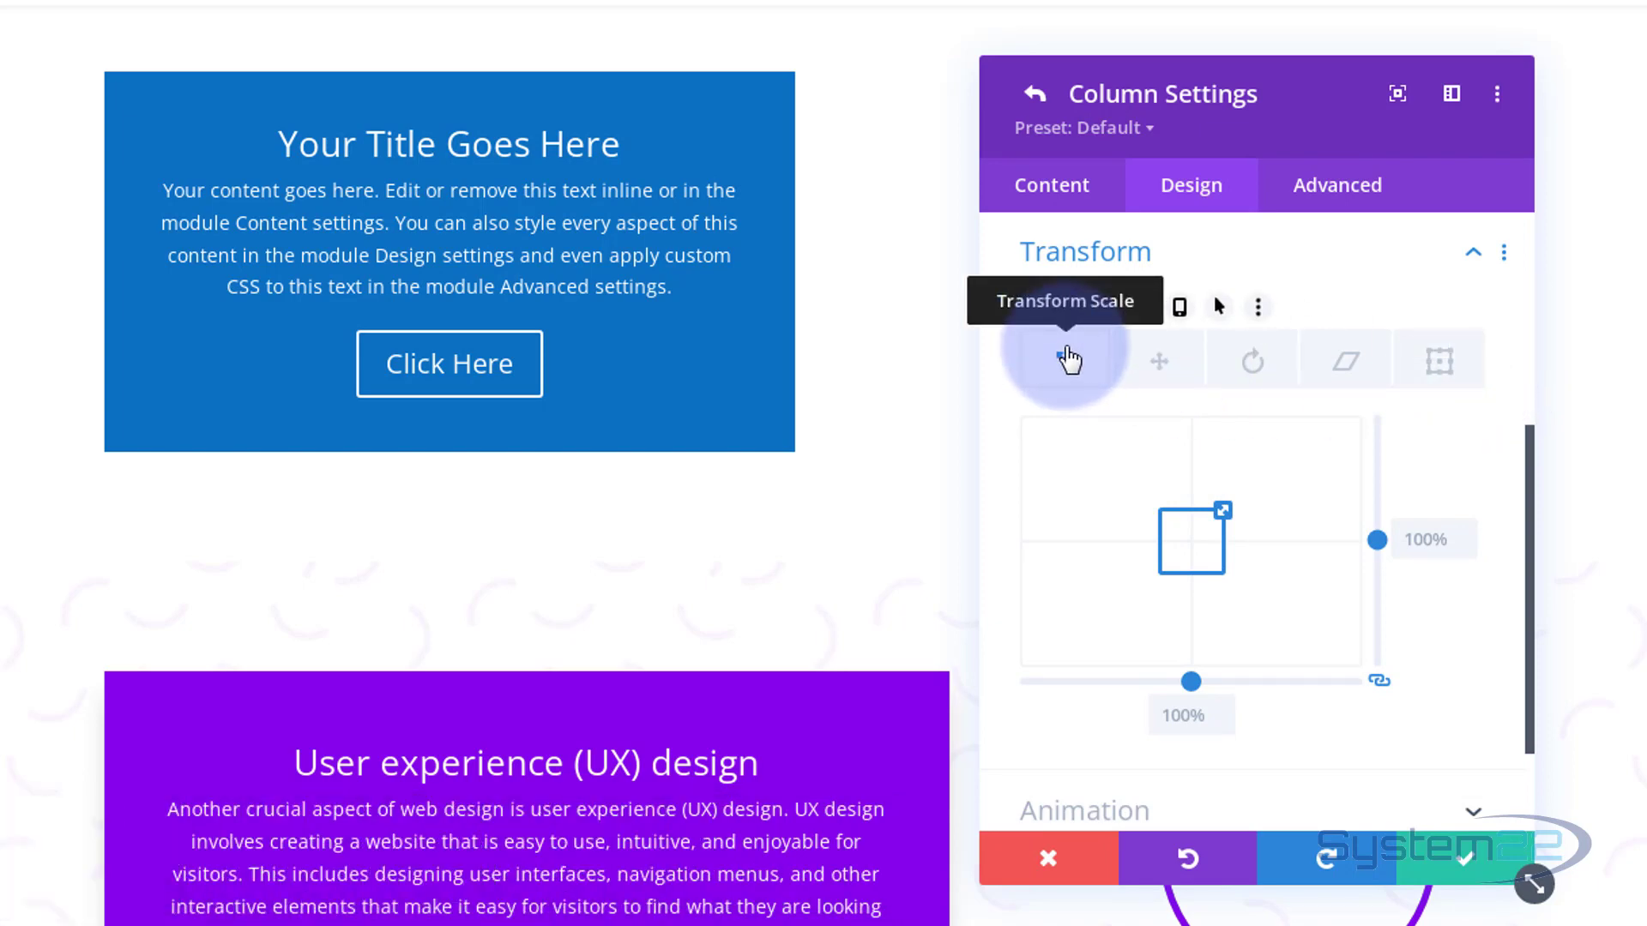
mouse_move(1161, 362)
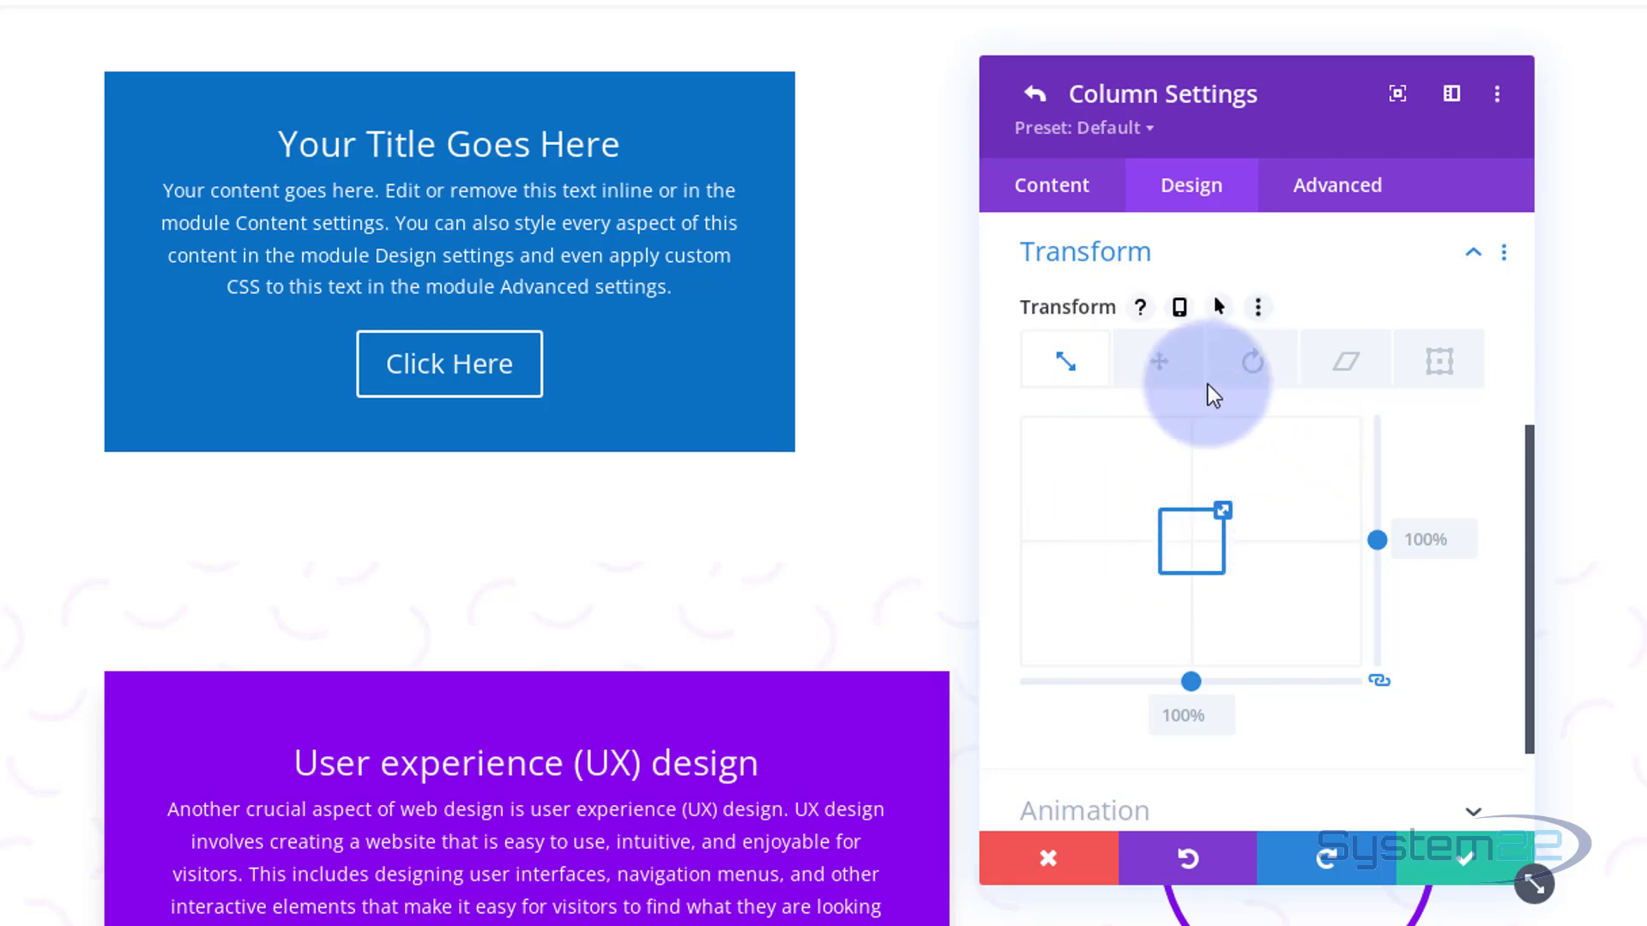
mouse_move(1252, 364)
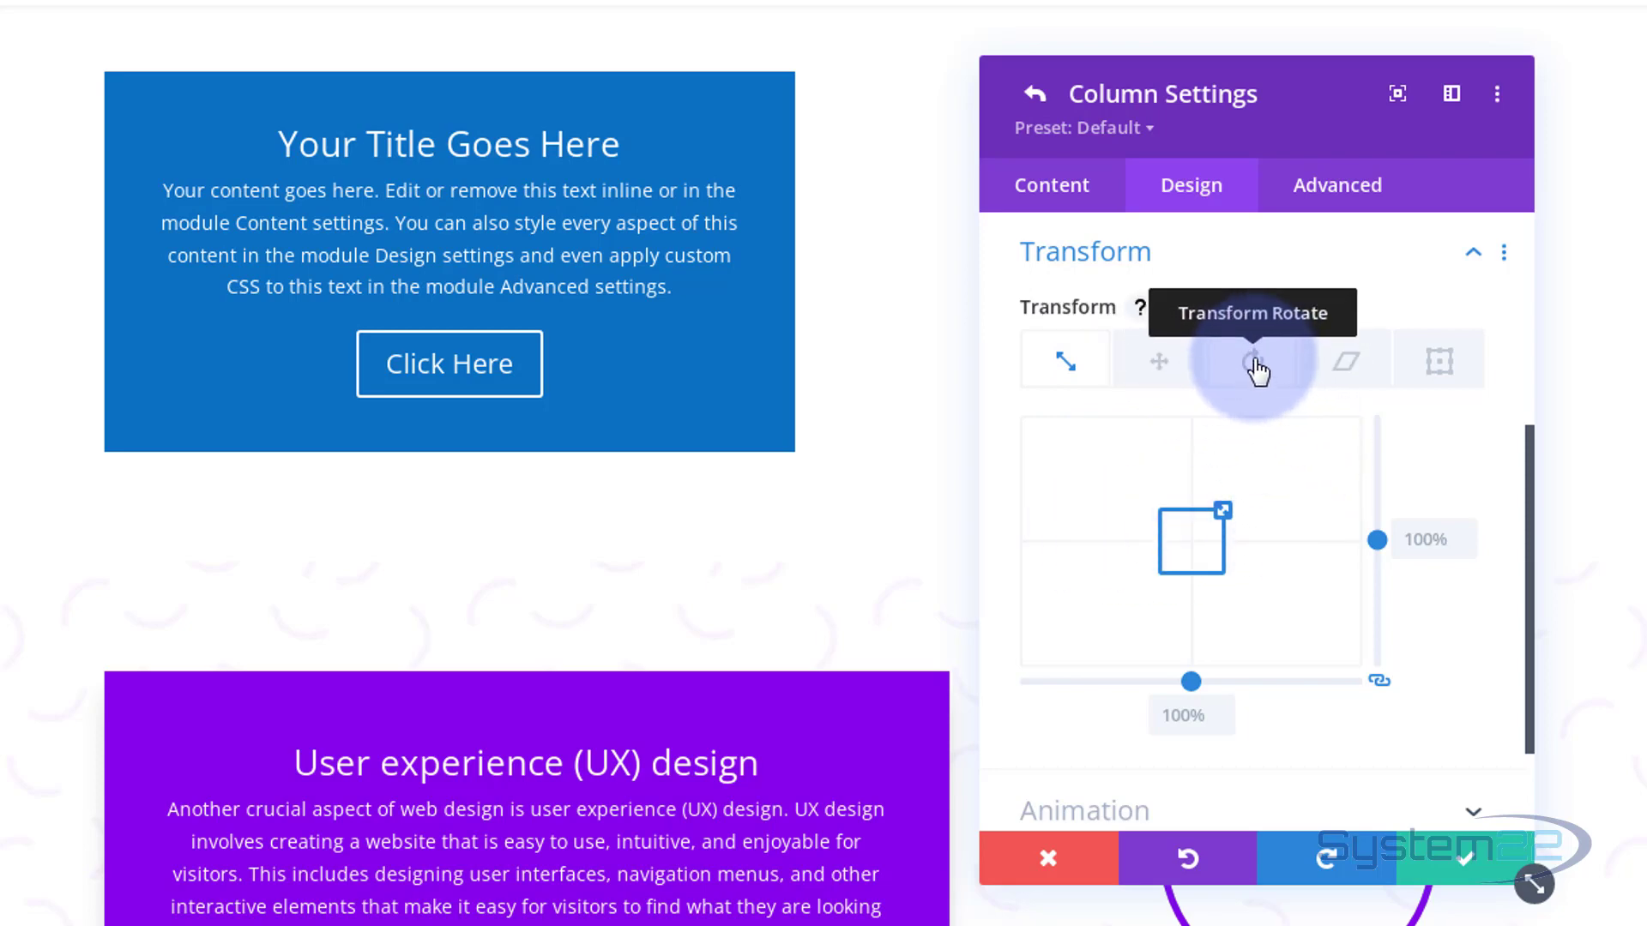
mouse_move(1345, 362)
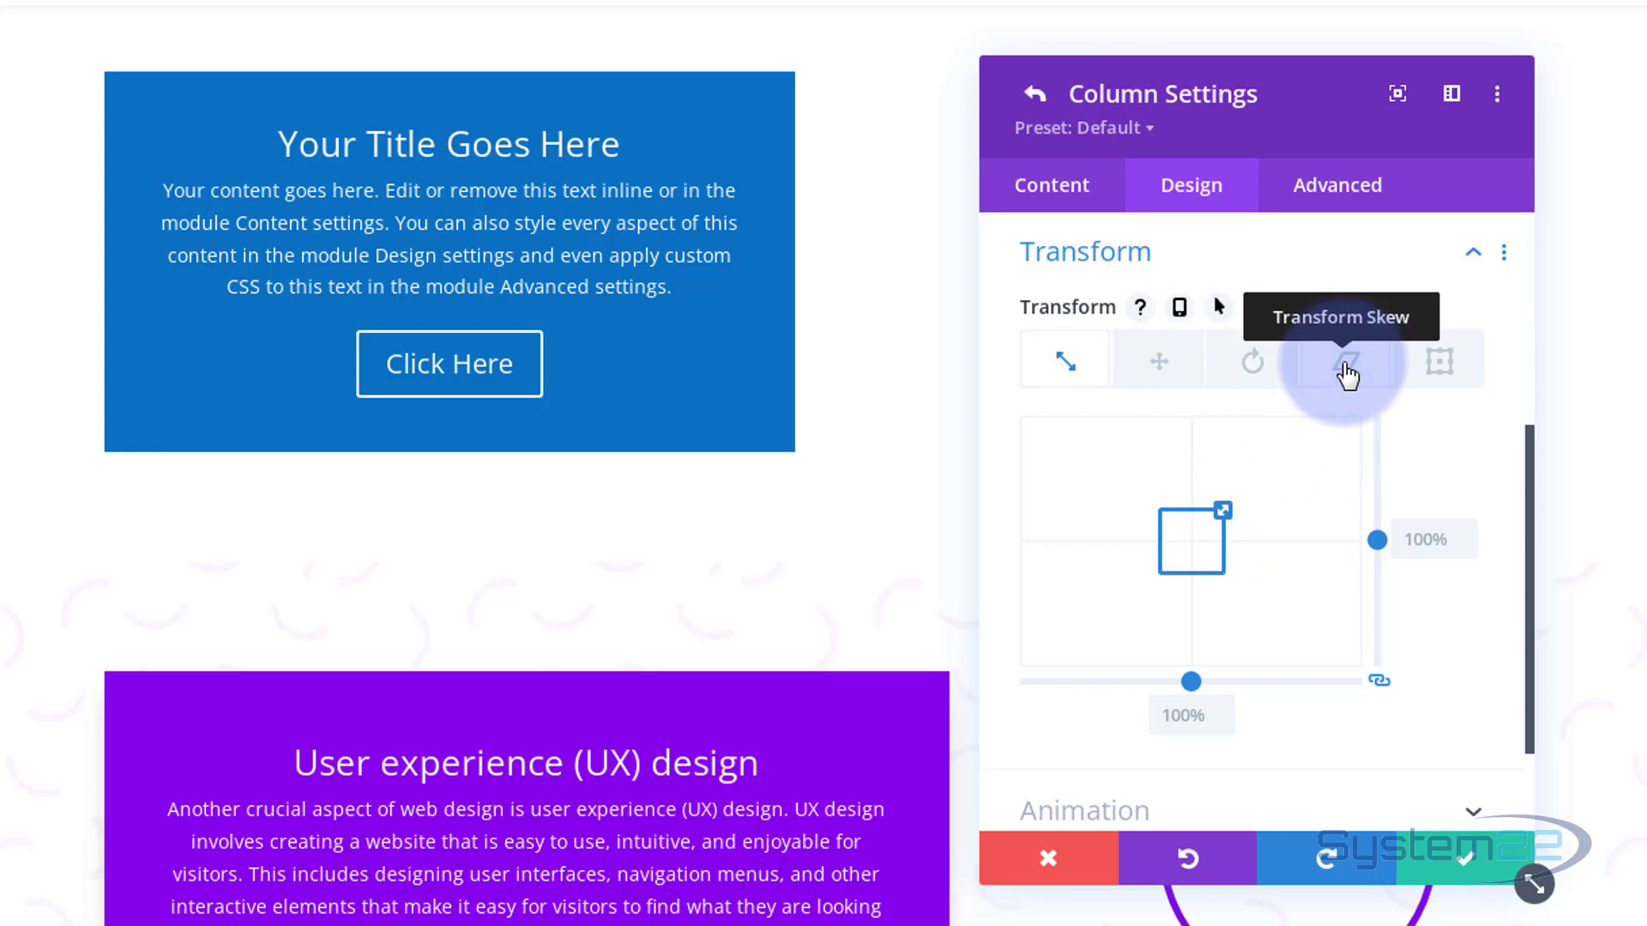
mouse_move(1448, 362)
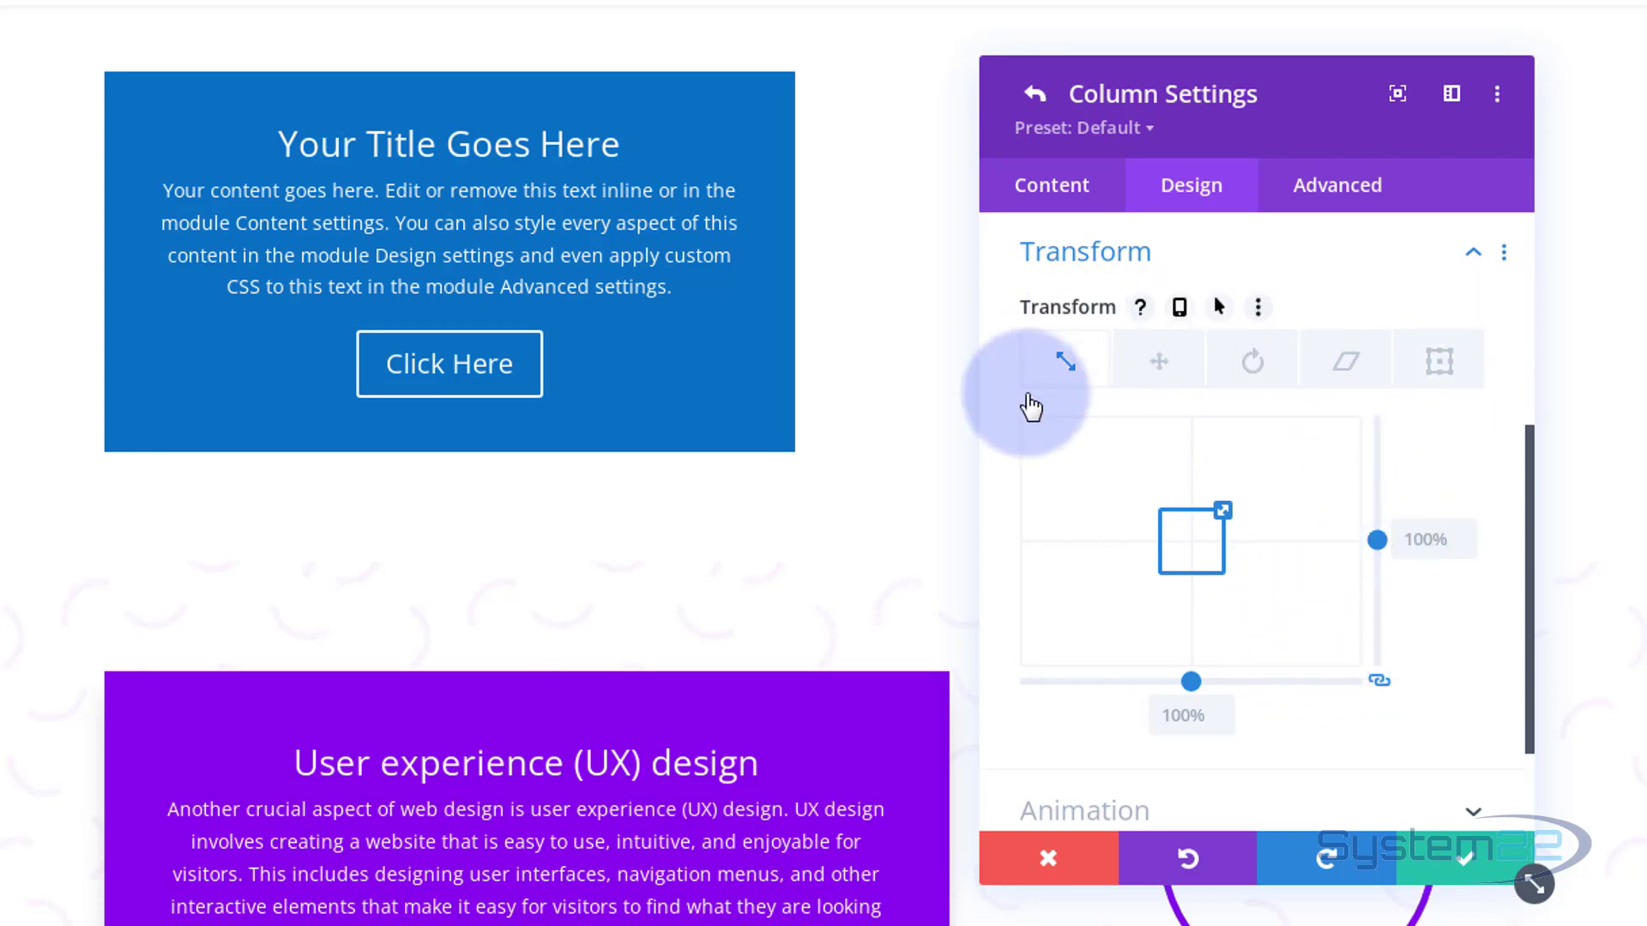
mouse_move(1040, 515)
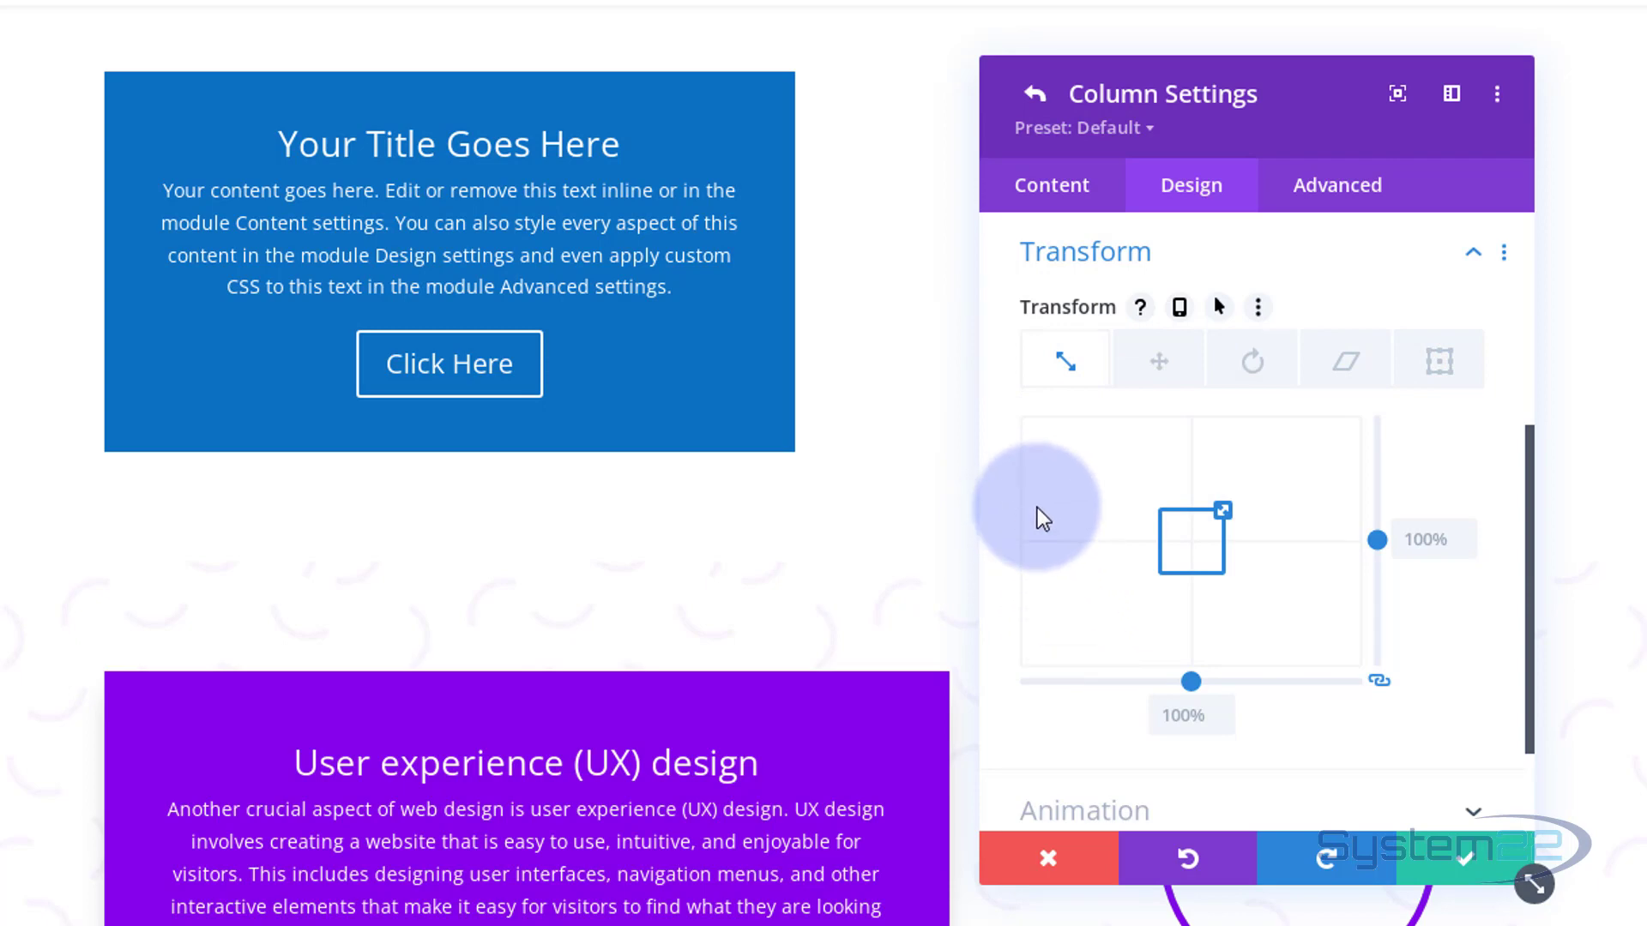
mouse_move(1249, 358)
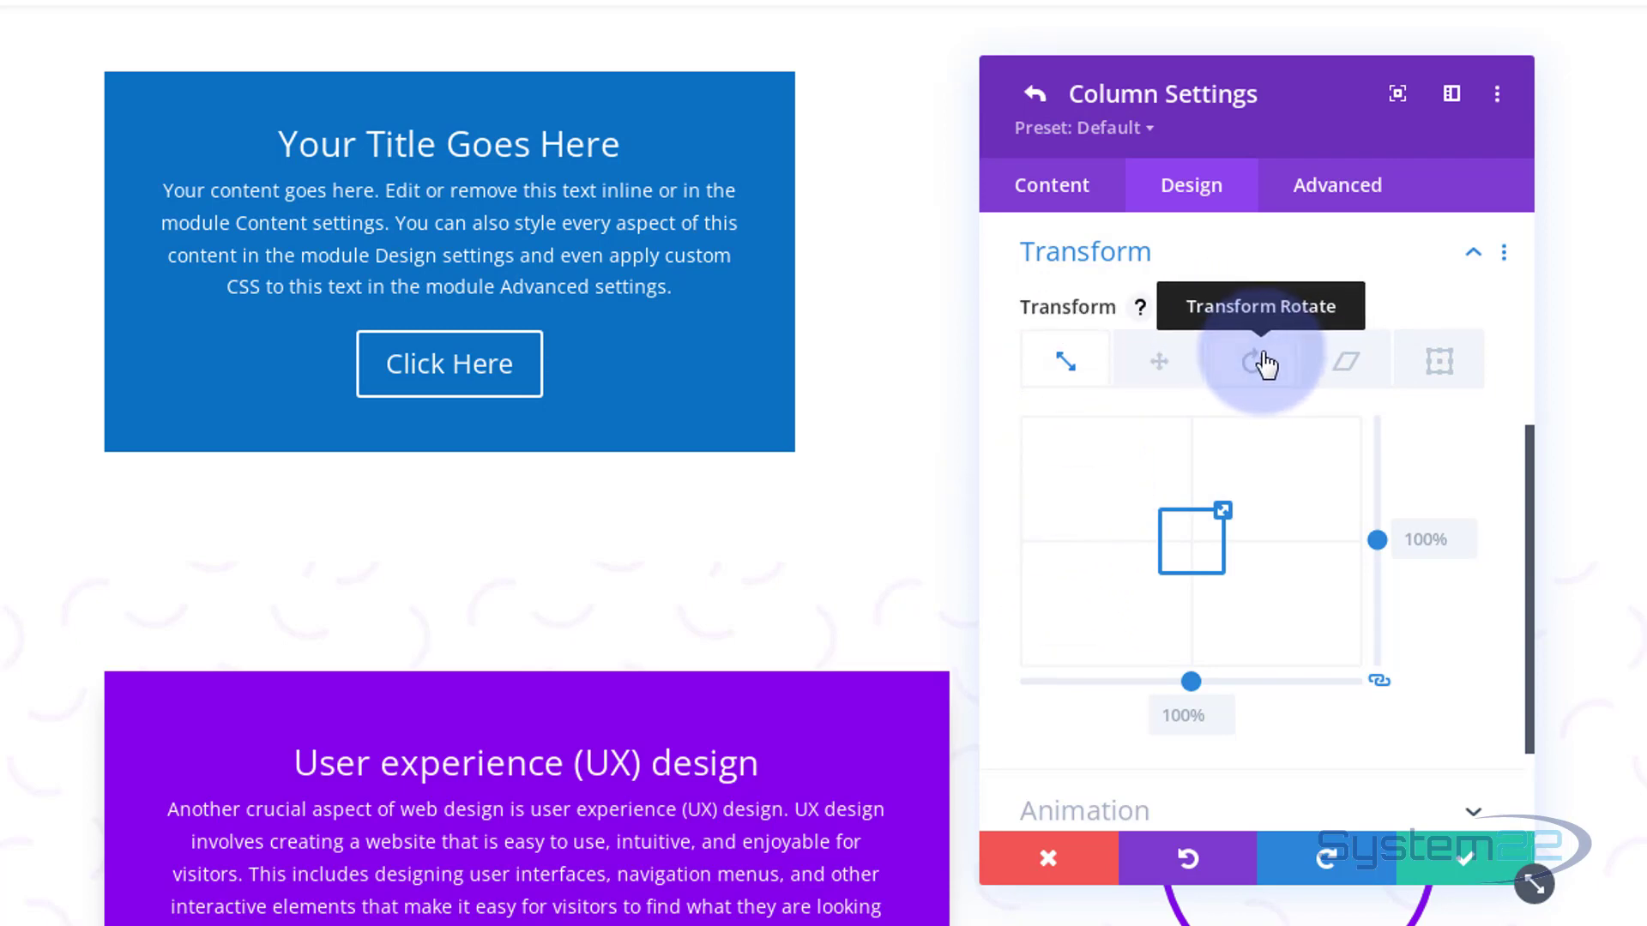
click(1251, 360)
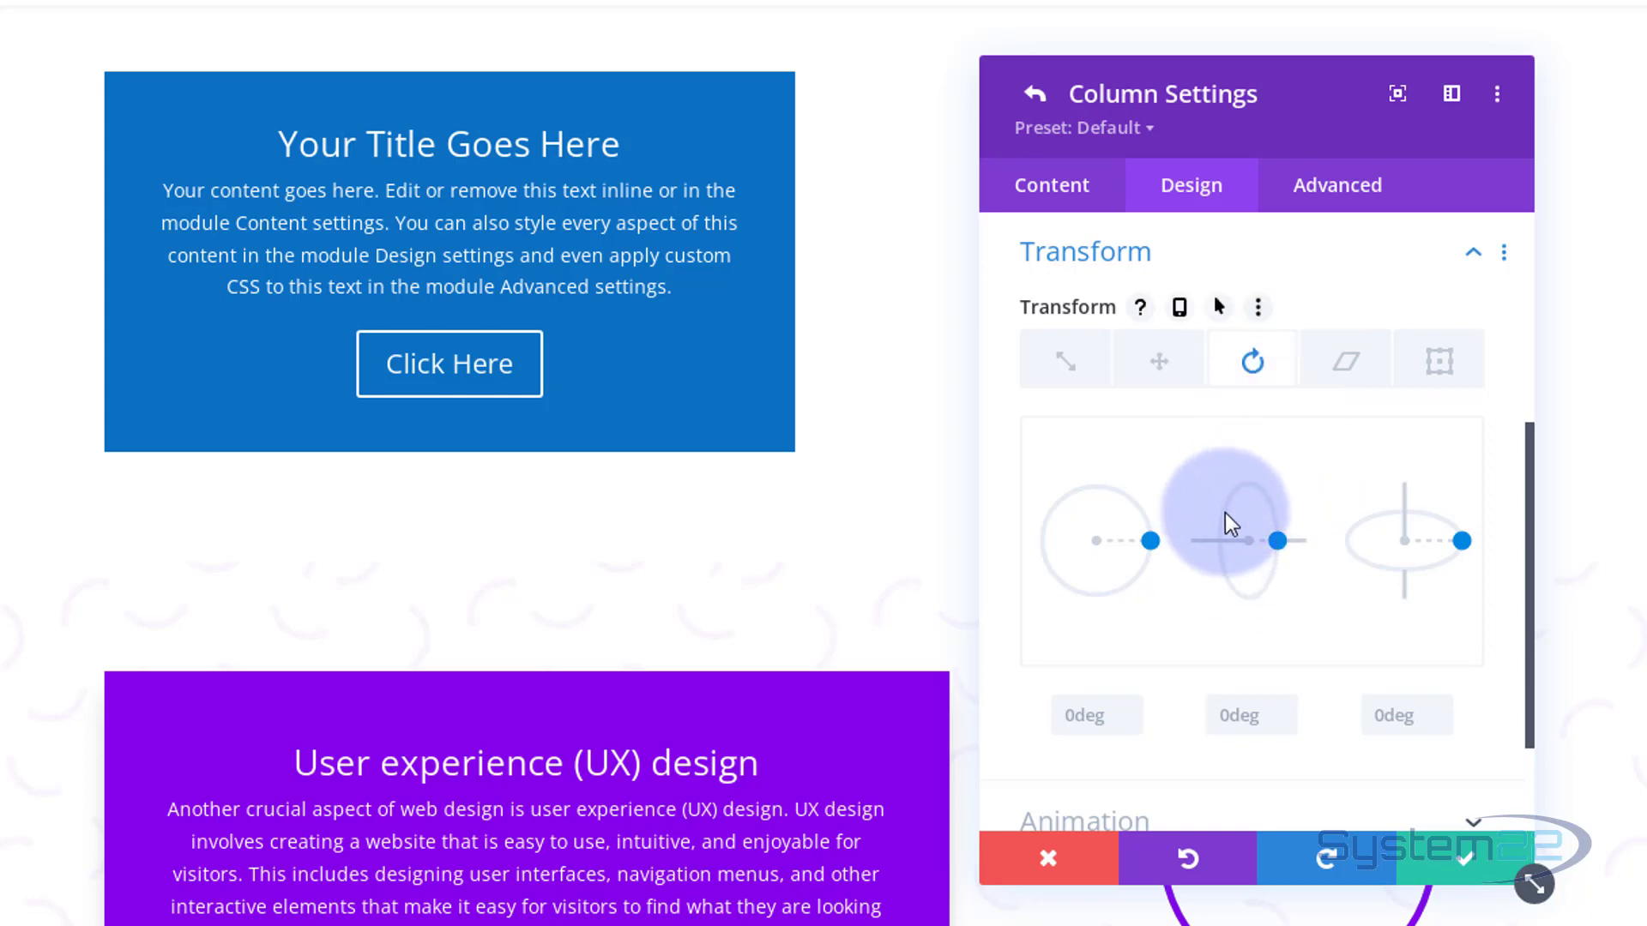
mouse_move(1252, 597)
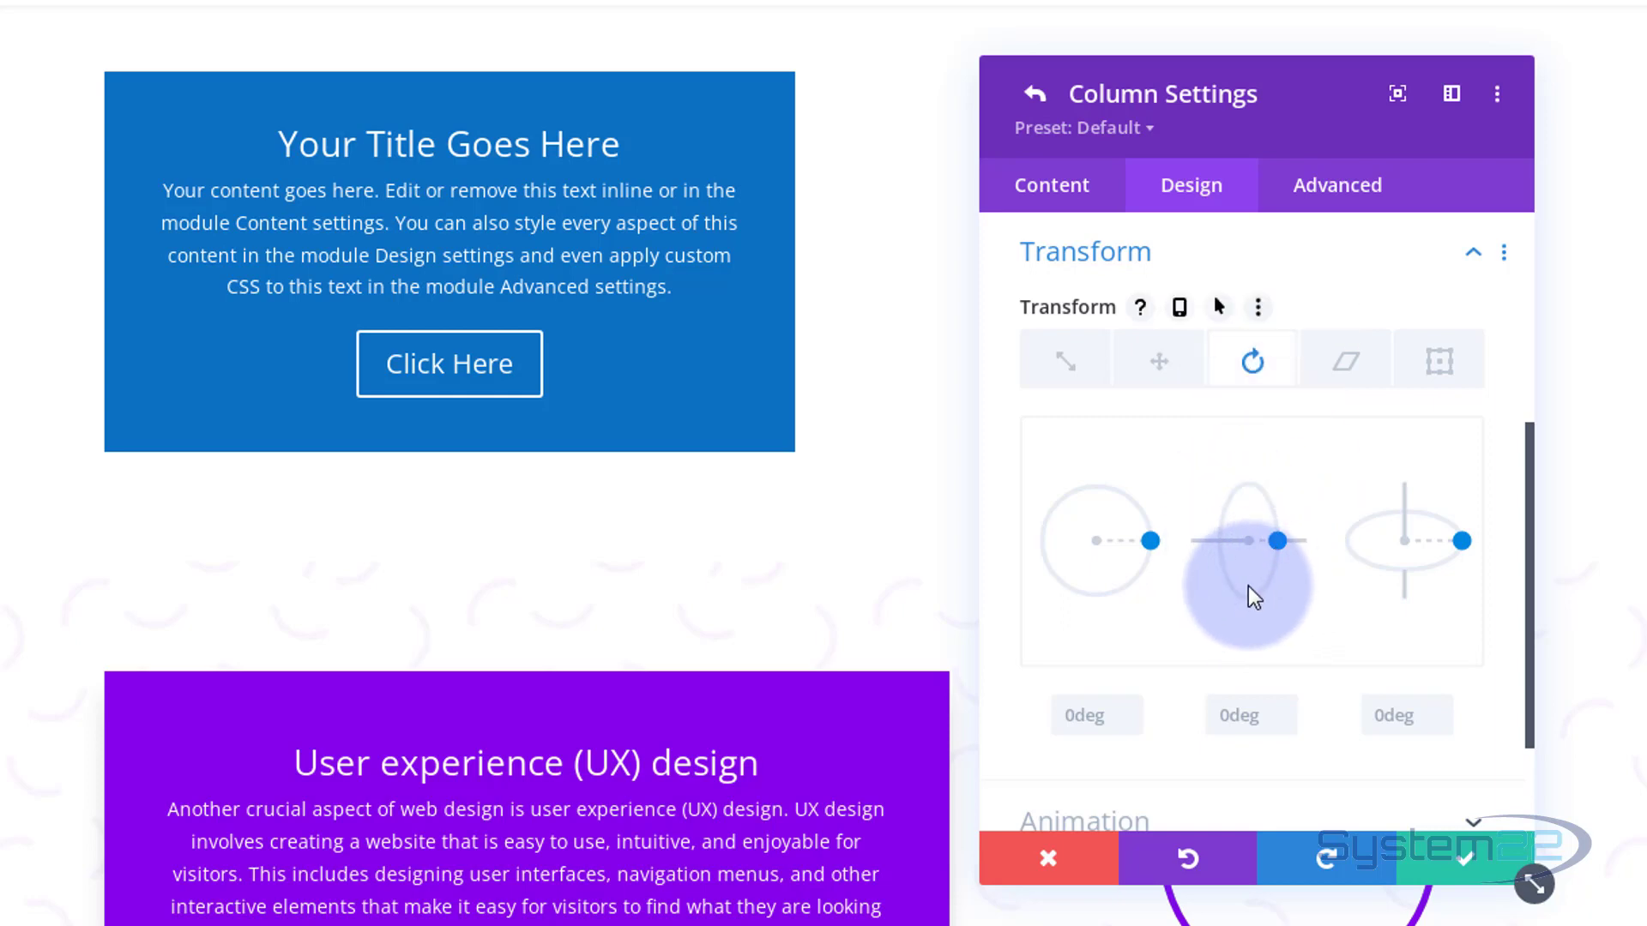
mouse_move(1208, 537)
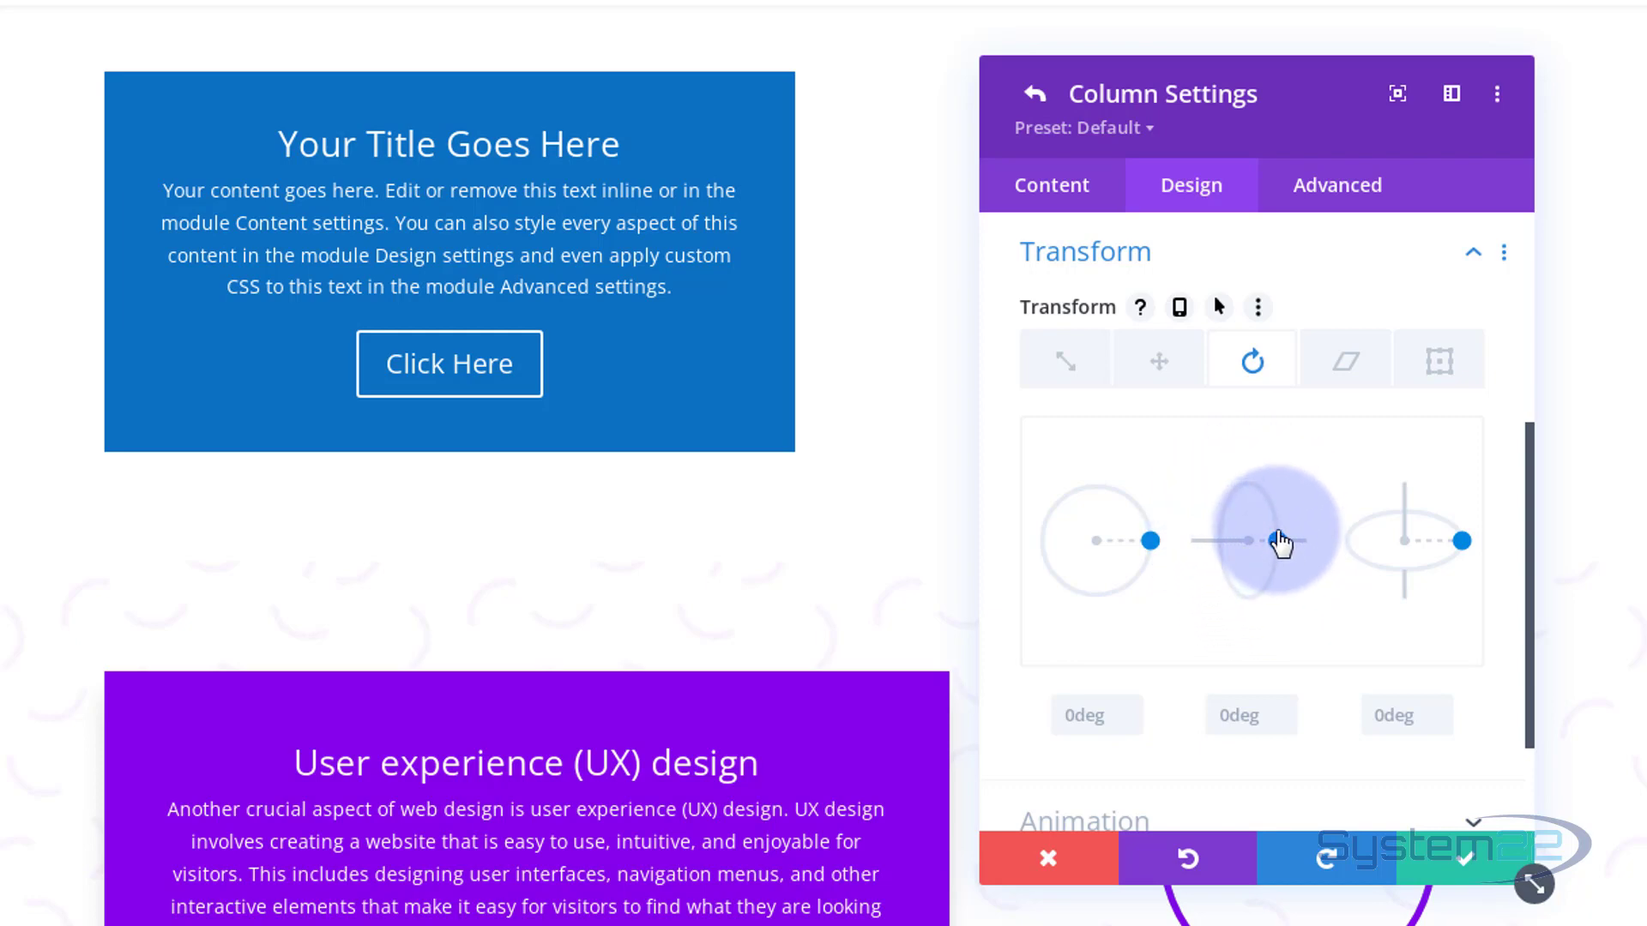
mouse_move(1007, 331)
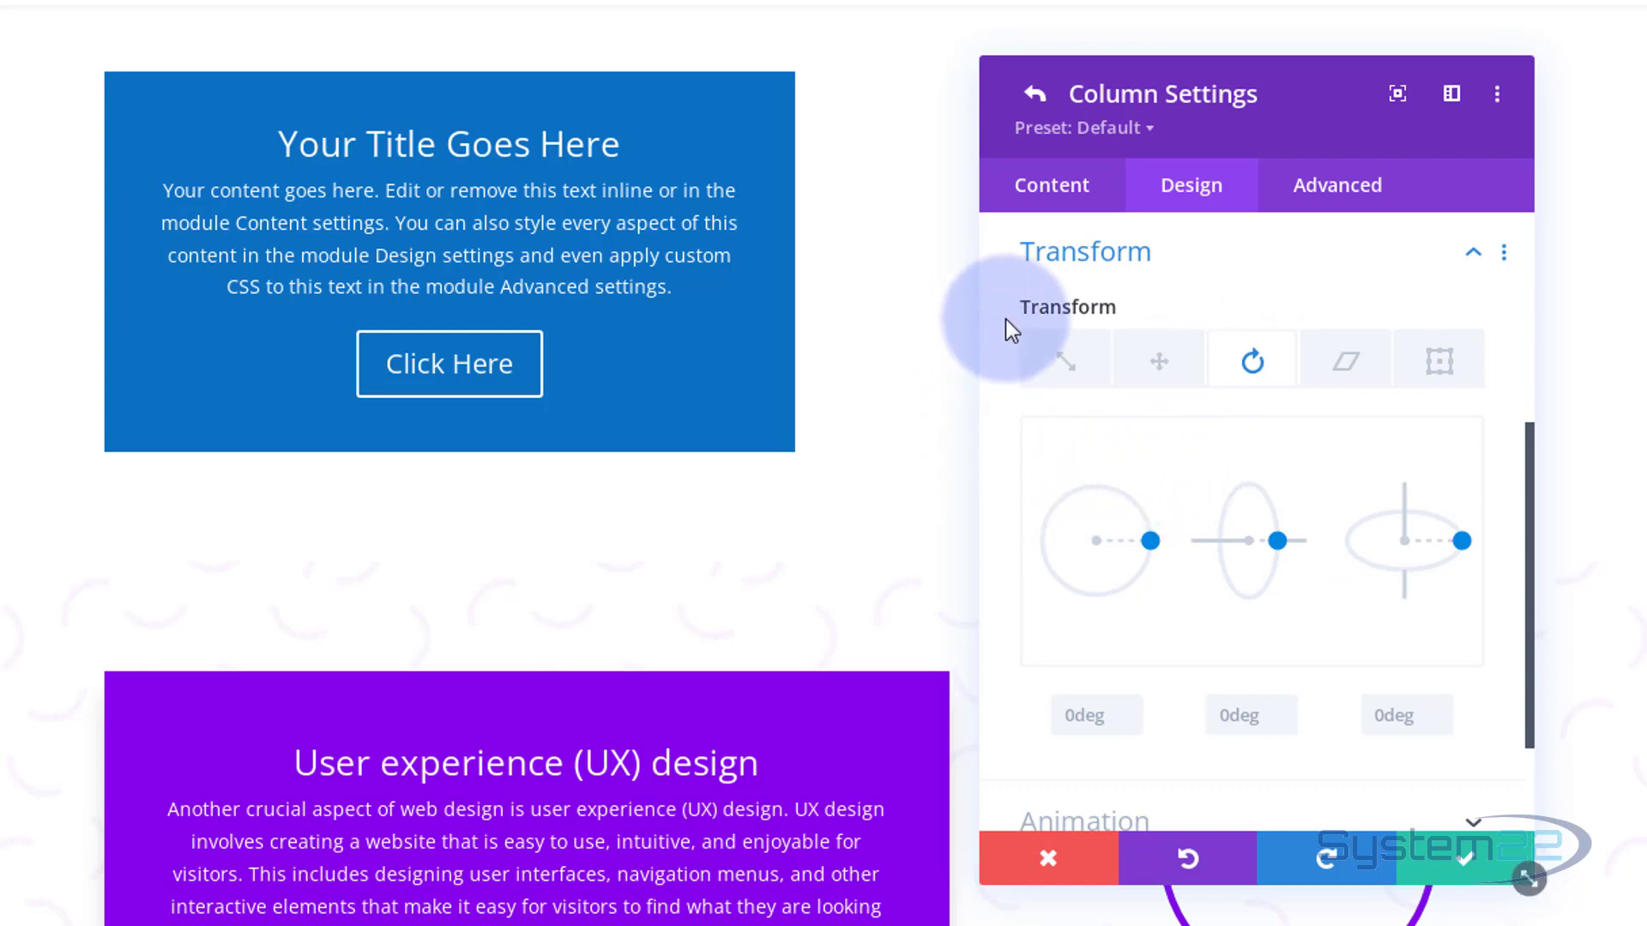
mouse_move(1177, 307)
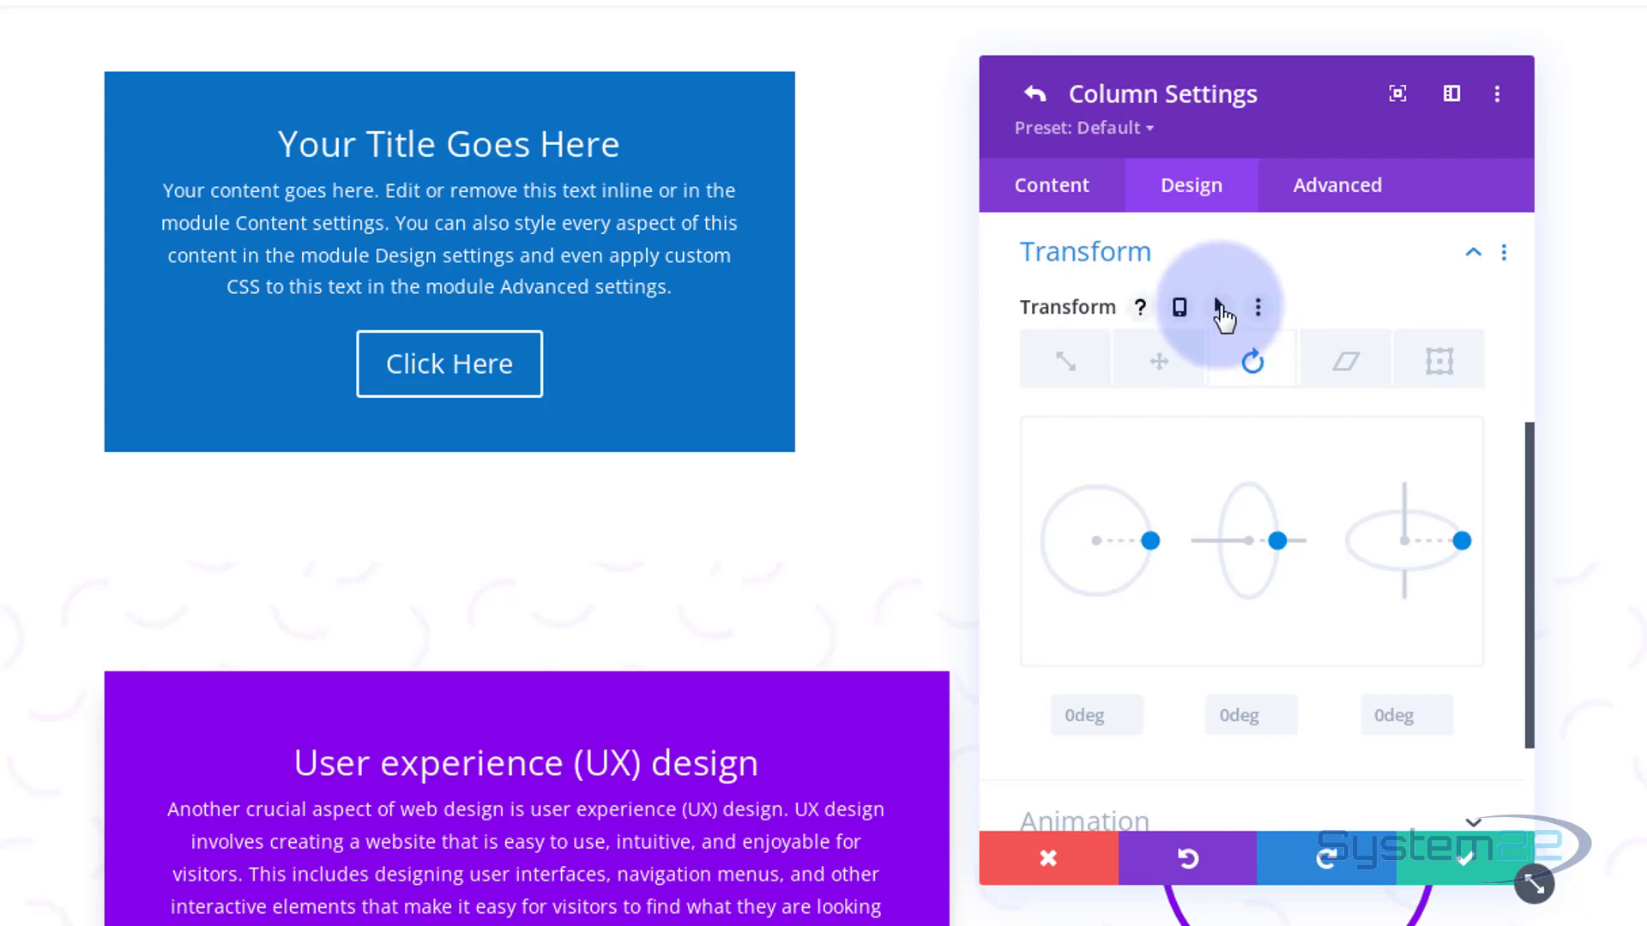
- Turn on separate hover settings for the column's Transform
click(1179, 307)
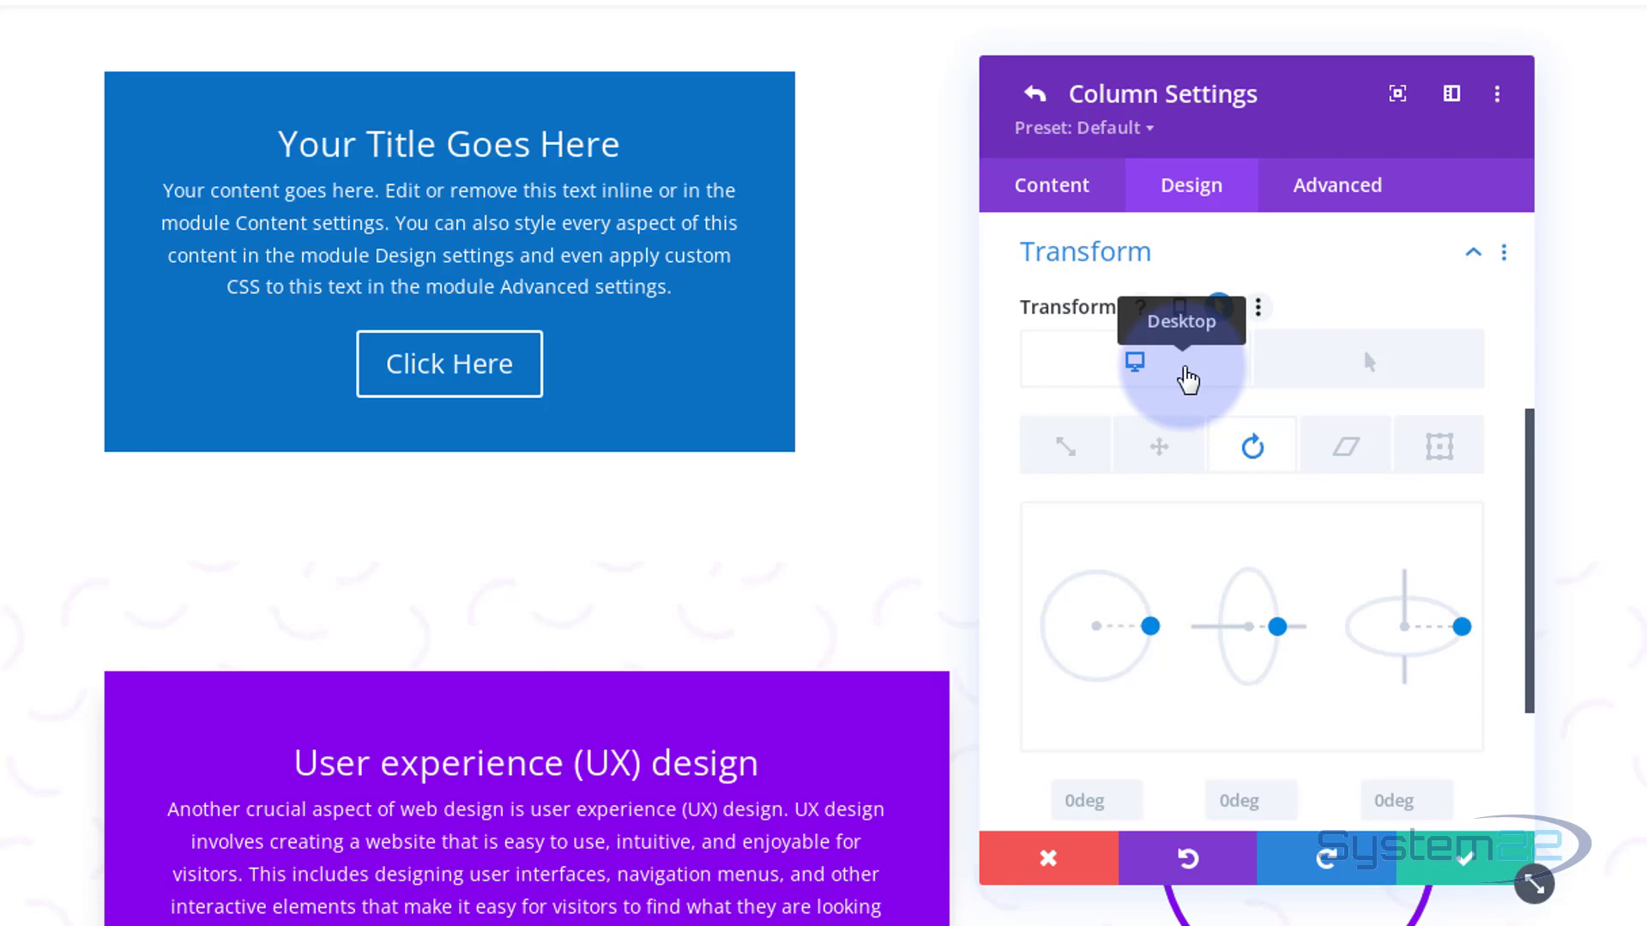
mouse_move(1327, 367)
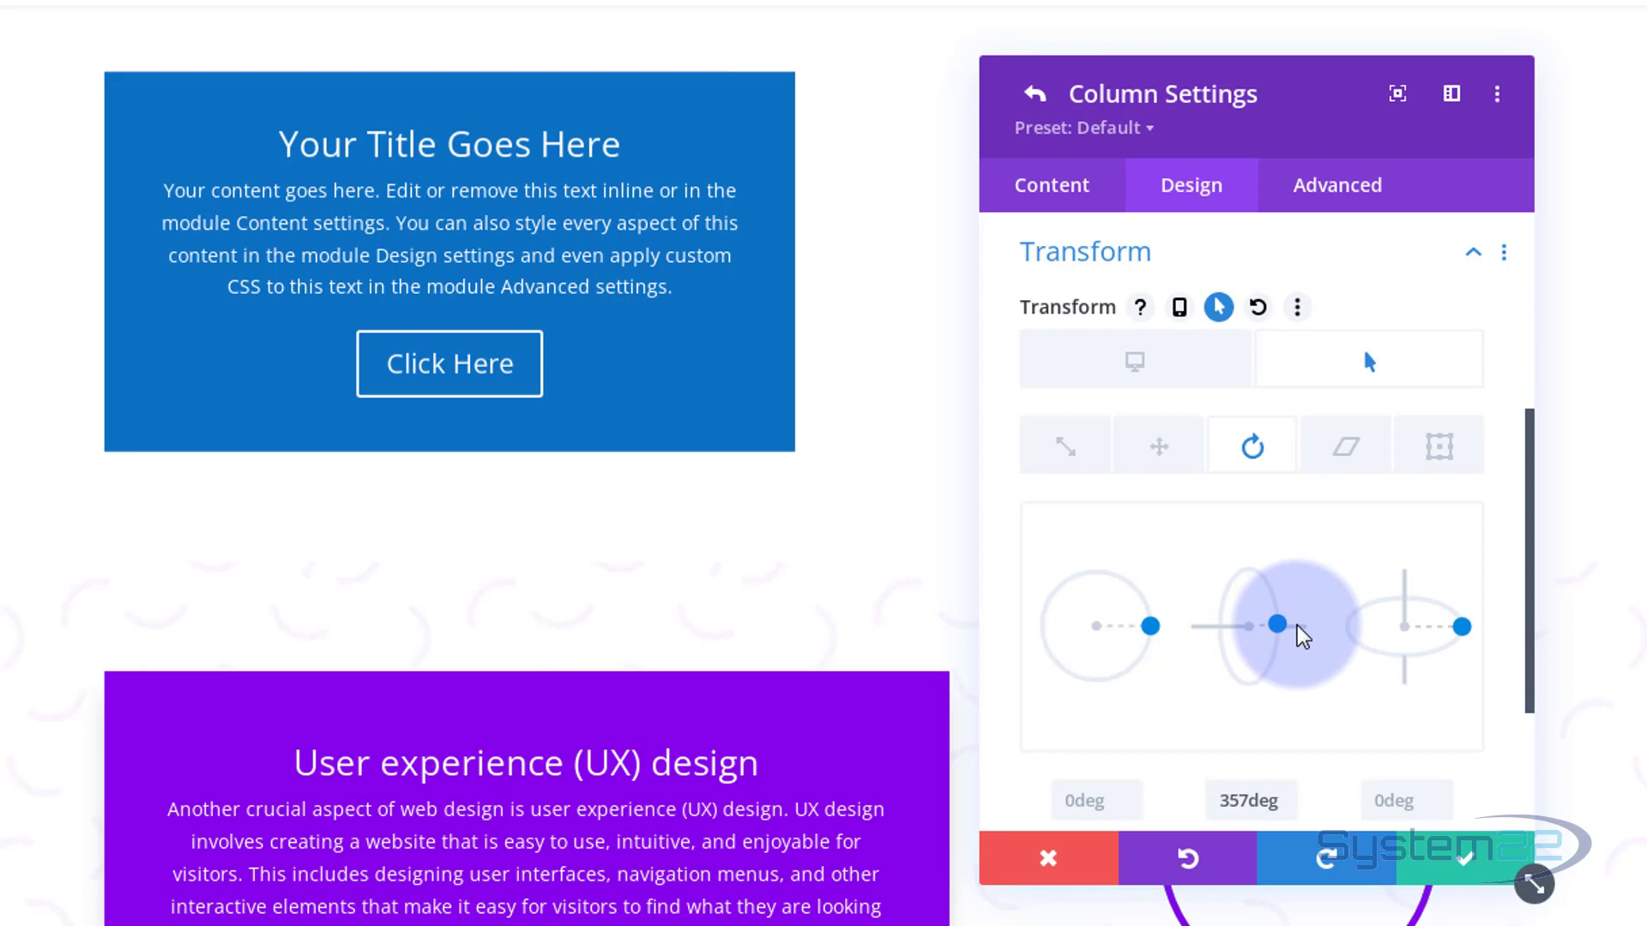
mouse_move(1287, 801)
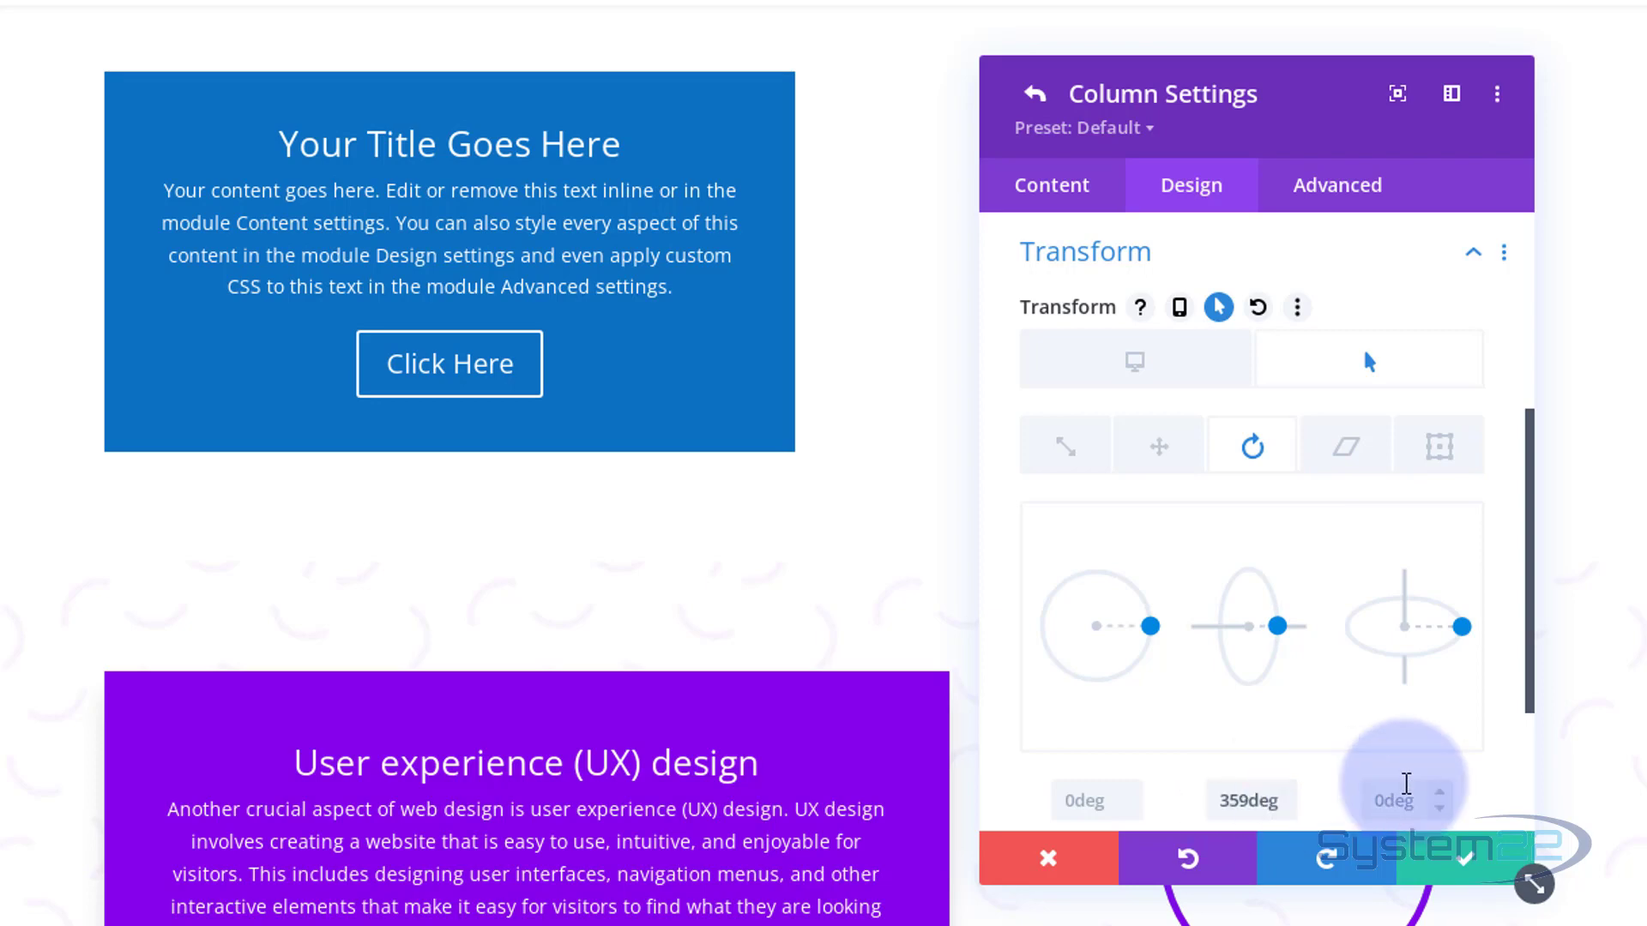
mouse_move(1251, 801)
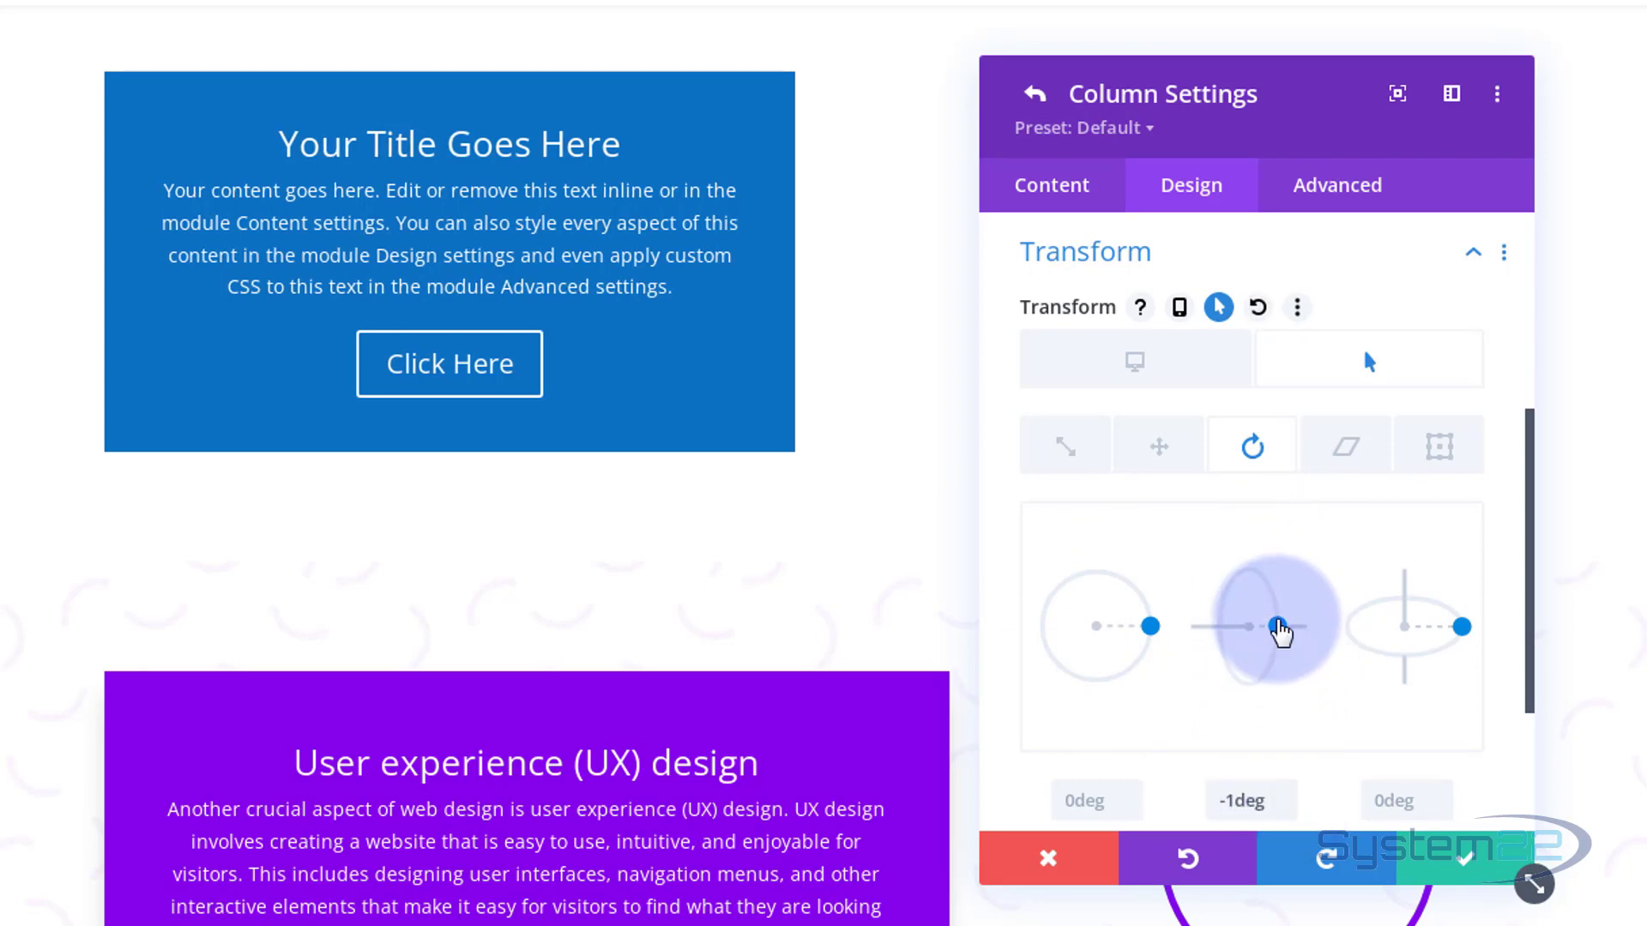
mouse_move(1297, 803)
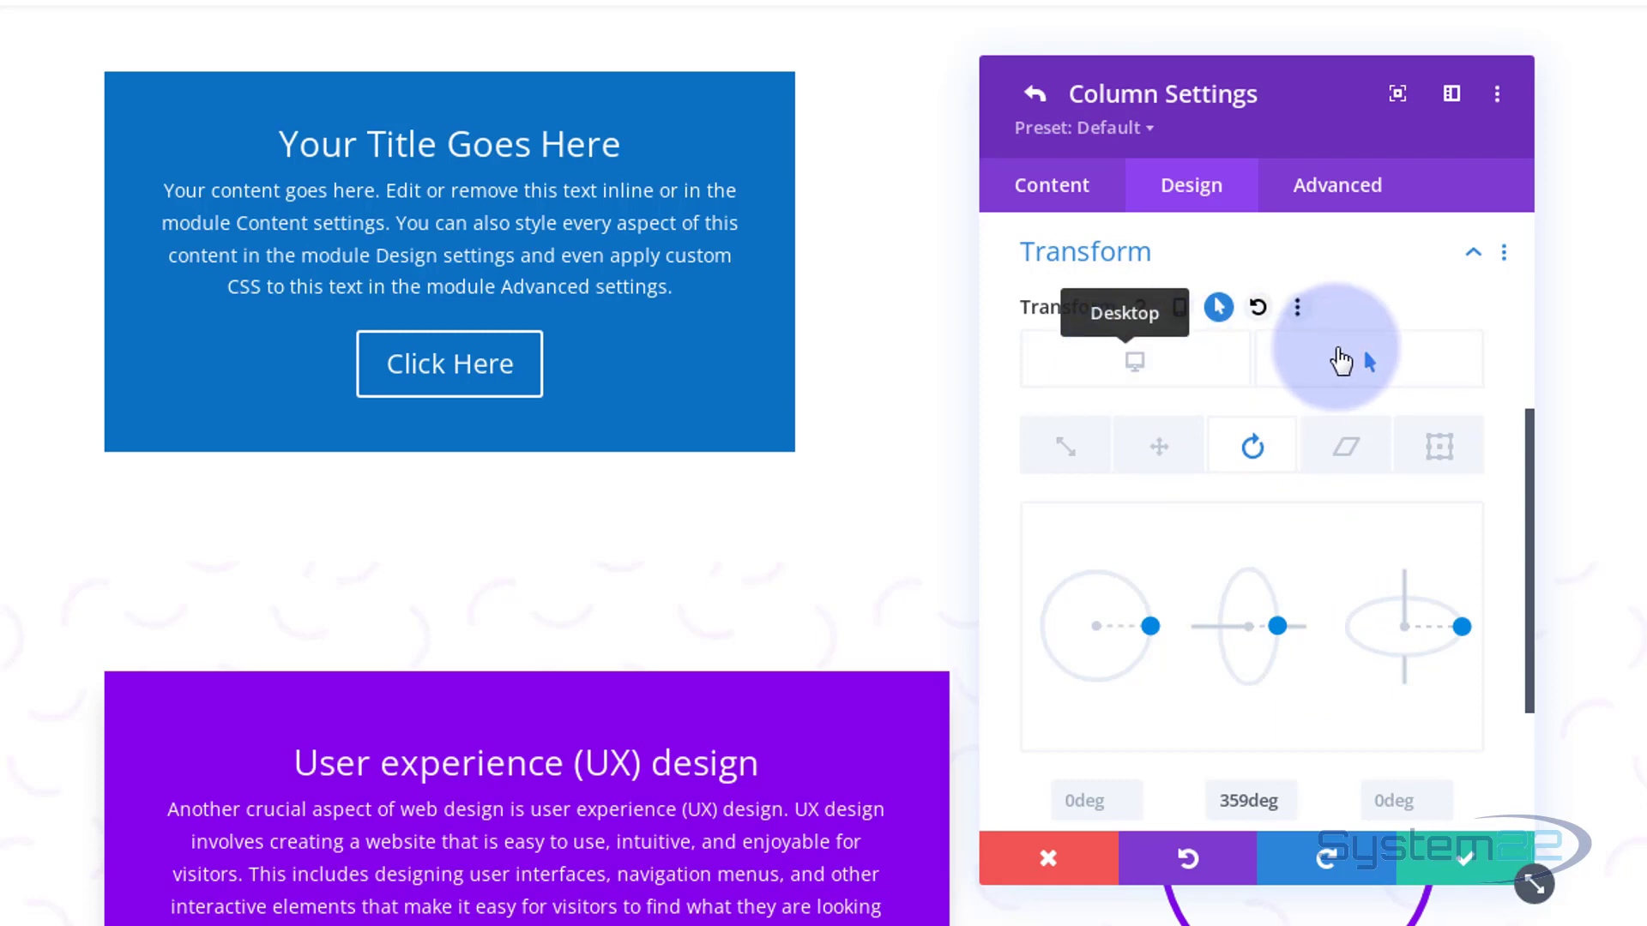
mouse_move(1345, 359)
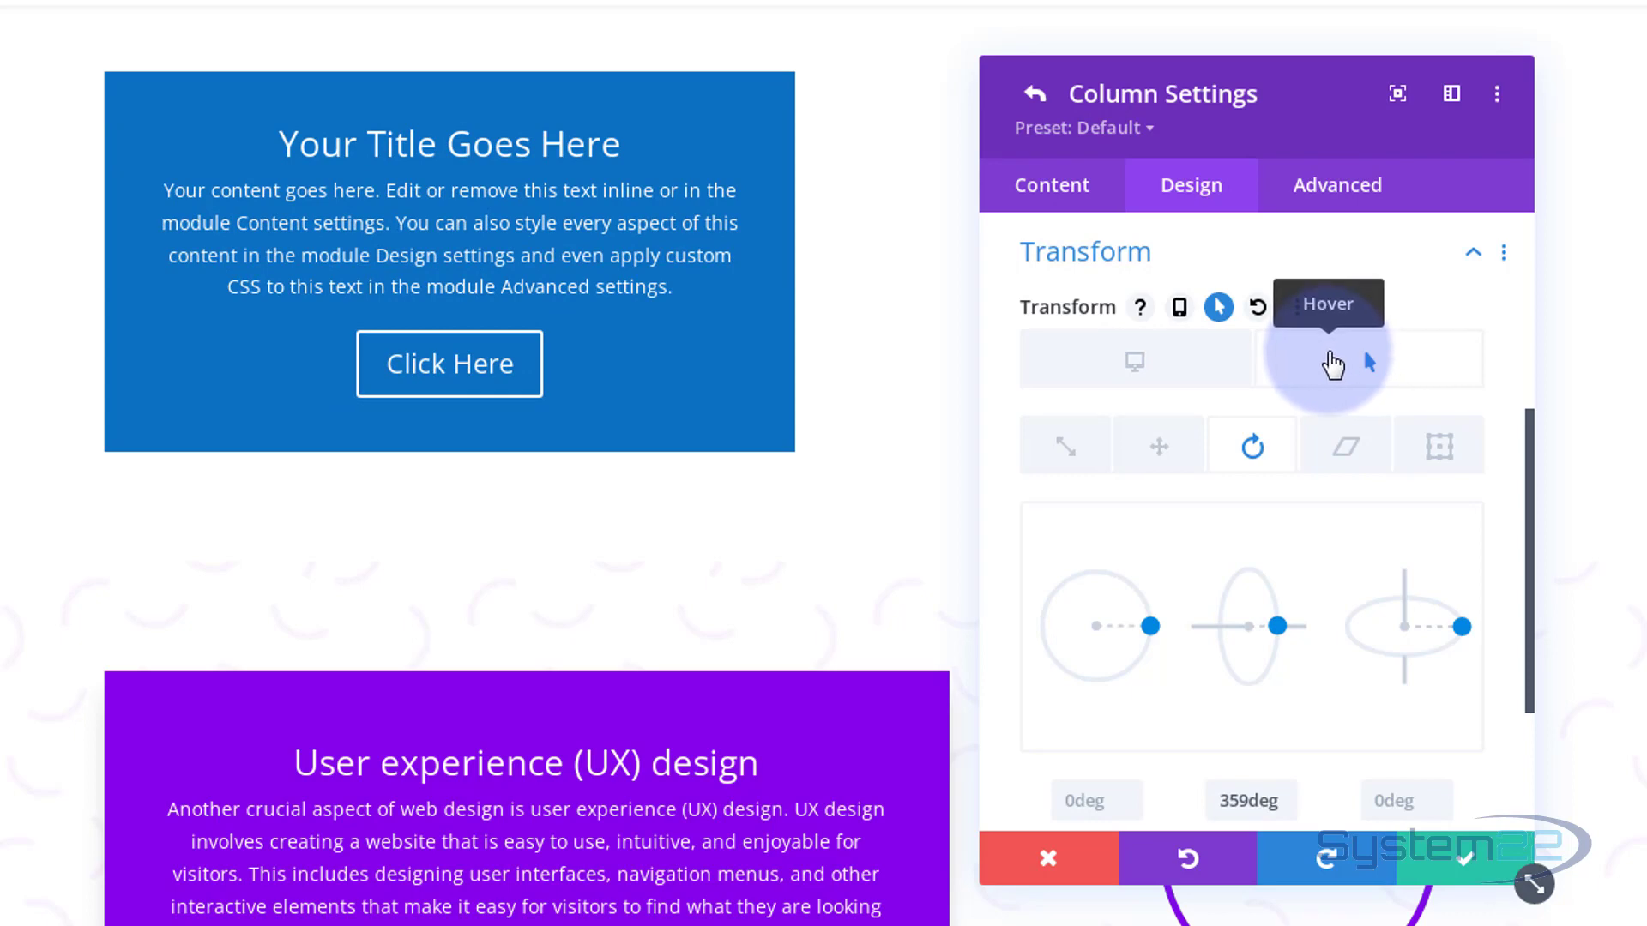
mouse_move(1178, 378)
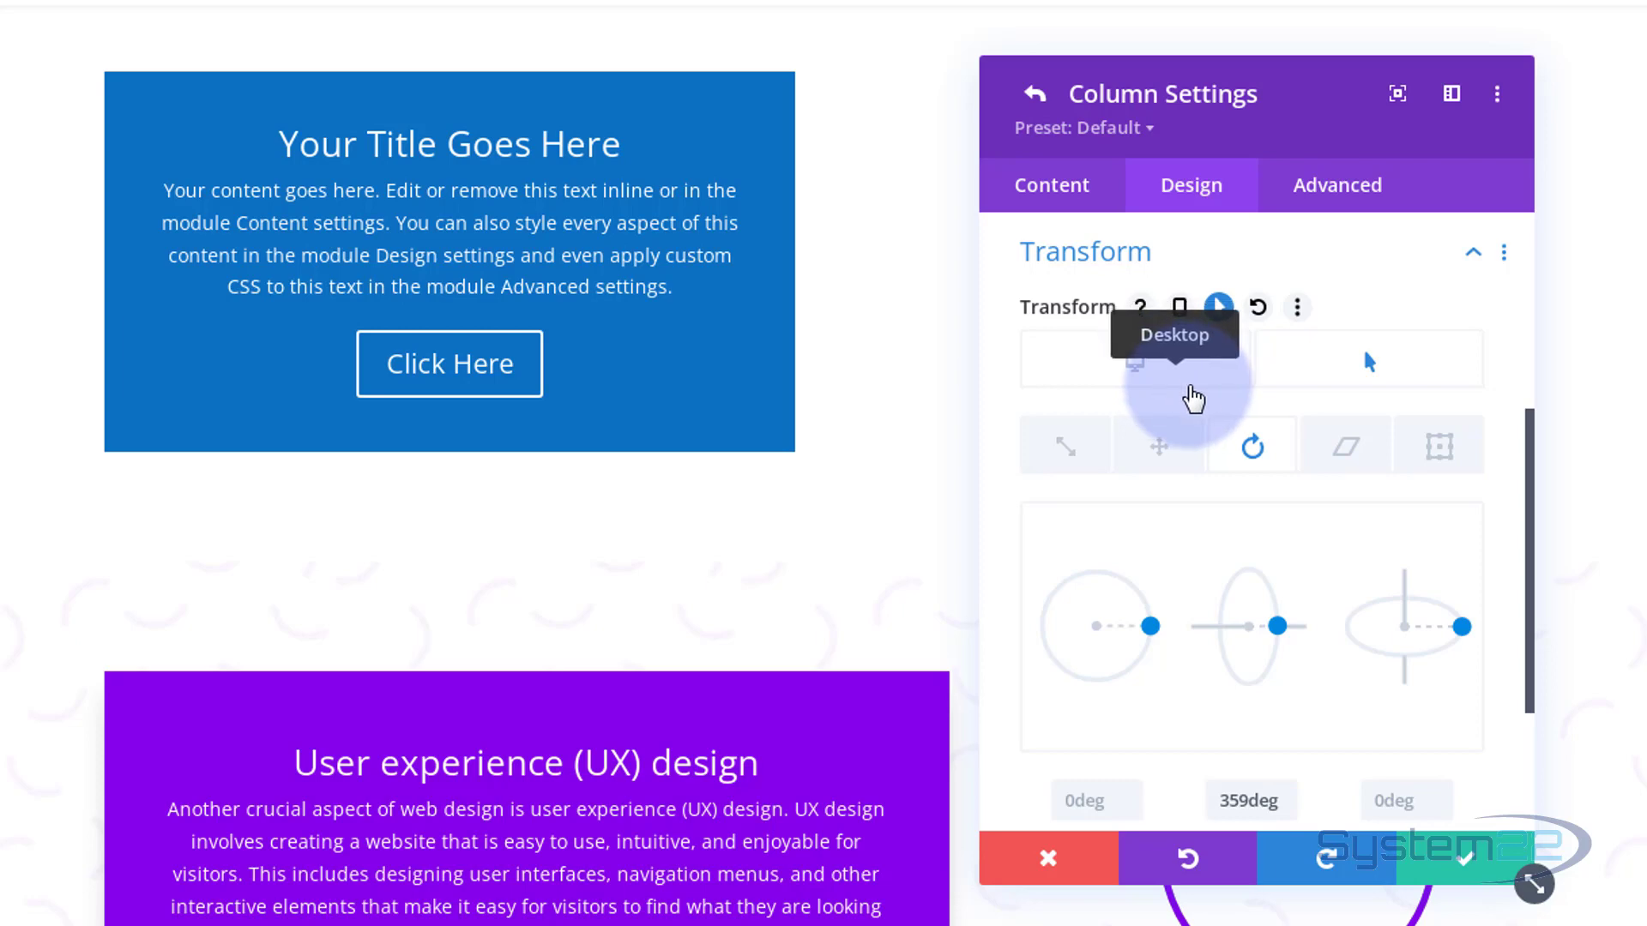
mouse_move(1336, 185)
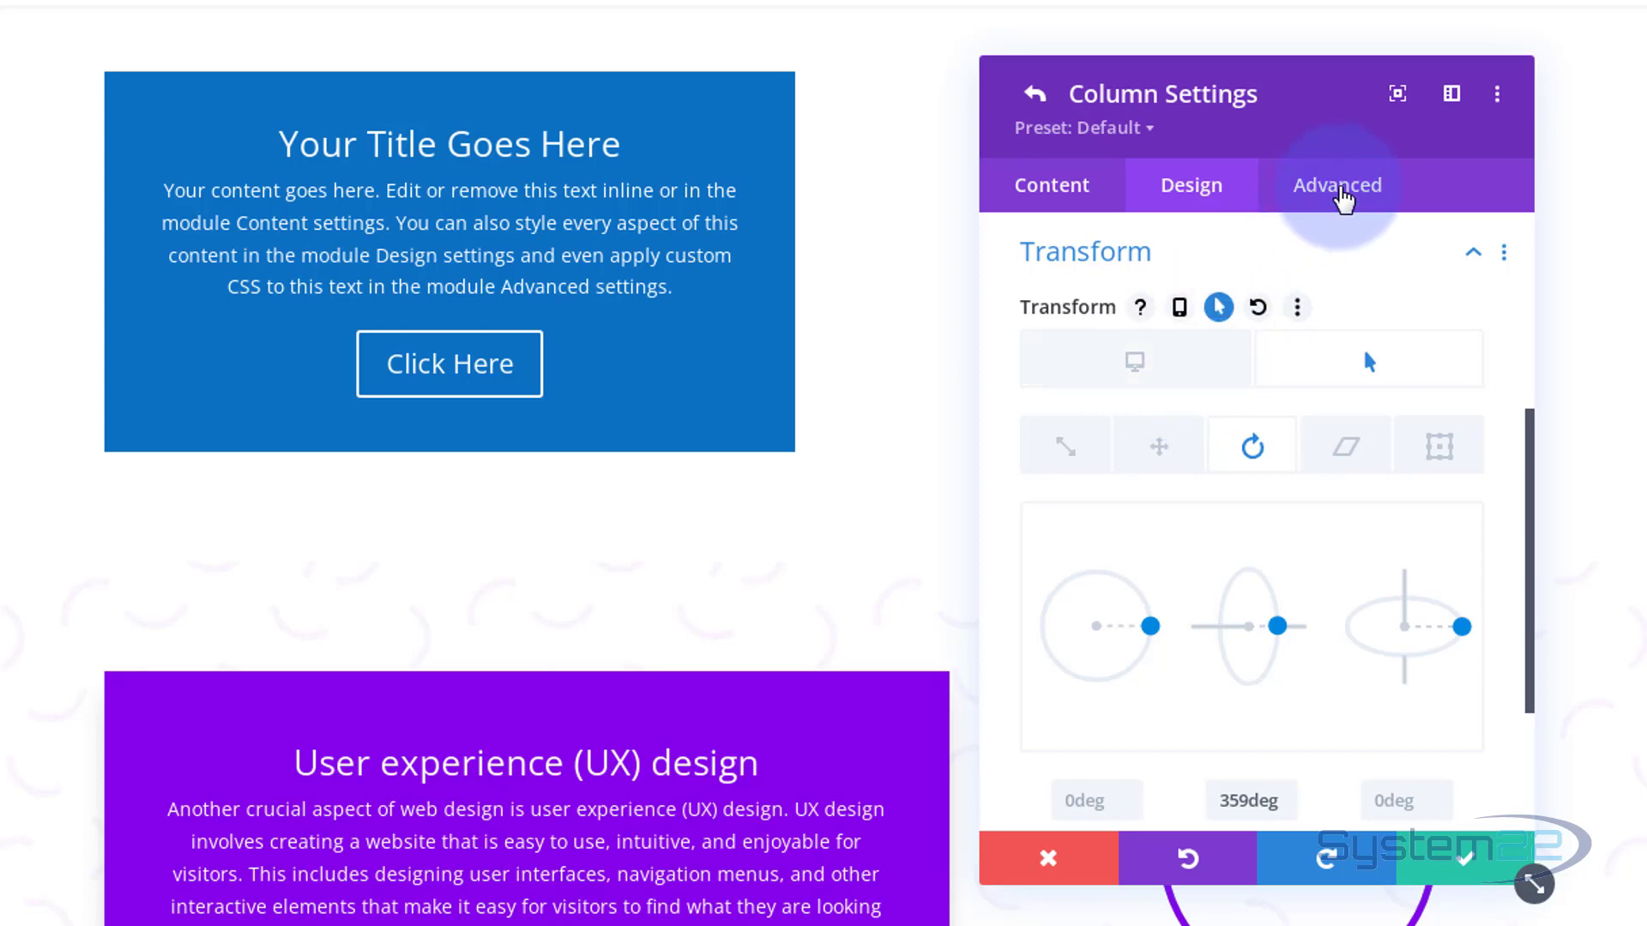
- Under Advanced > Transitions set duration to 1000ms and speed curve to Ease-In-Out
click(1337, 185)
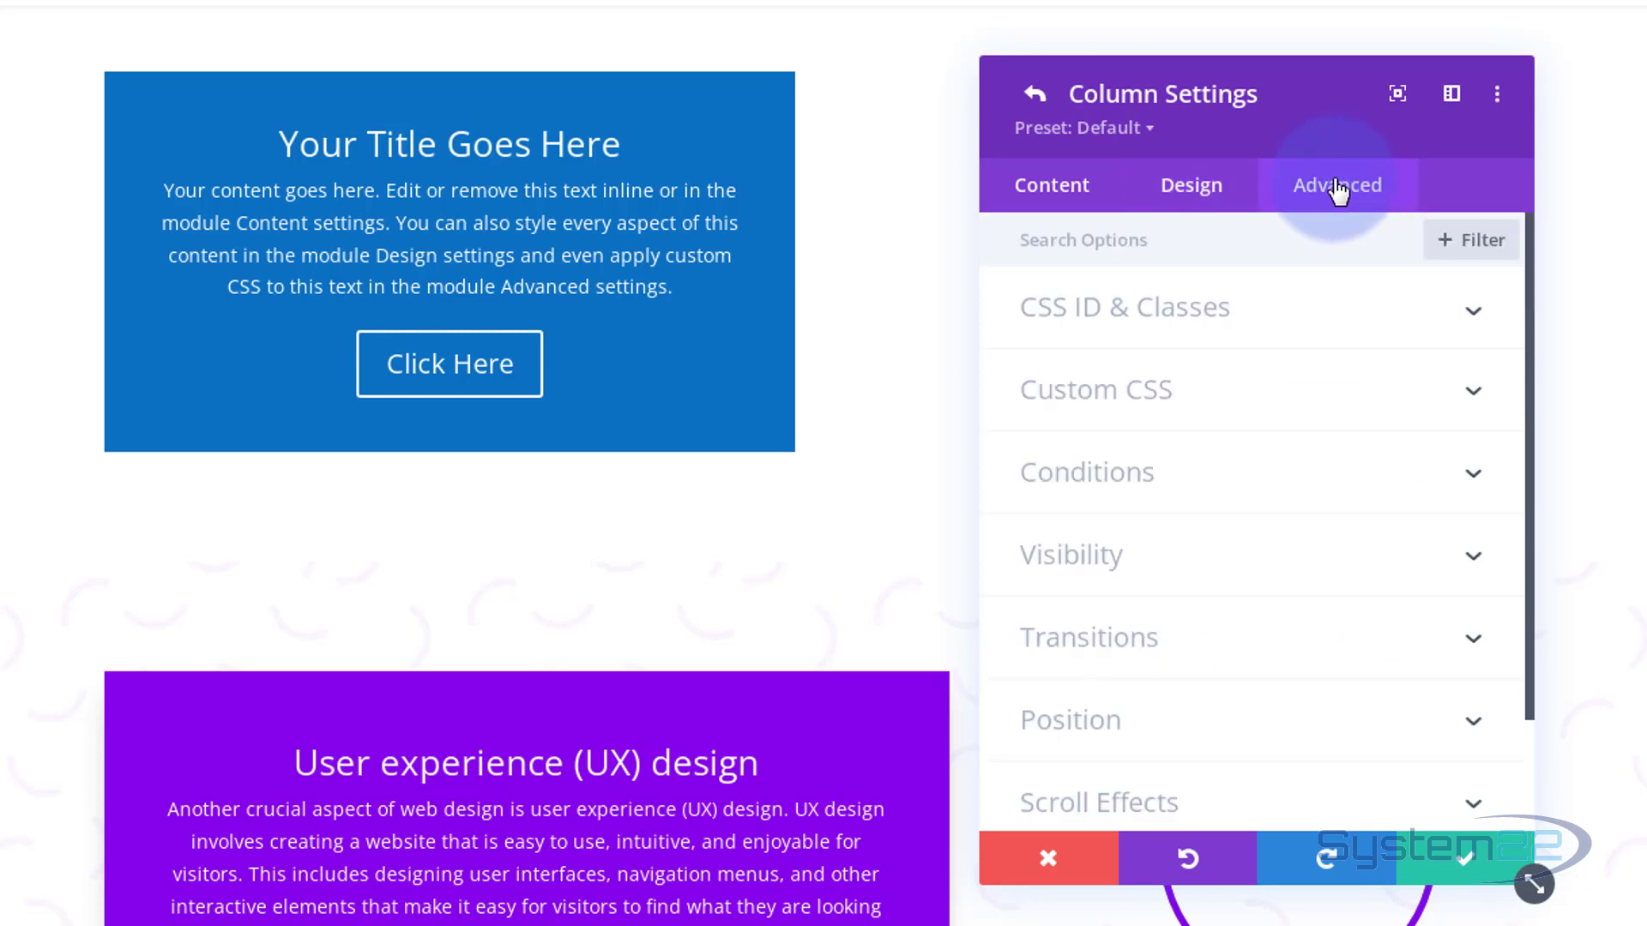
click(1087, 637)
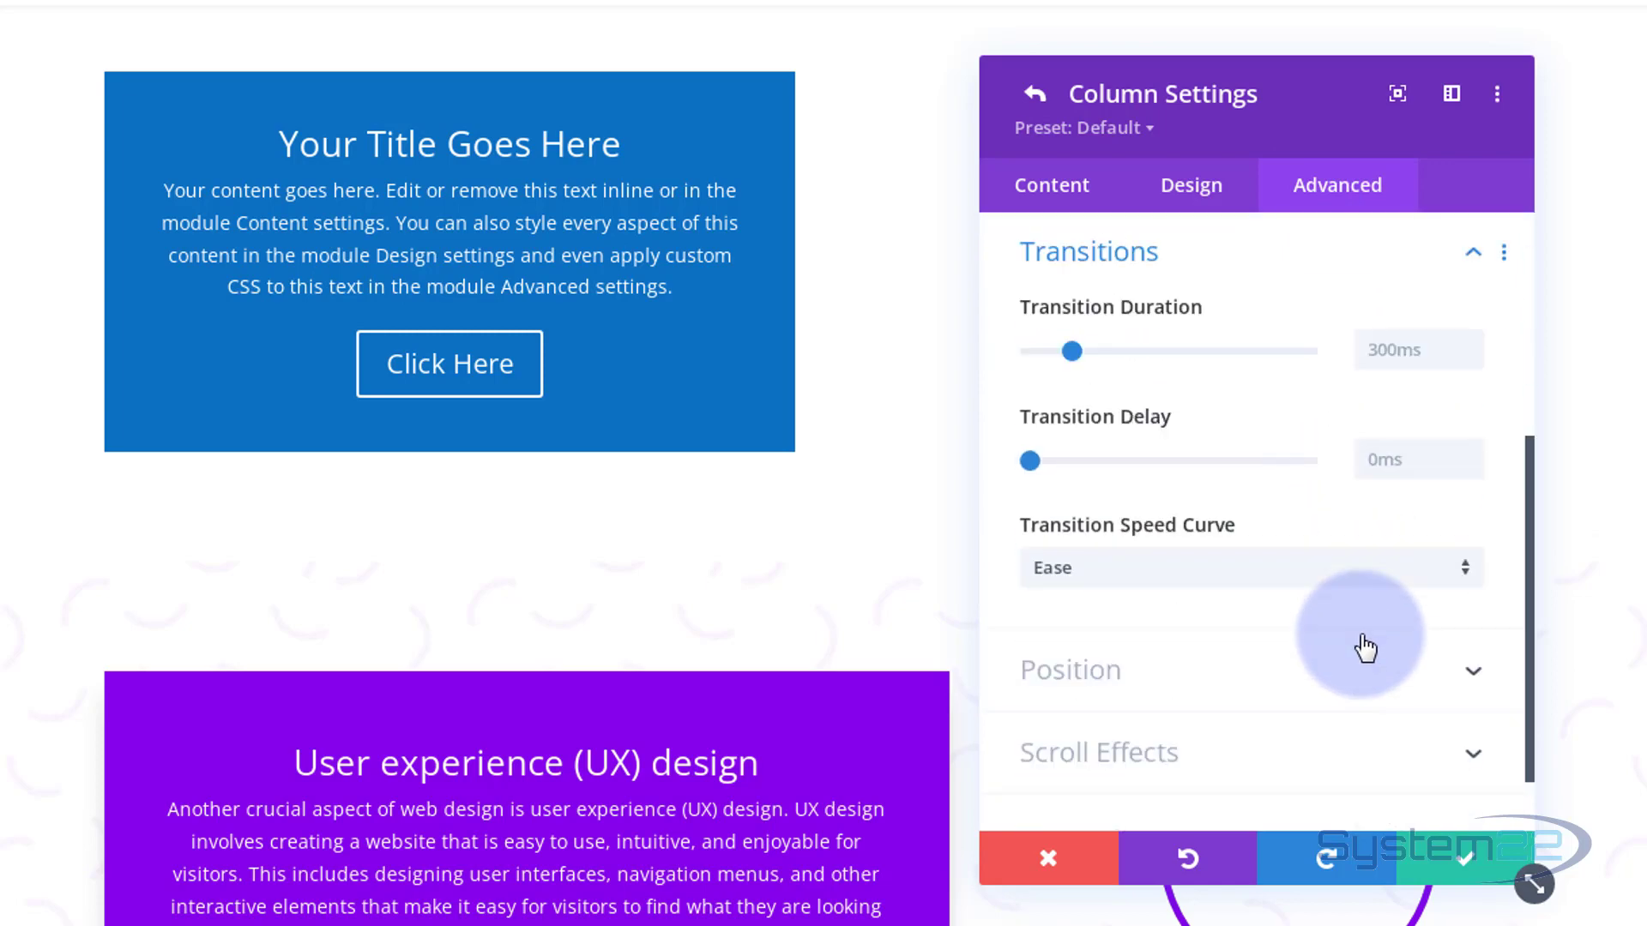
mouse_move(1281, 372)
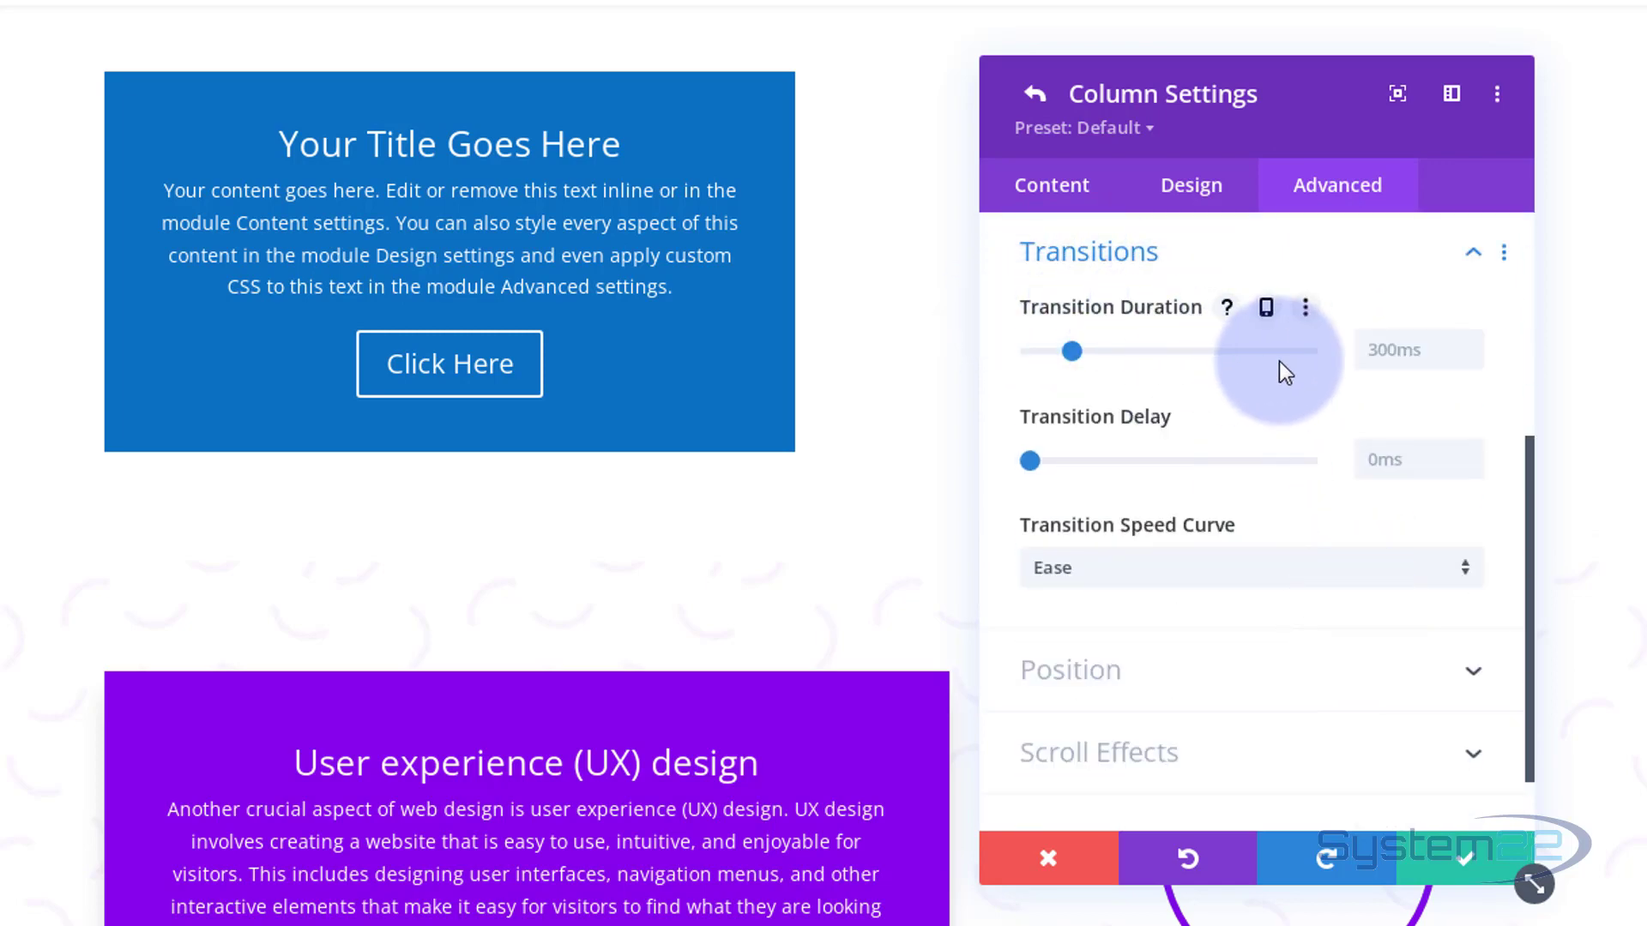
click(1397, 348)
text(1)
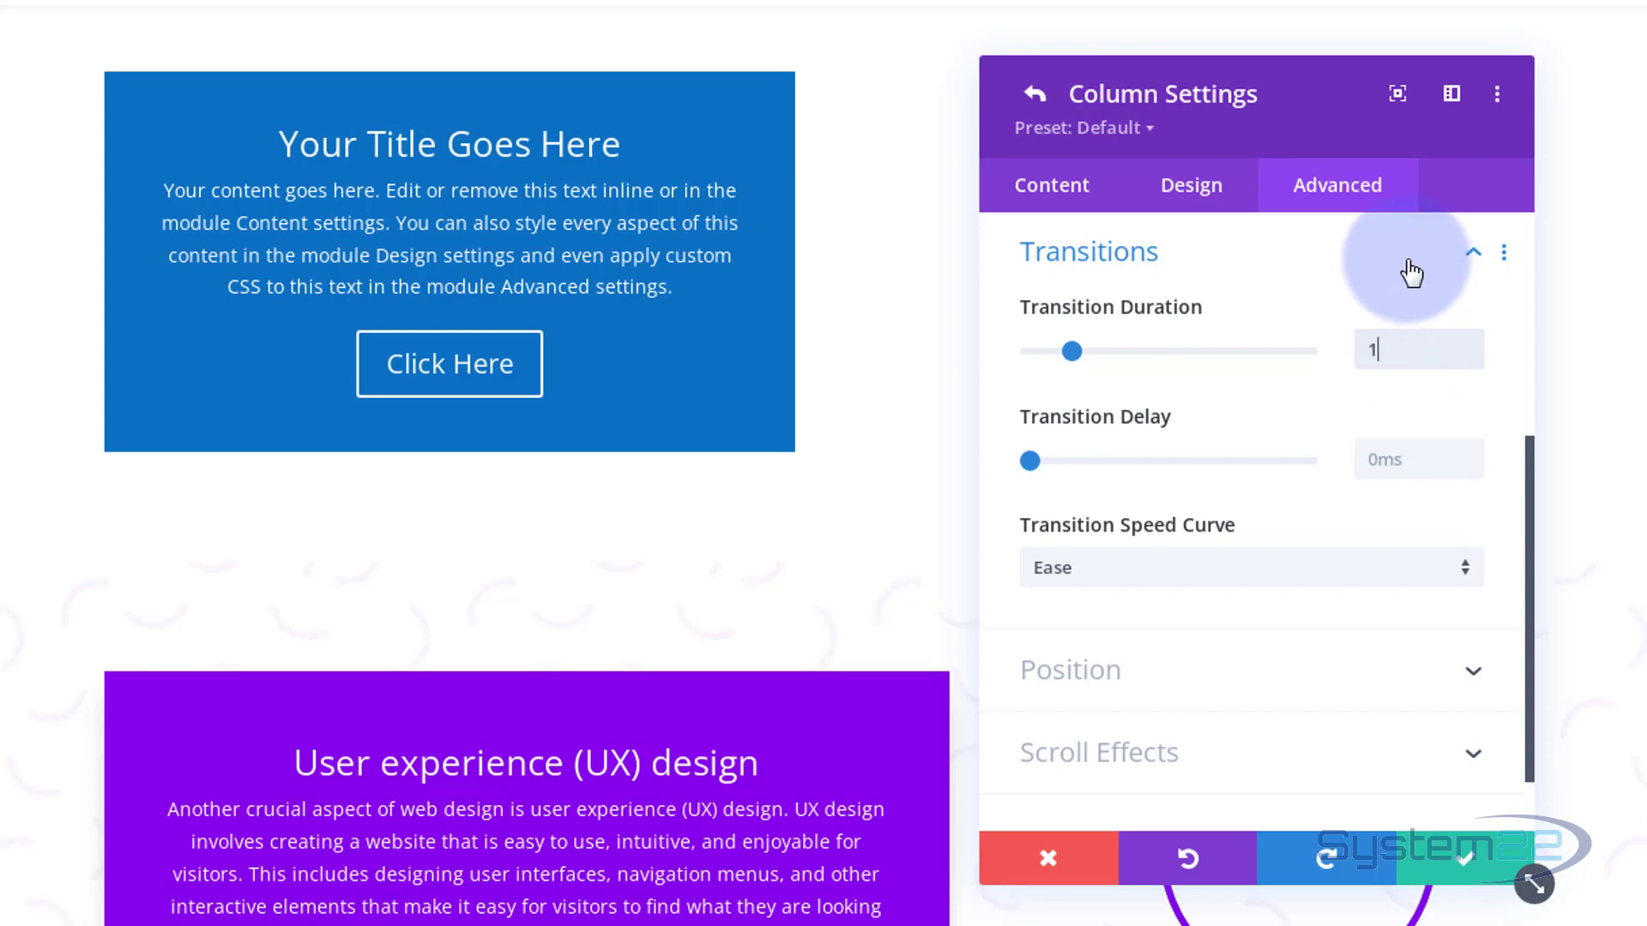
text(000ms)
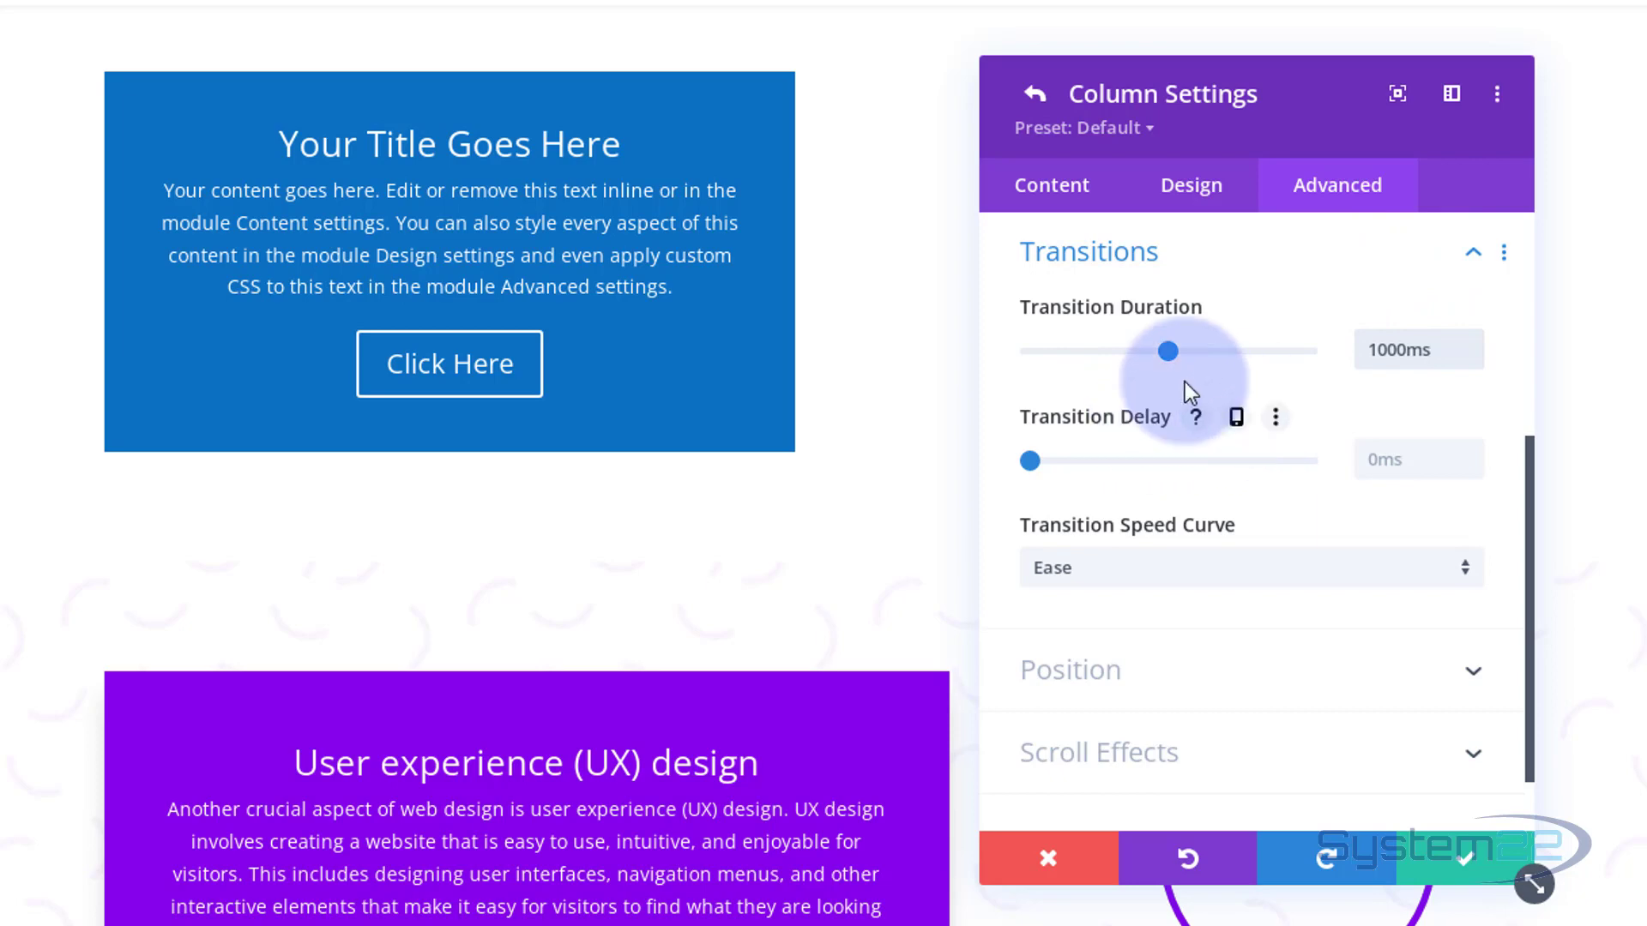
mouse_move(617, 322)
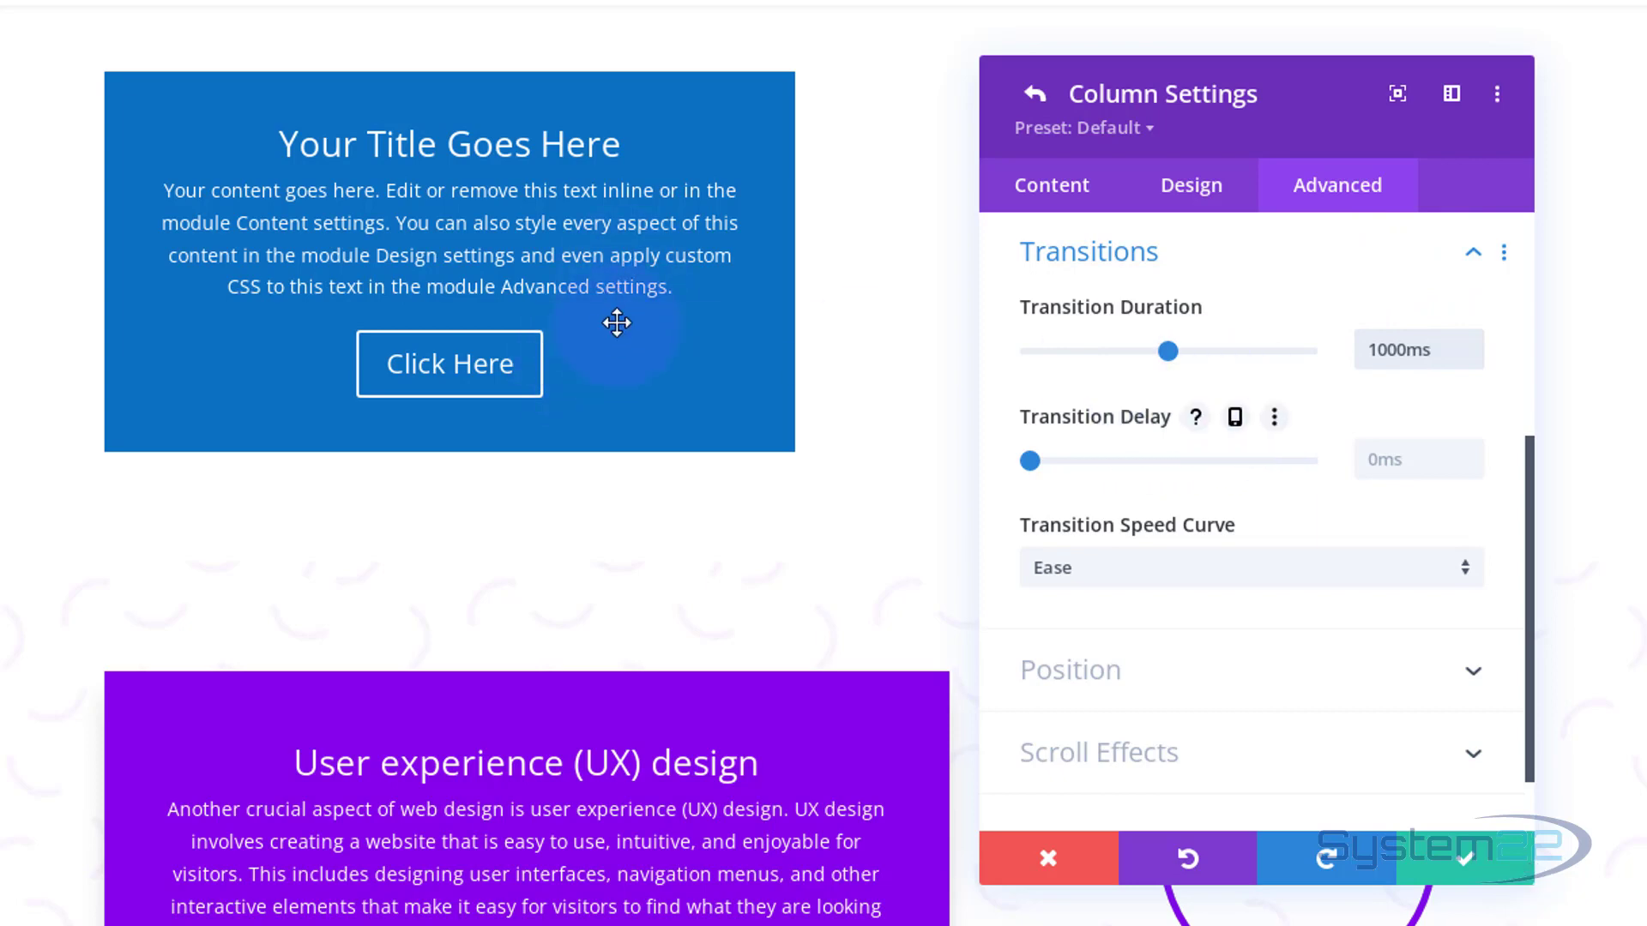
mouse_move(1258, 545)
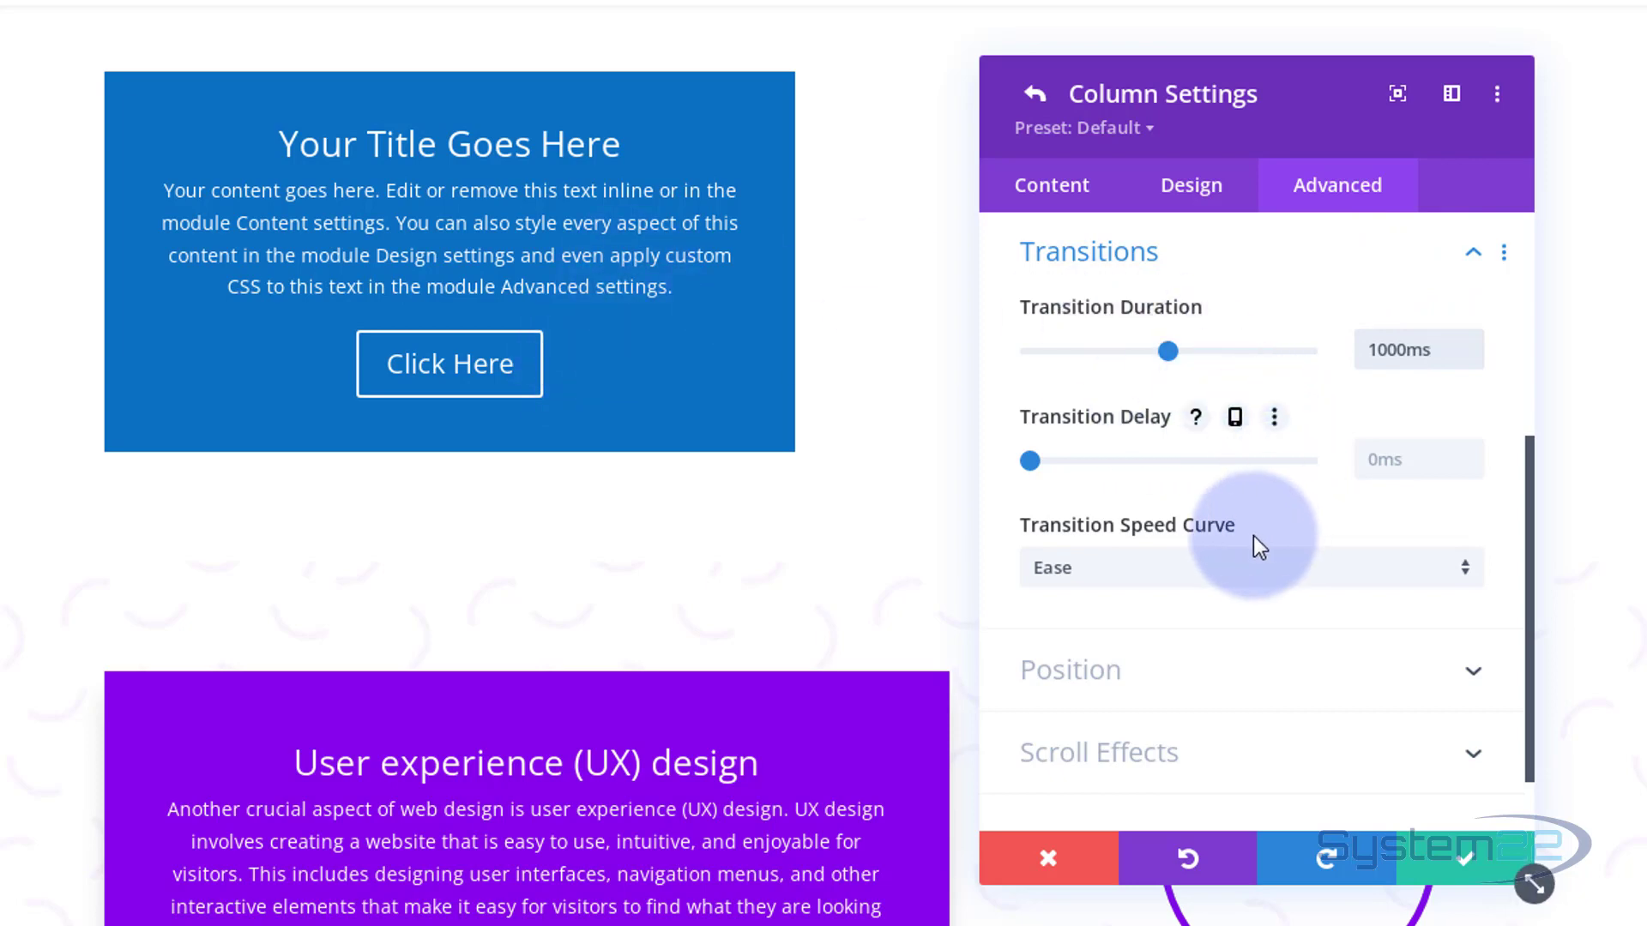
mouse_move(1202, 525)
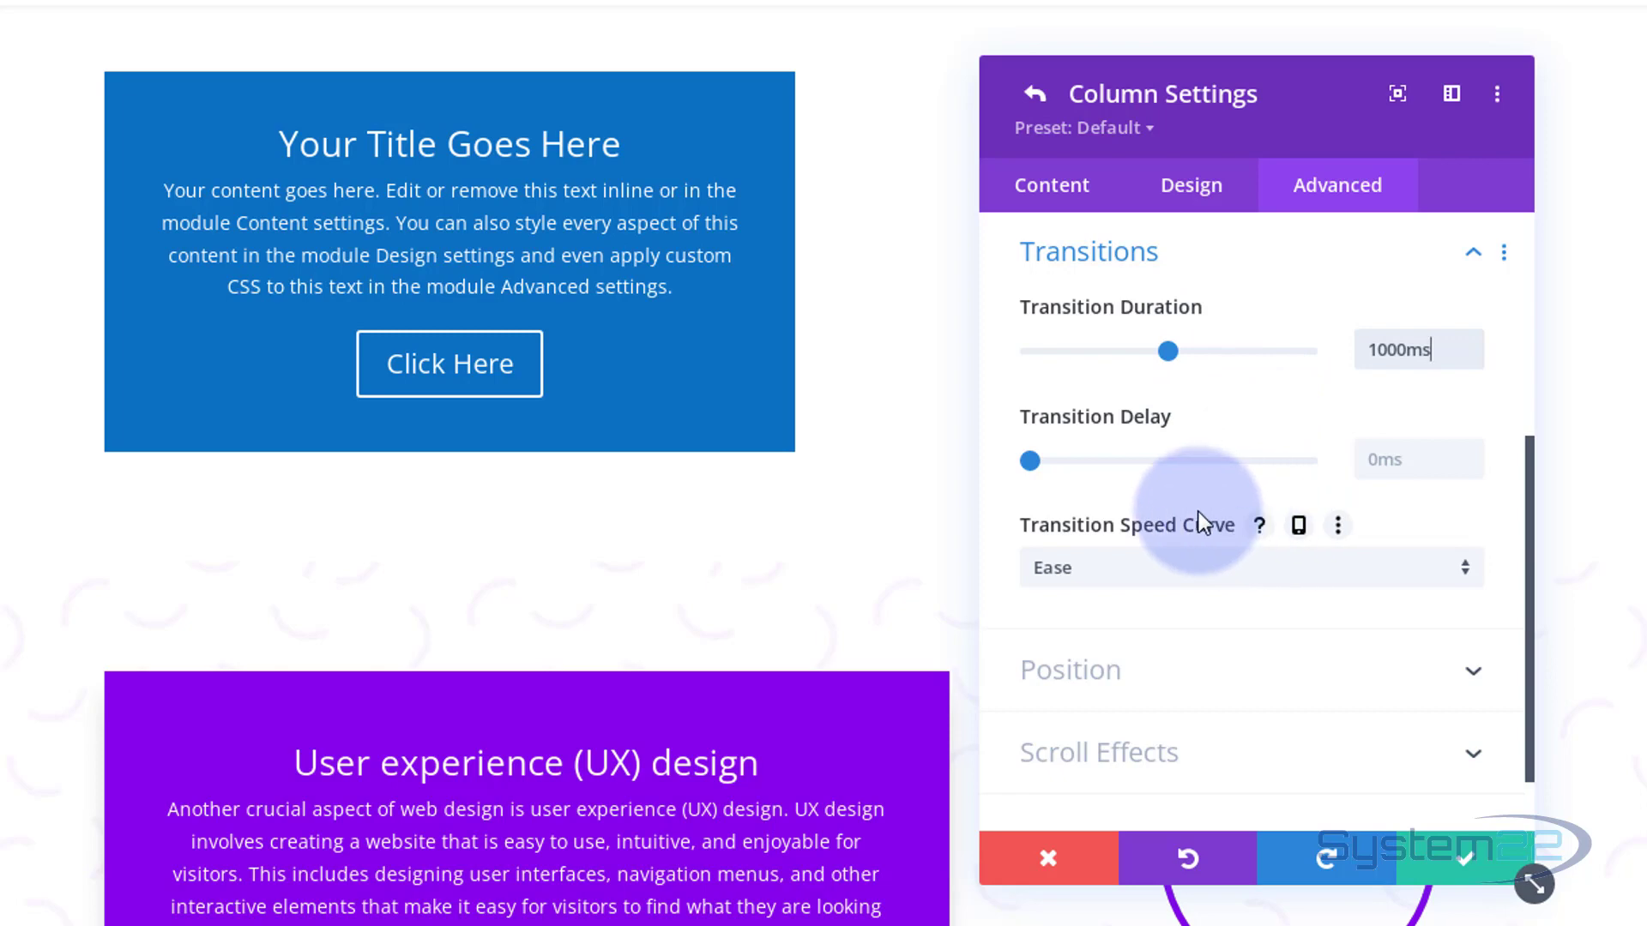
click(1247, 568)
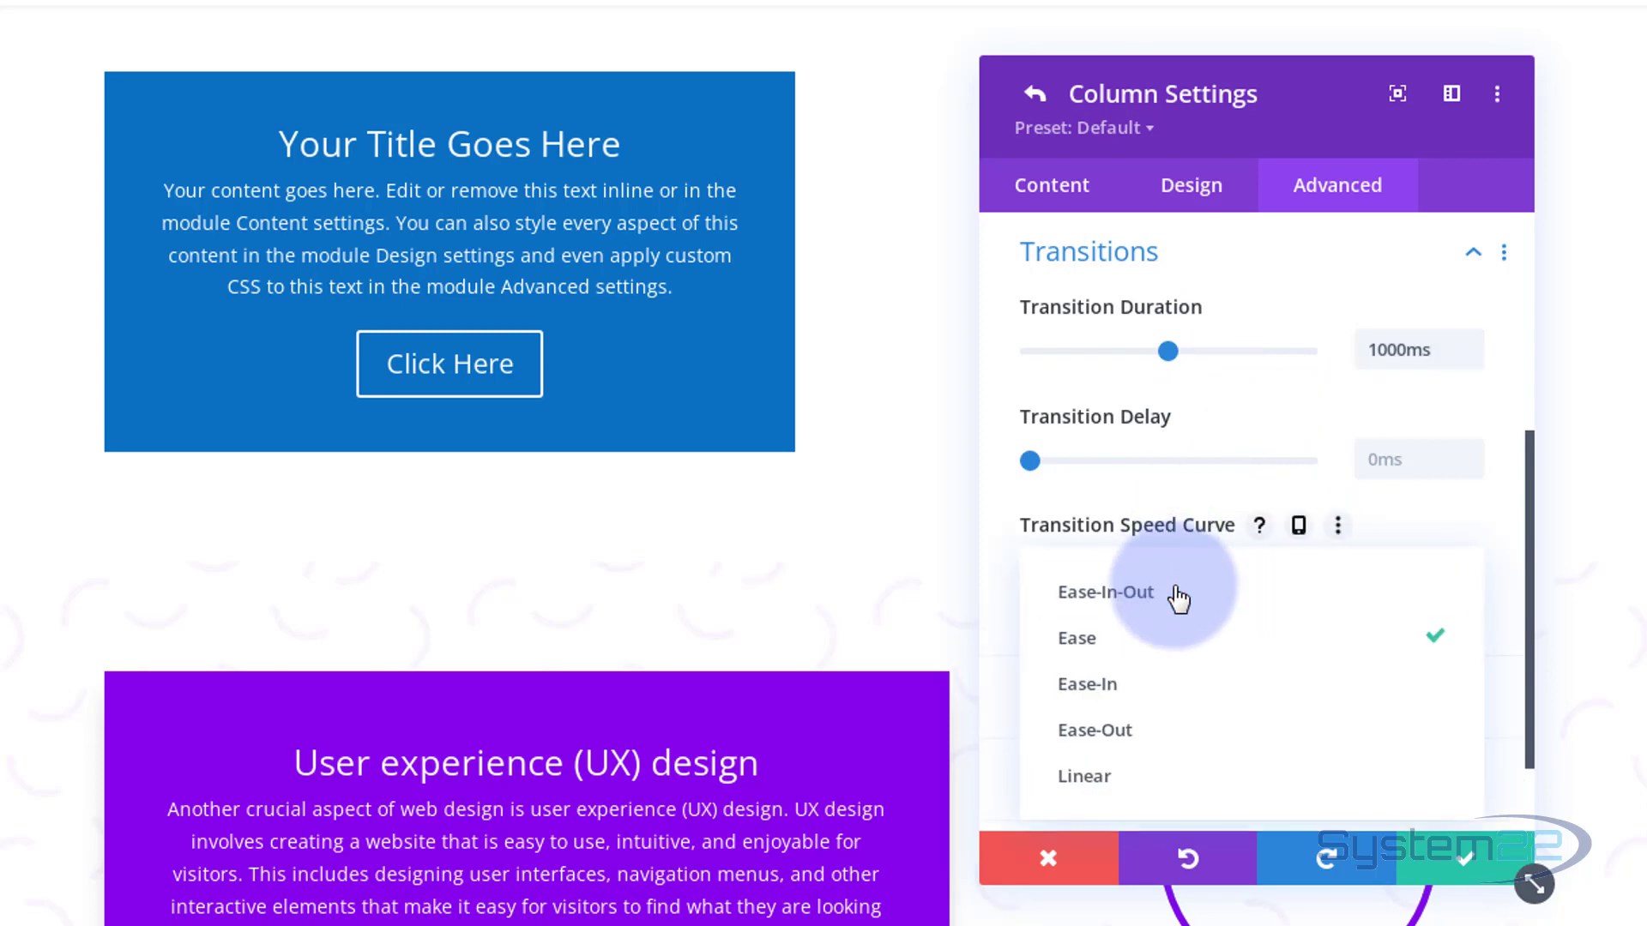
click(1103, 592)
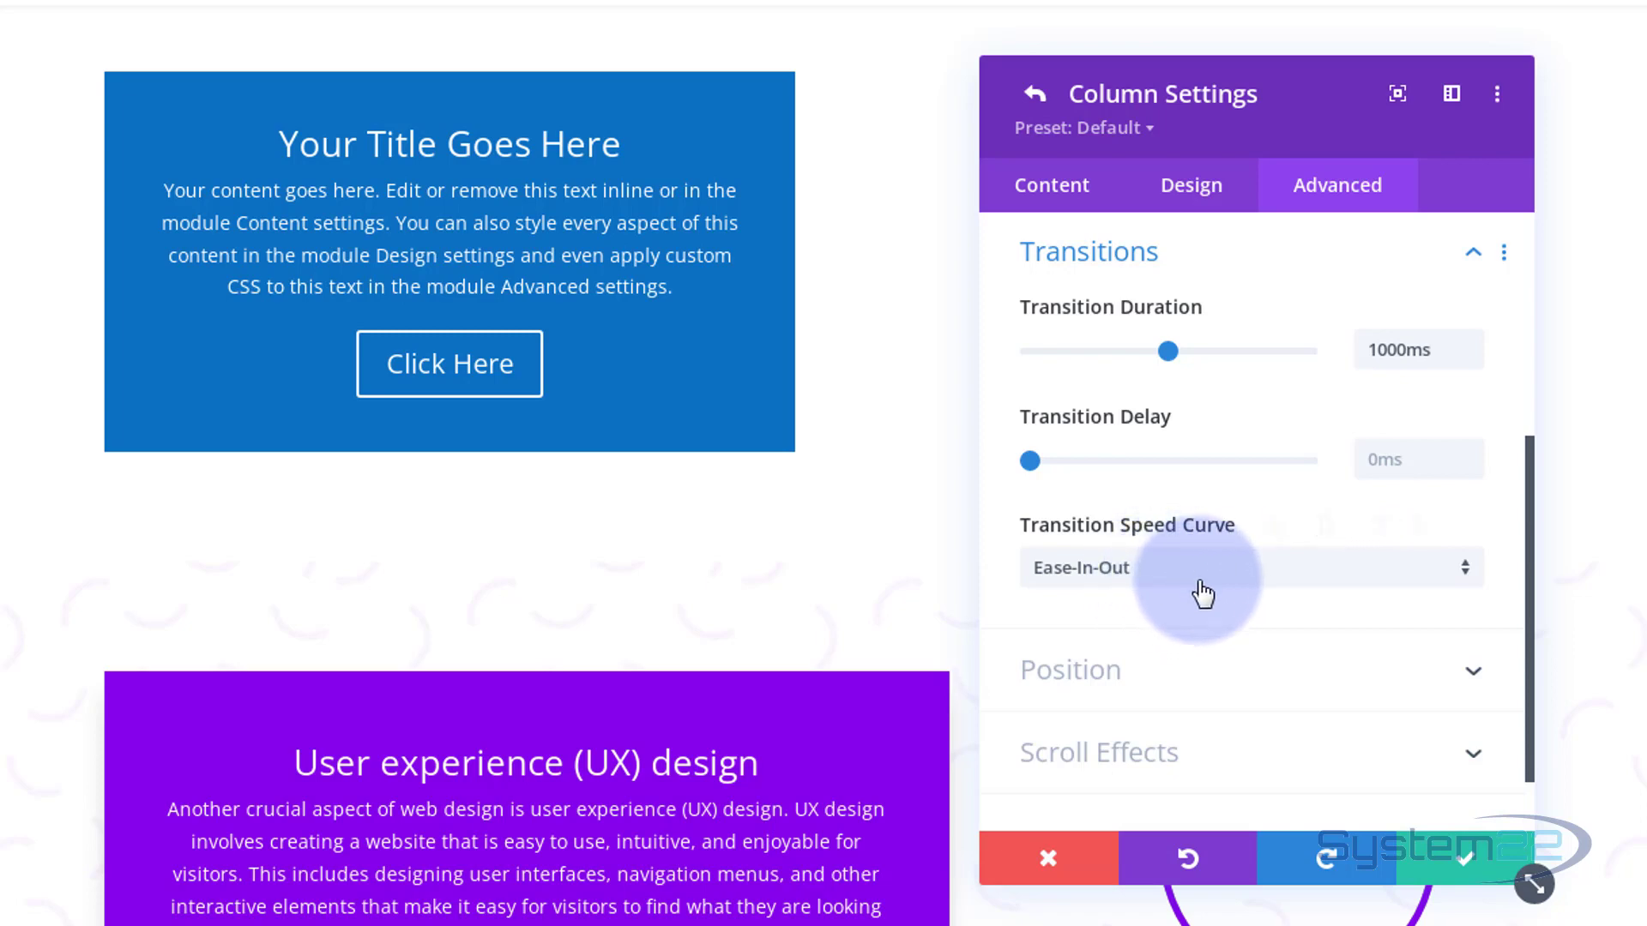
mouse_move(1266, 609)
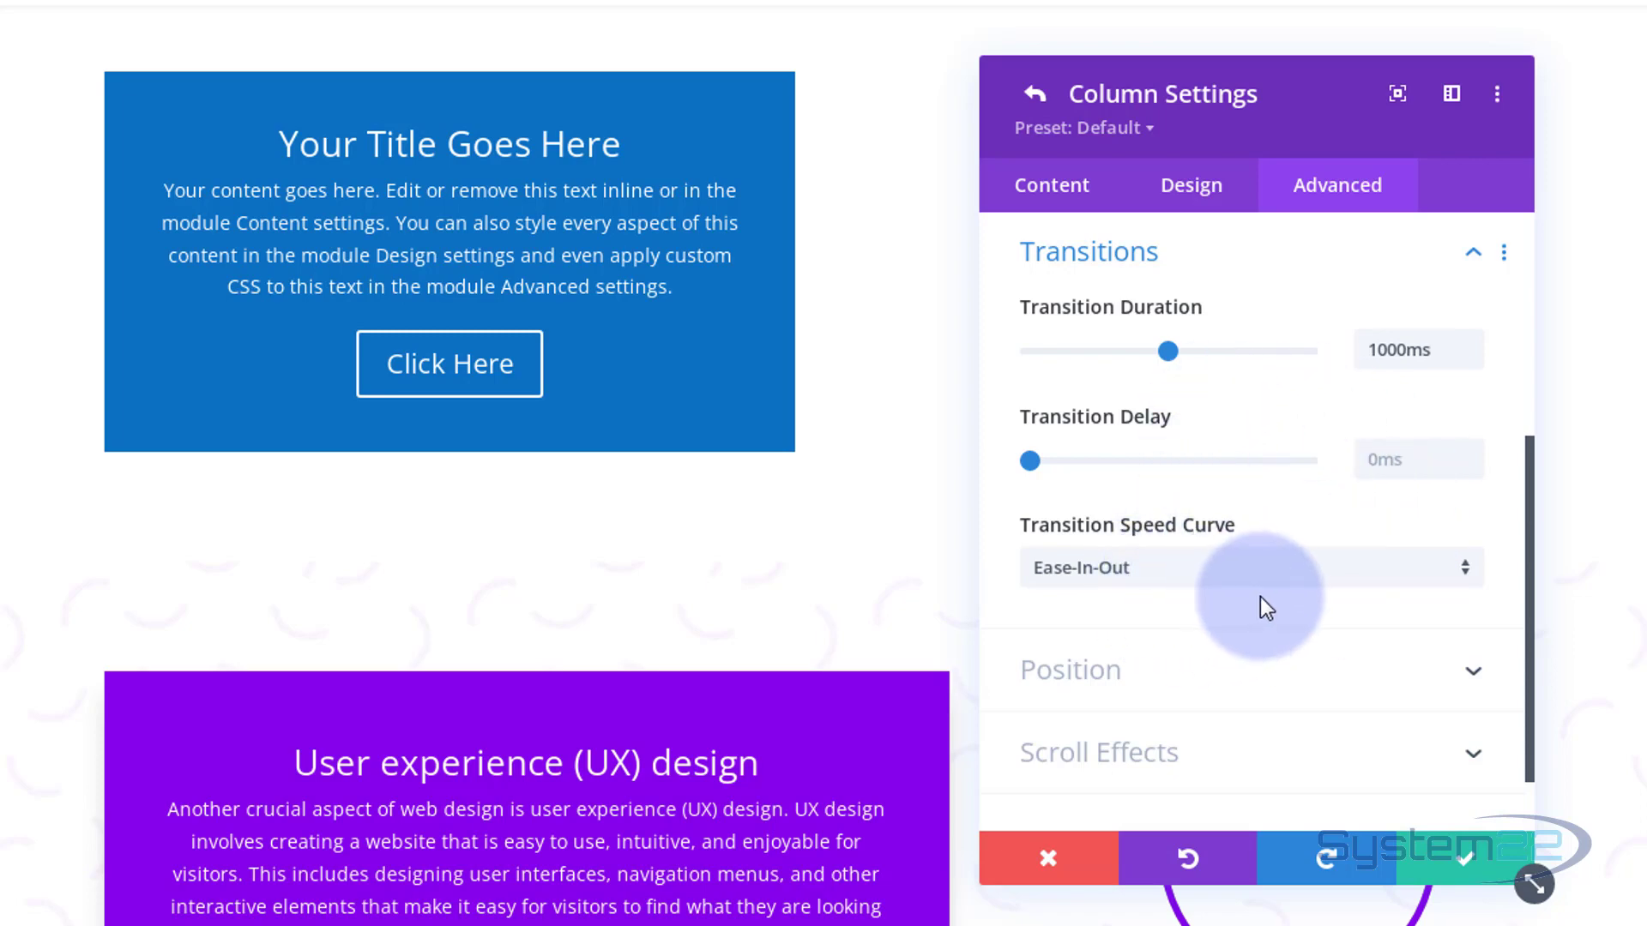
mouse_move(1218, 576)
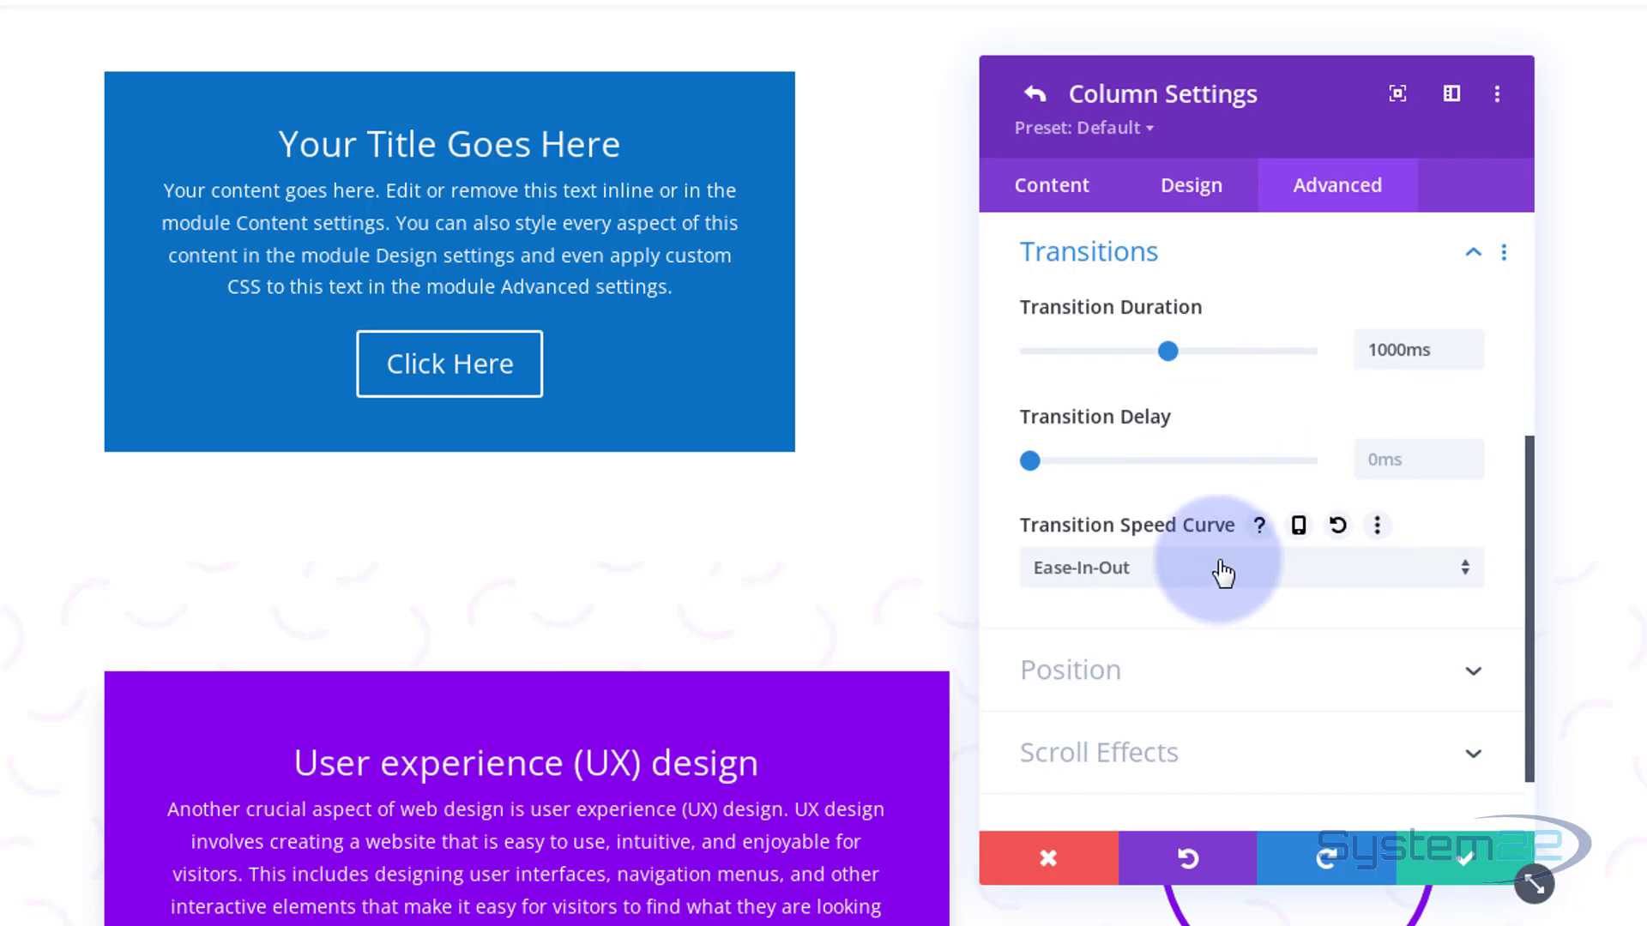
mouse_move(1227, 578)
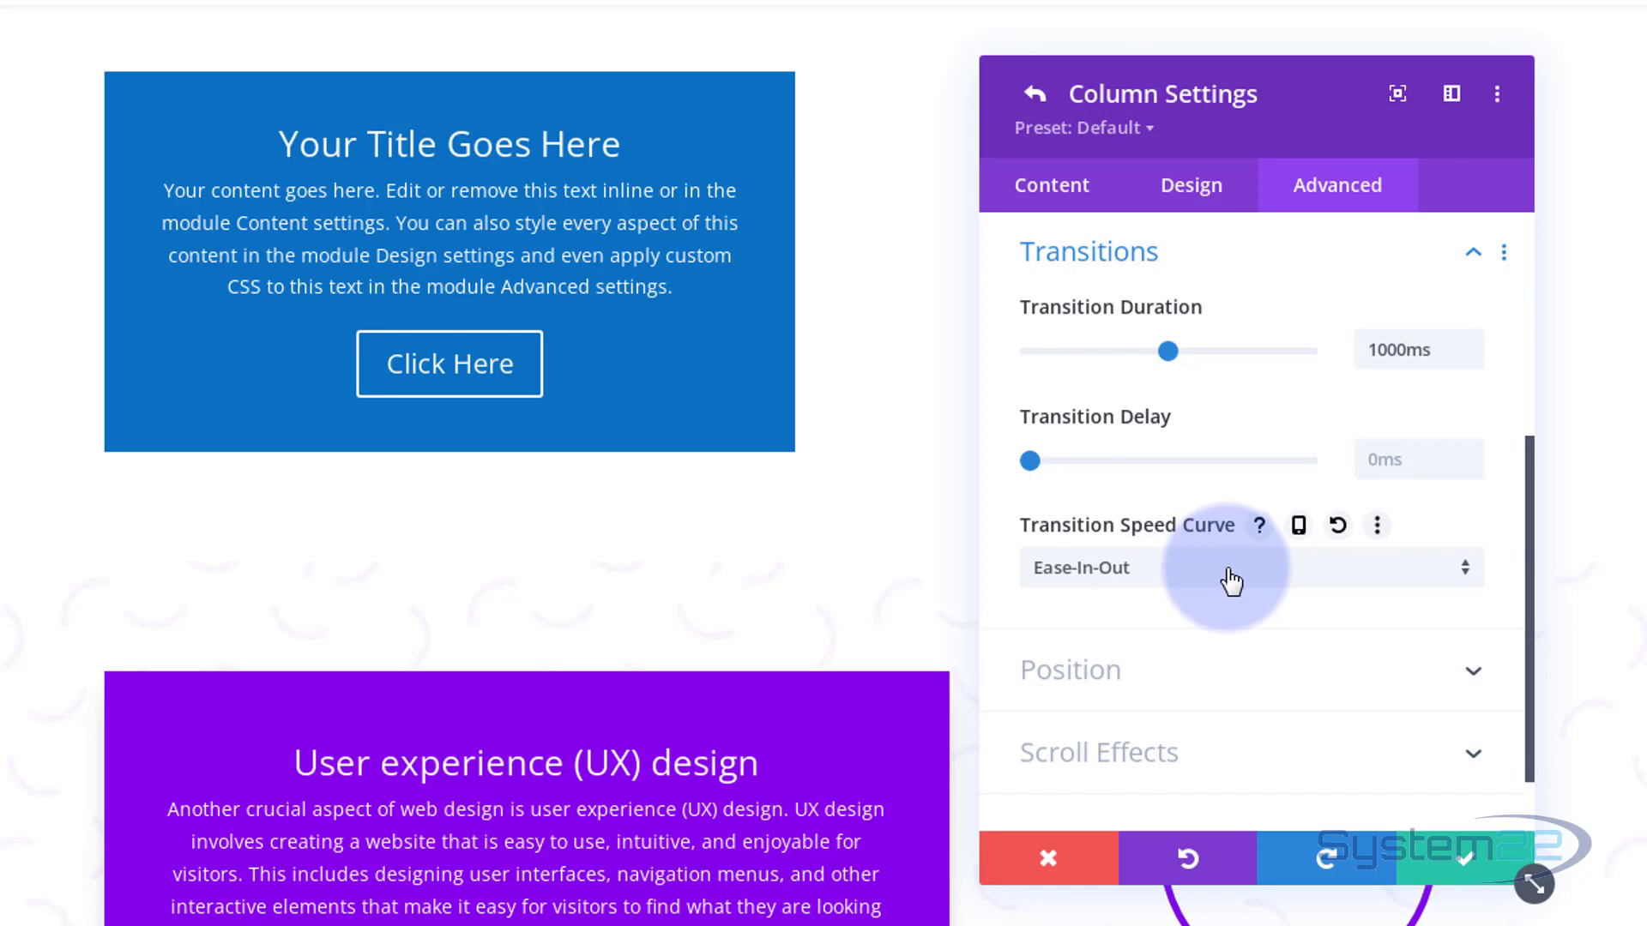
- Under Content > Background choose the blue network image from the media library as background image
click(1050, 186)
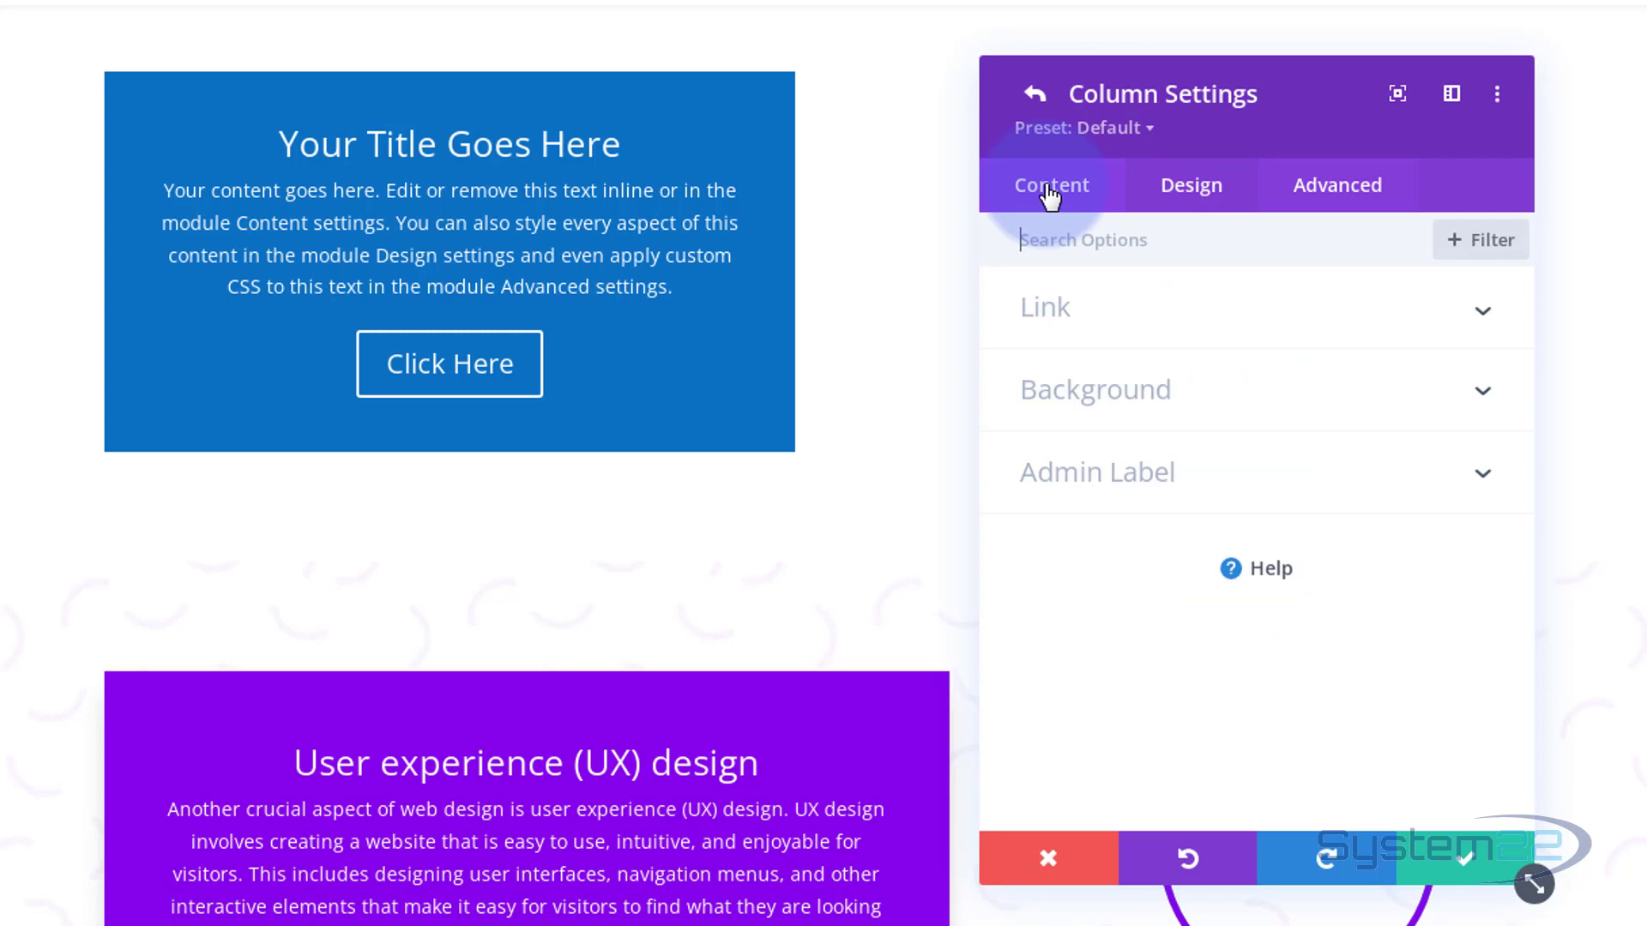
mouse_move(1225, 415)
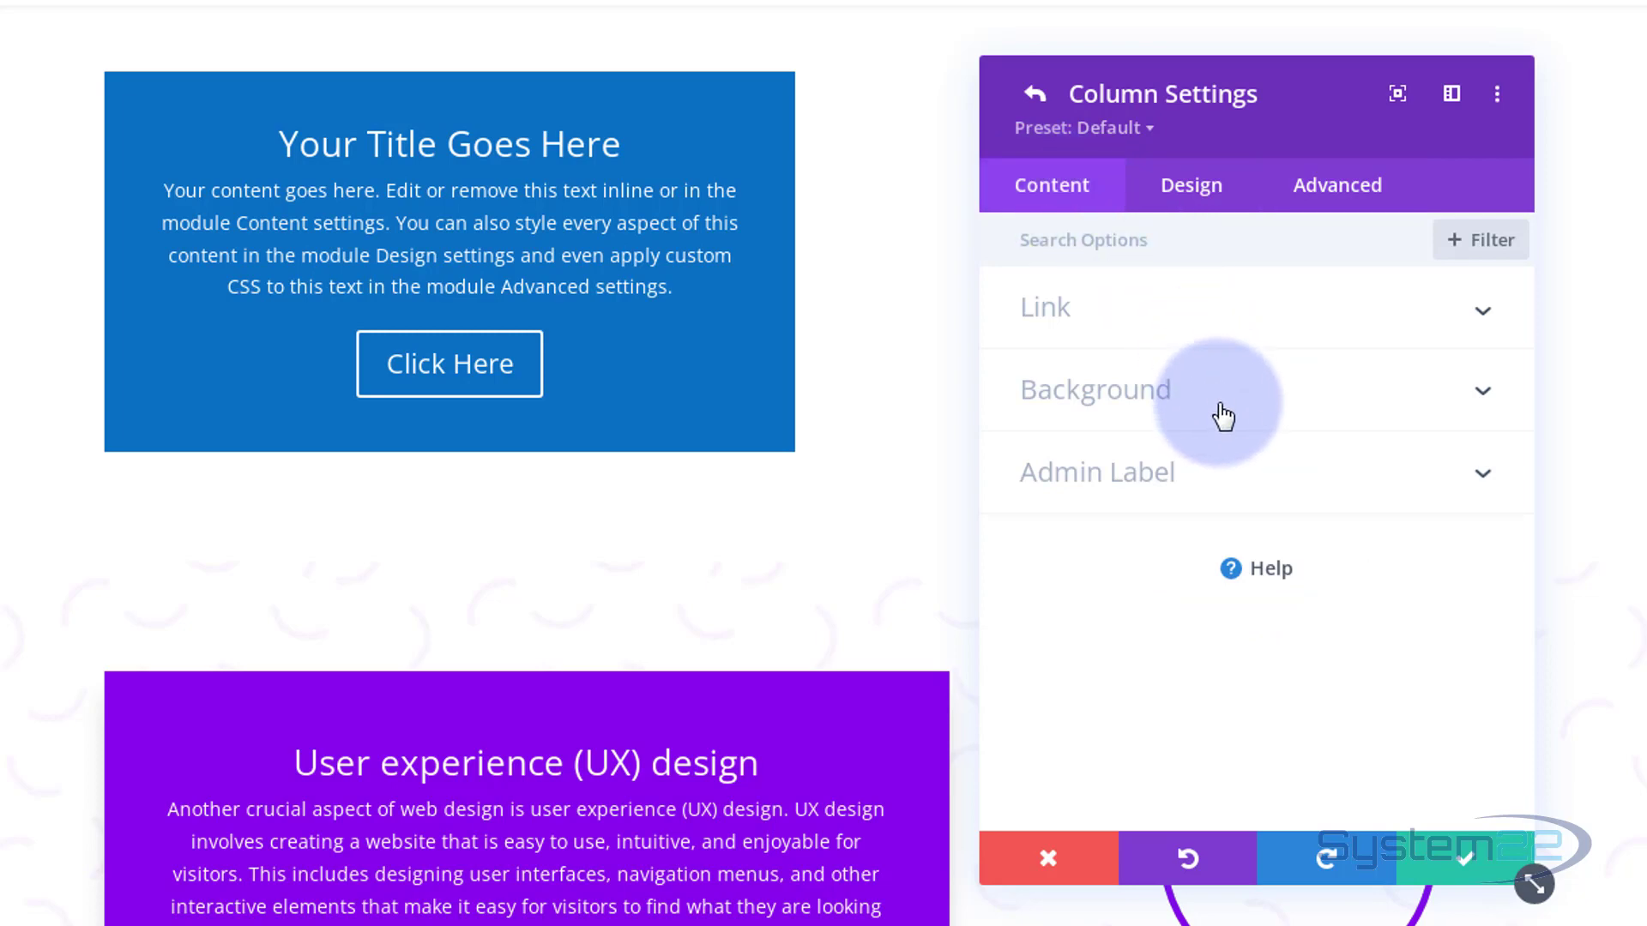
click(1094, 389)
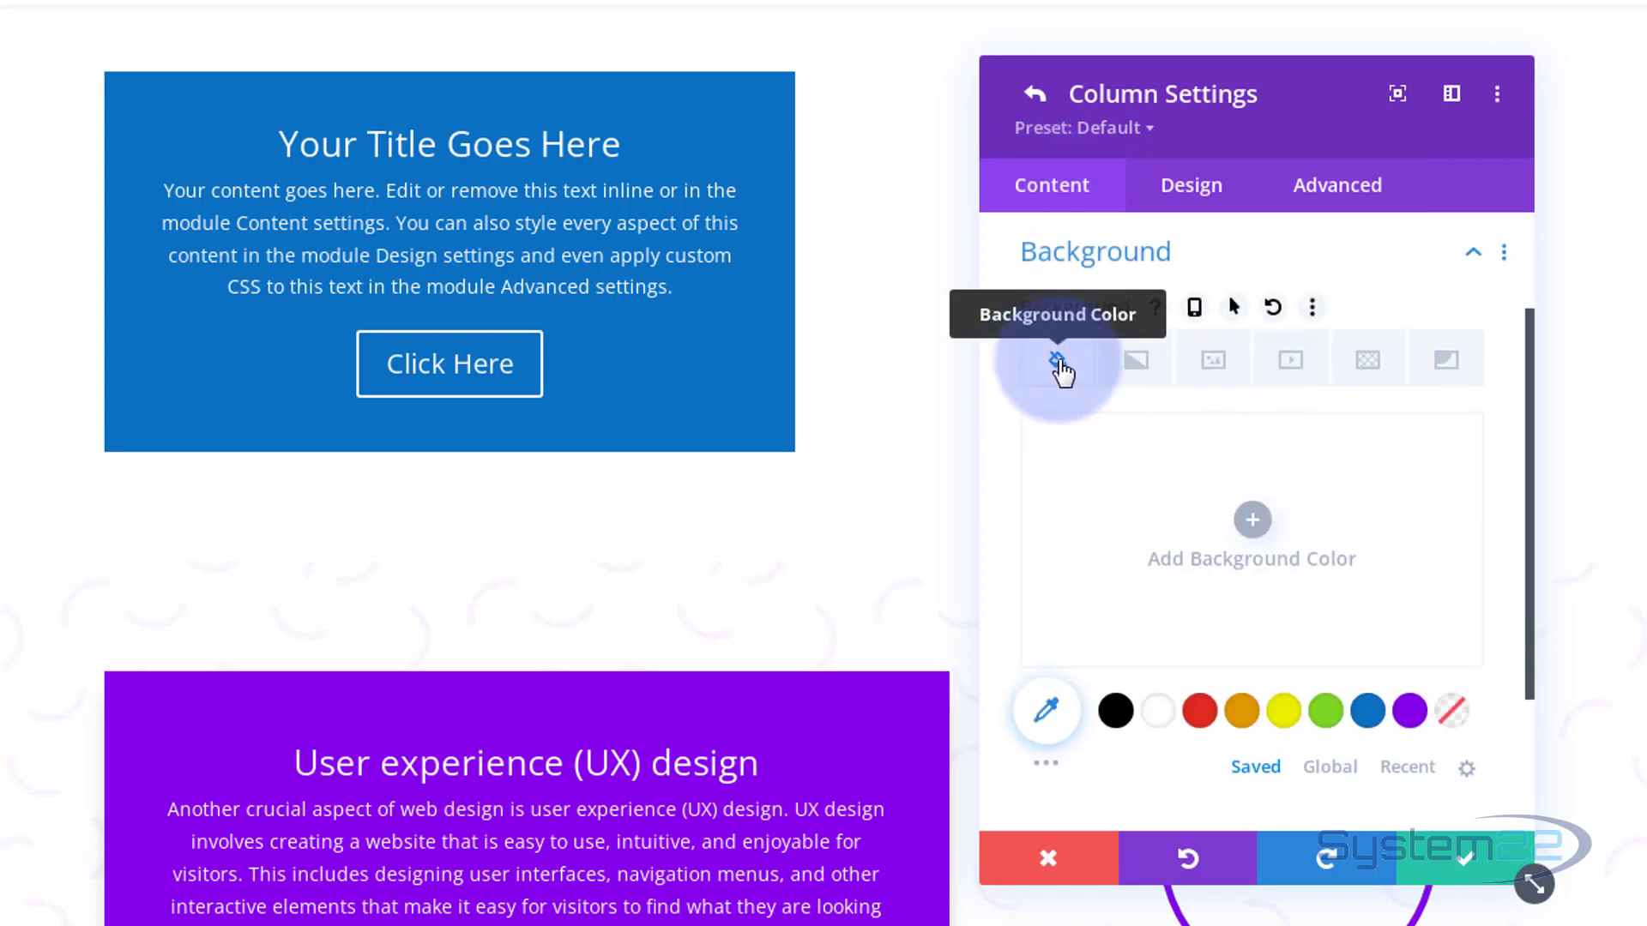
mouse_move(1213, 358)
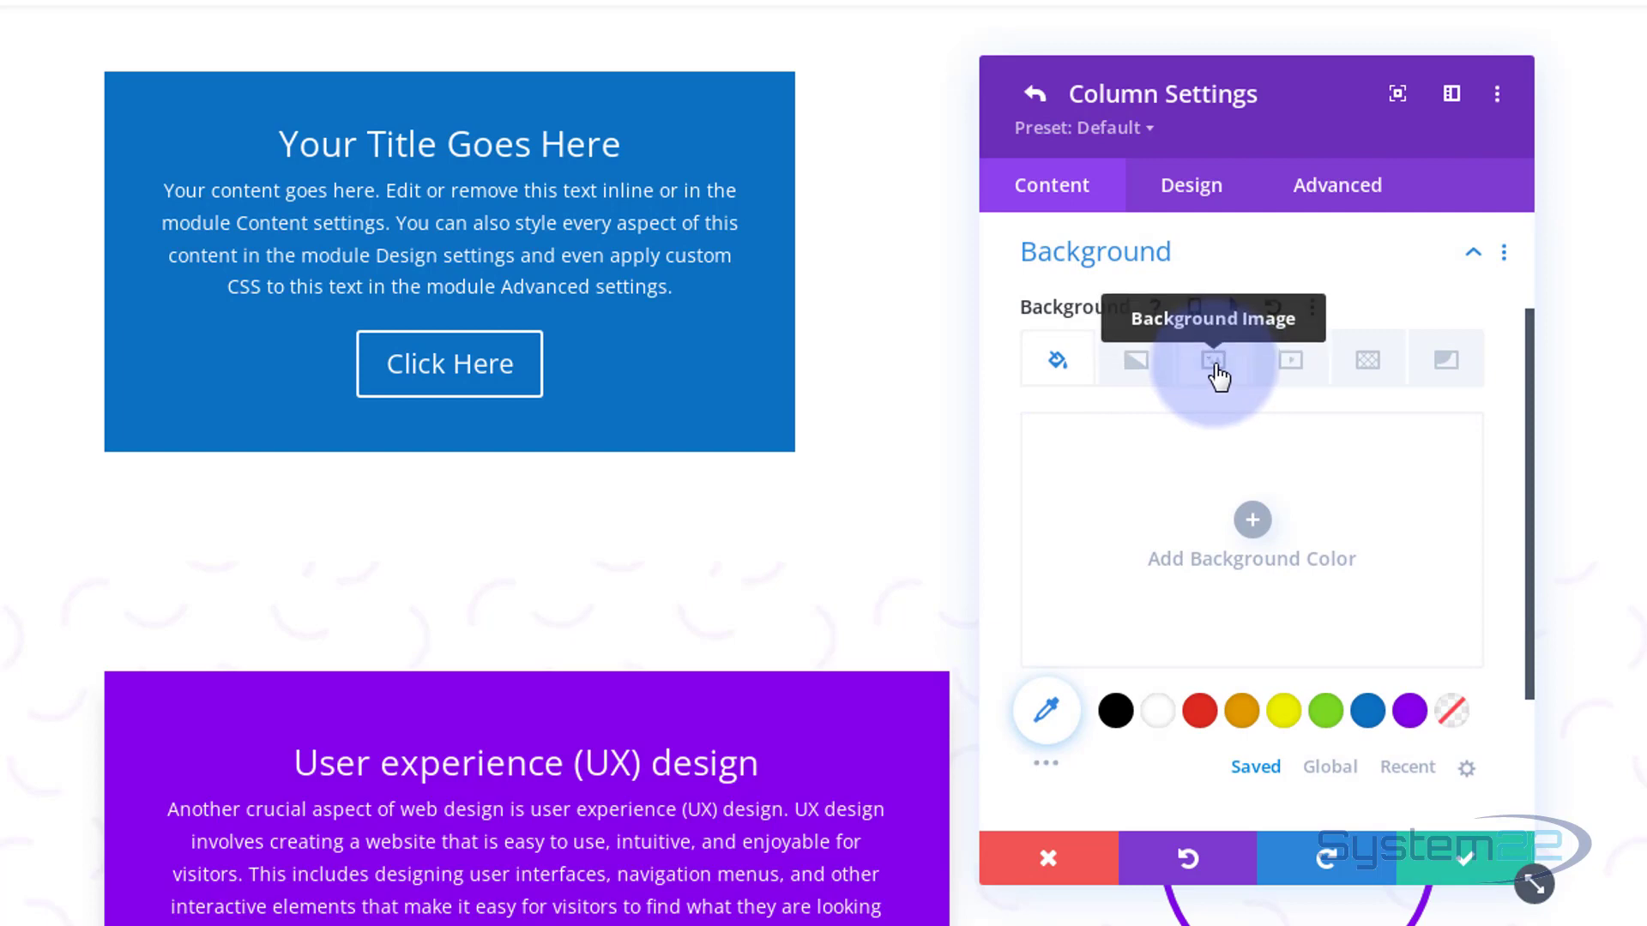
mouse_move(1367, 371)
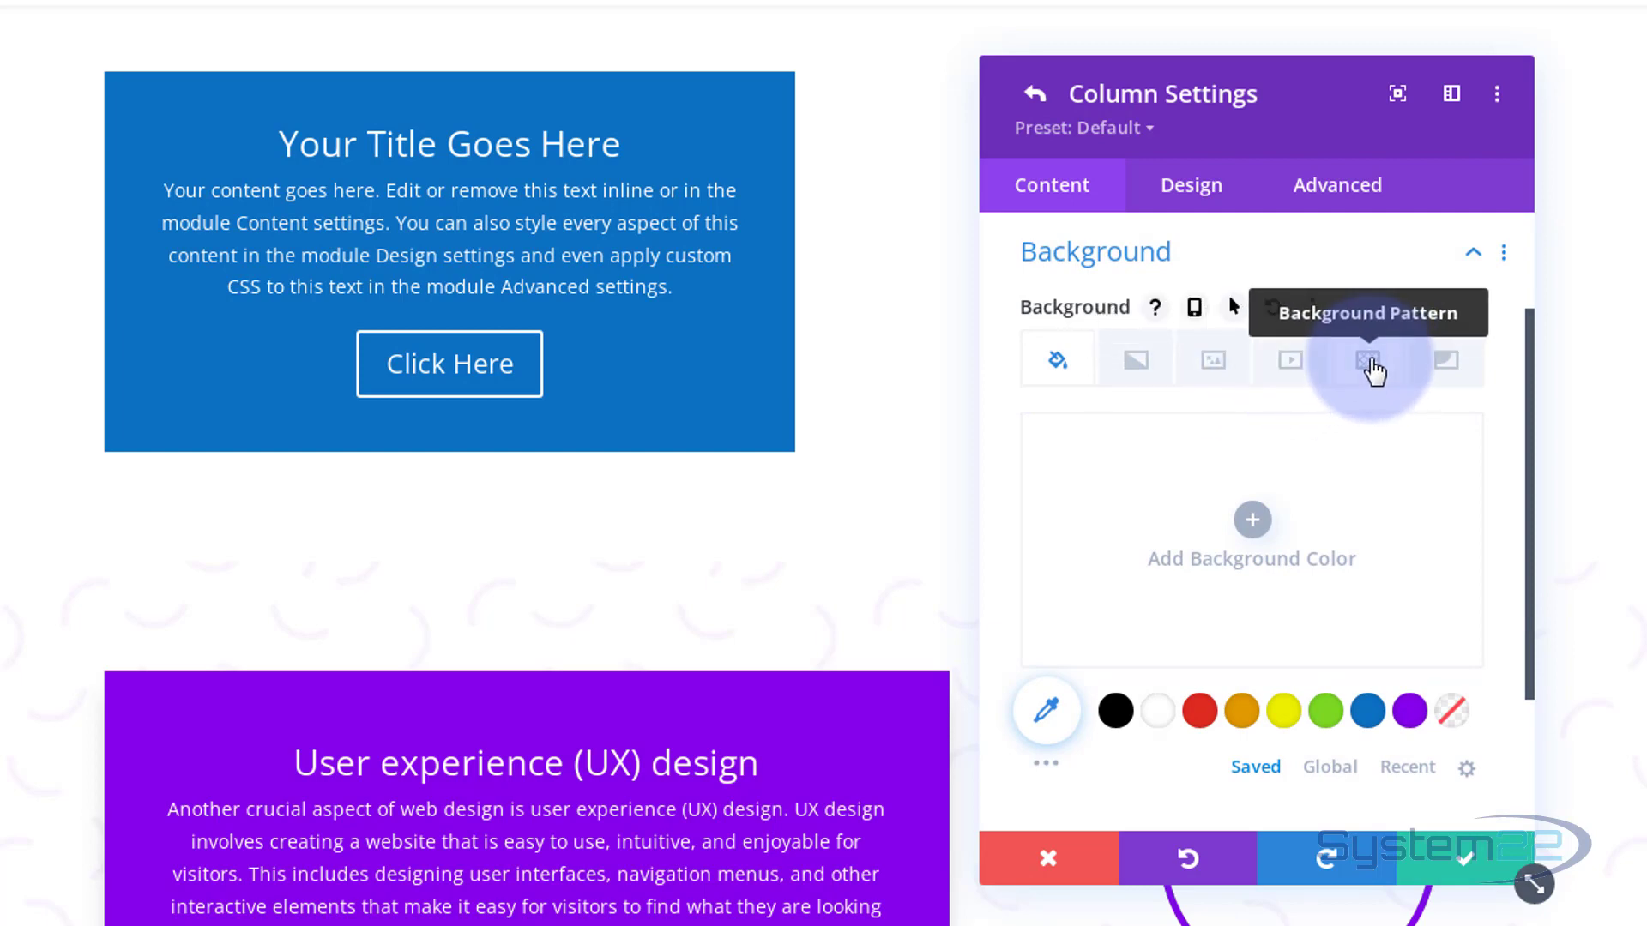
mouse_move(1213, 359)
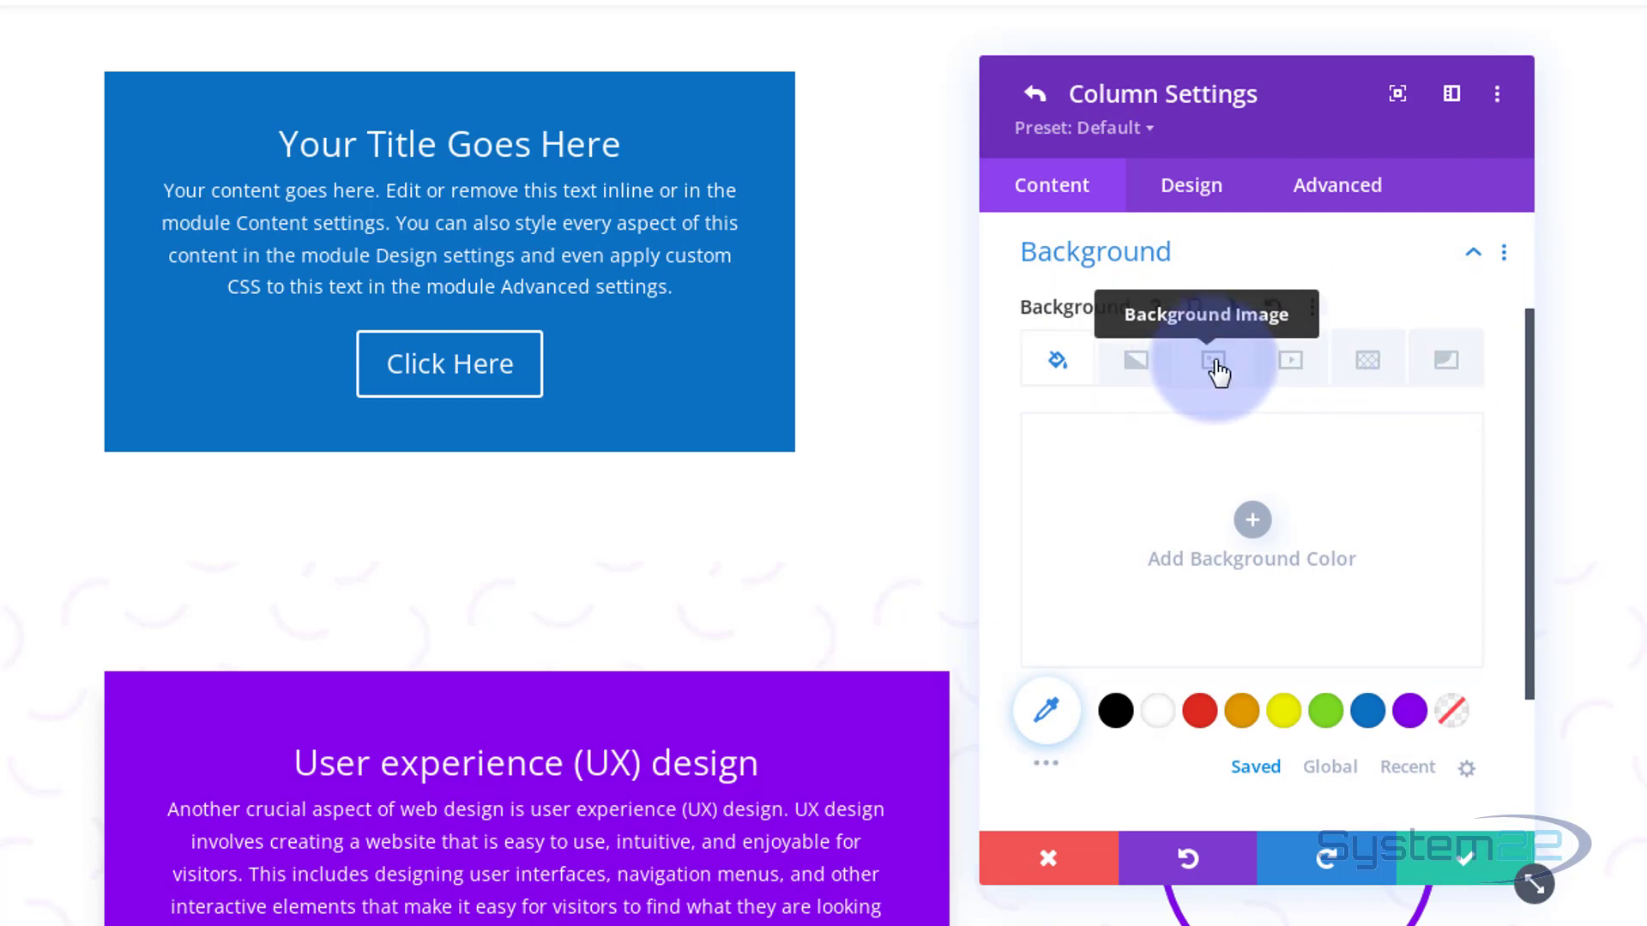
click(1216, 359)
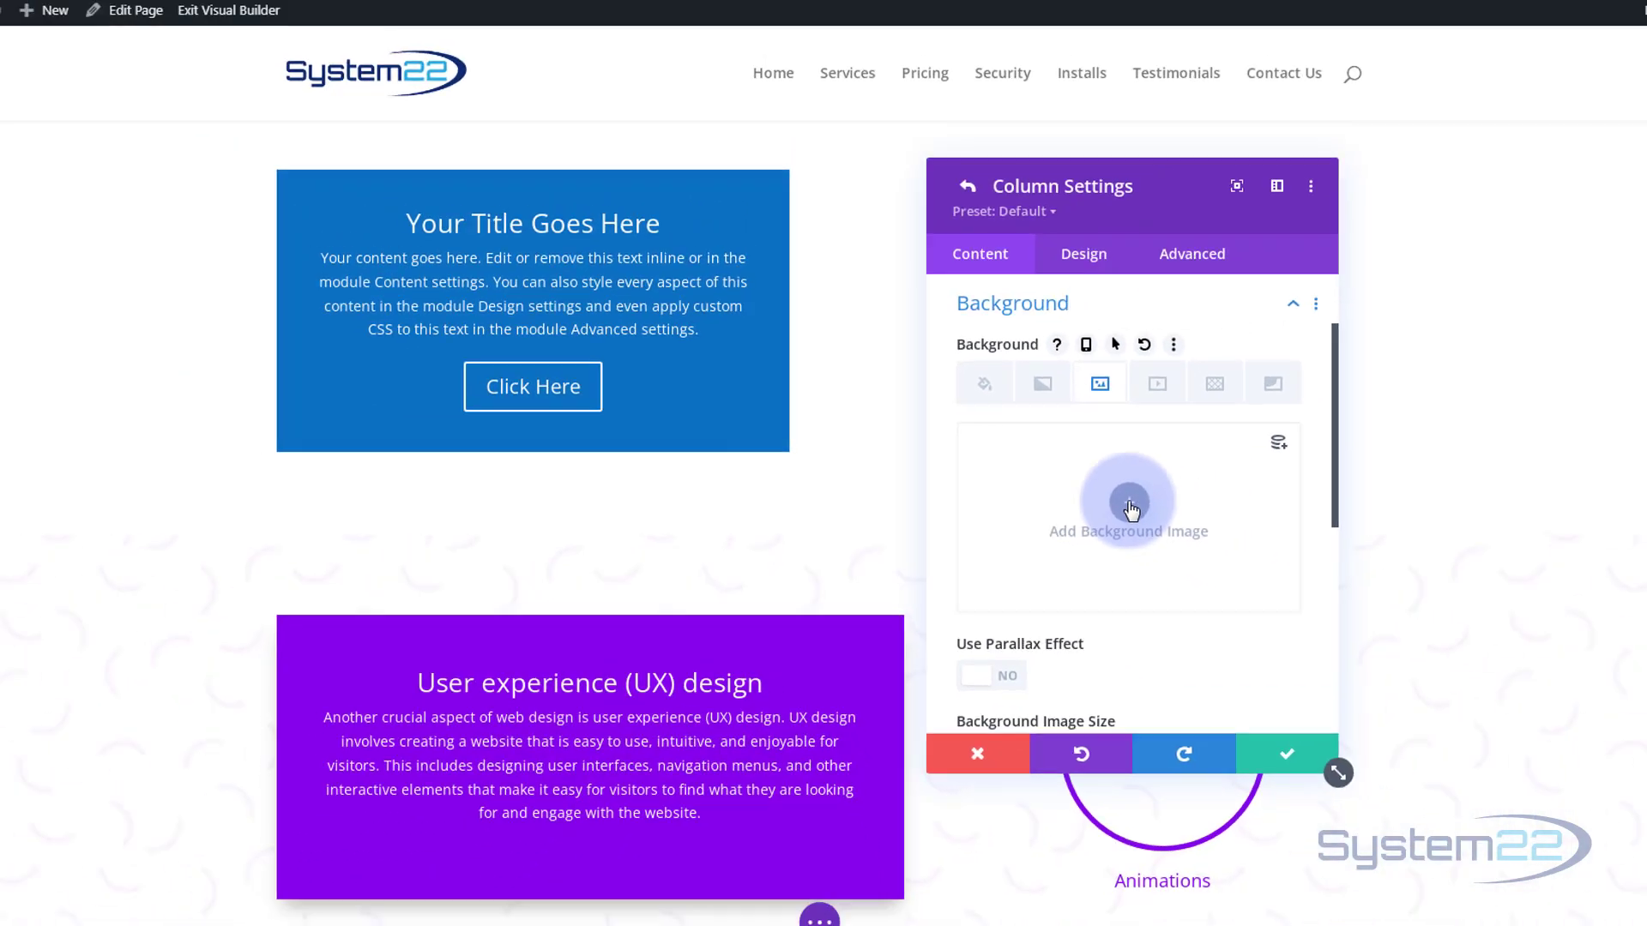
click(1127, 509)
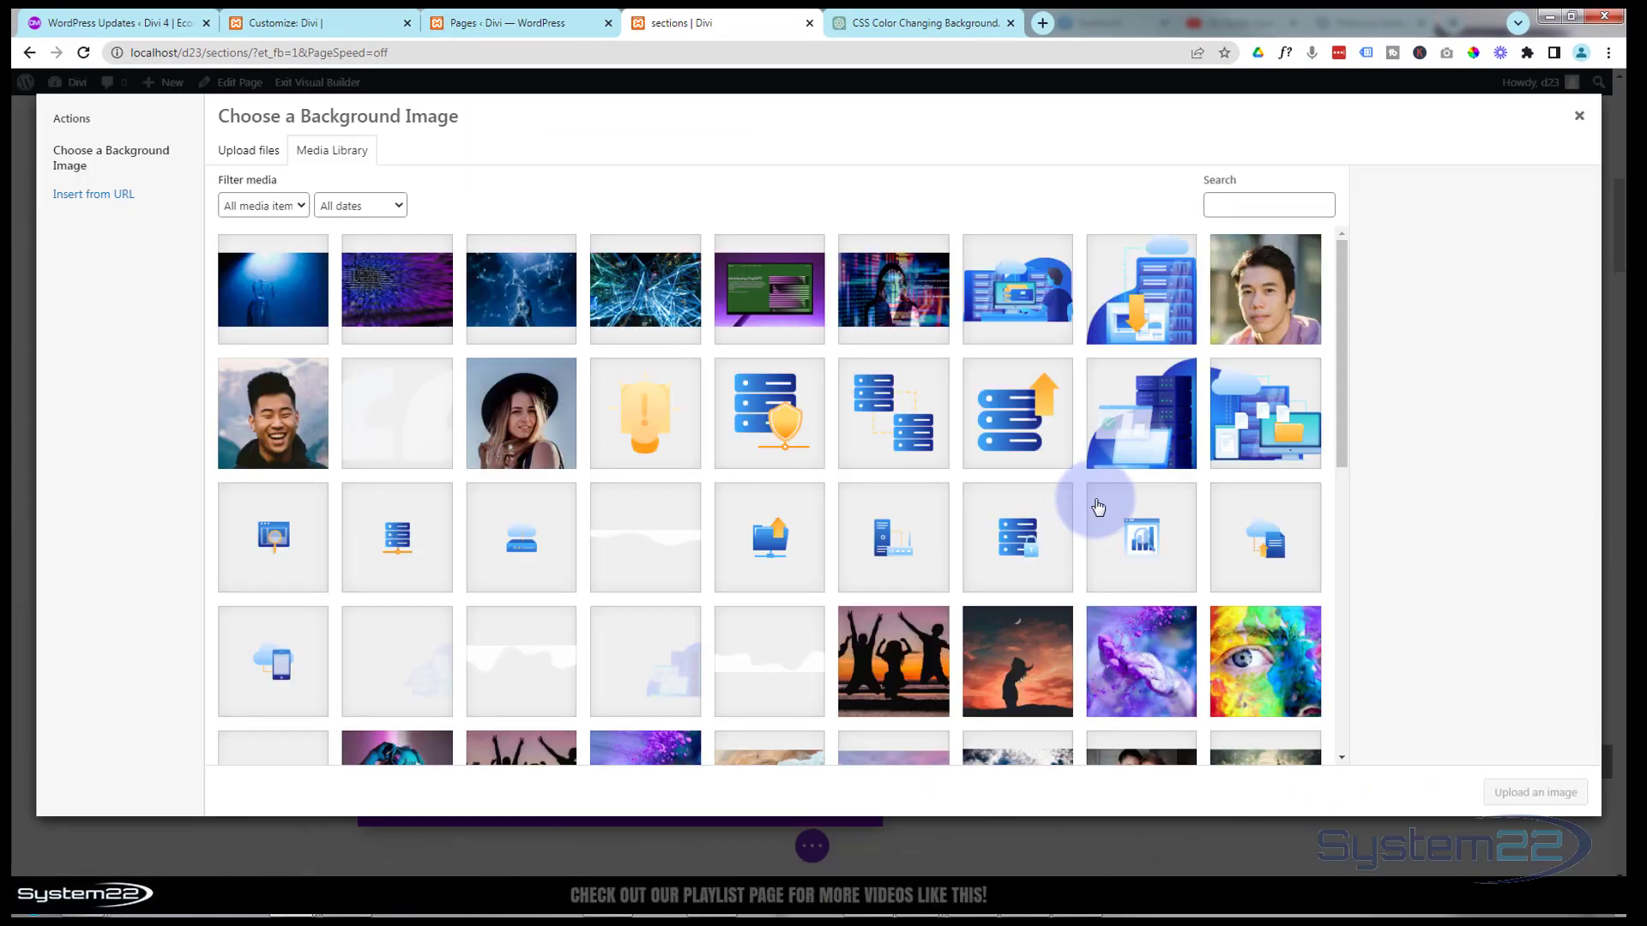
click(520, 289)
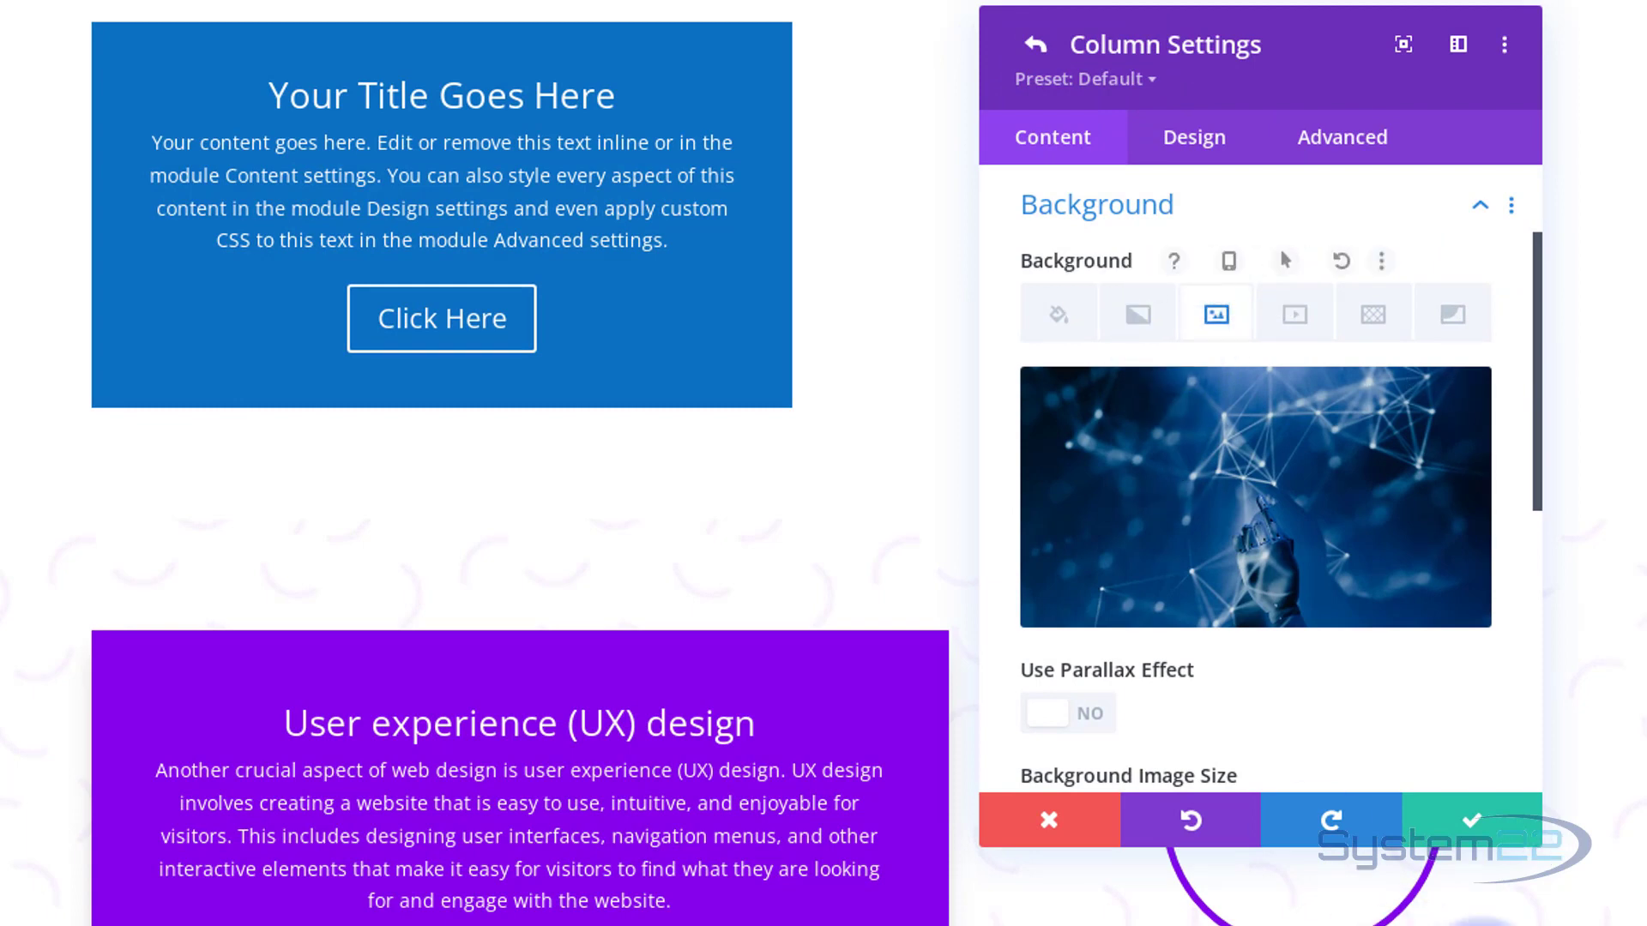
mouse_move(1484, 820)
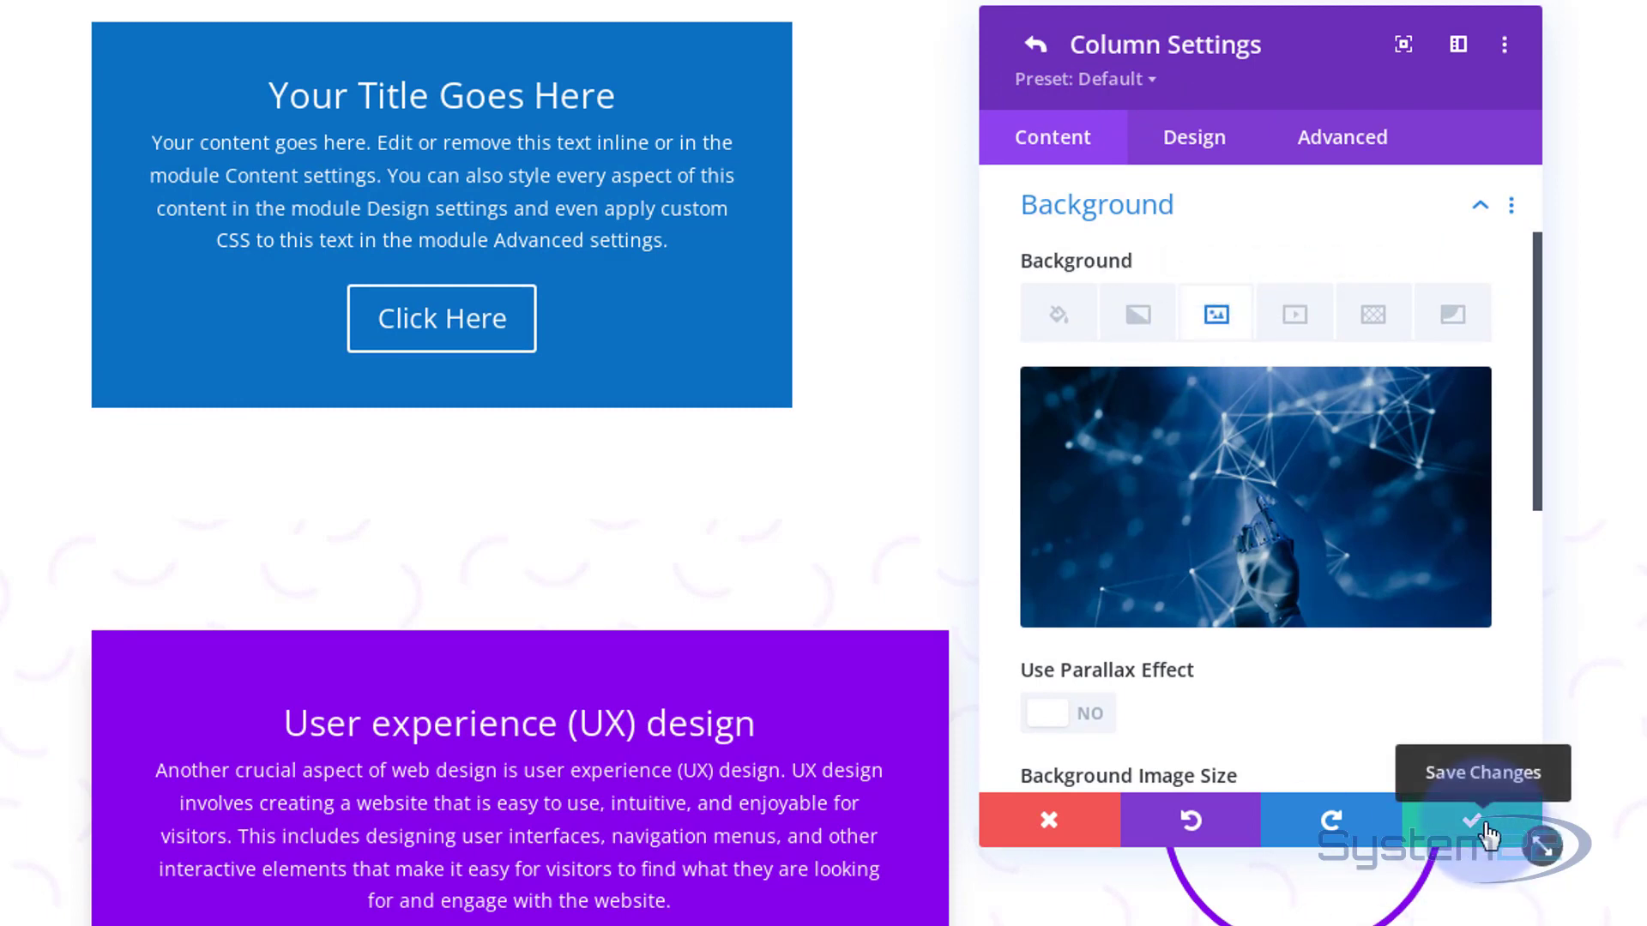
- Save the column settings and close the Row Settings panel
click(1482, 820)
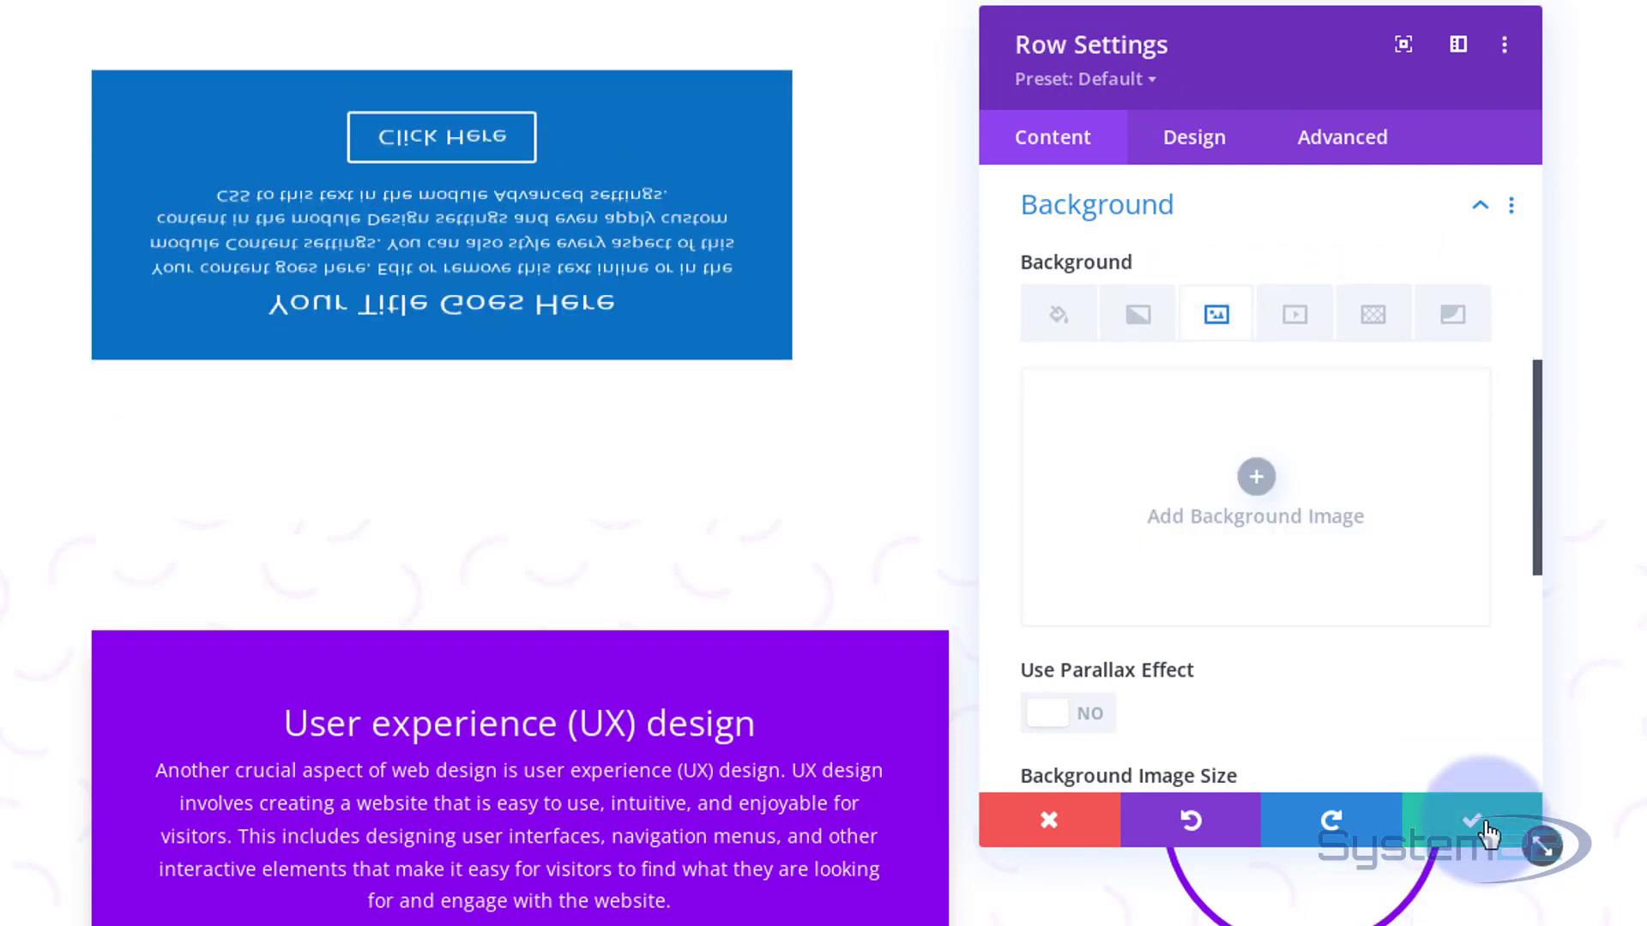
click(1477, 820)
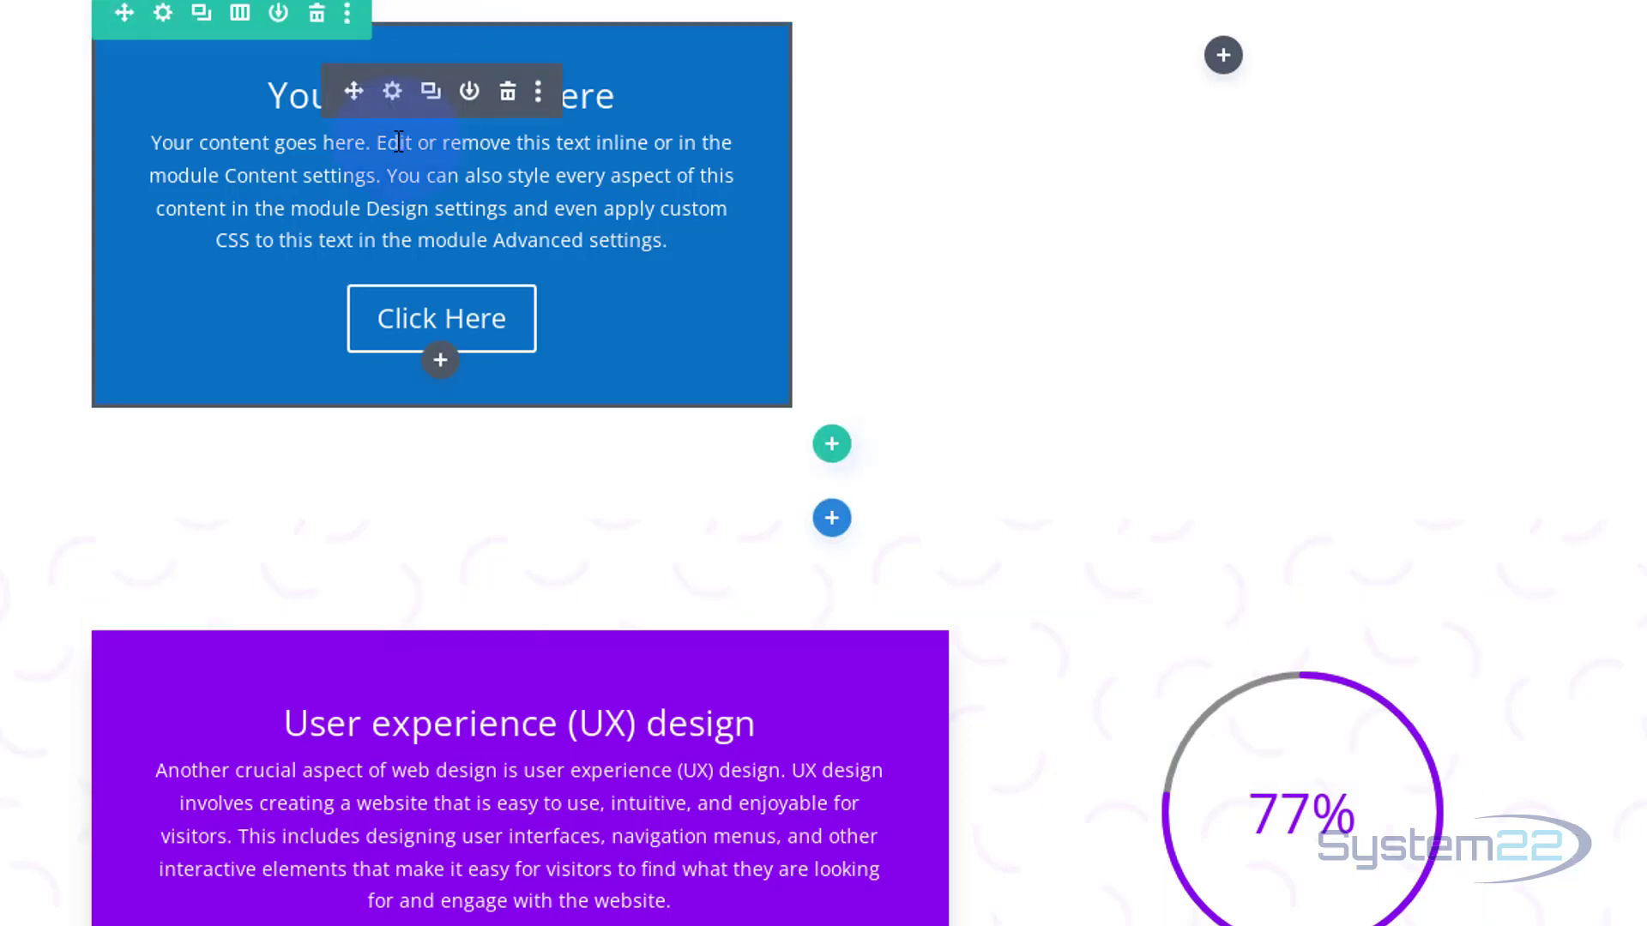
mouse_move(393, 91)
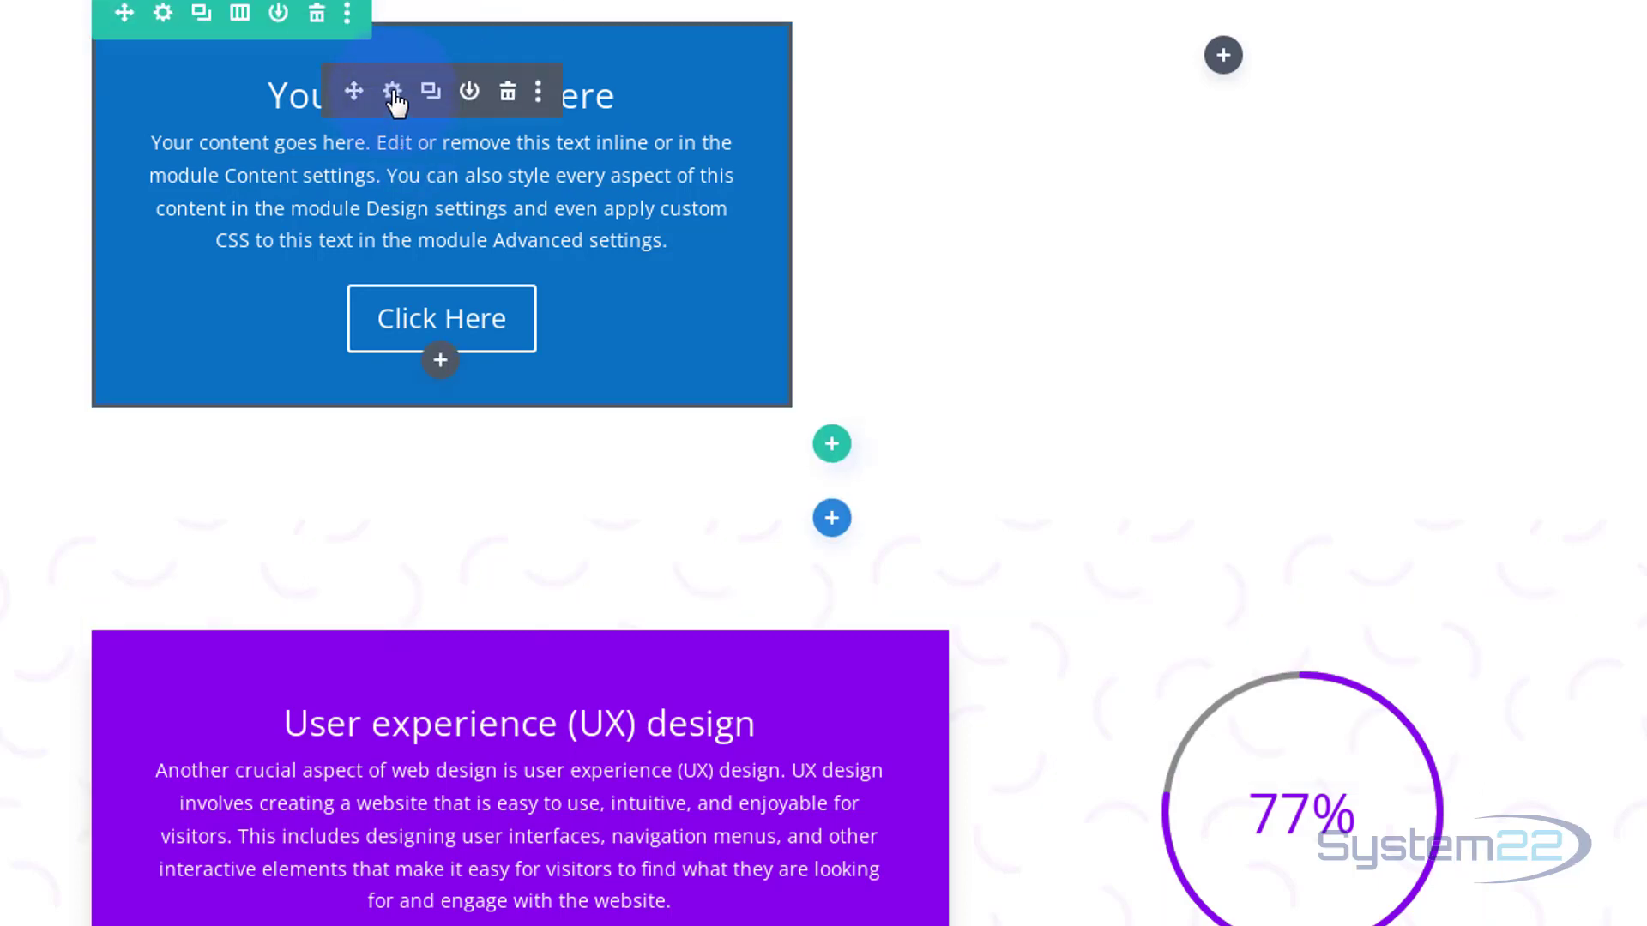
mouse_move(393, 91)
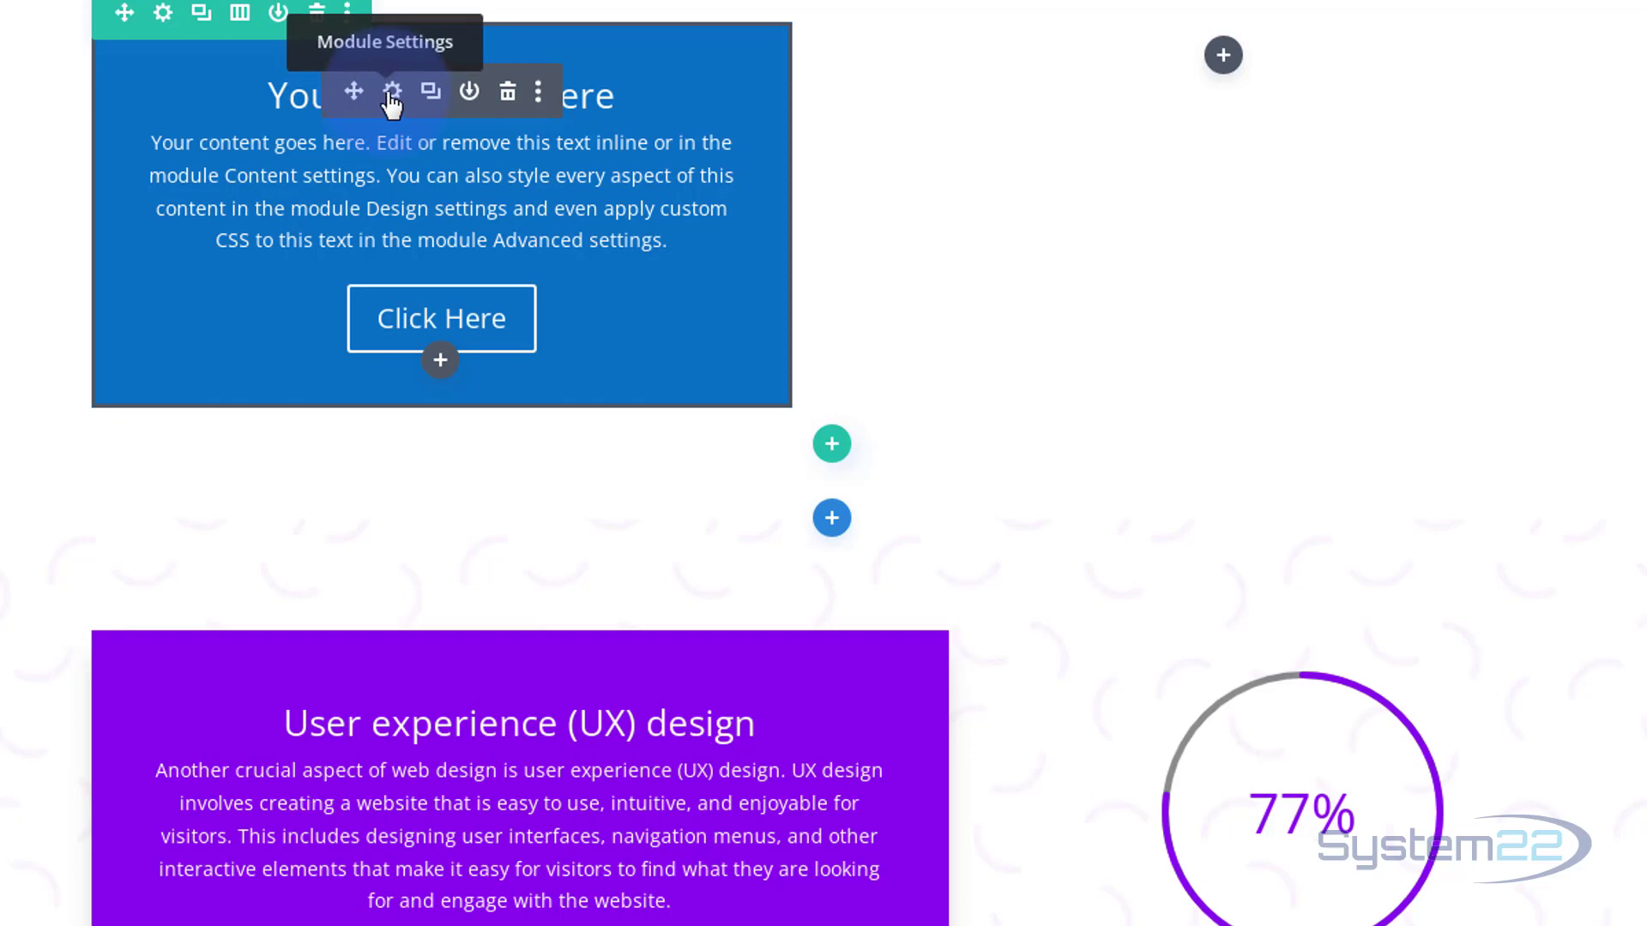
- Reach the Opacity filter in the call-to-action module's Design settings
click(393, 91)
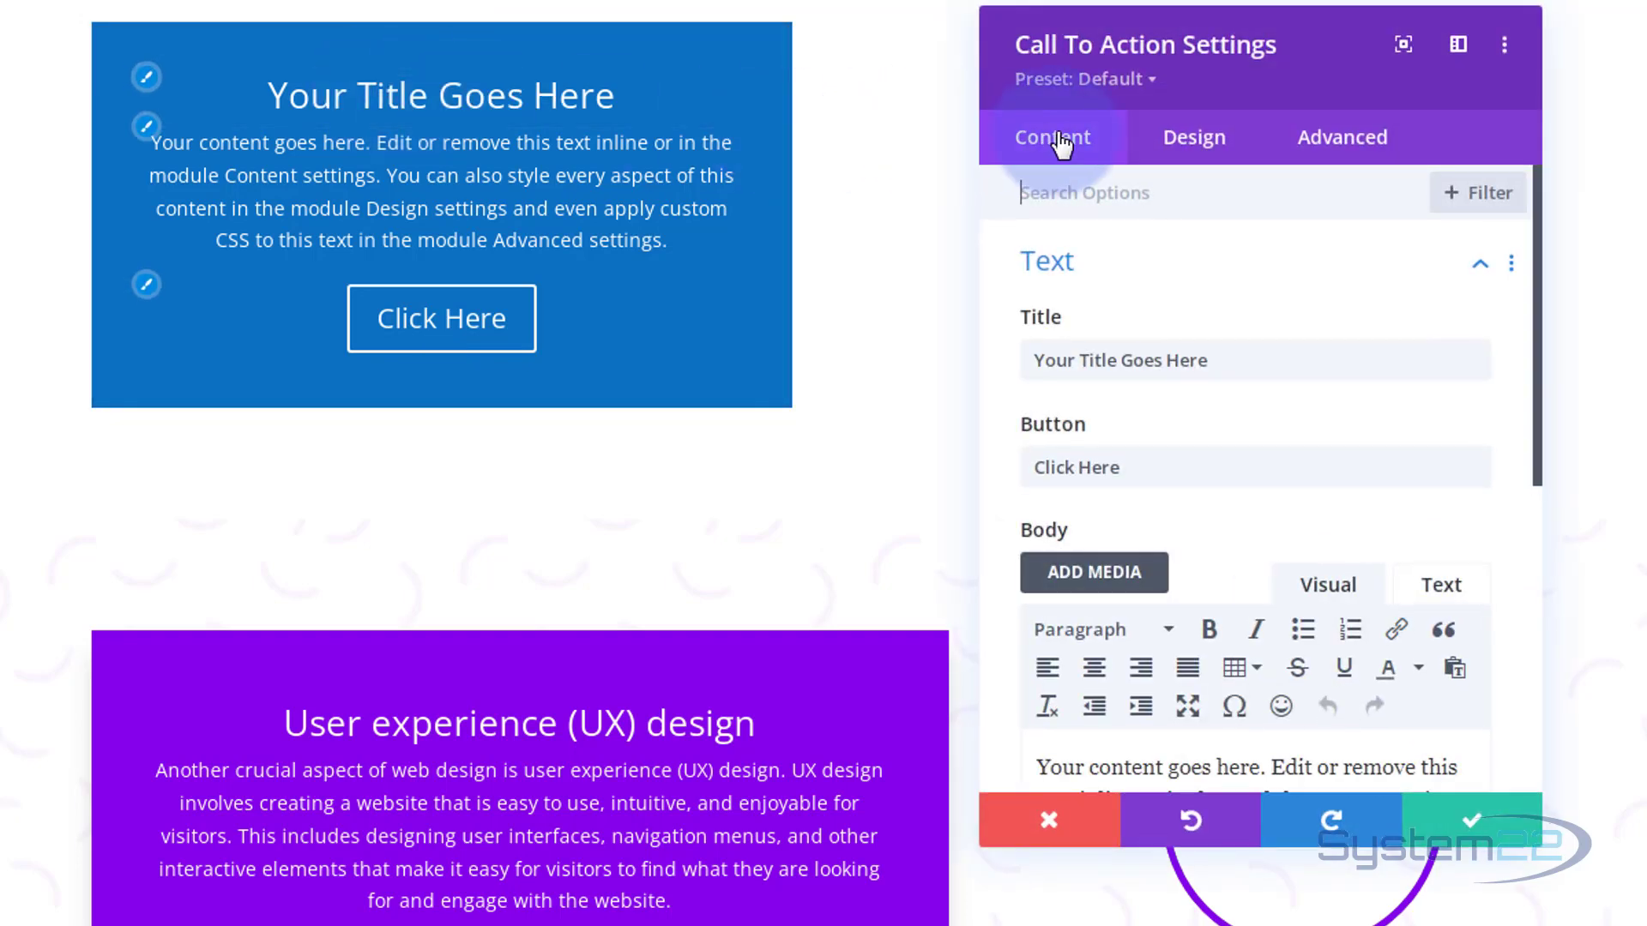
click(1194, 137)
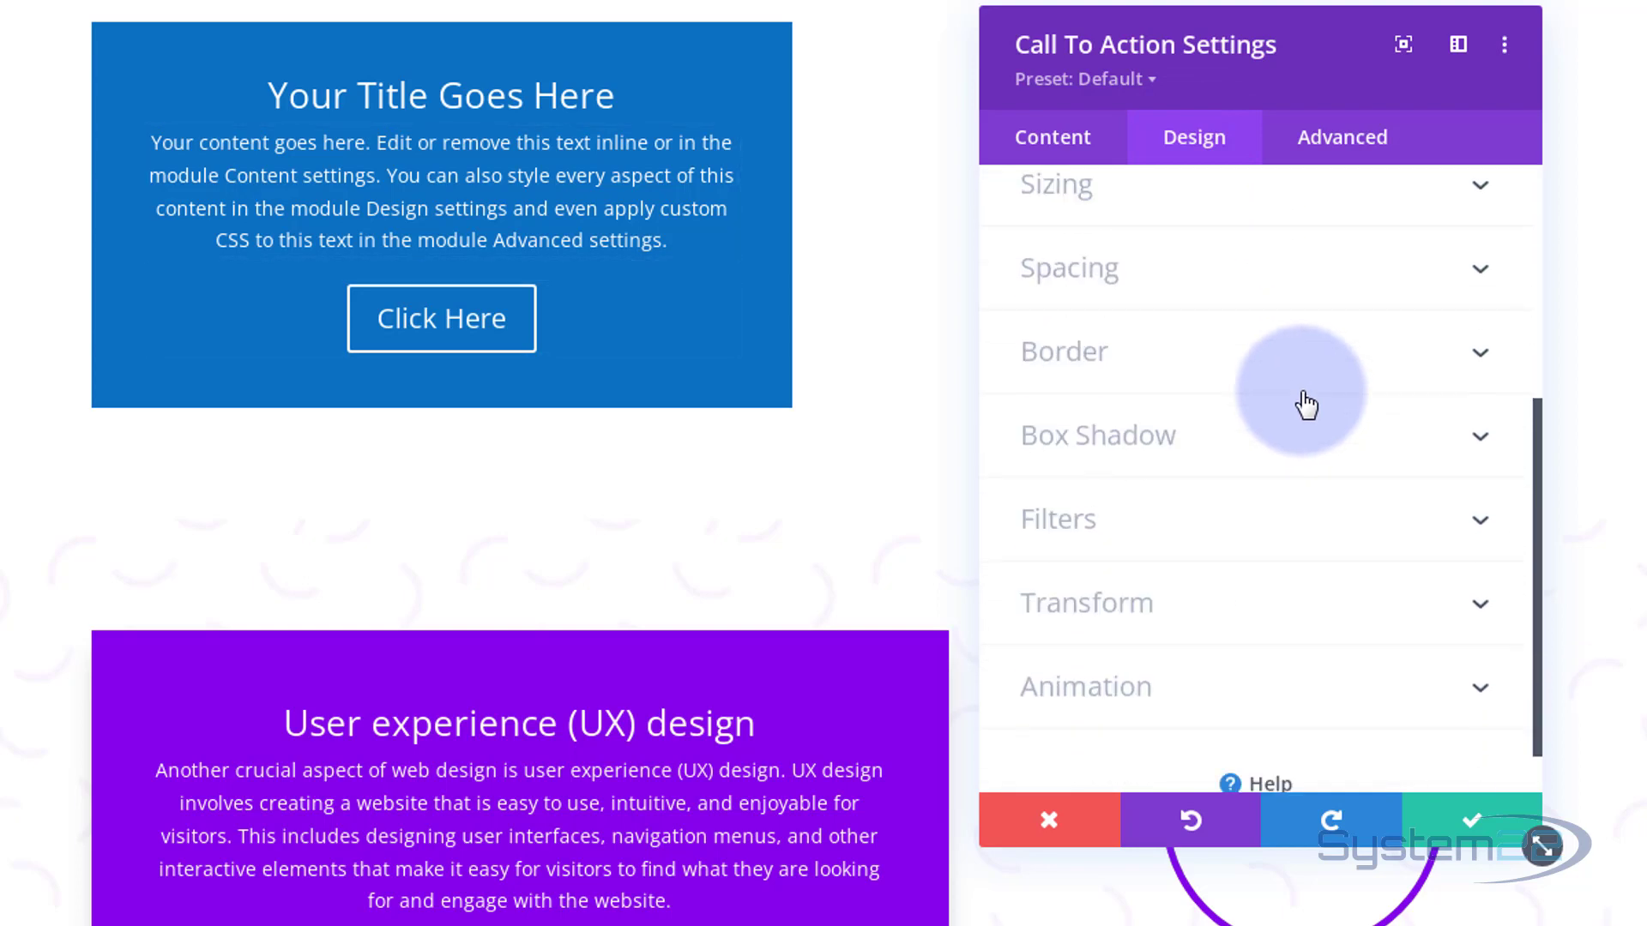
scroll(down, 3)
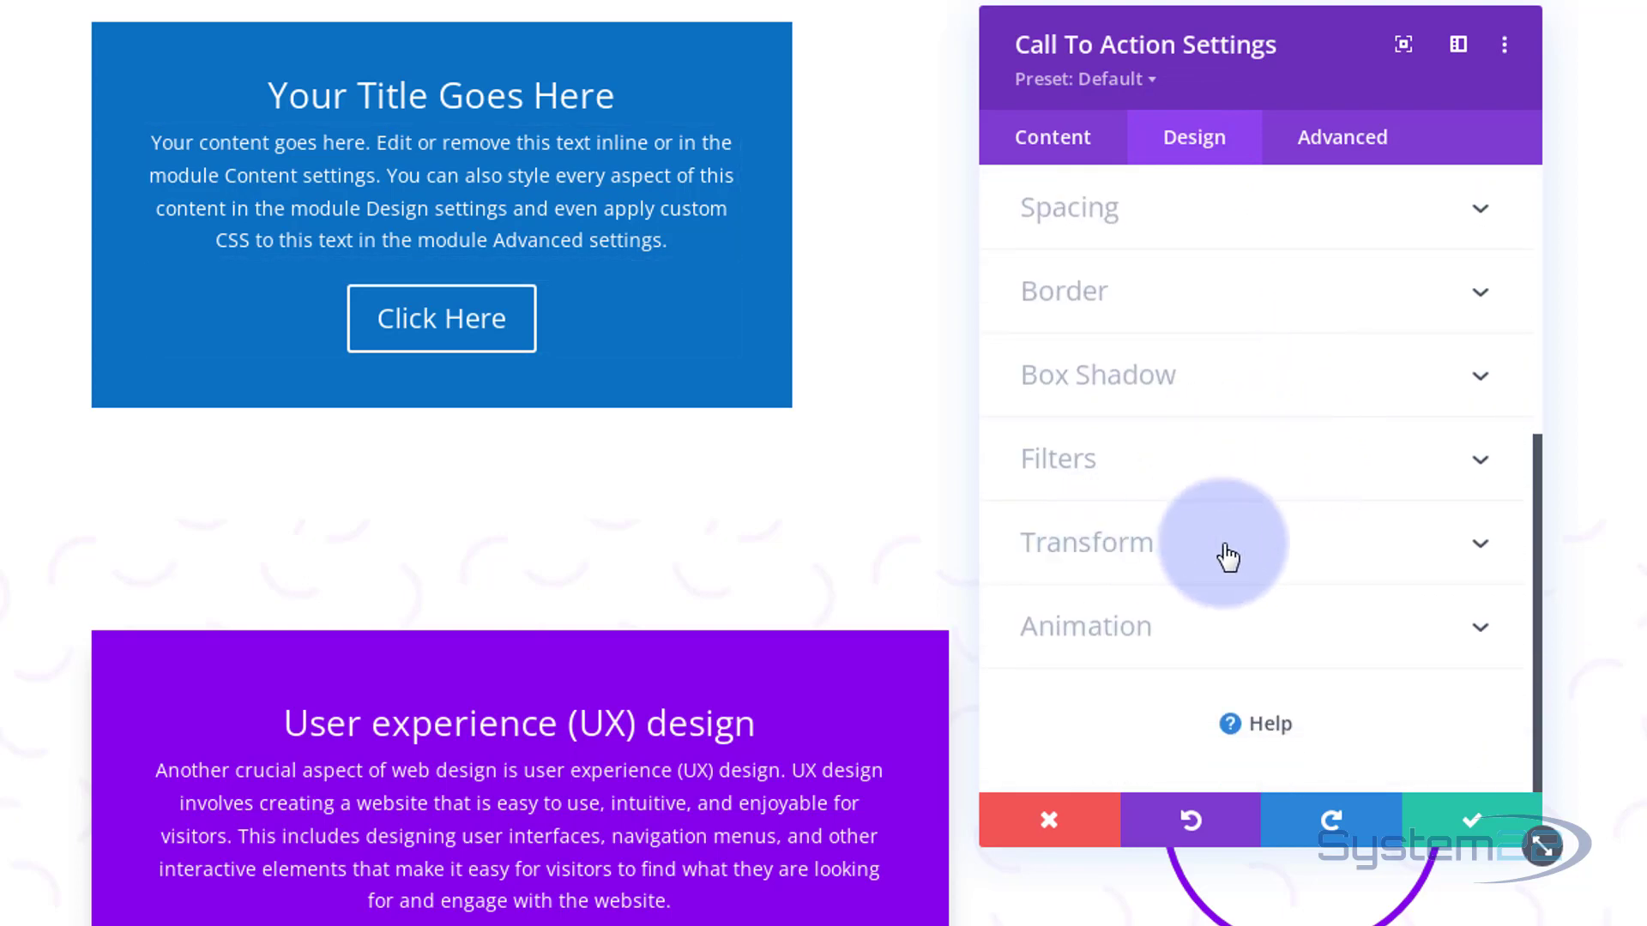
mouse_move(1235, 568)
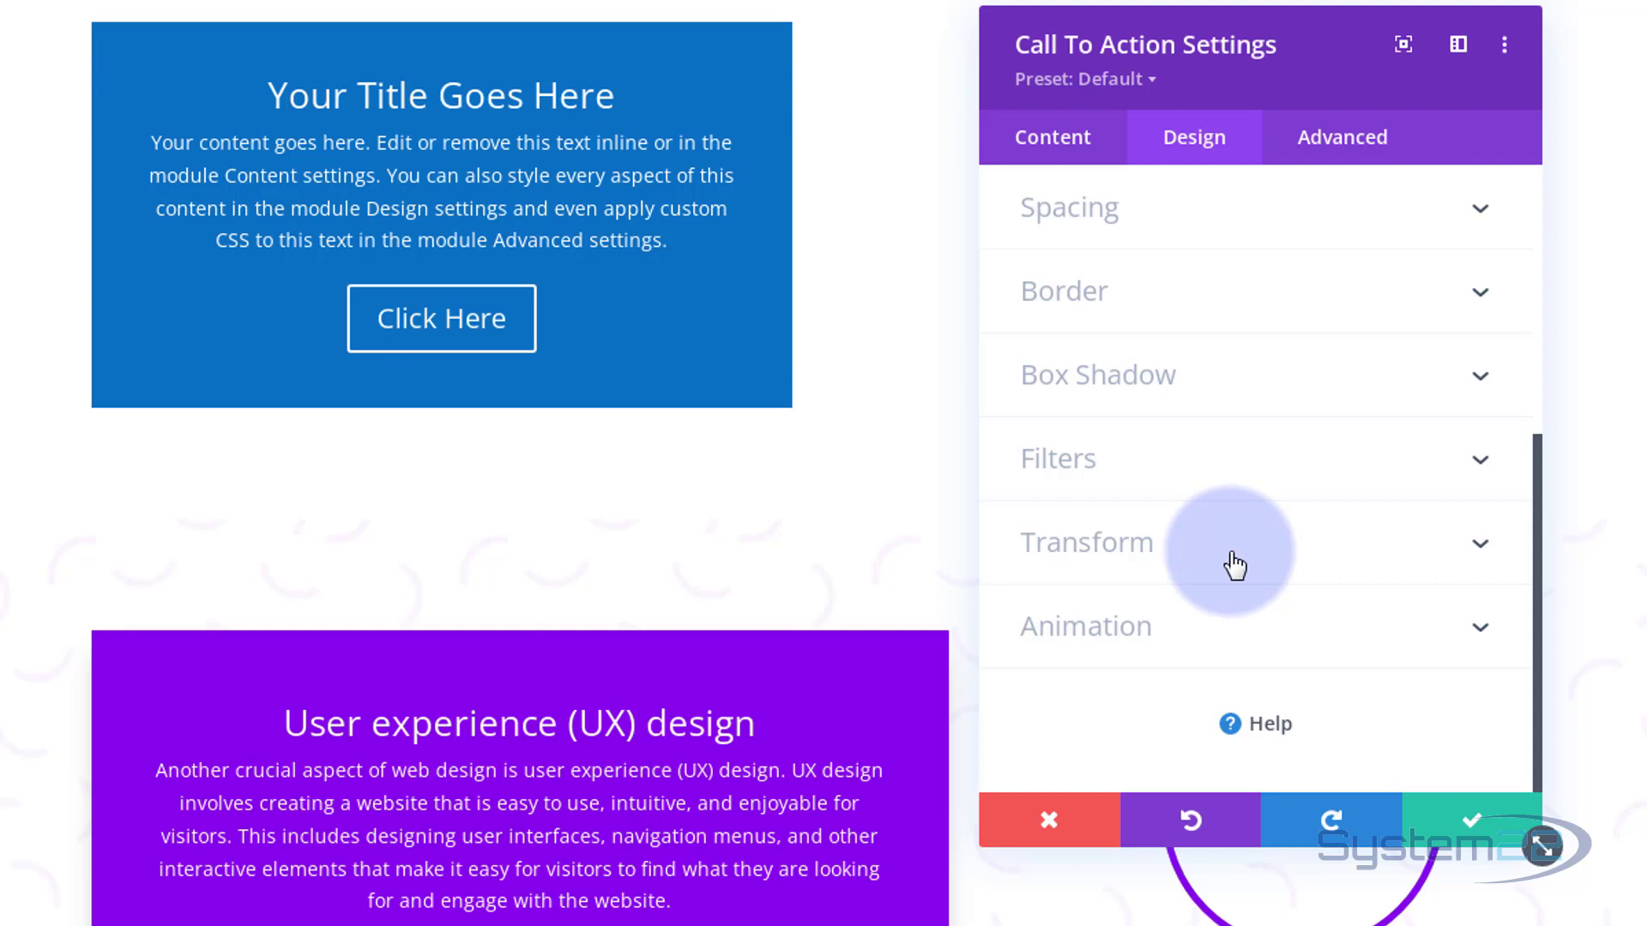
mouse_move(1198, 389)
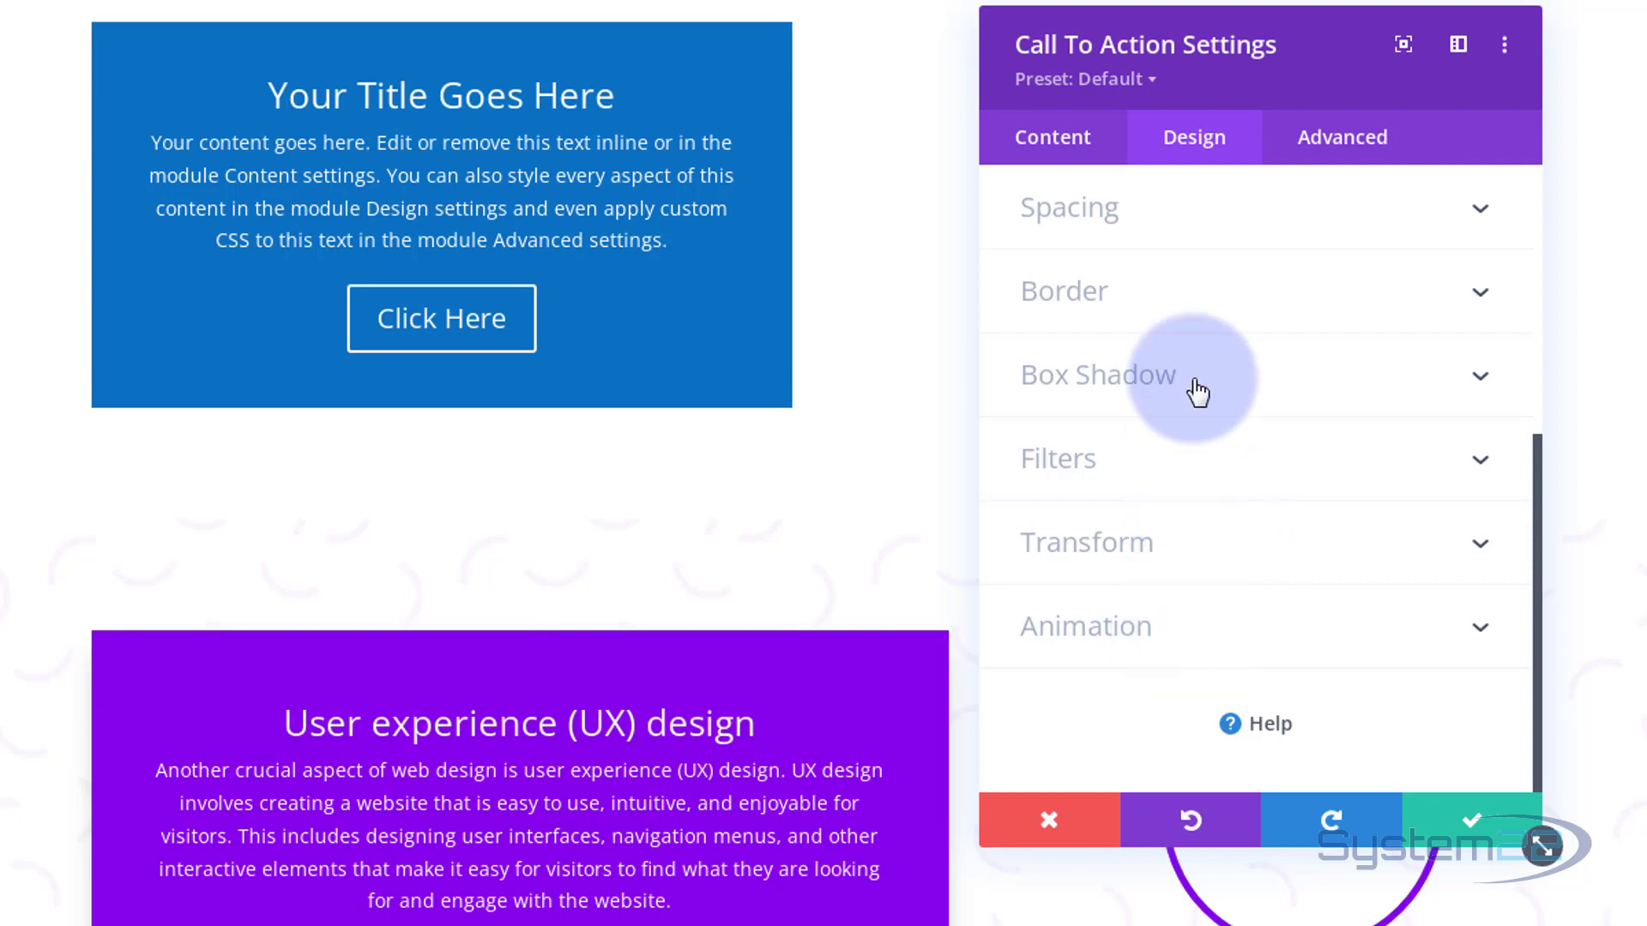
mouse_move(1429, 138)
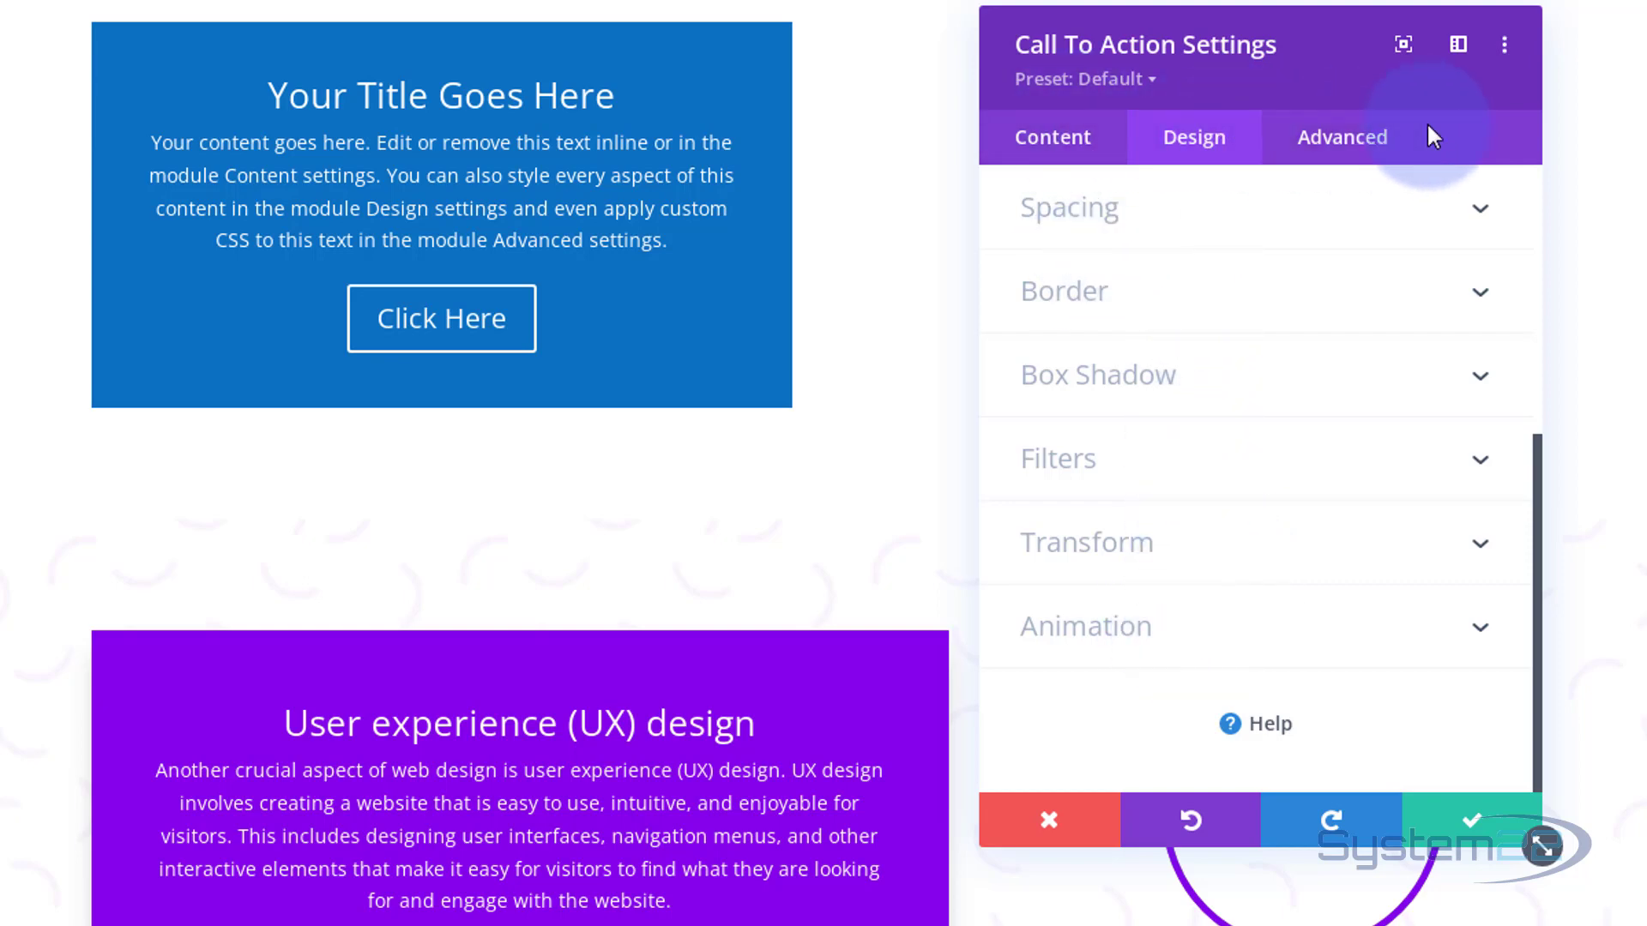
click(1056, 459)
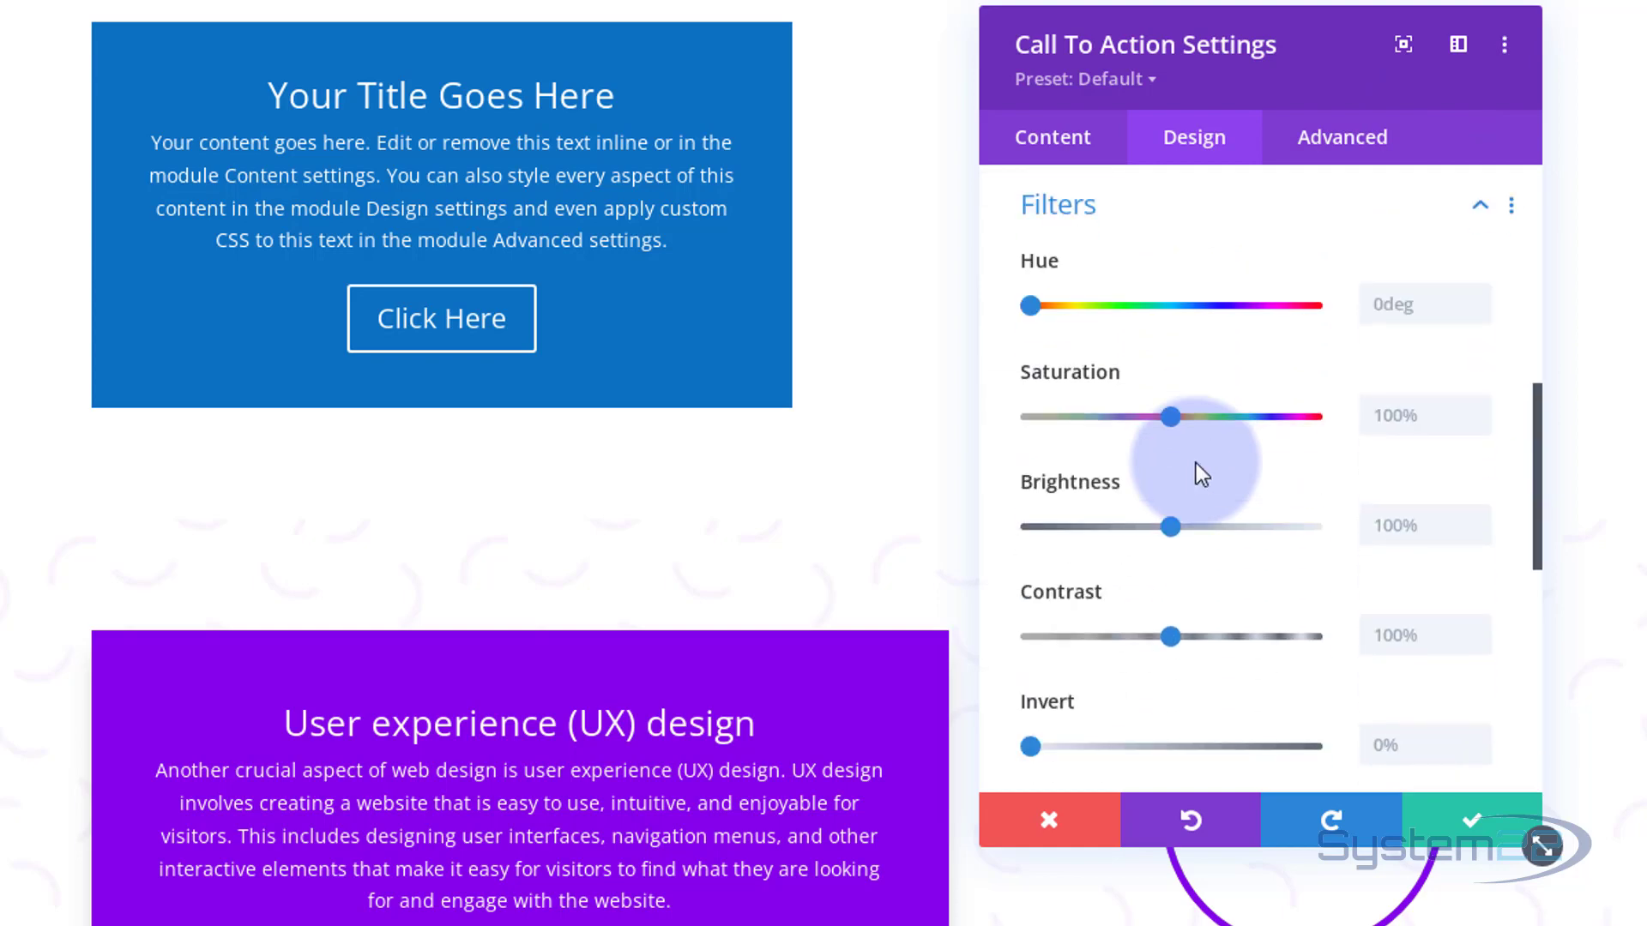
mouse_move(1145, 461)
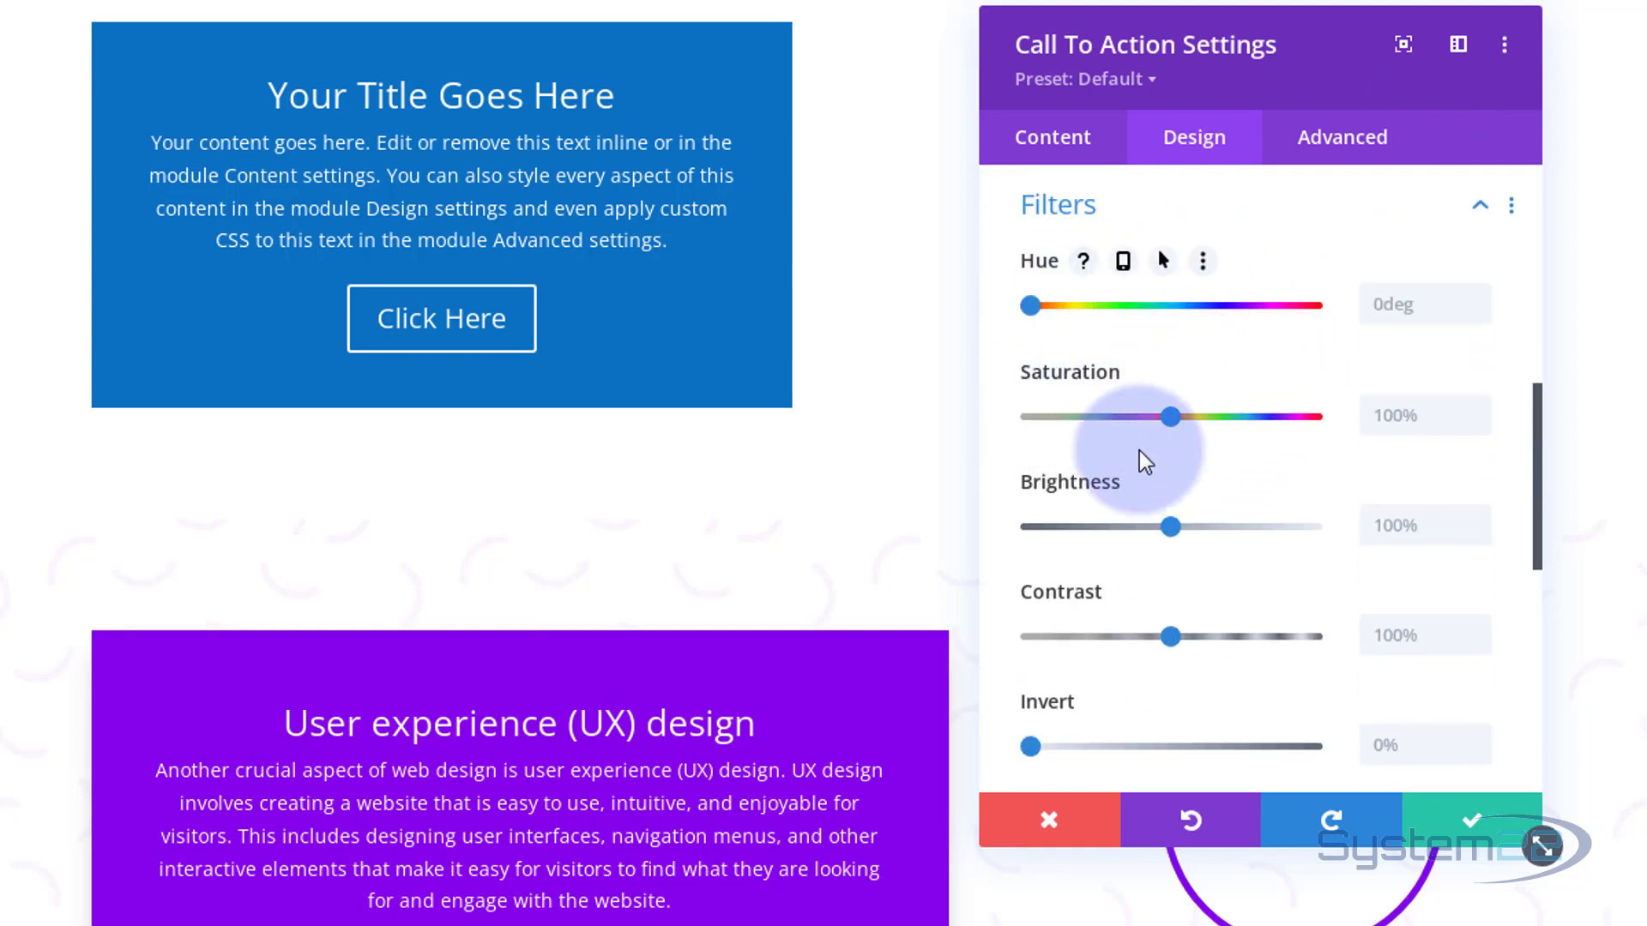
scroll(down, 3)
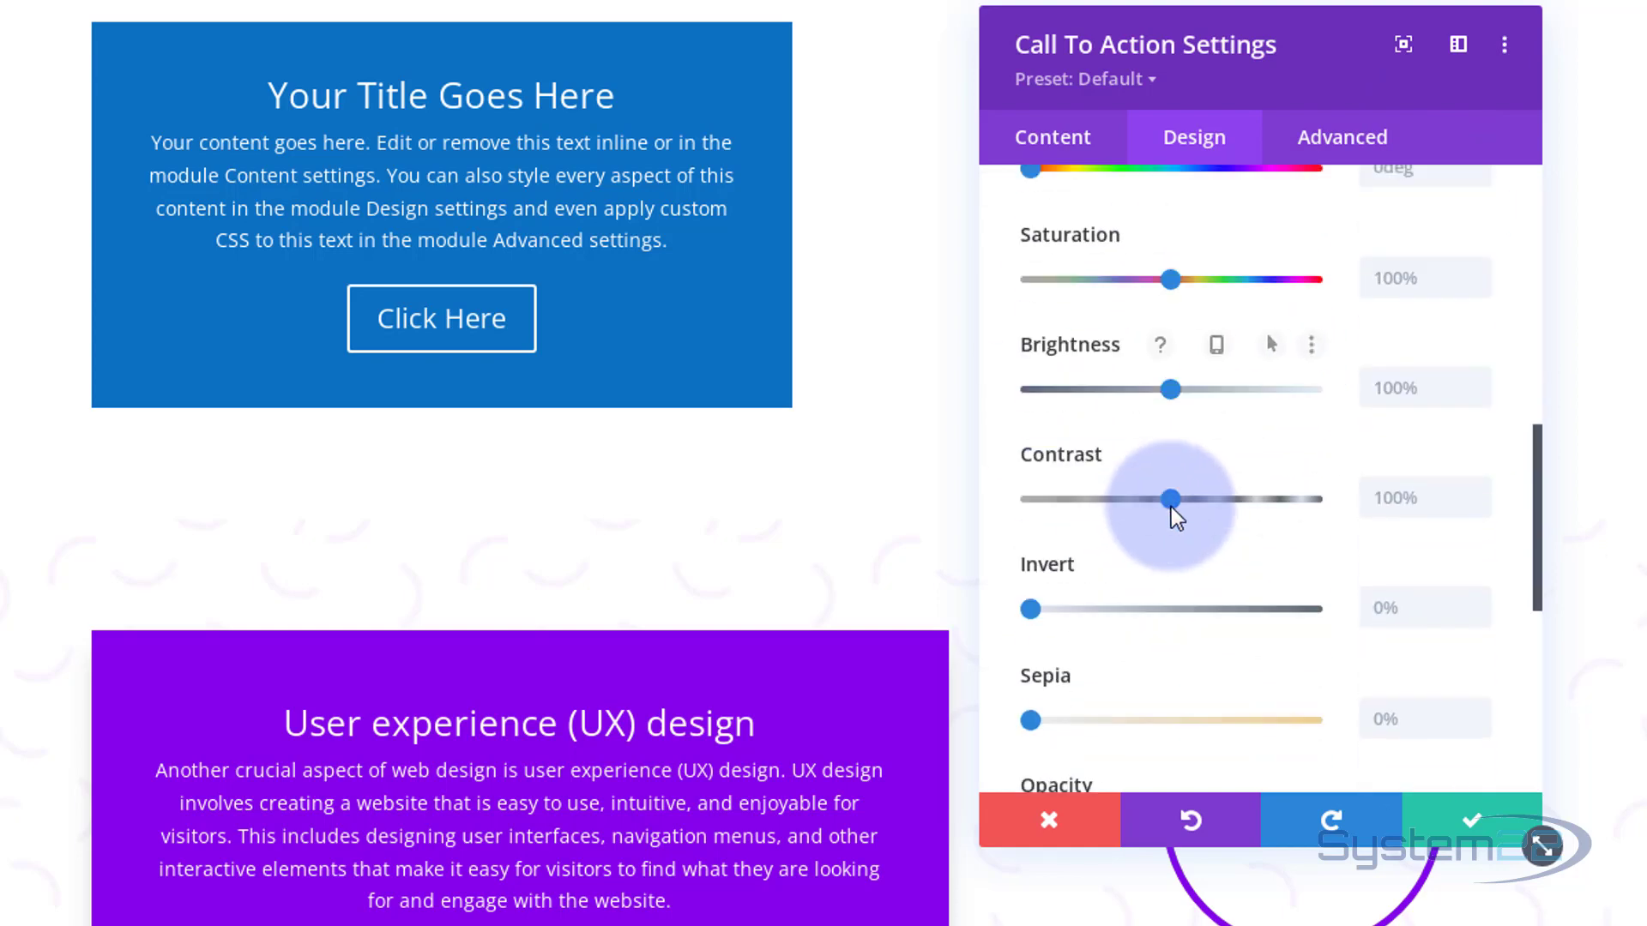
scroll(down, 3)
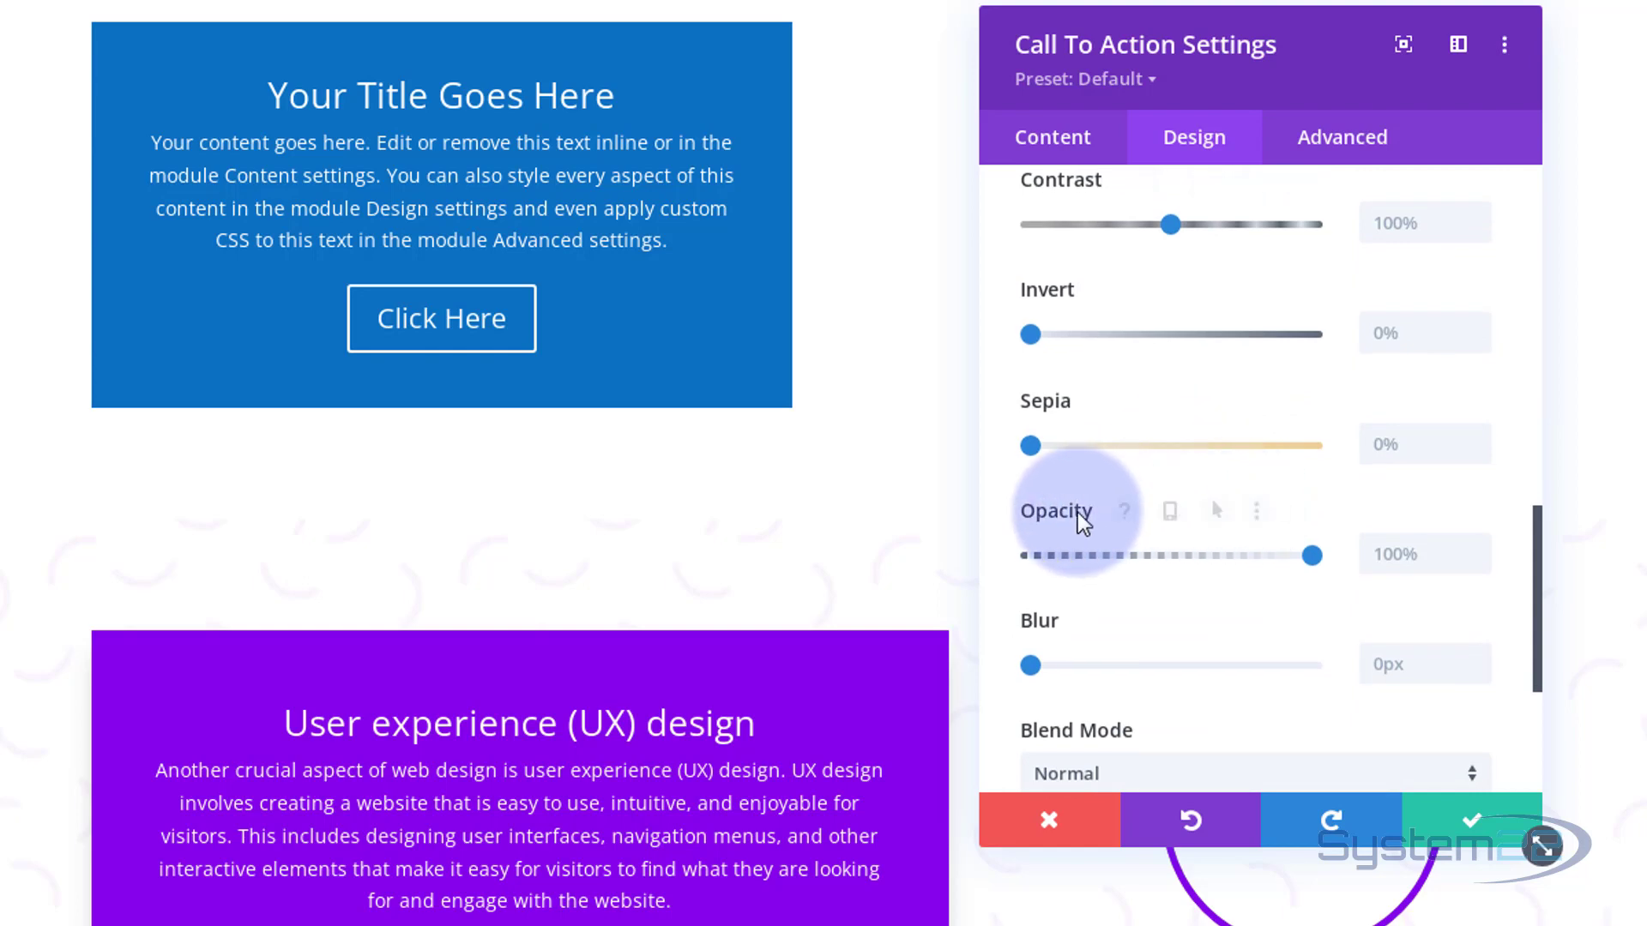
scroll(down, 3)
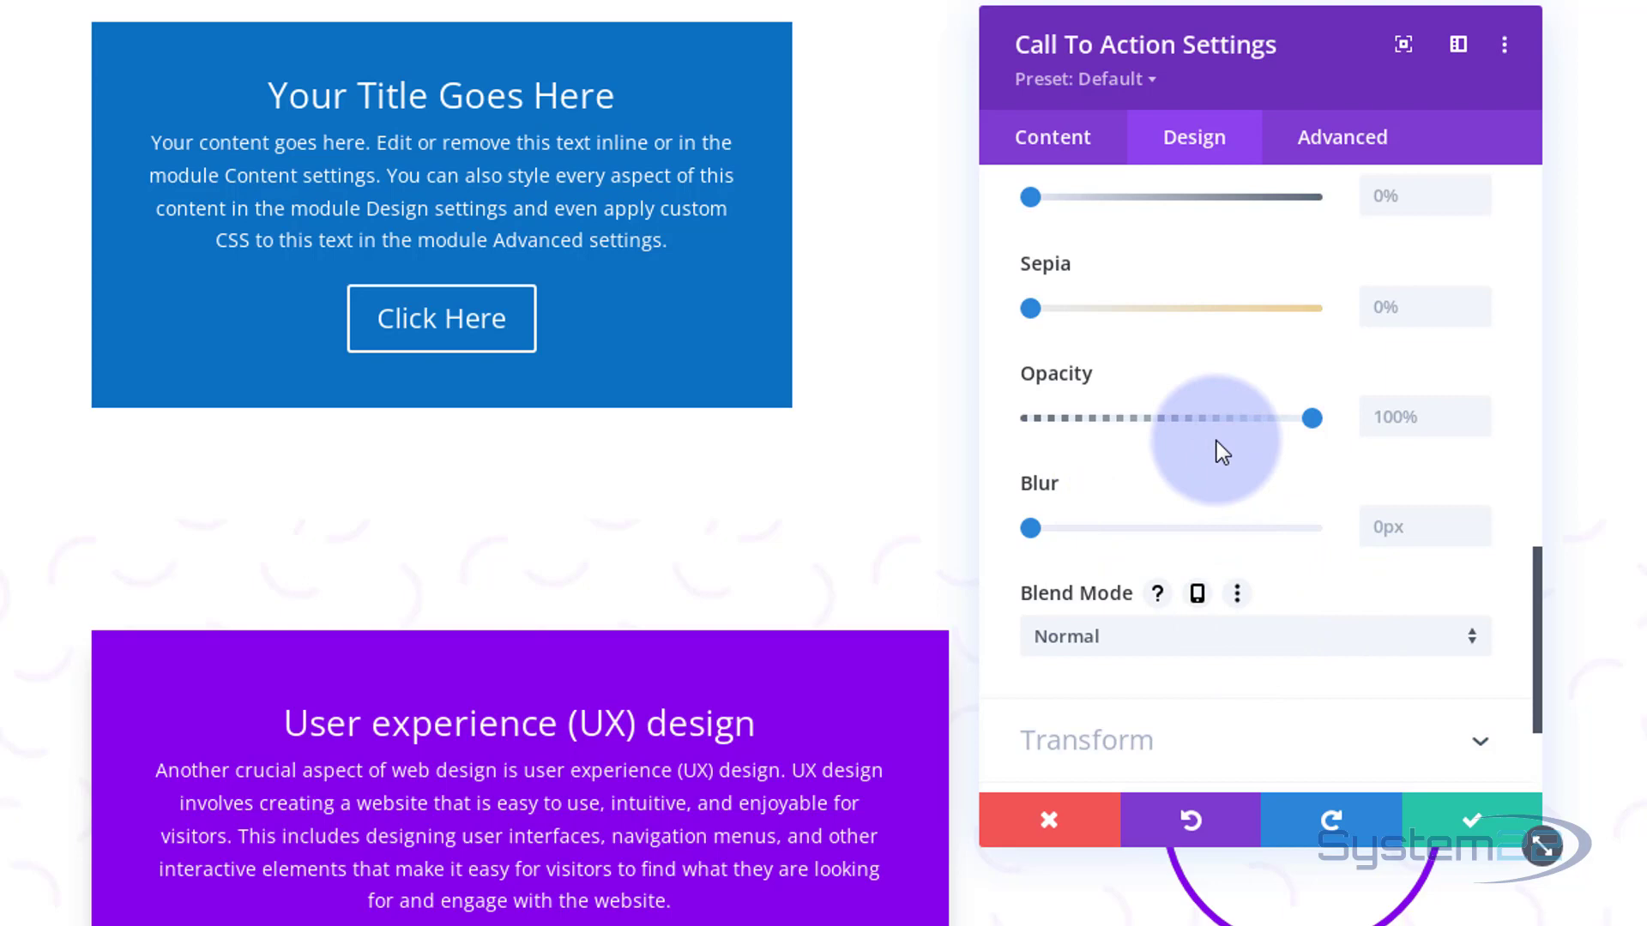
mouse_move(1110, 410)
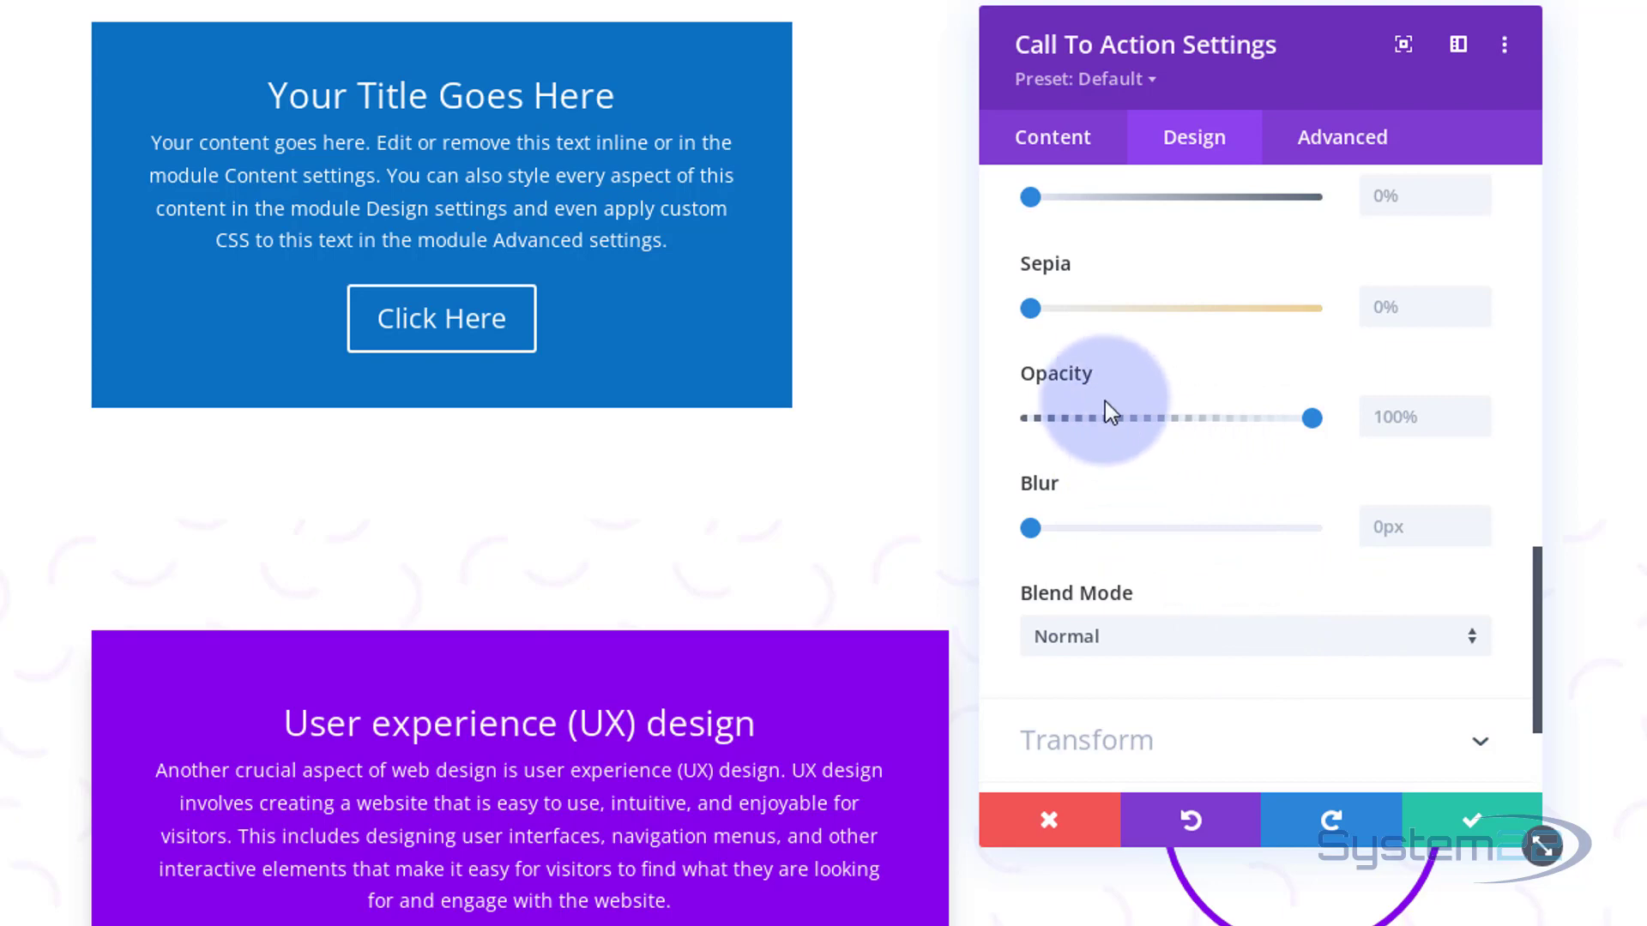
mouse_move(1060, 381)
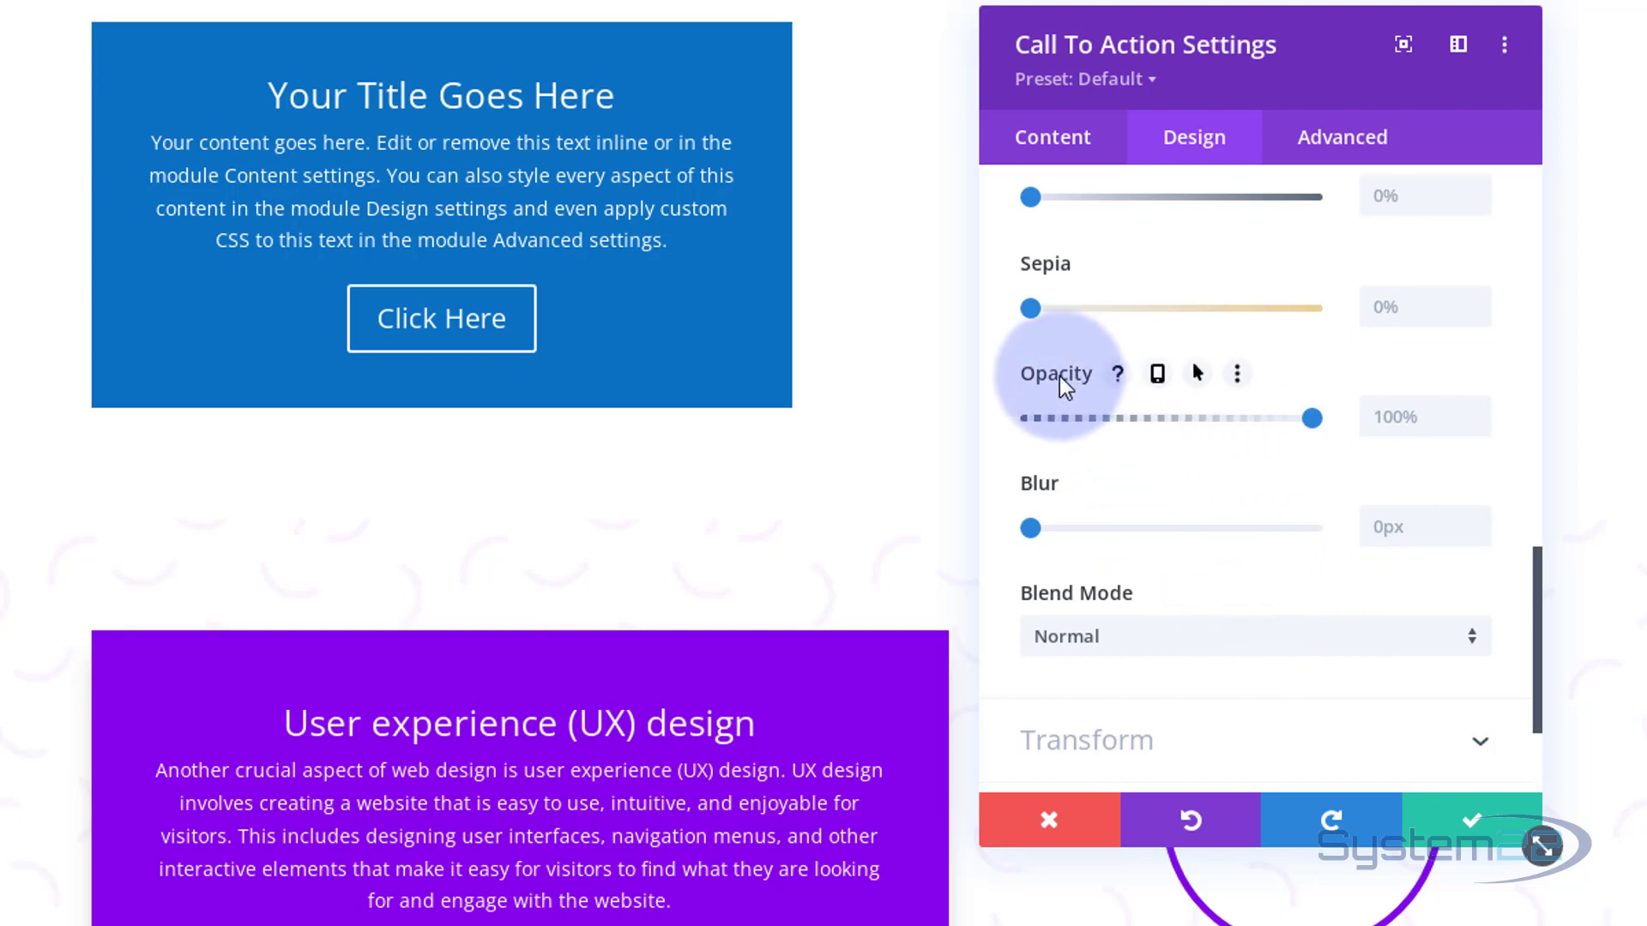
mouse_move(1209, 380)
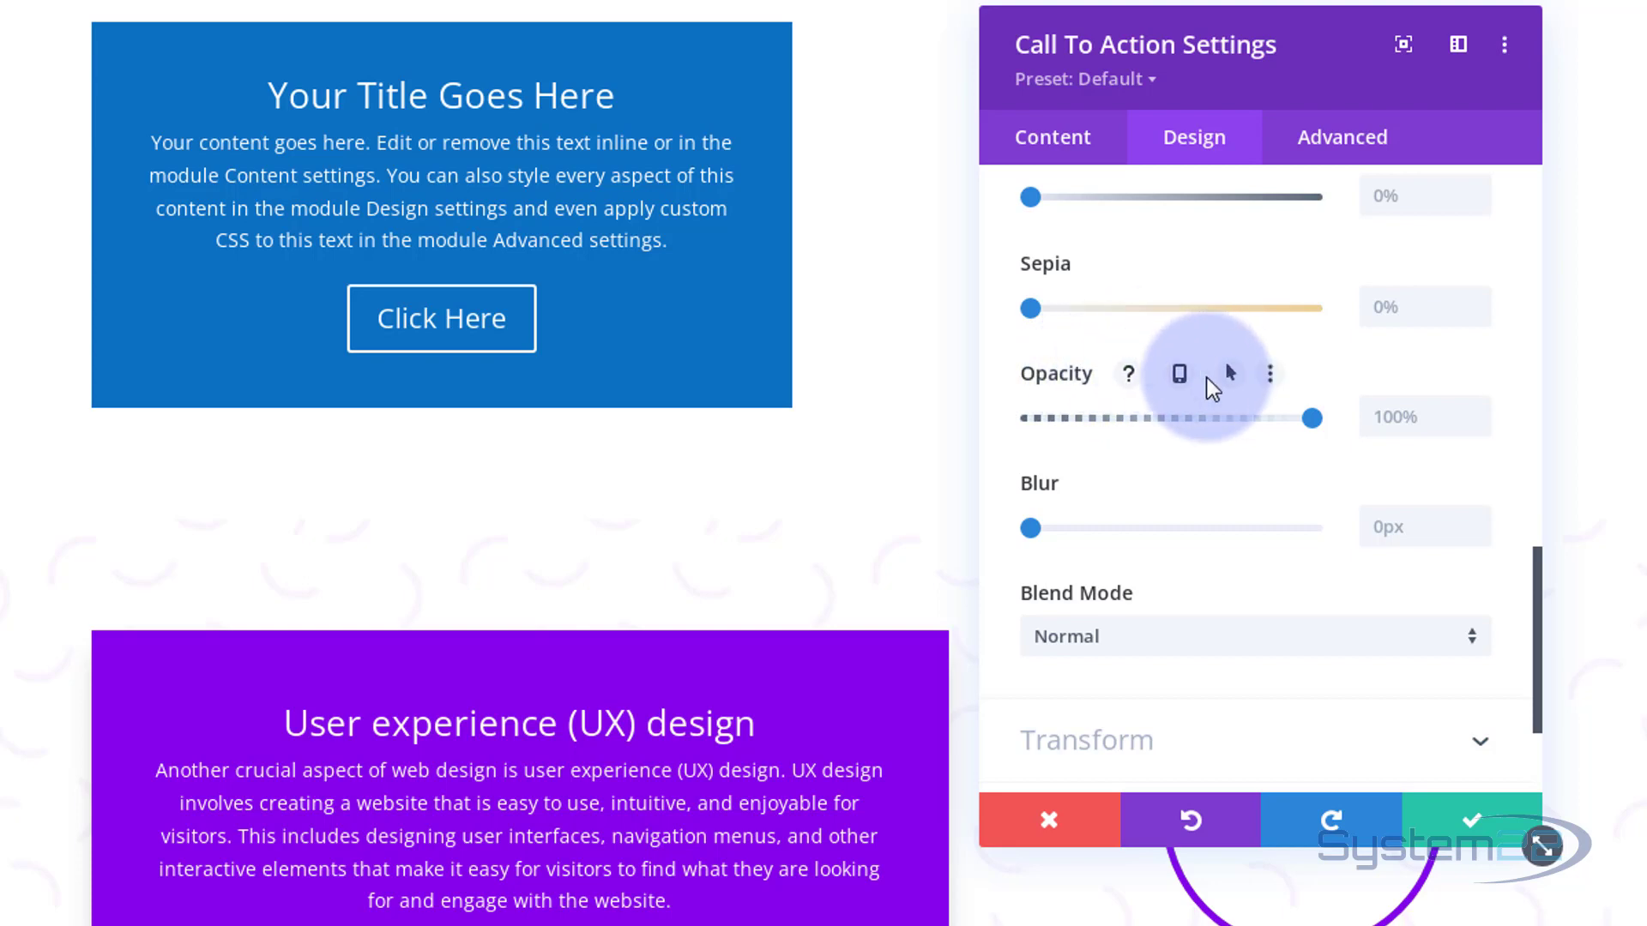
- Enable hover opacity so the module is 0% normally and 100% on hover
click(1199, 373)
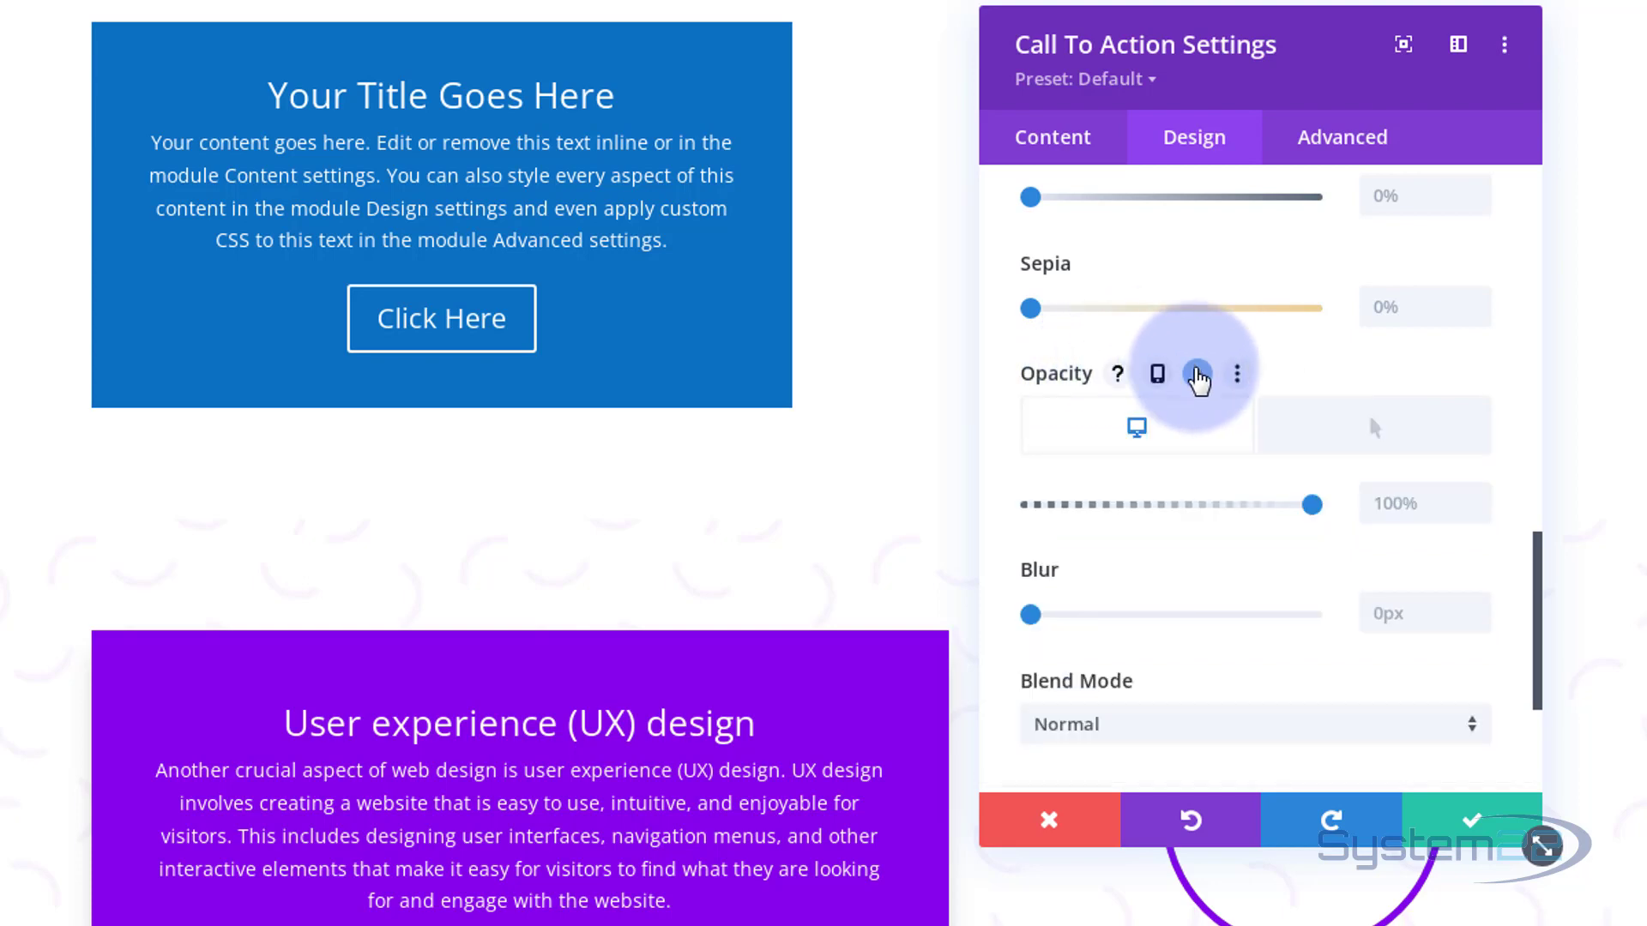
mouse_move(1136, 427)
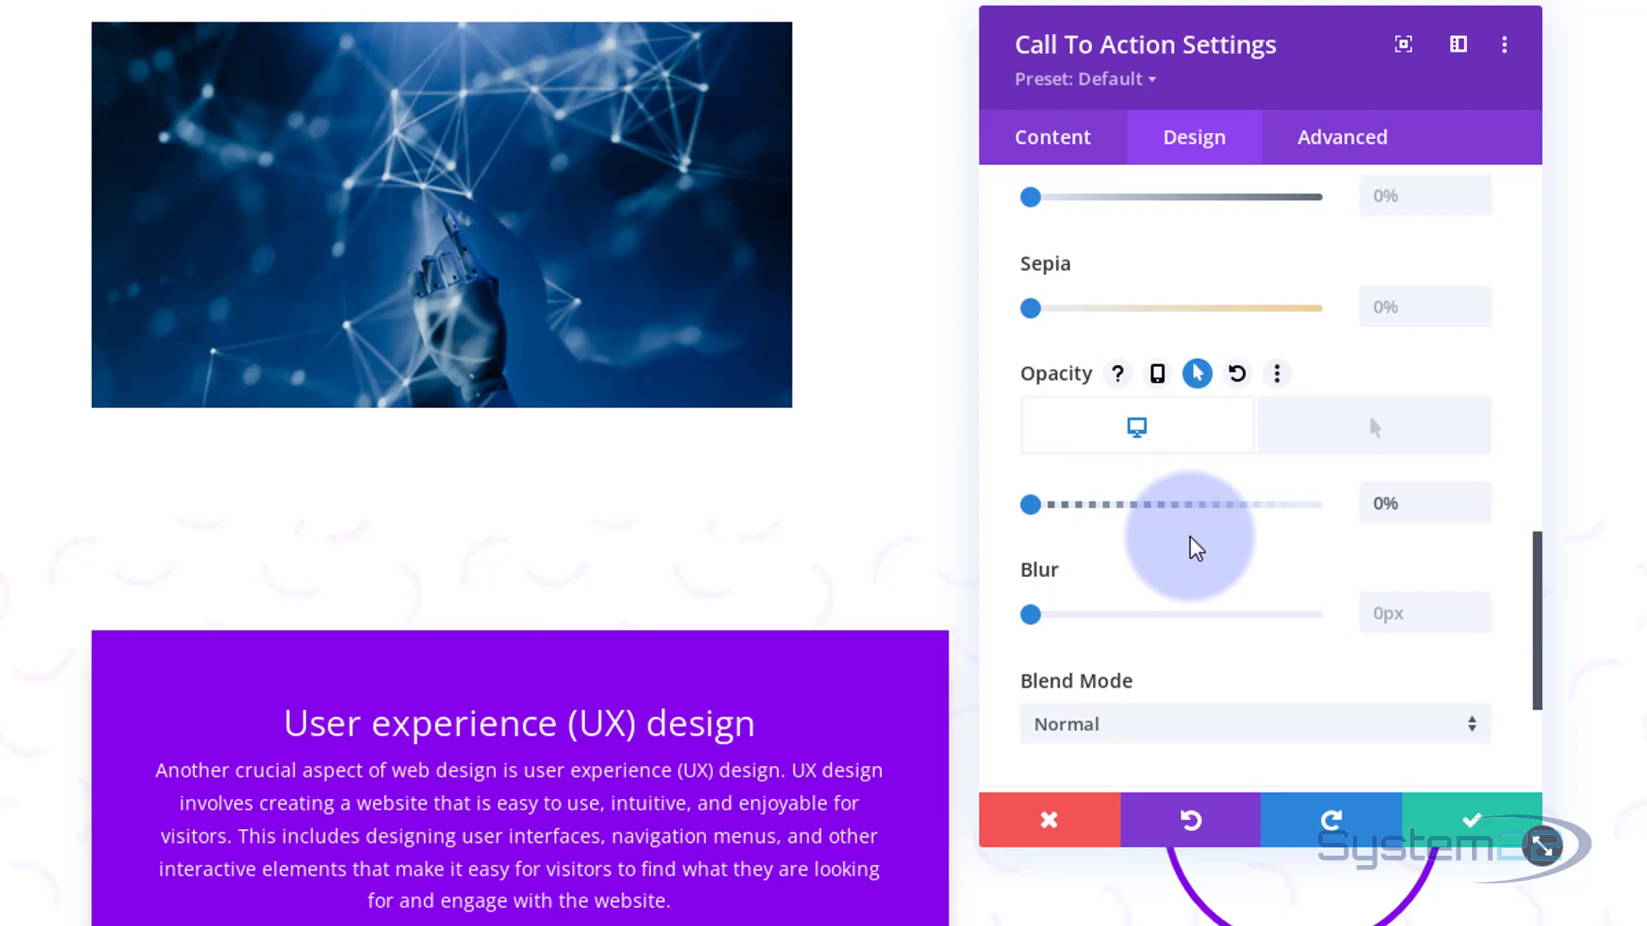
mouse_move(1373, 427)
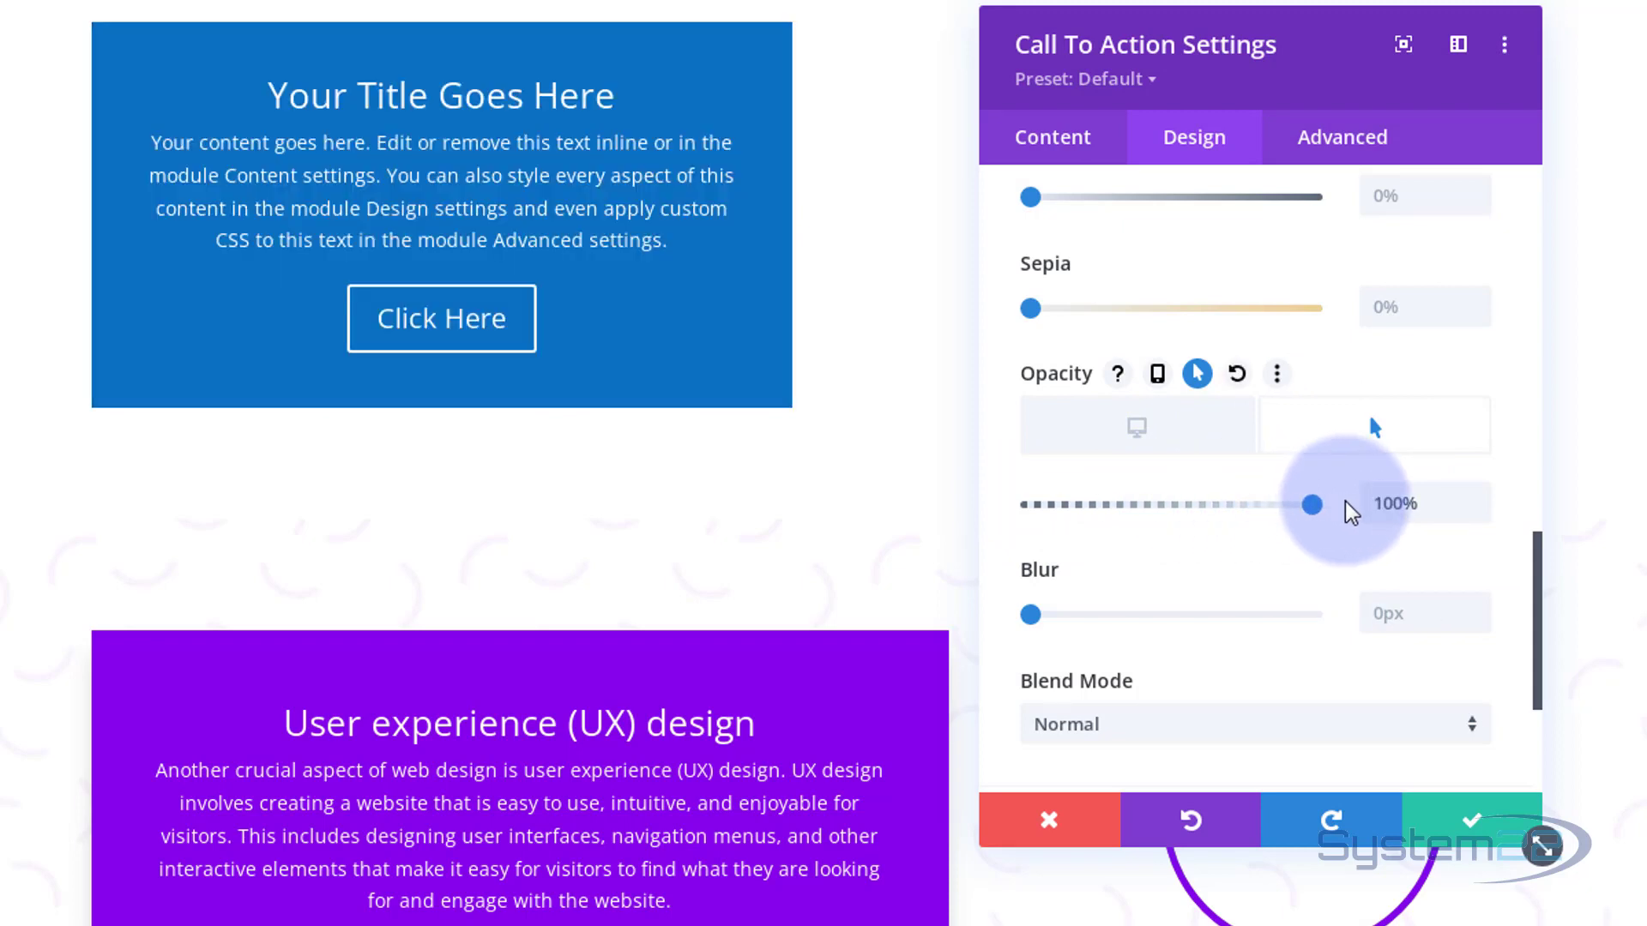
mouse_move(1135, 427)
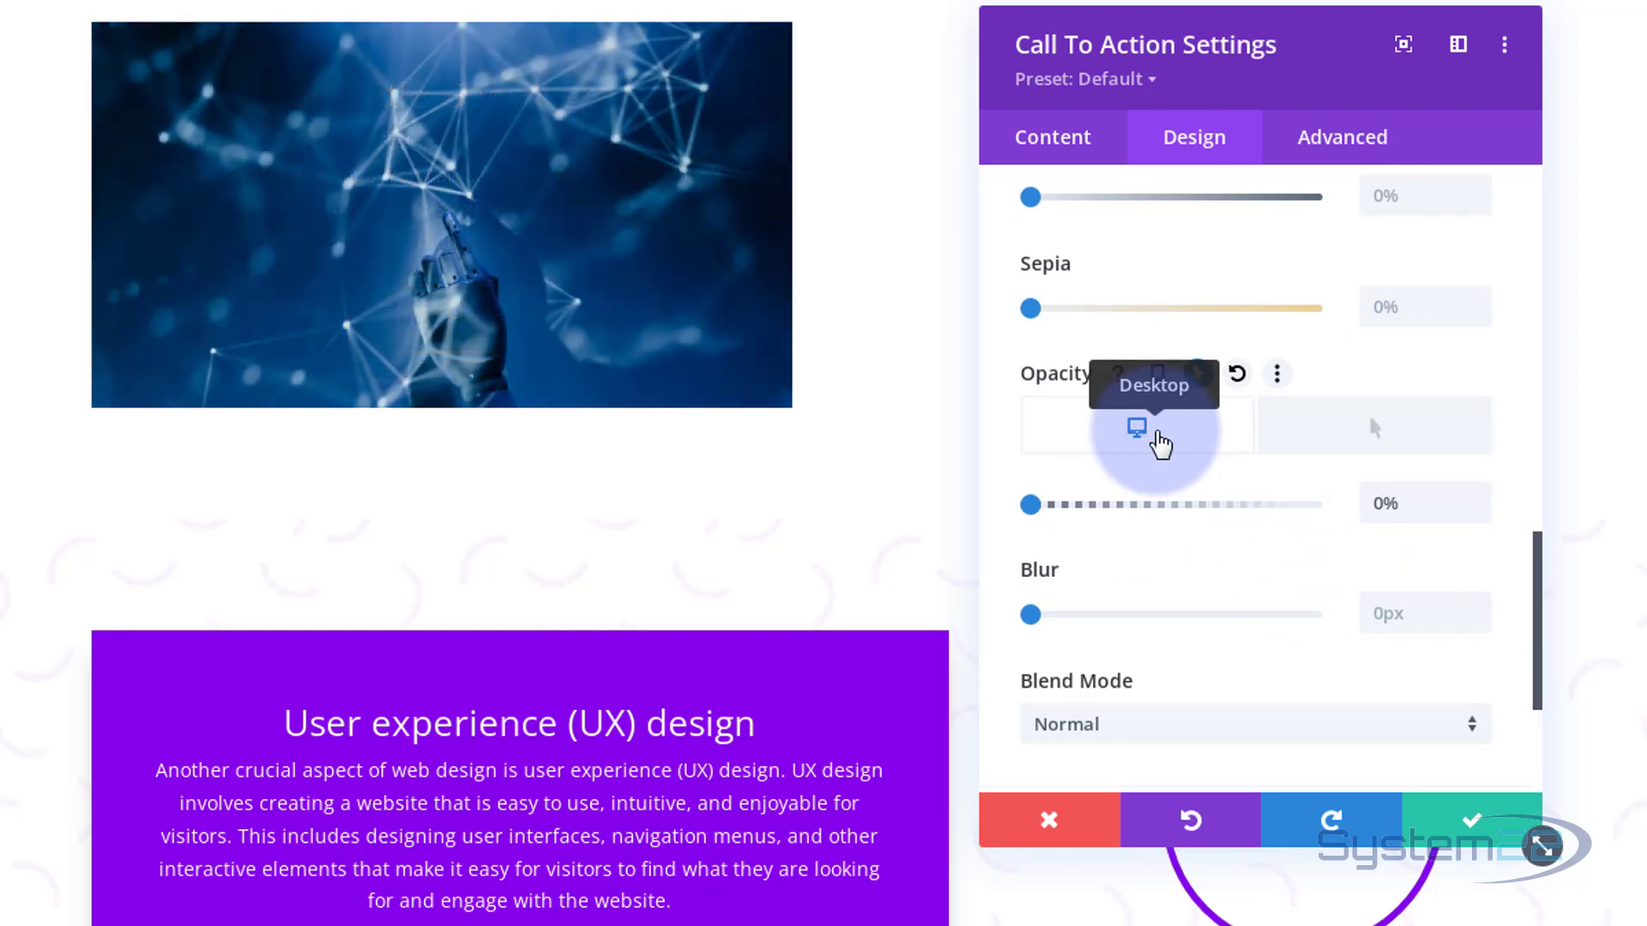
click(1373, 426)
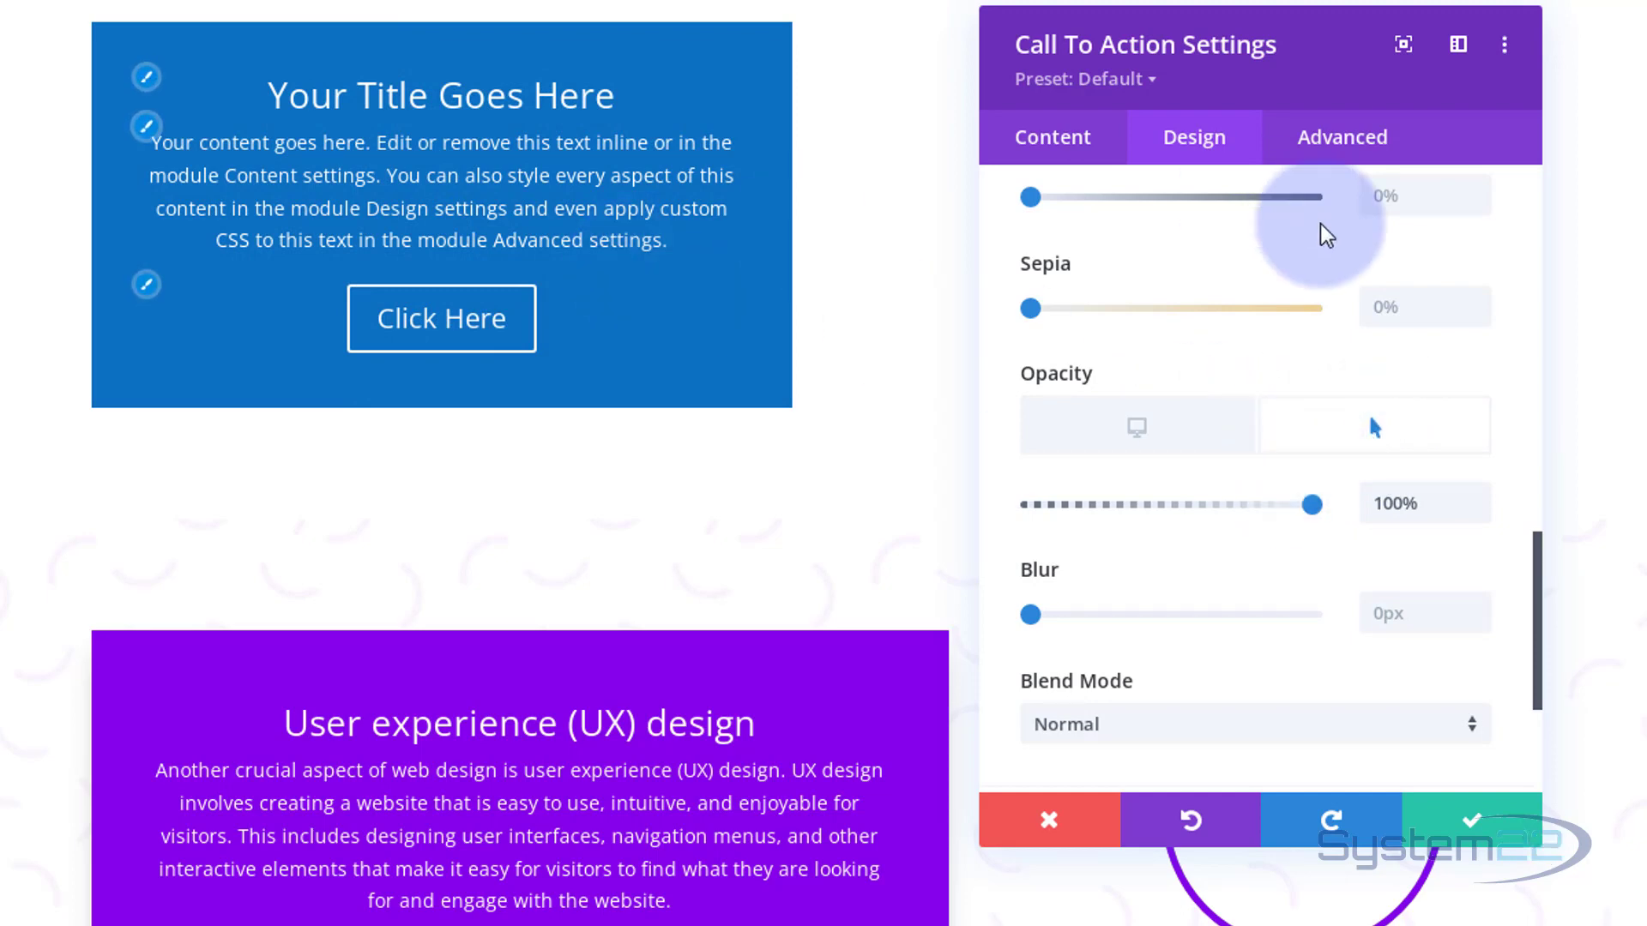
mouse_move(1242, 359)
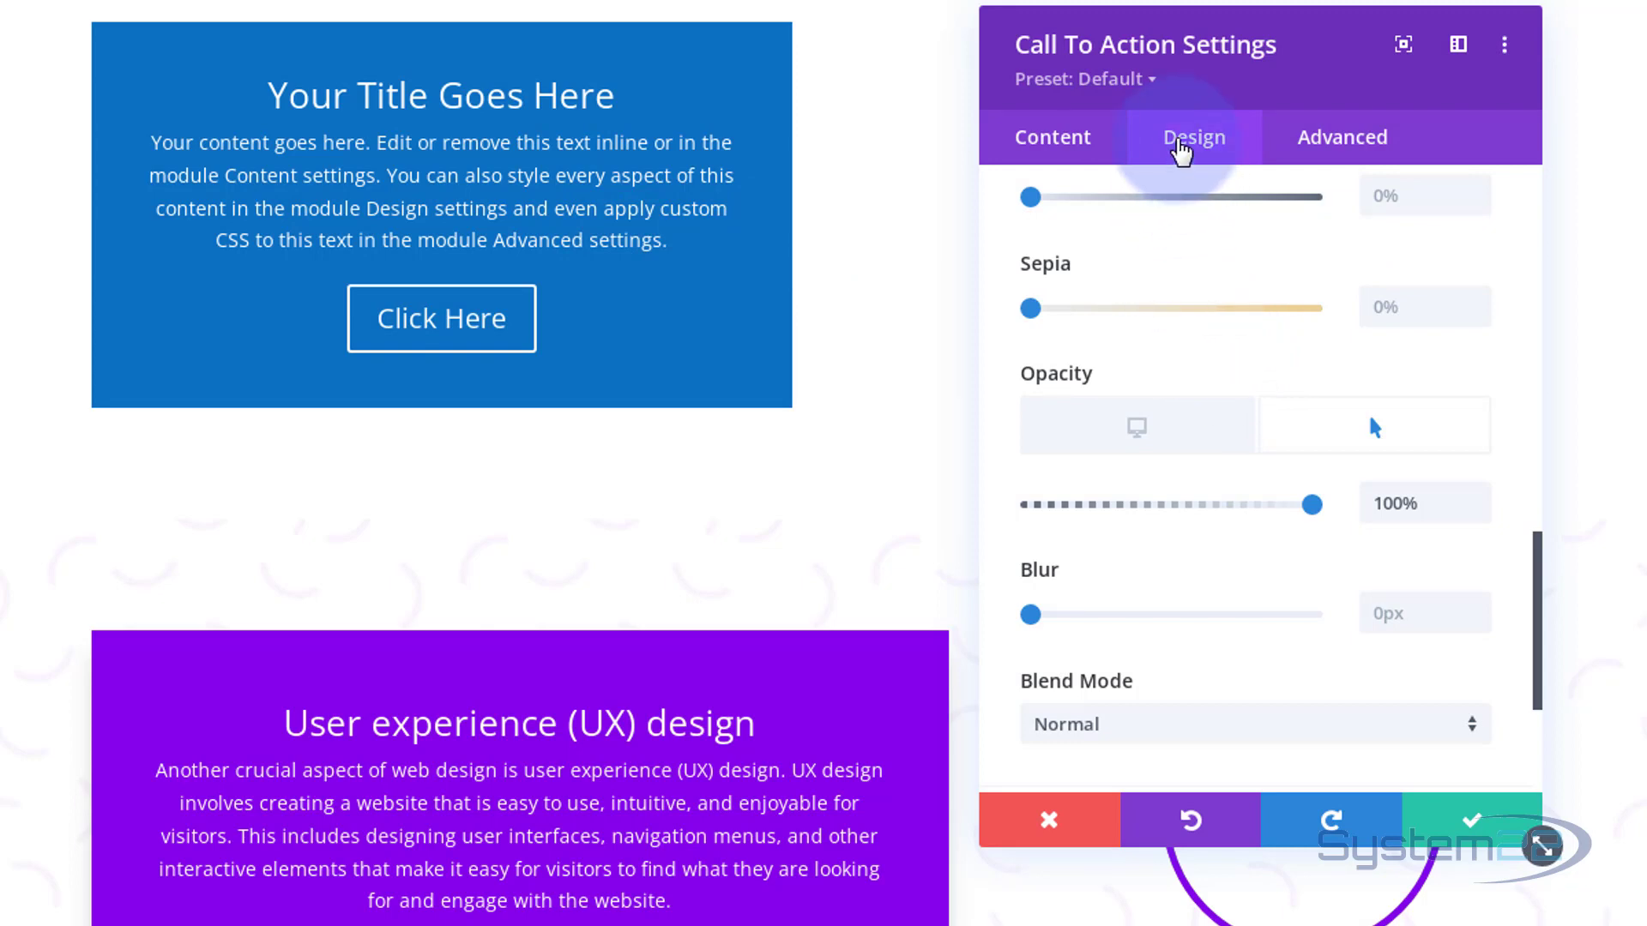
- Set the module's transition to 1000ms duration with the Ease-In-Out speed curve
click(1341, 137)
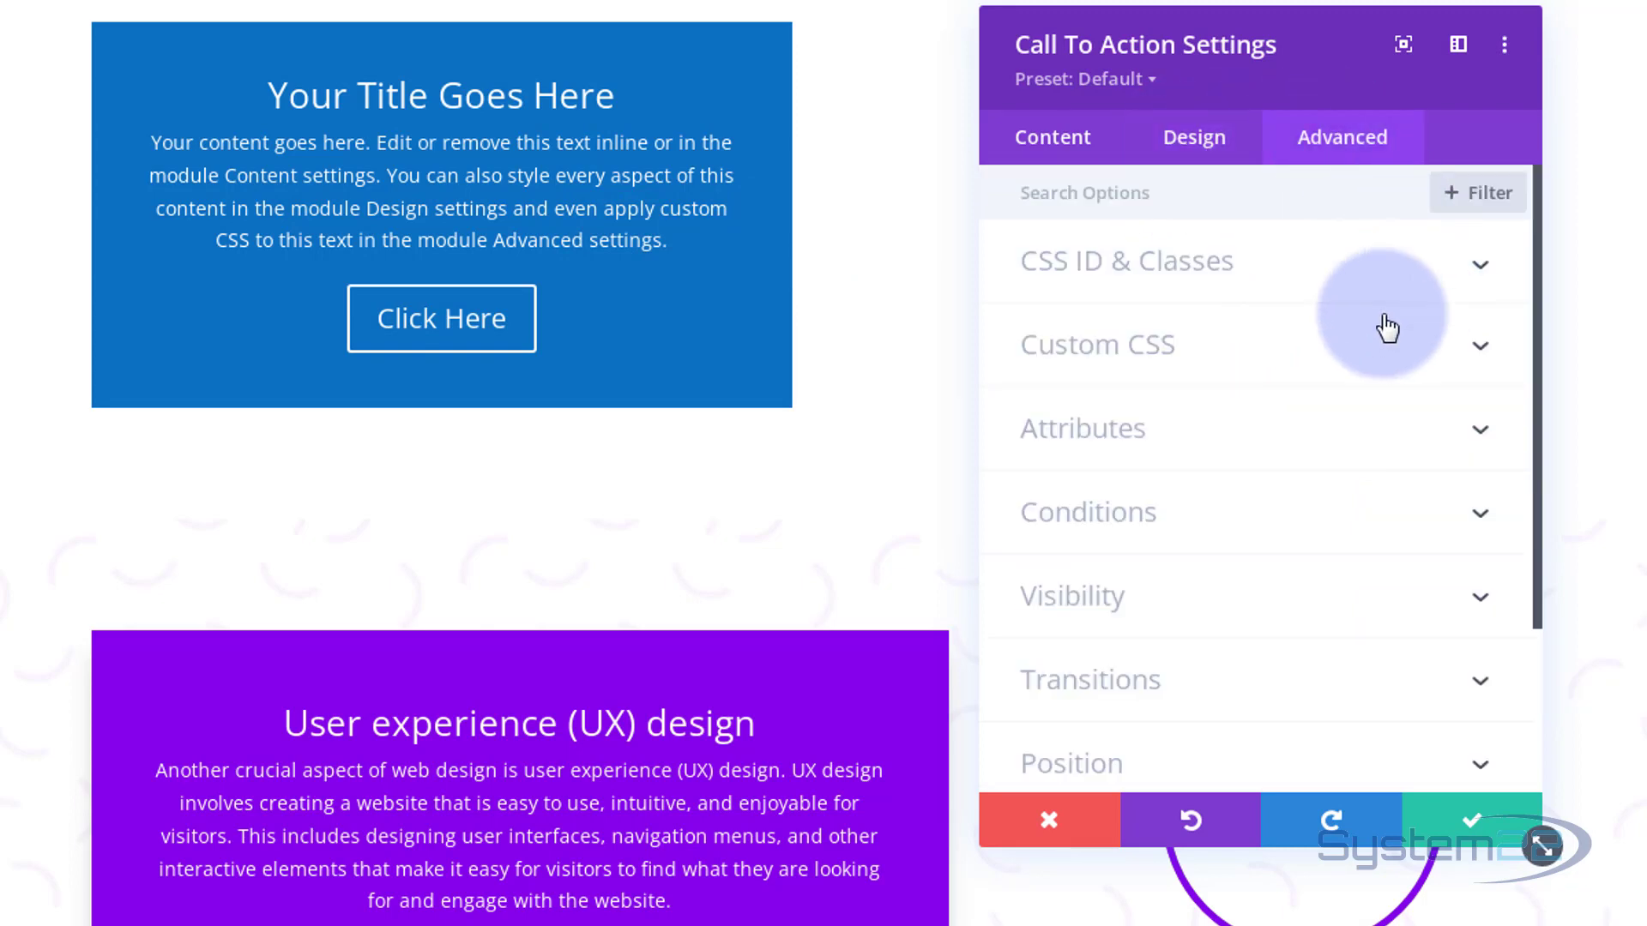
click(1089, 679)
text(1000)
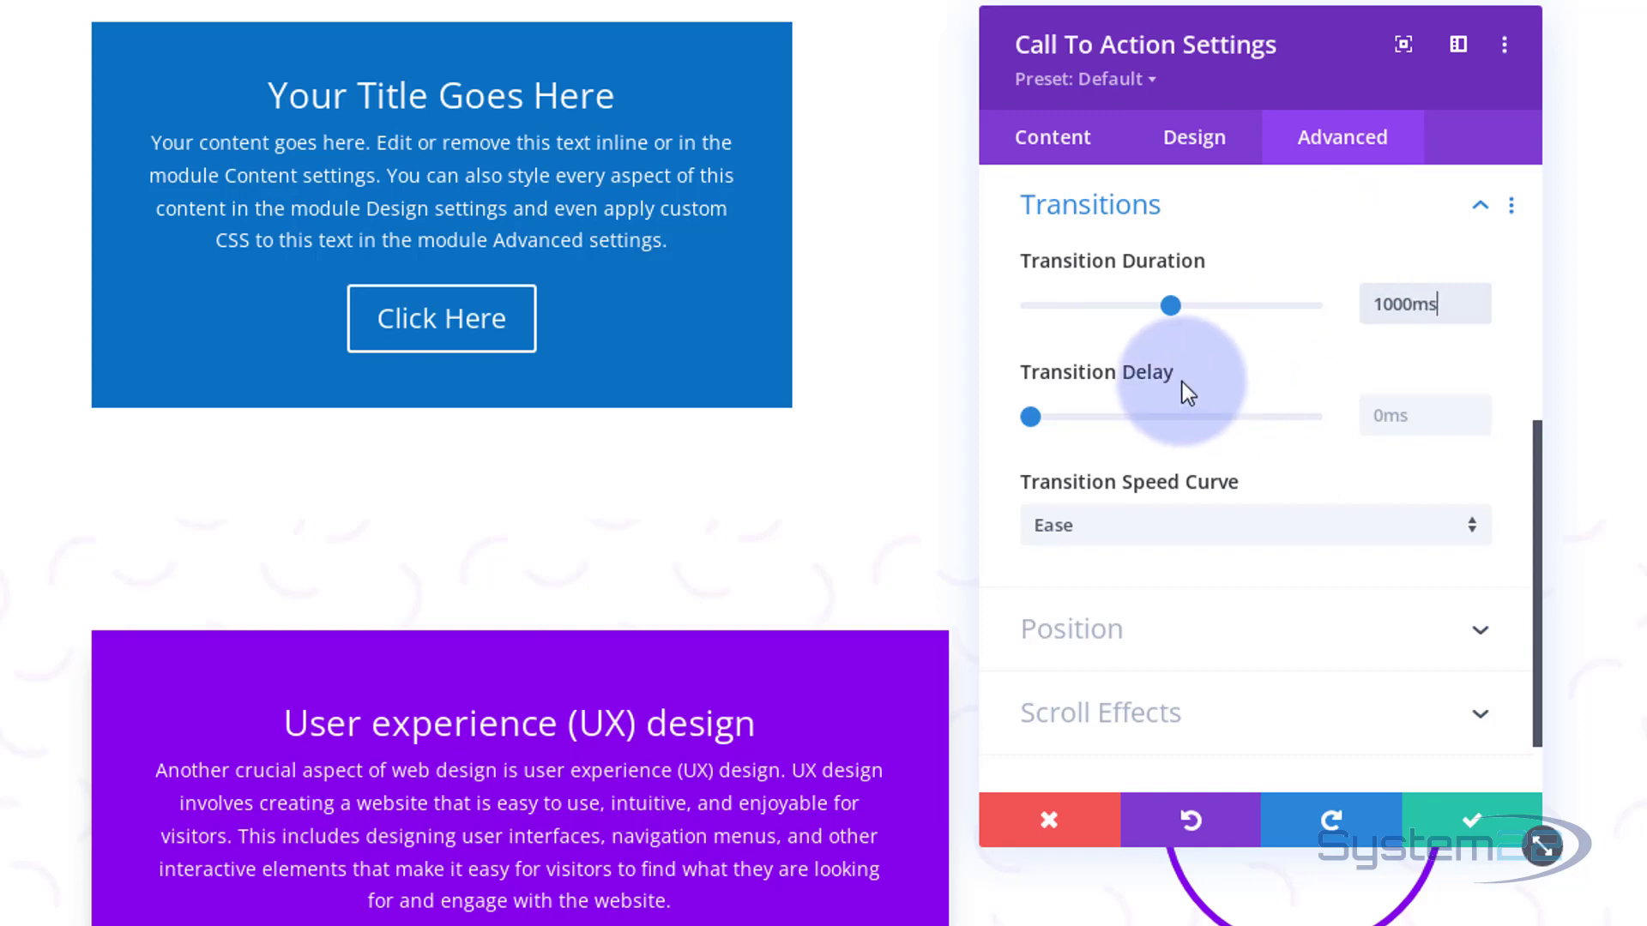
click(1252, 525)
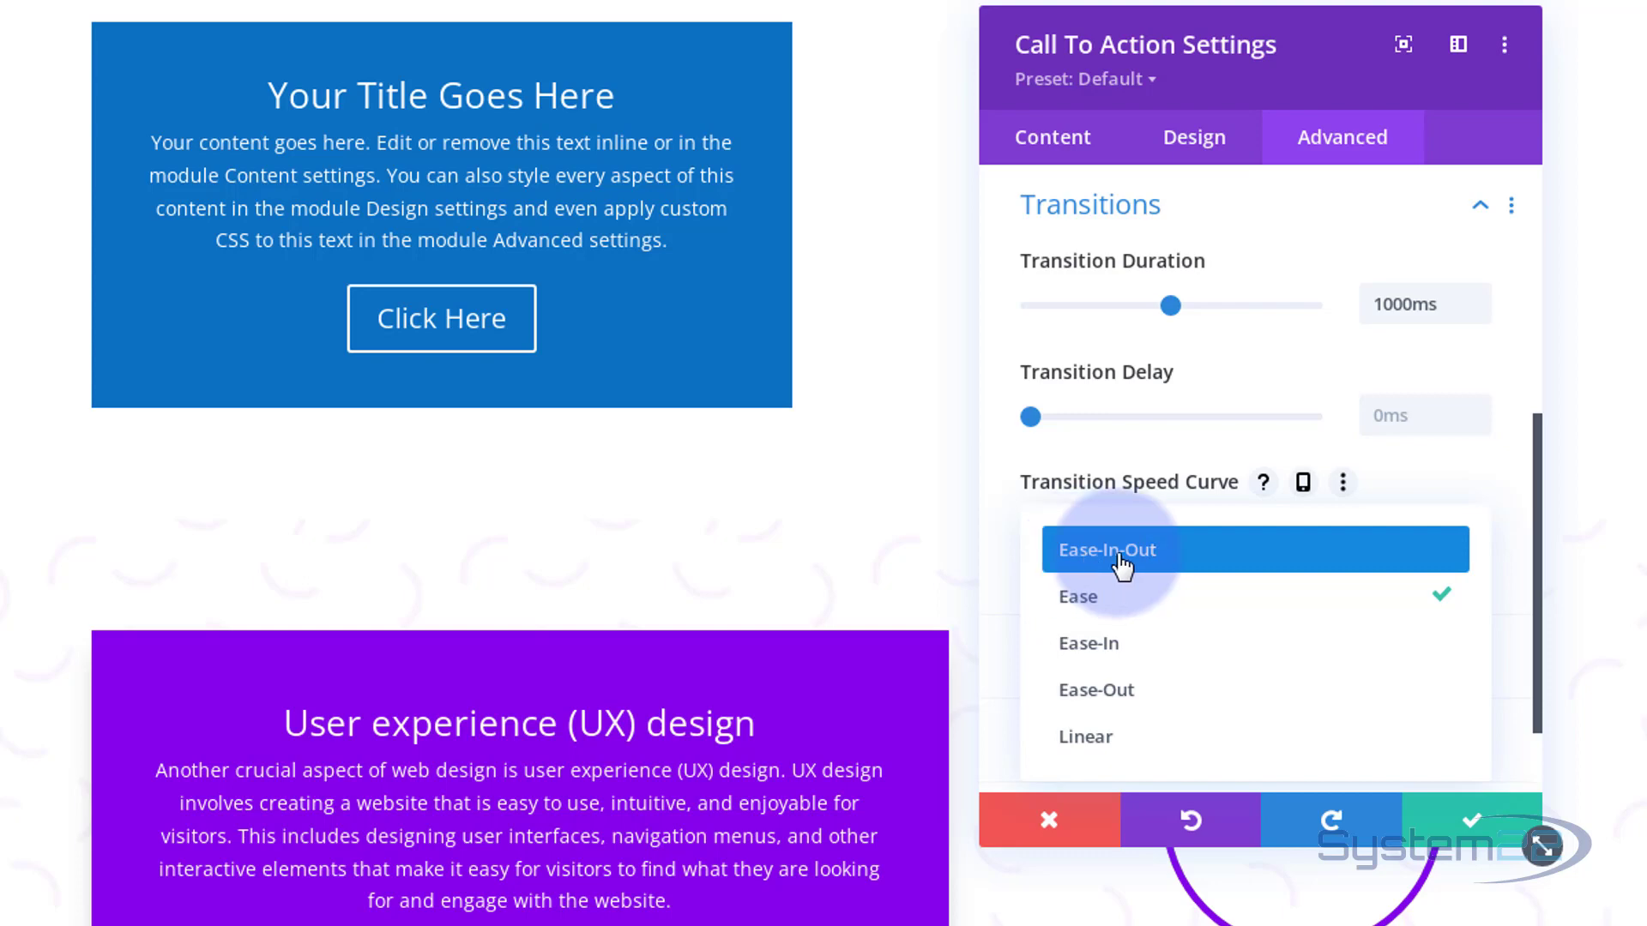
click(1107, 549)
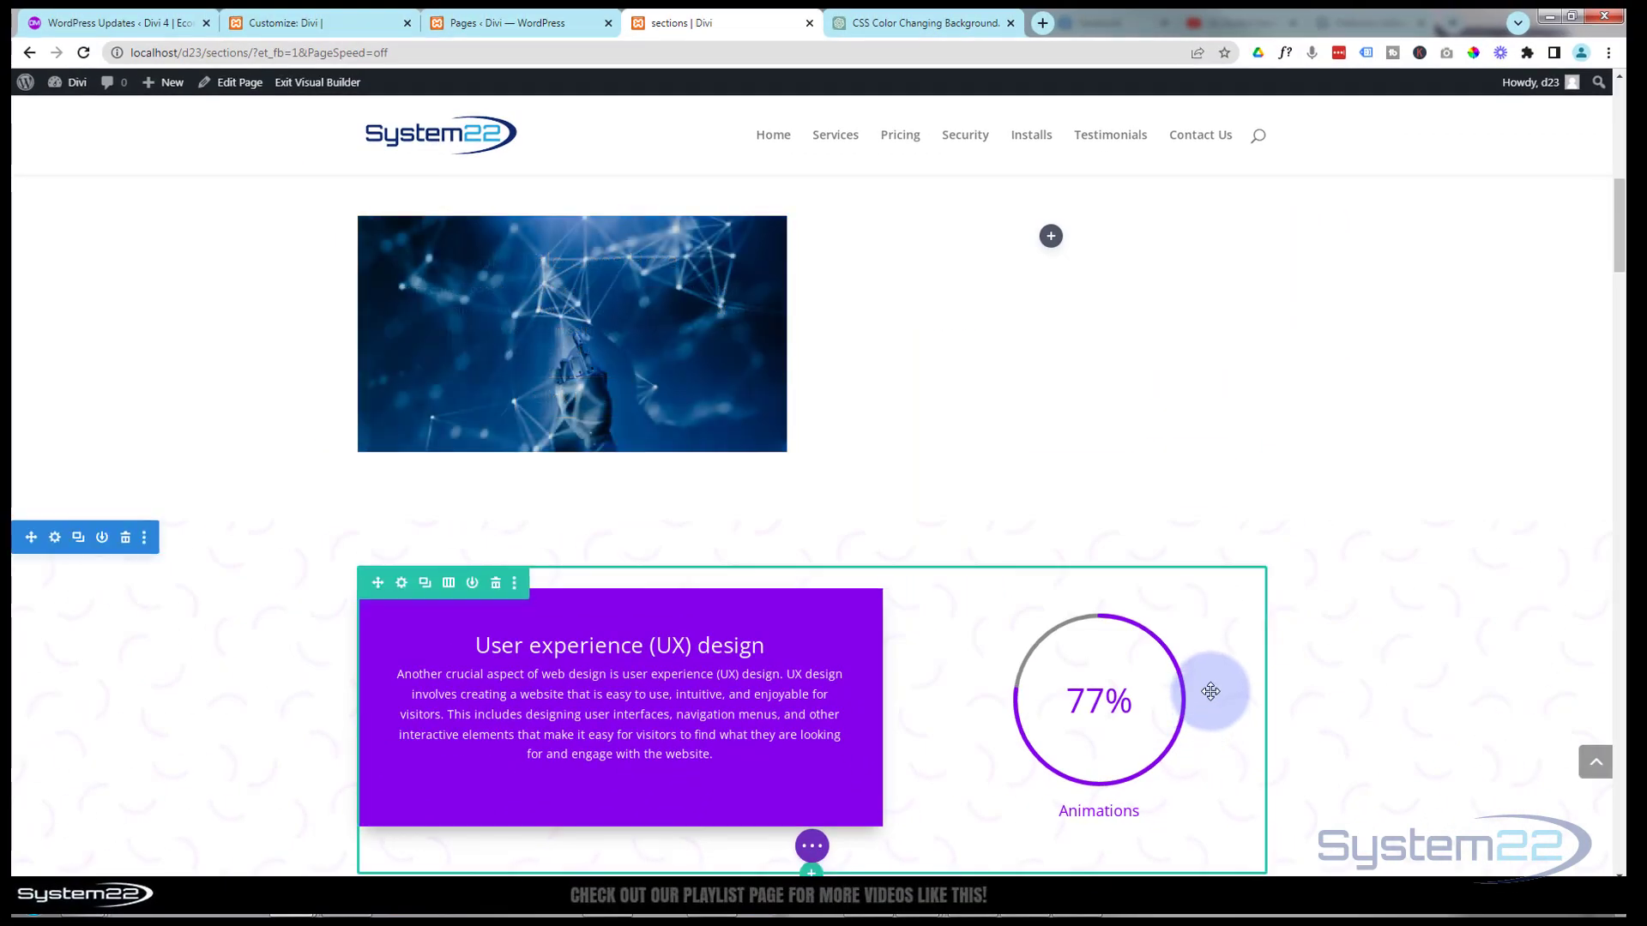
- Save the page from the builder's bottom bar and exit the visual builder
click(811, 845)
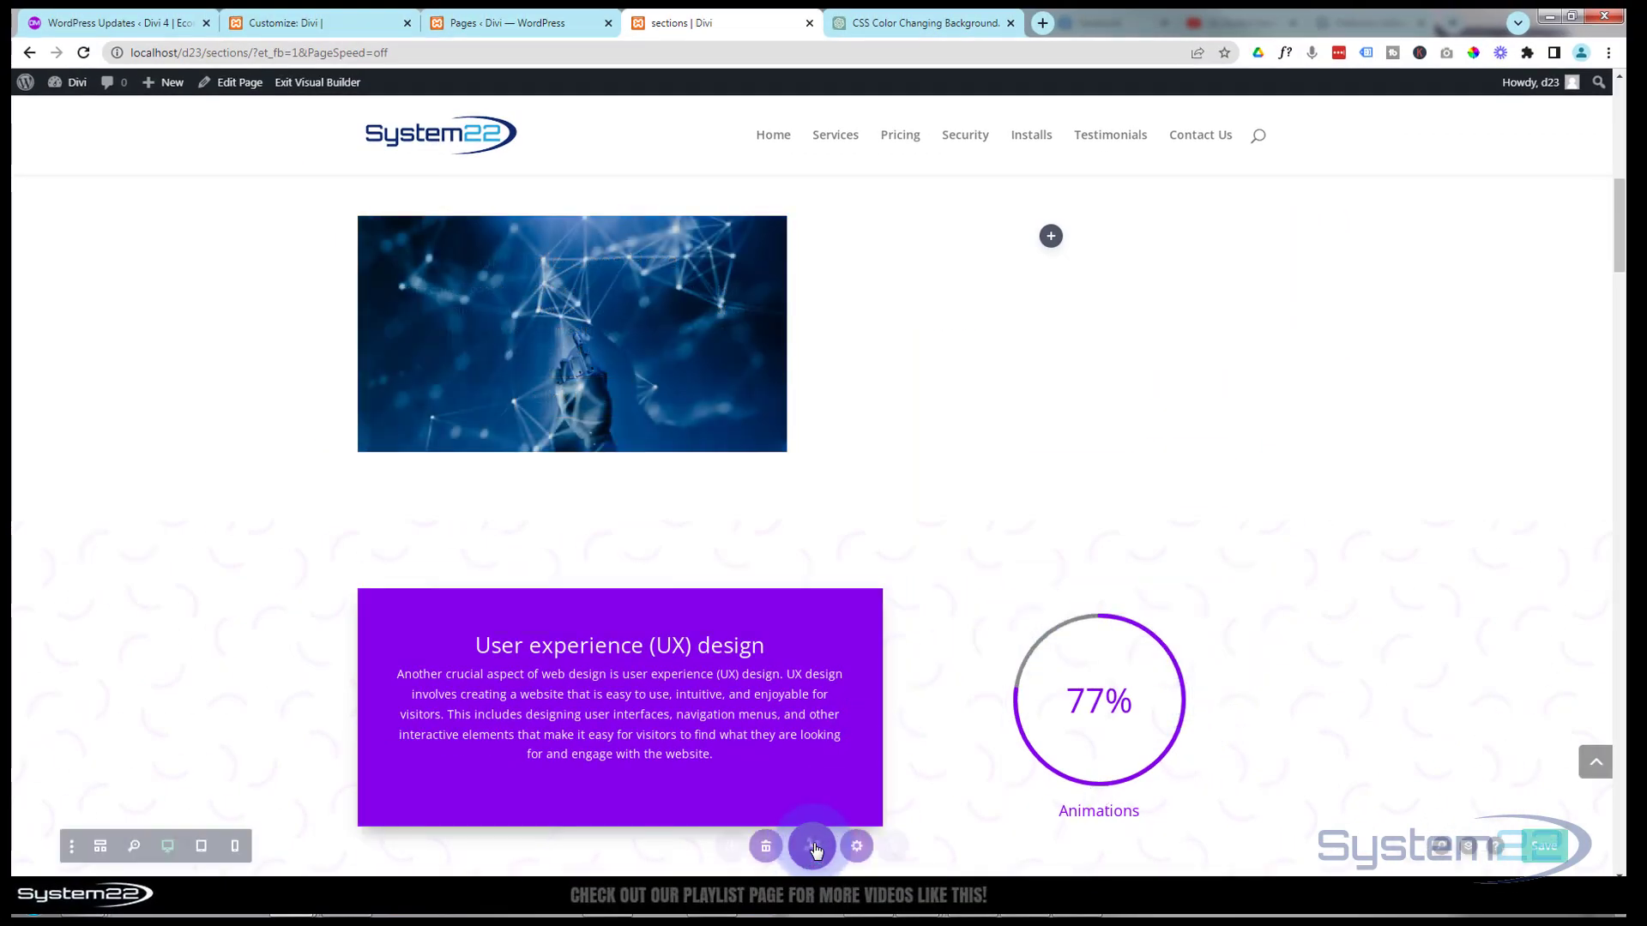
click(813, 846)
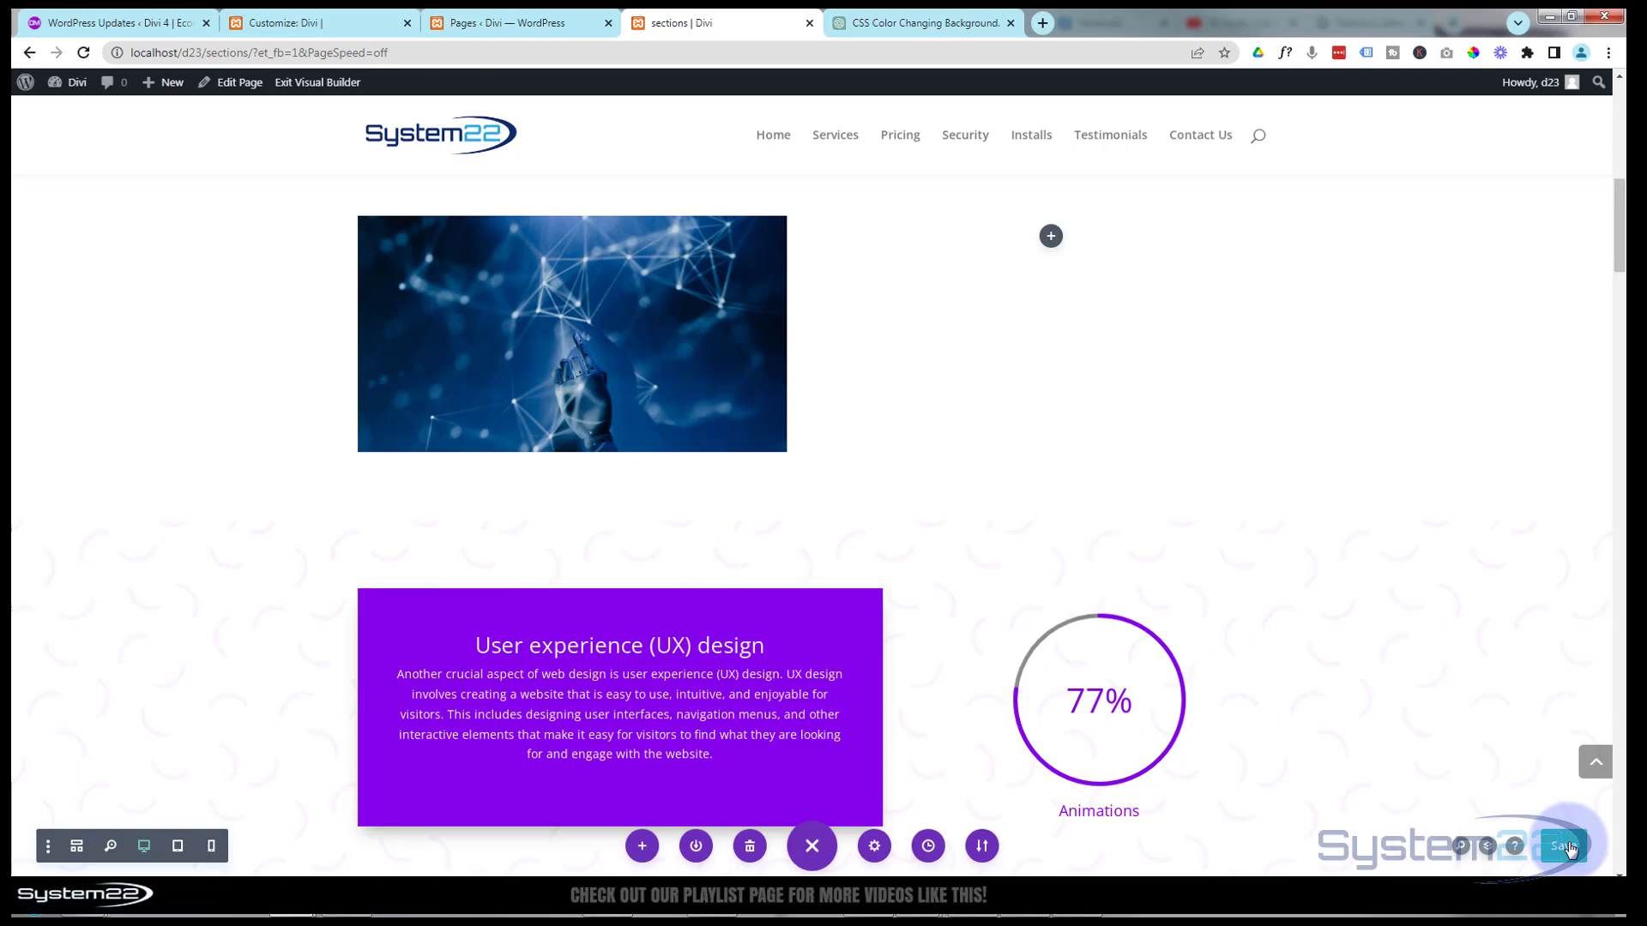
click(1564, 846)
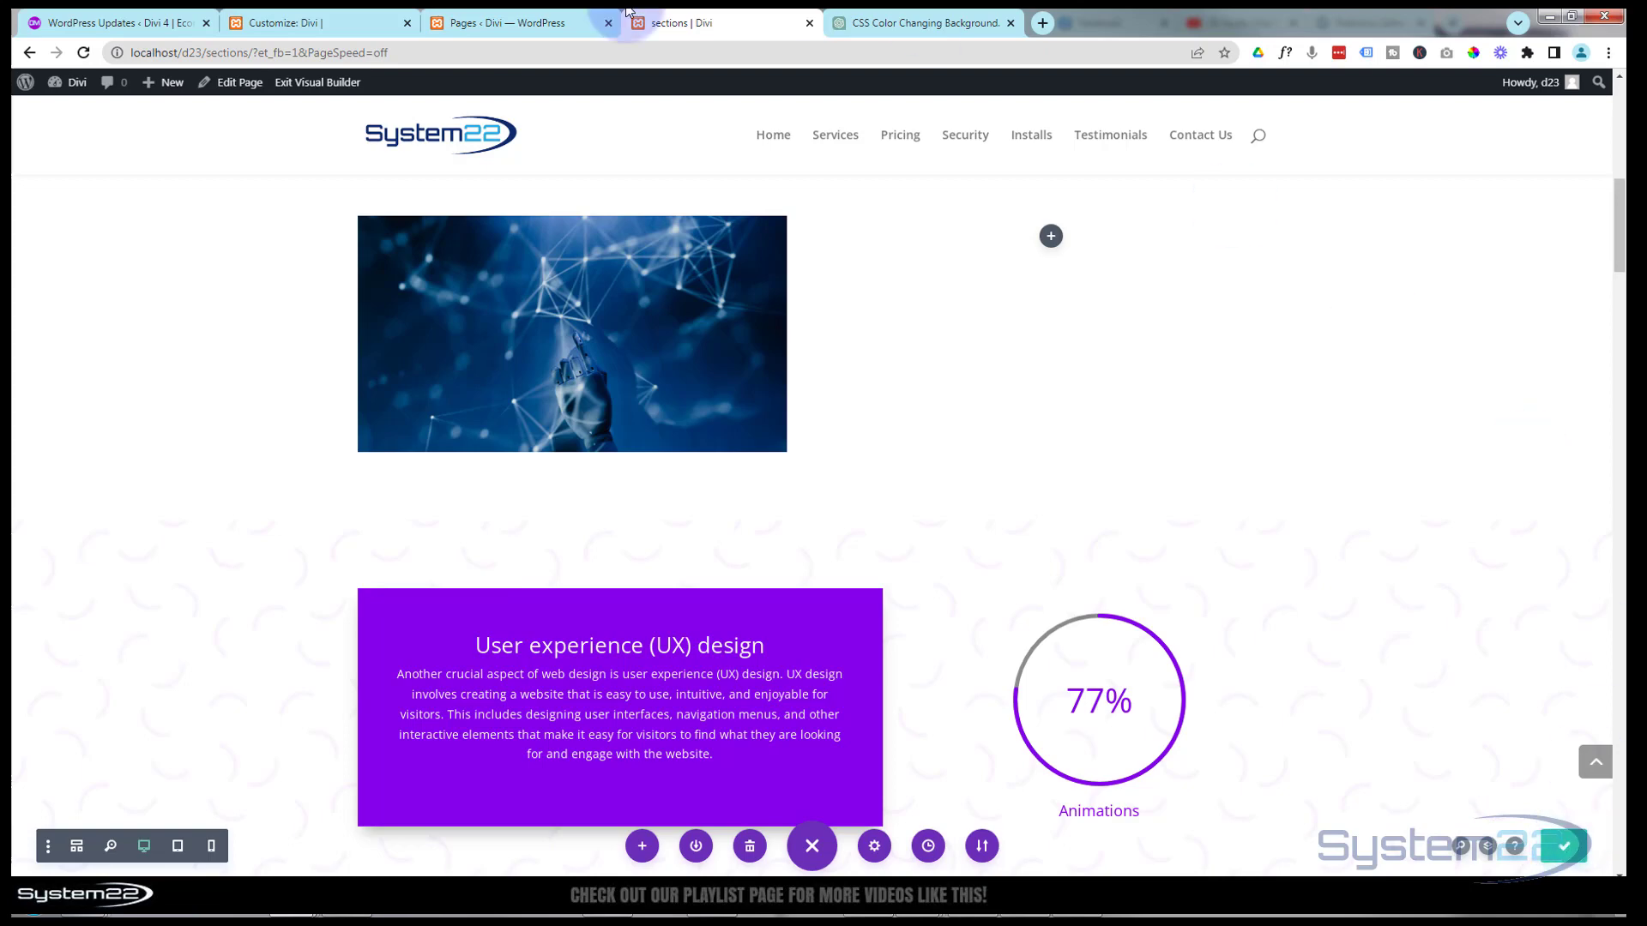
click(317, 82)
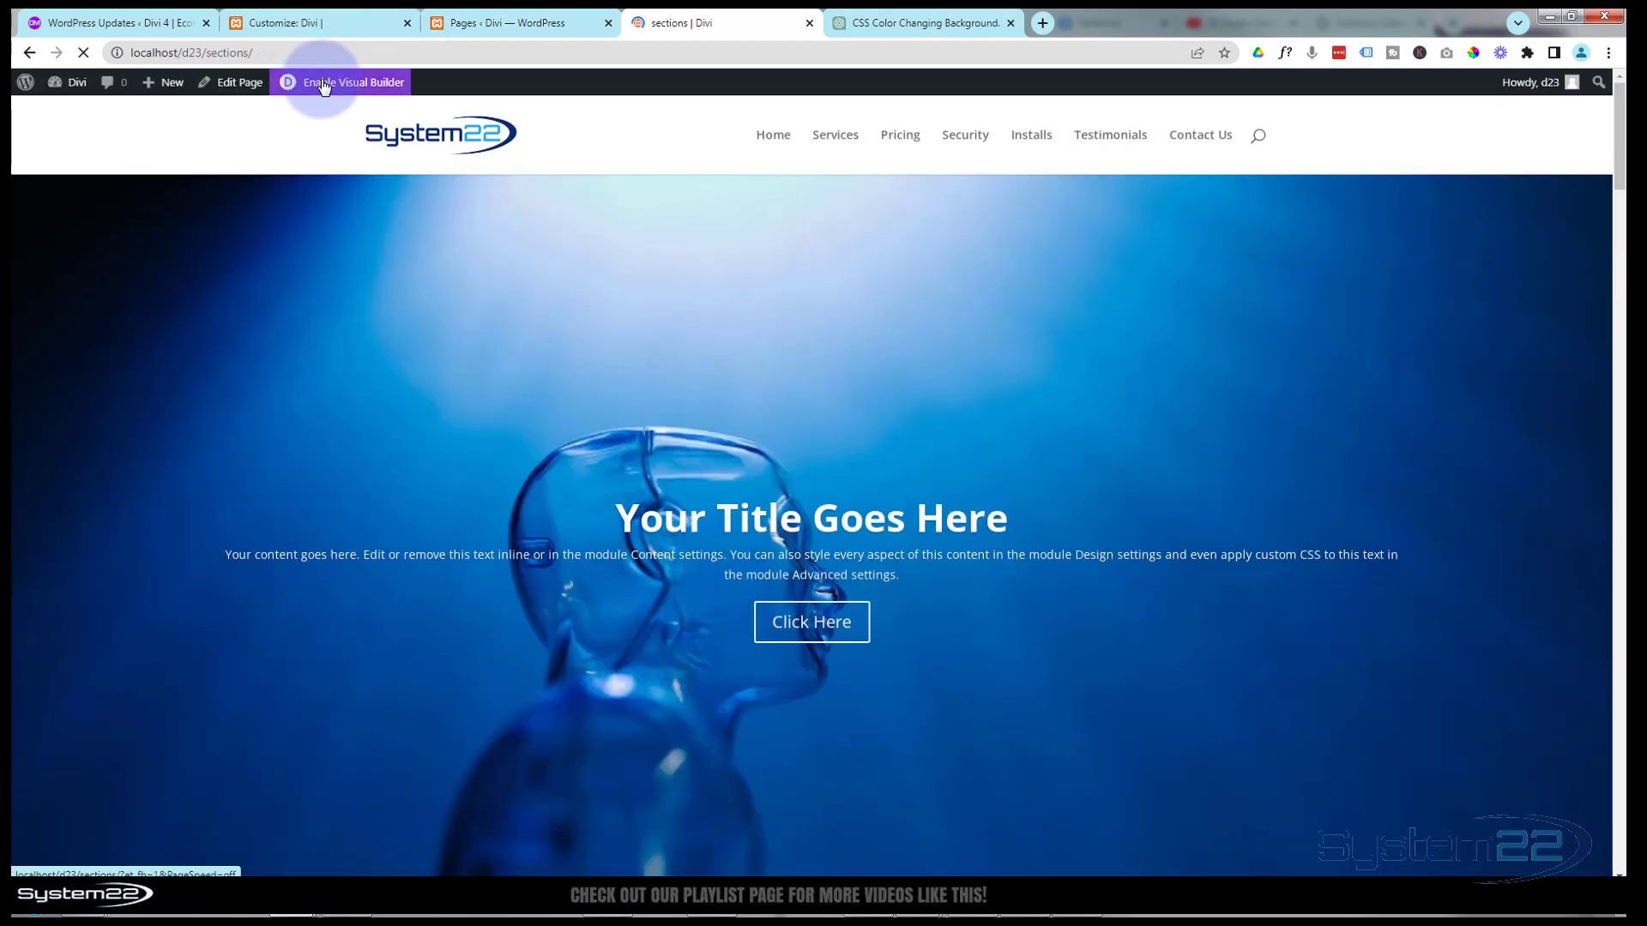
- Scroll the live page down to the row with the network-image column
scroll(down, 3)
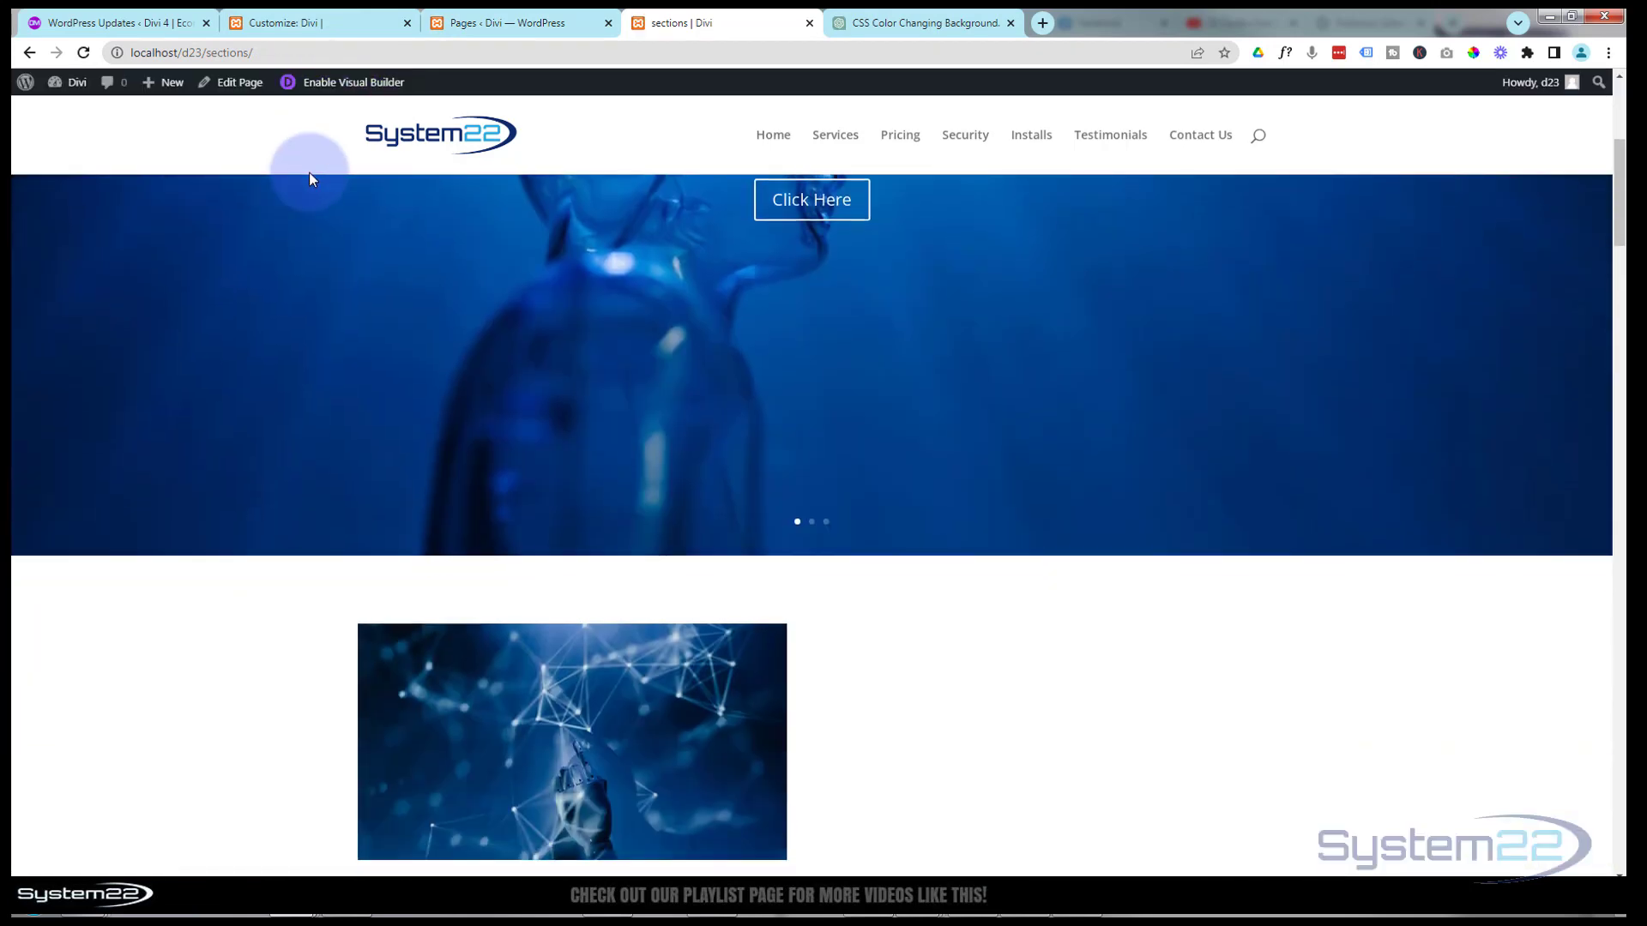
scroll(down, 3)
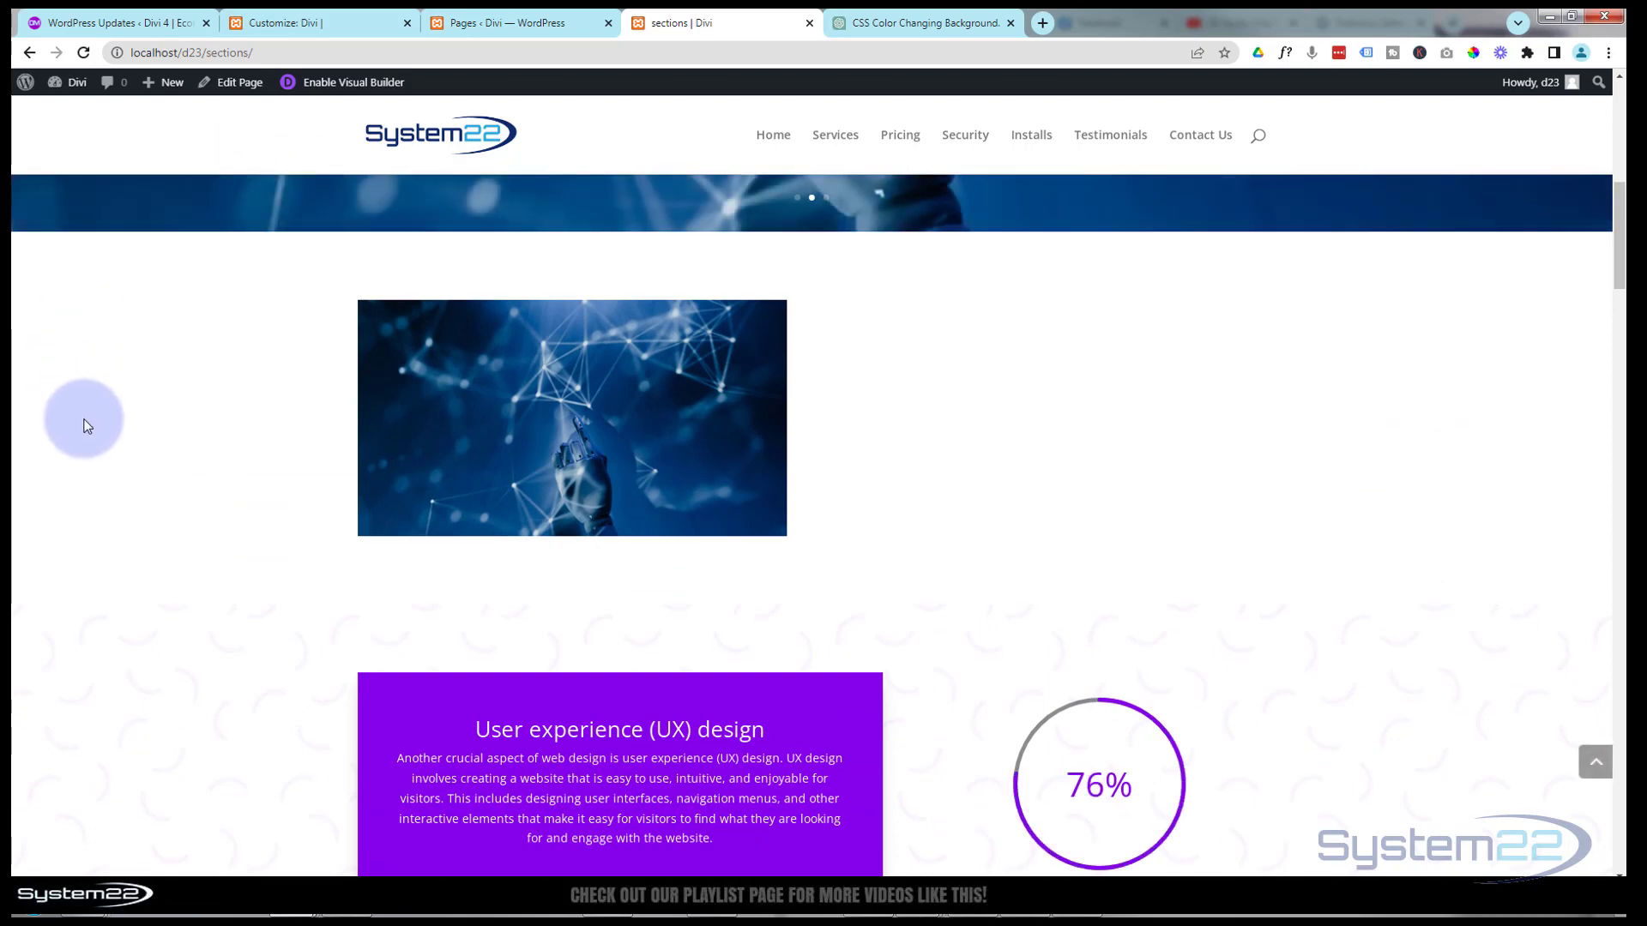
mouse_move(227, 464)
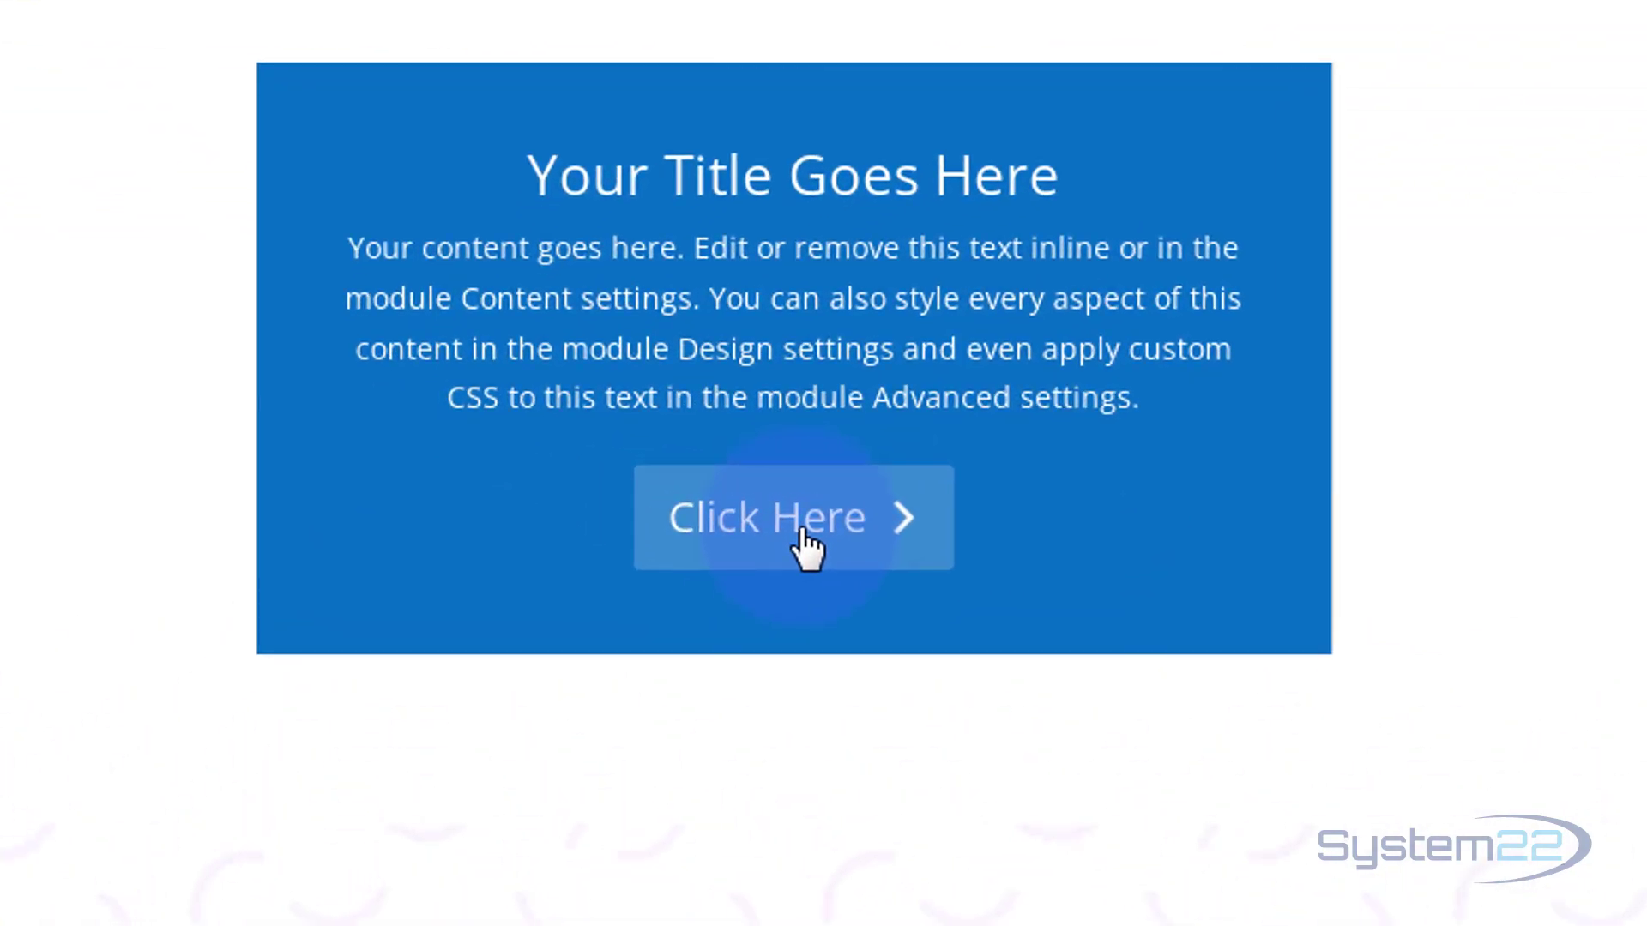
mouse_move(688, 440)
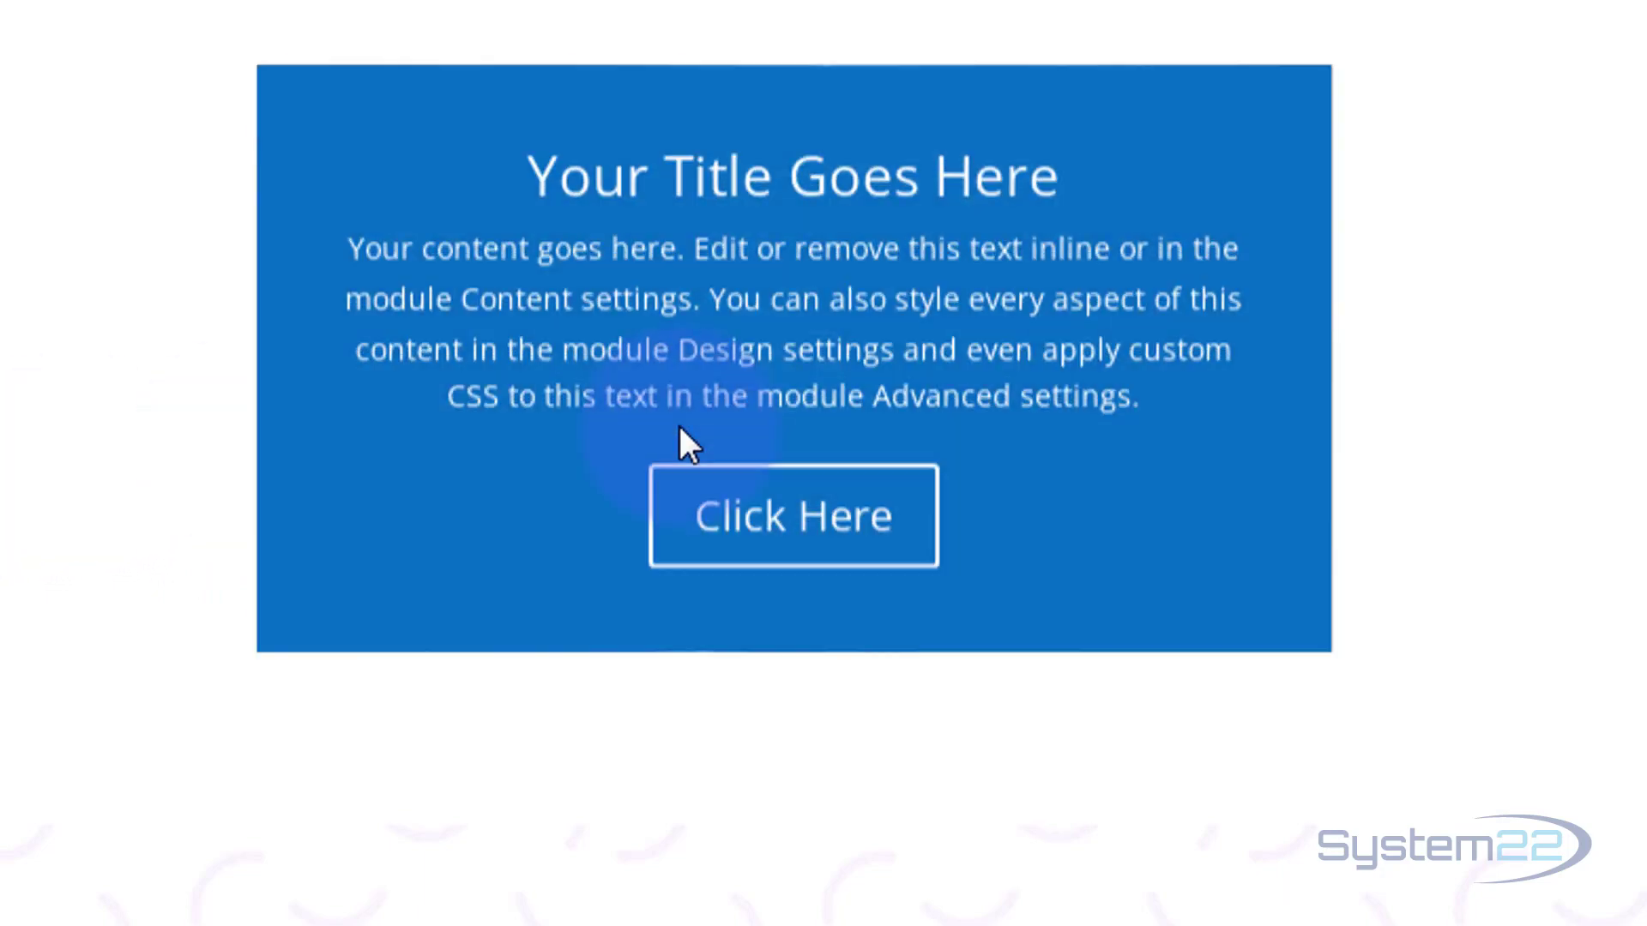
mouse_move(757, 494)
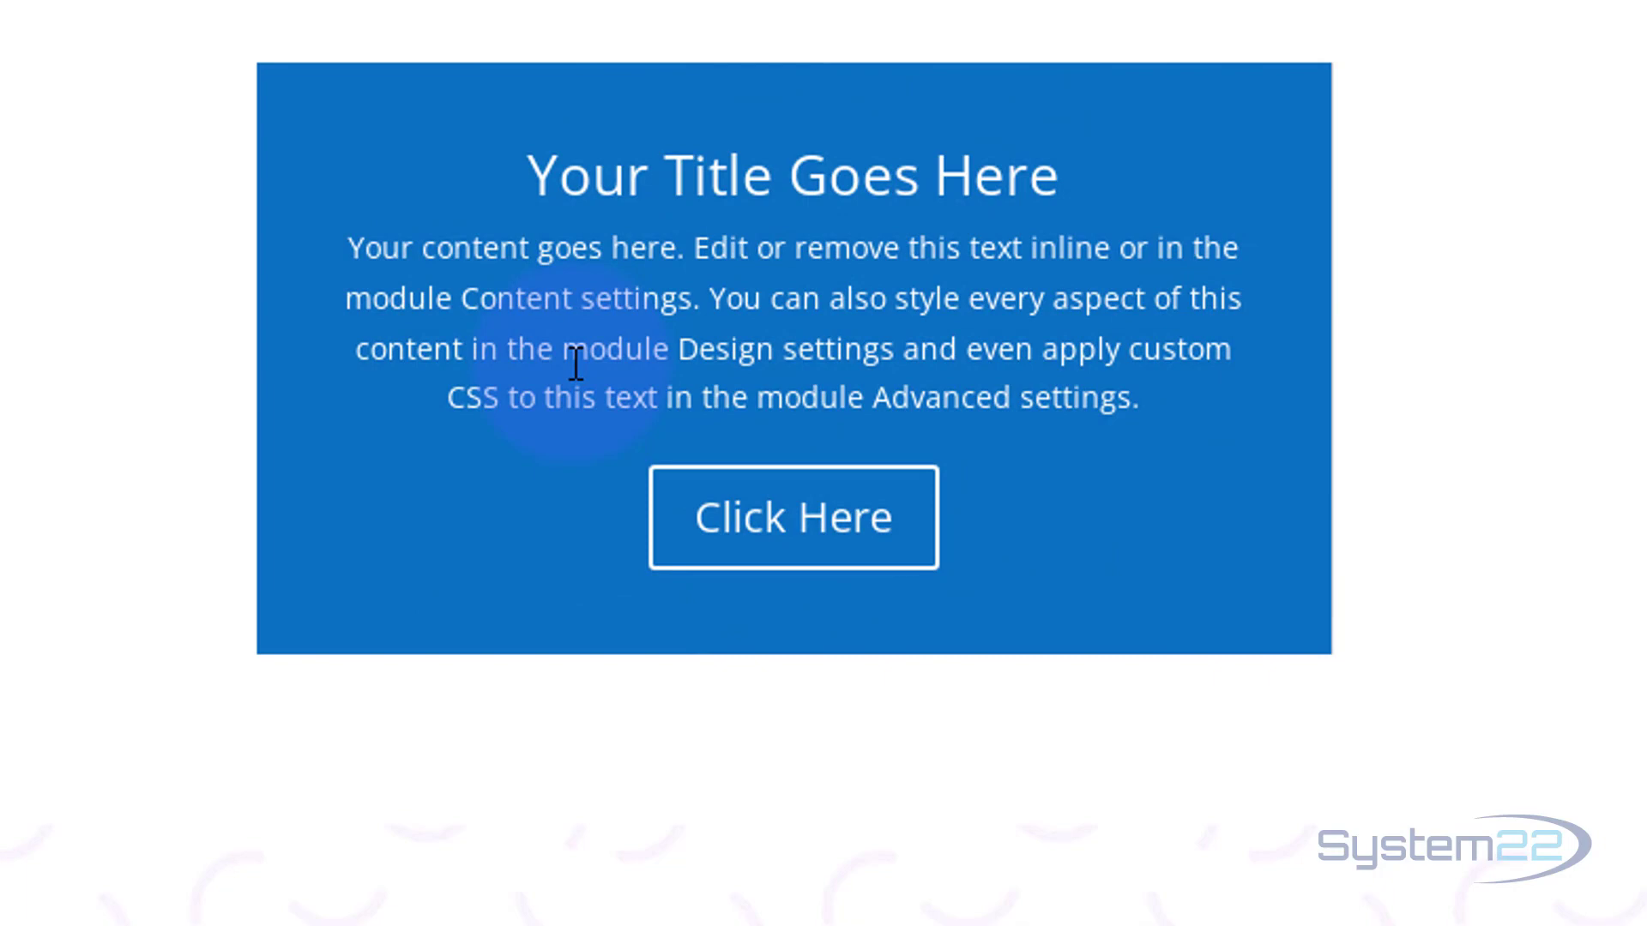
mouse_move(640, 347)
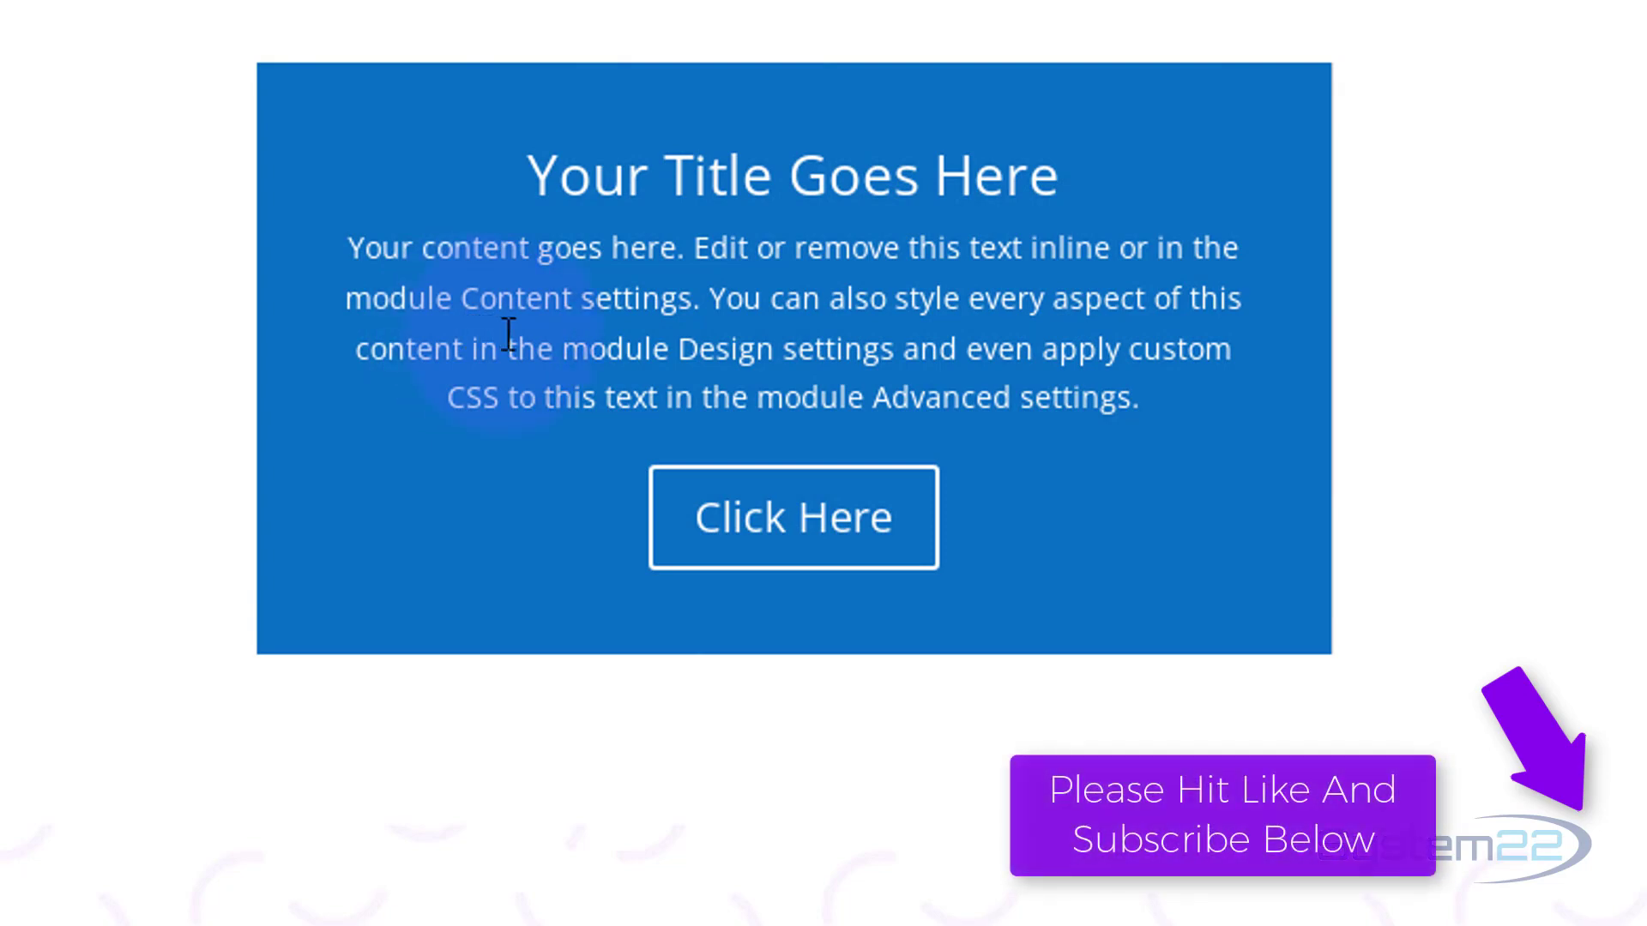
mouse_move(578, 347)
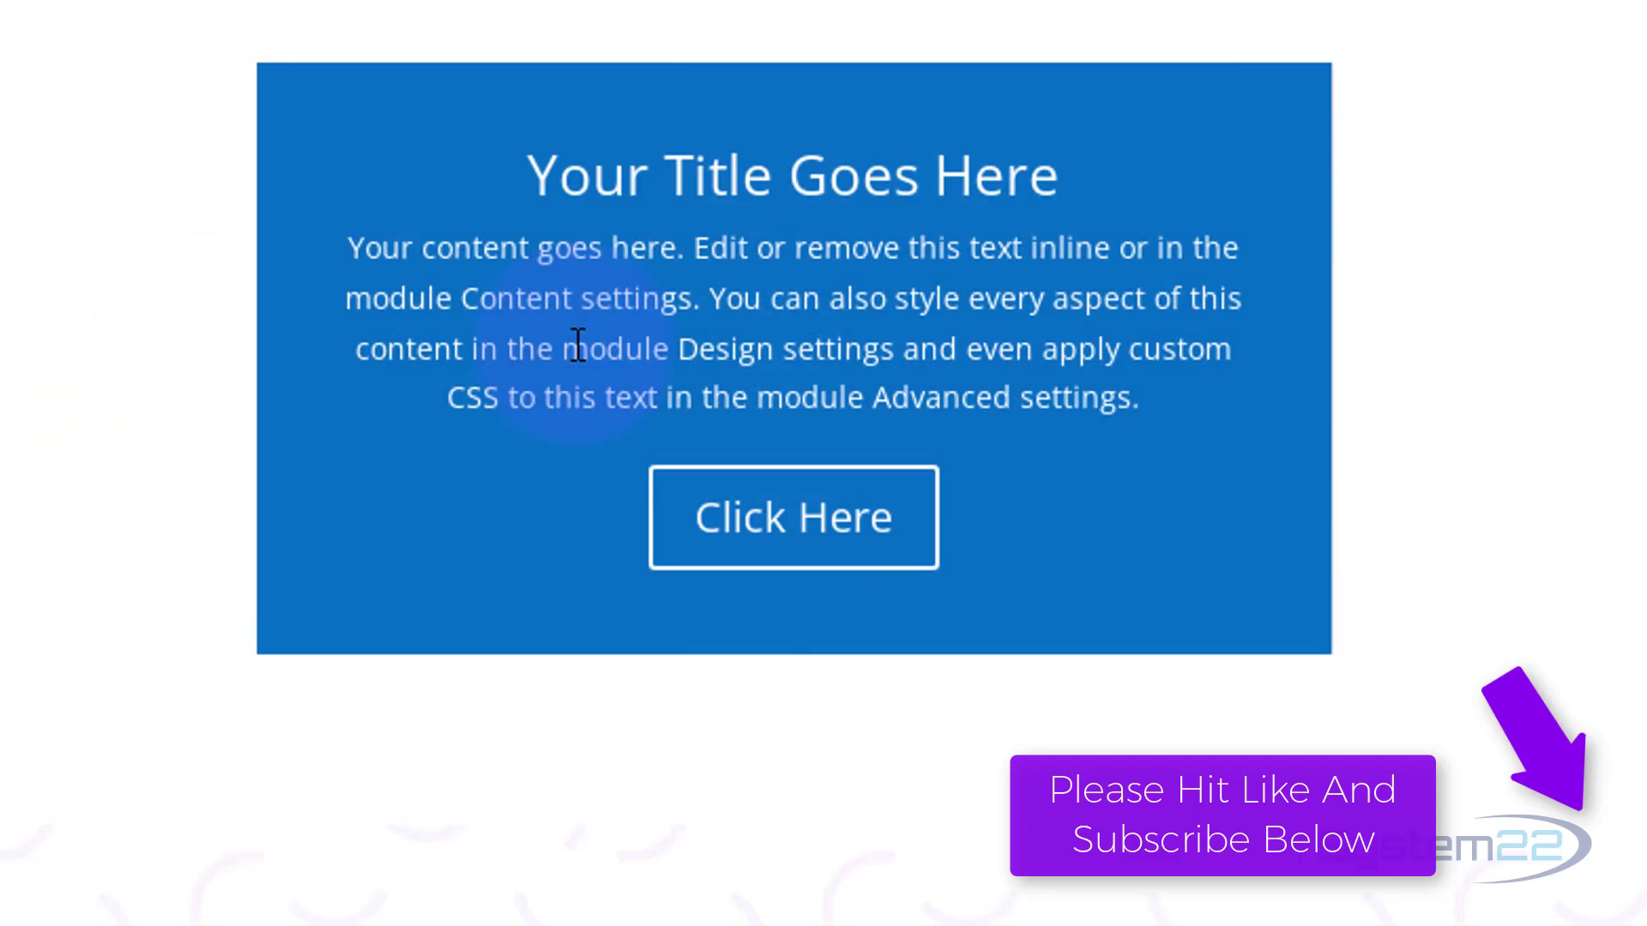
mouse_move(830, 494)
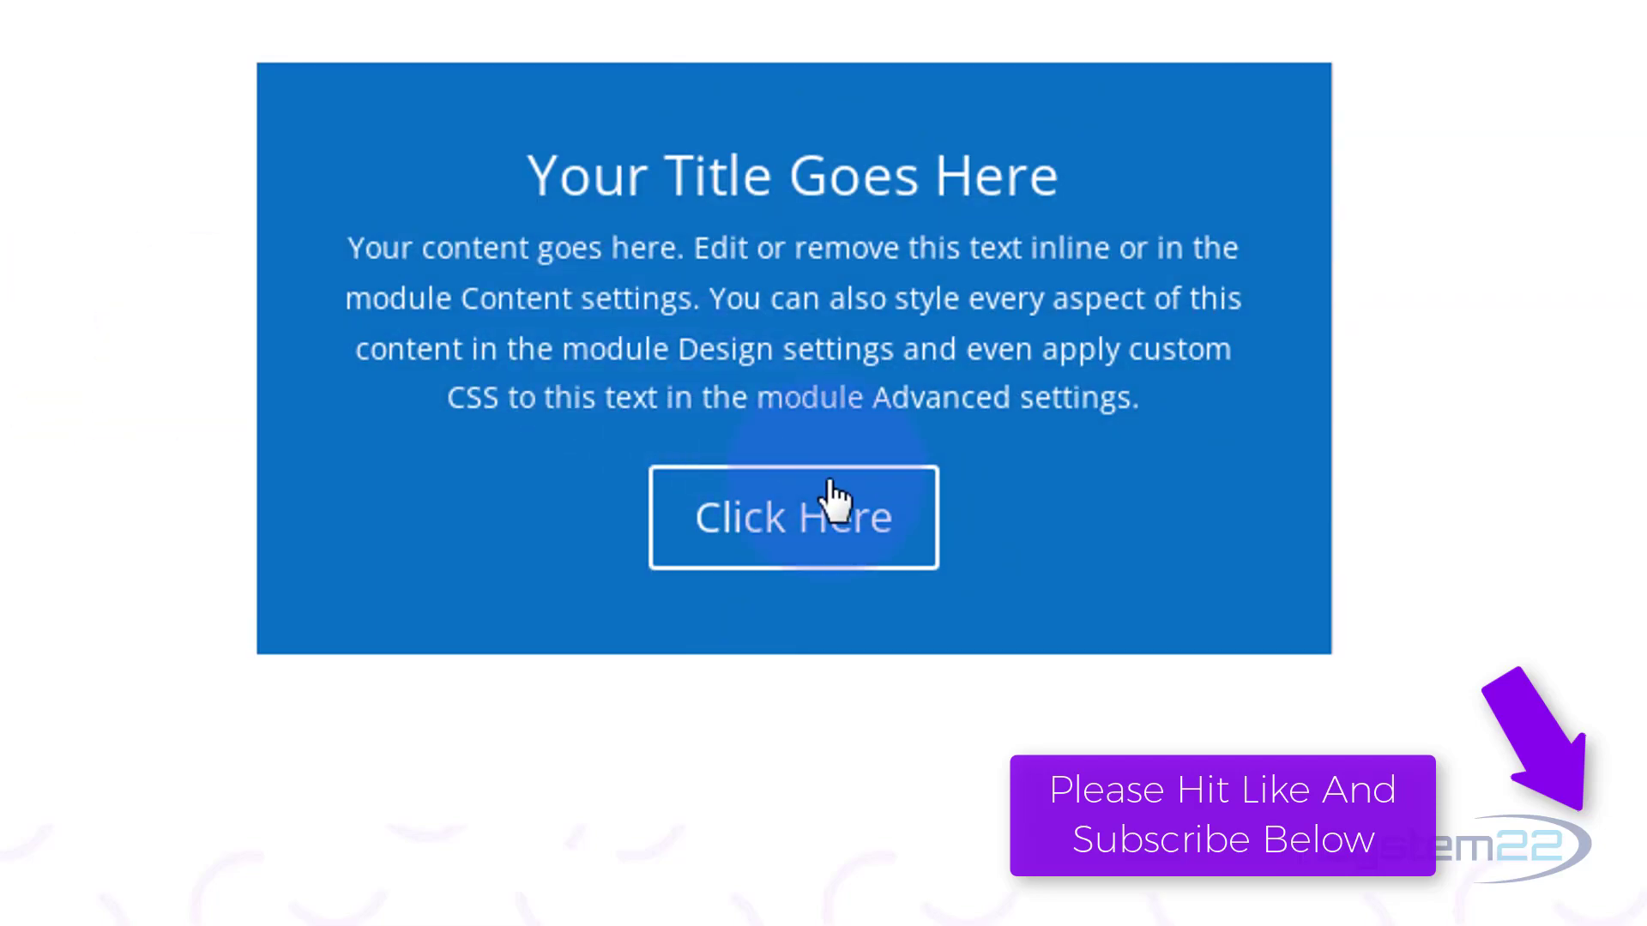